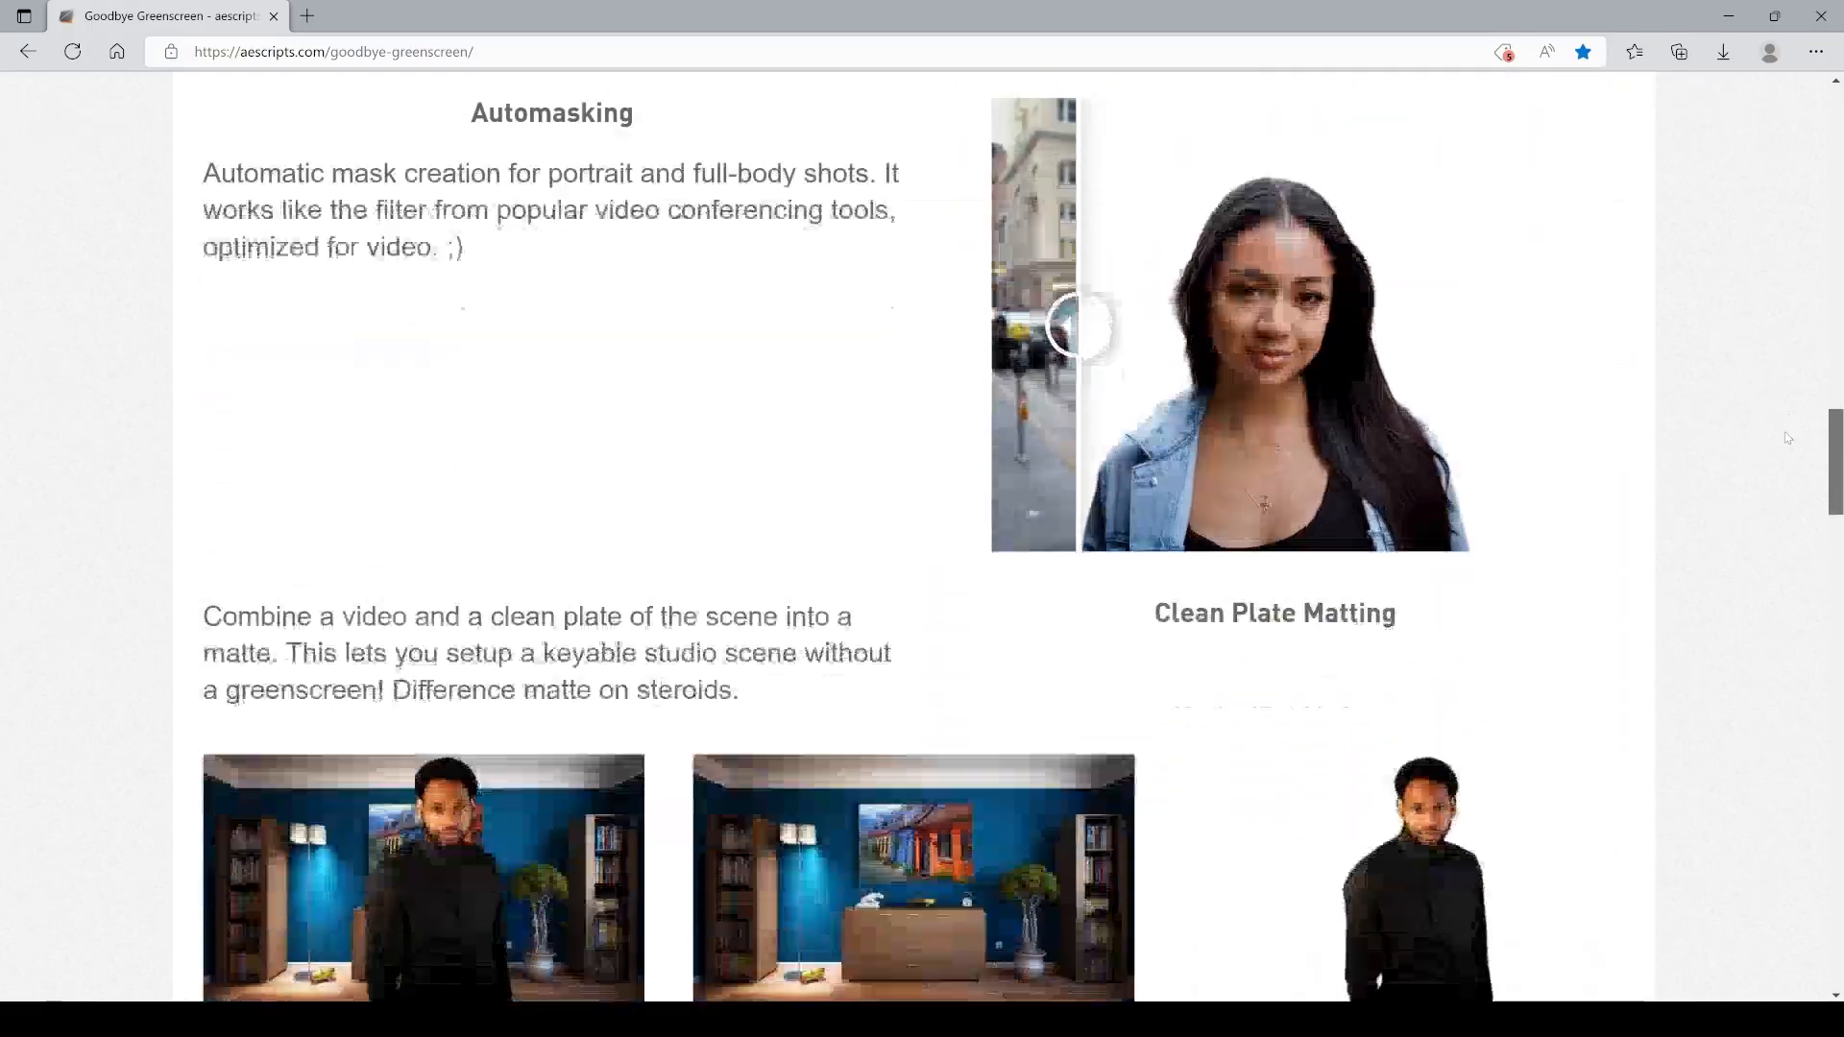
- Show the RobustVideoMatting GitHub readme and scroll to its showreel clip
click(411, 15)
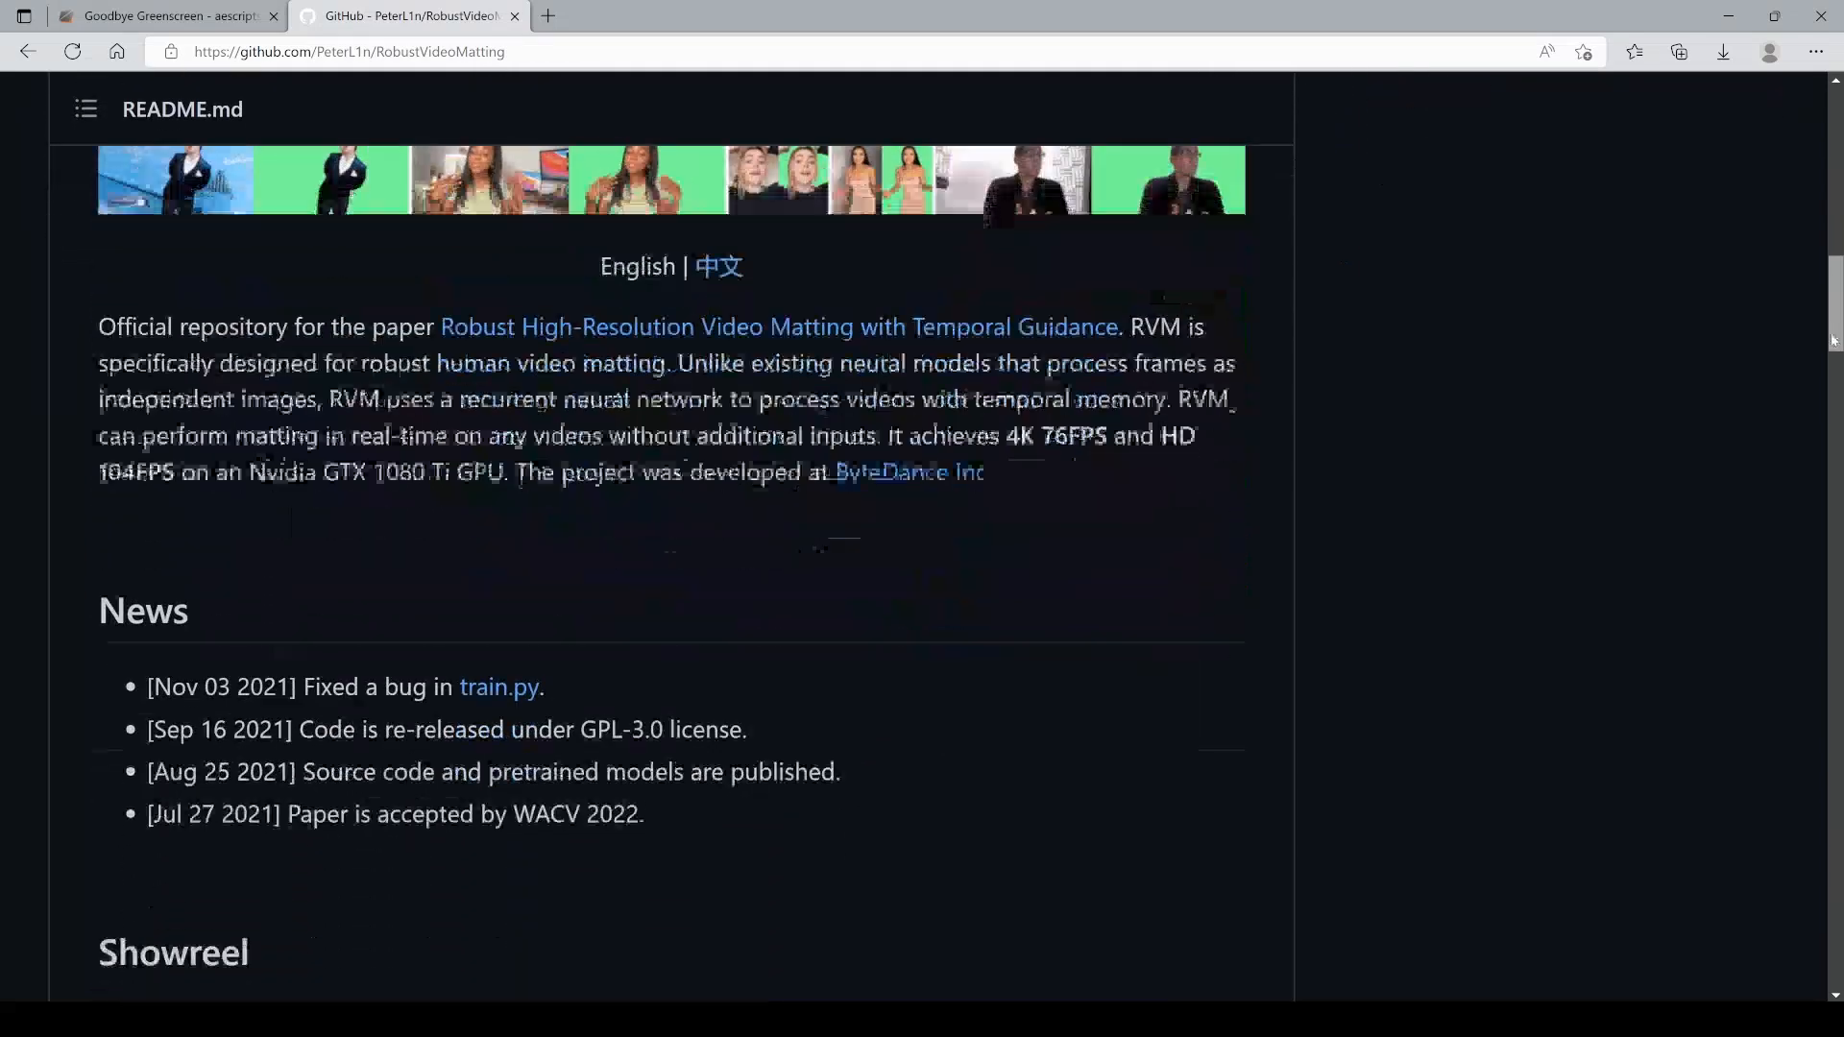
scroll(down, 3)
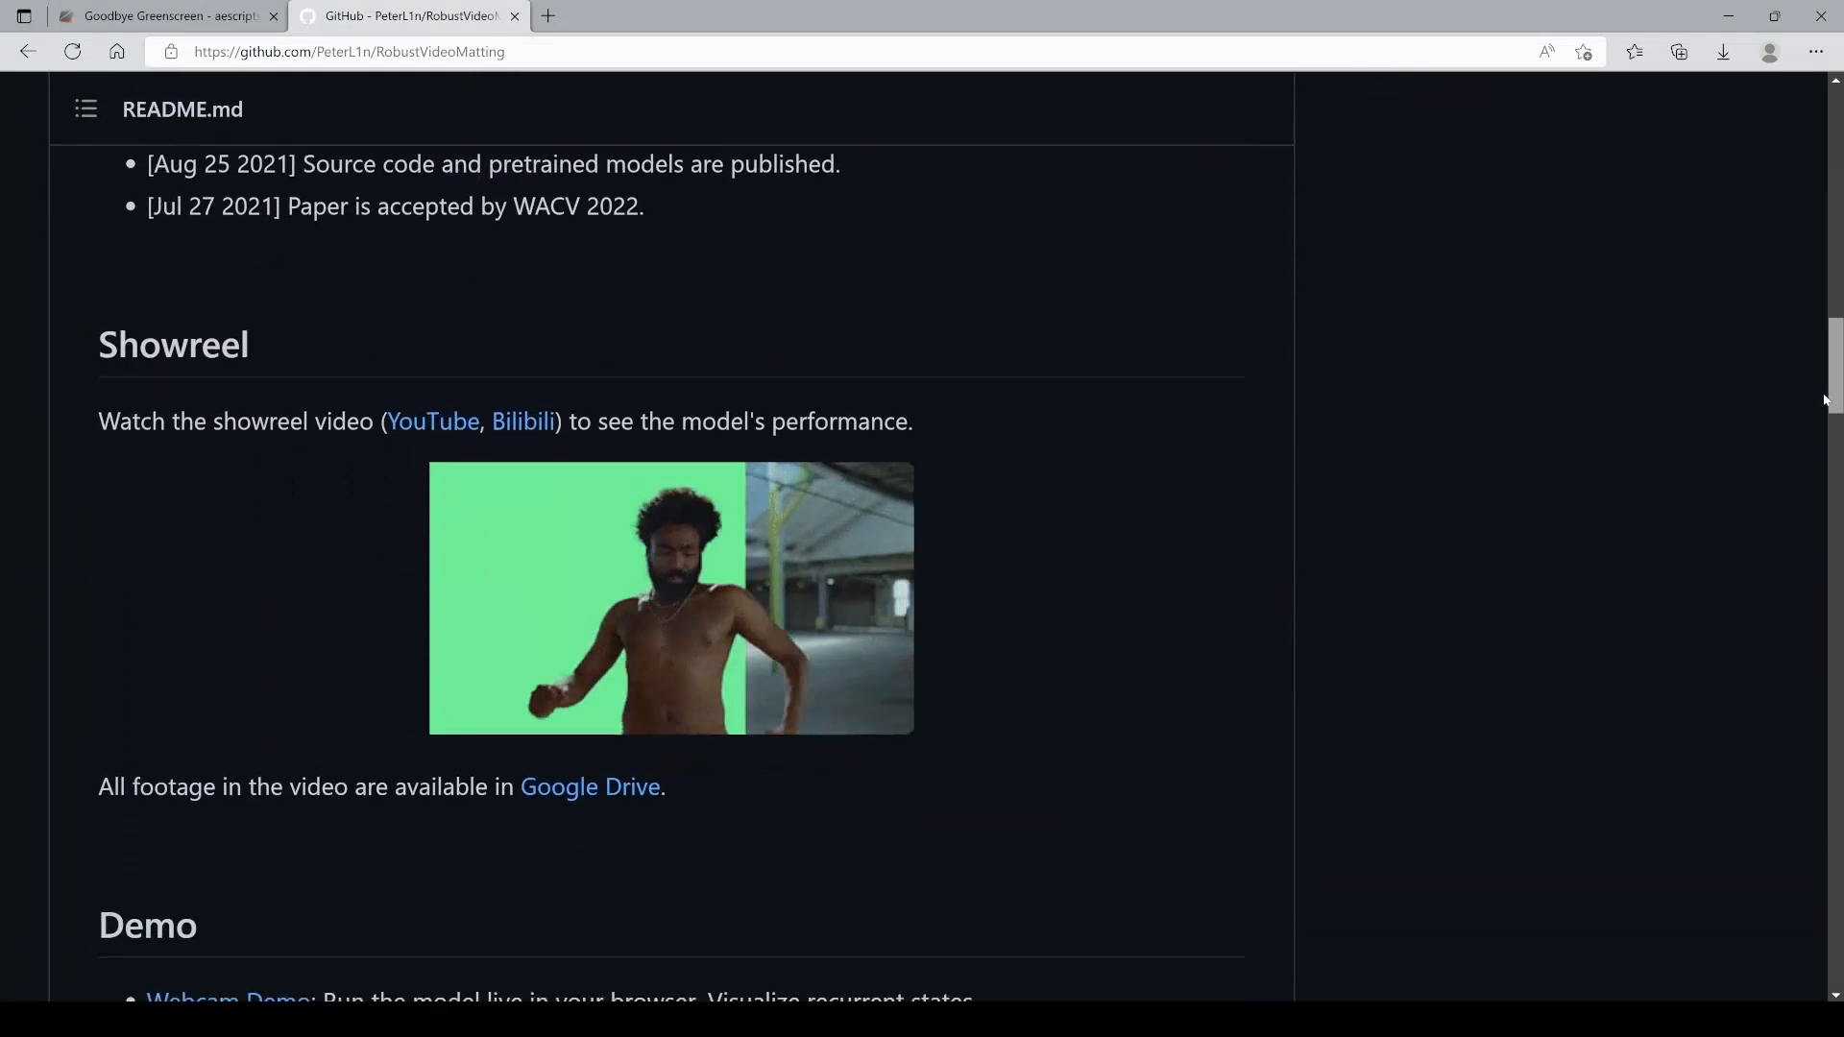
click(166, 15)
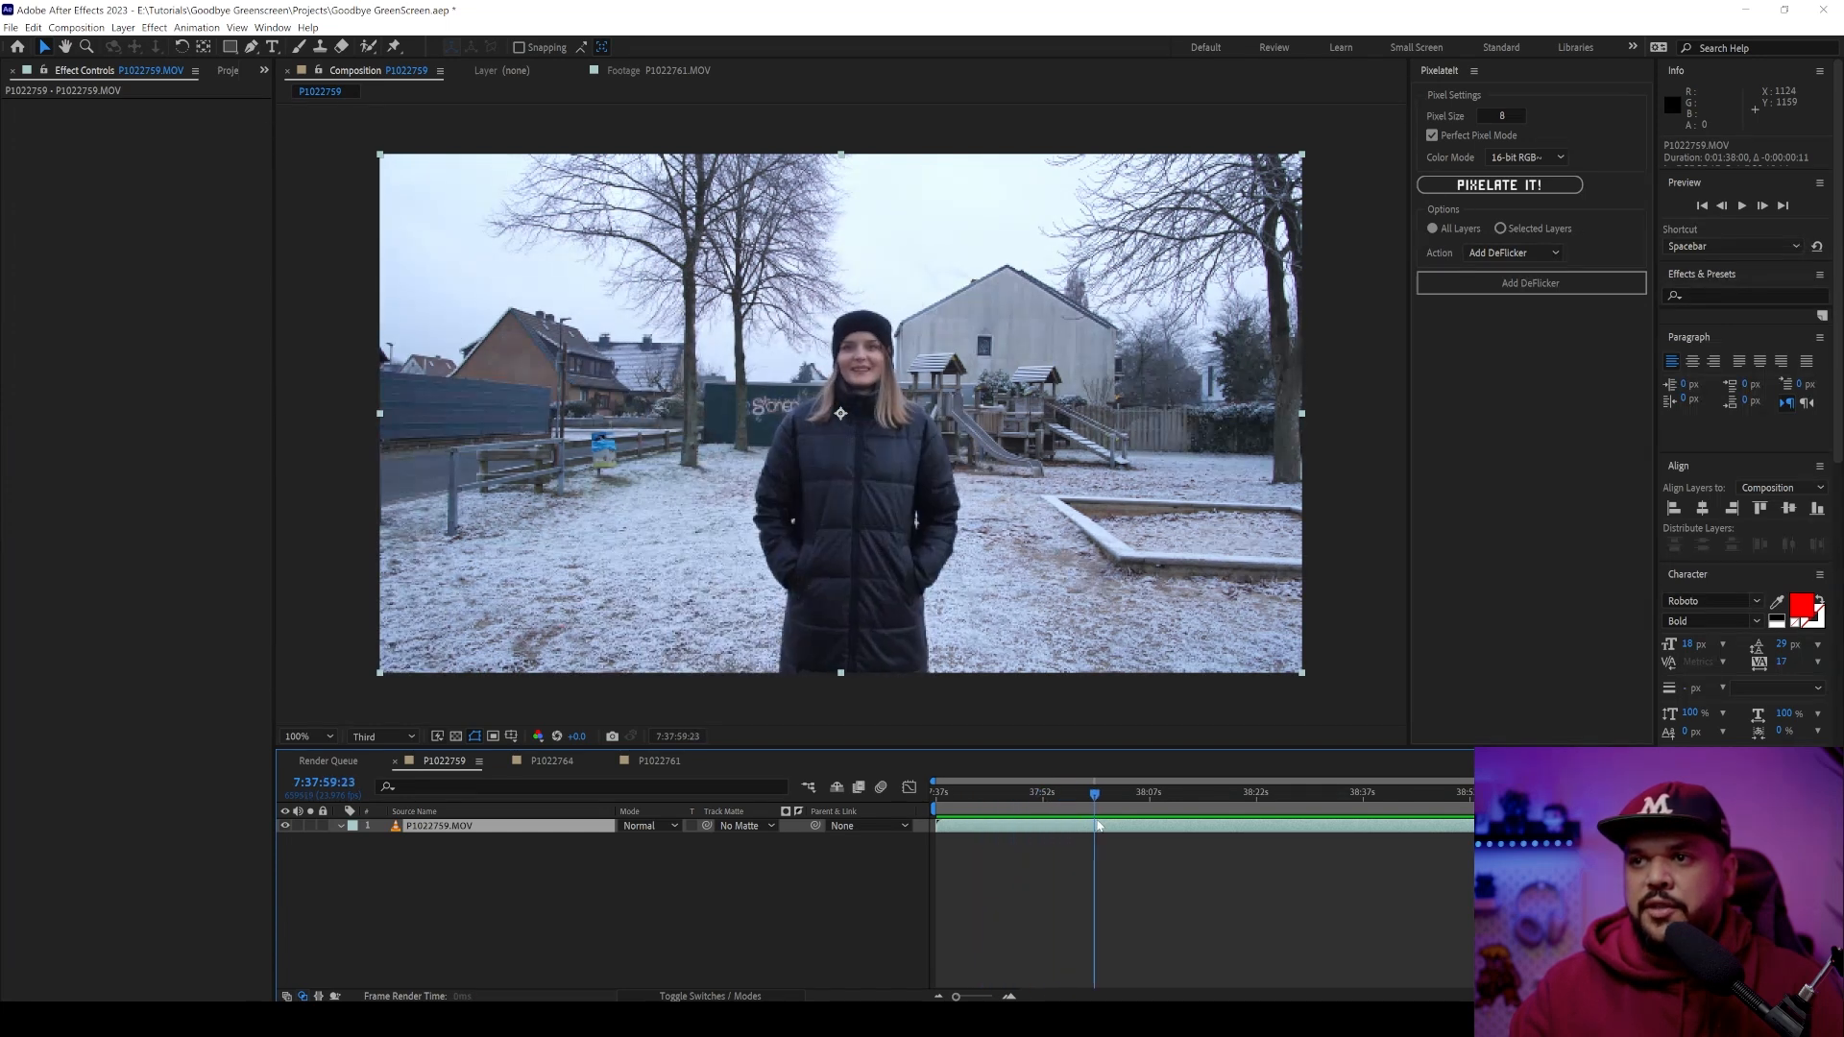
click(991, 791)
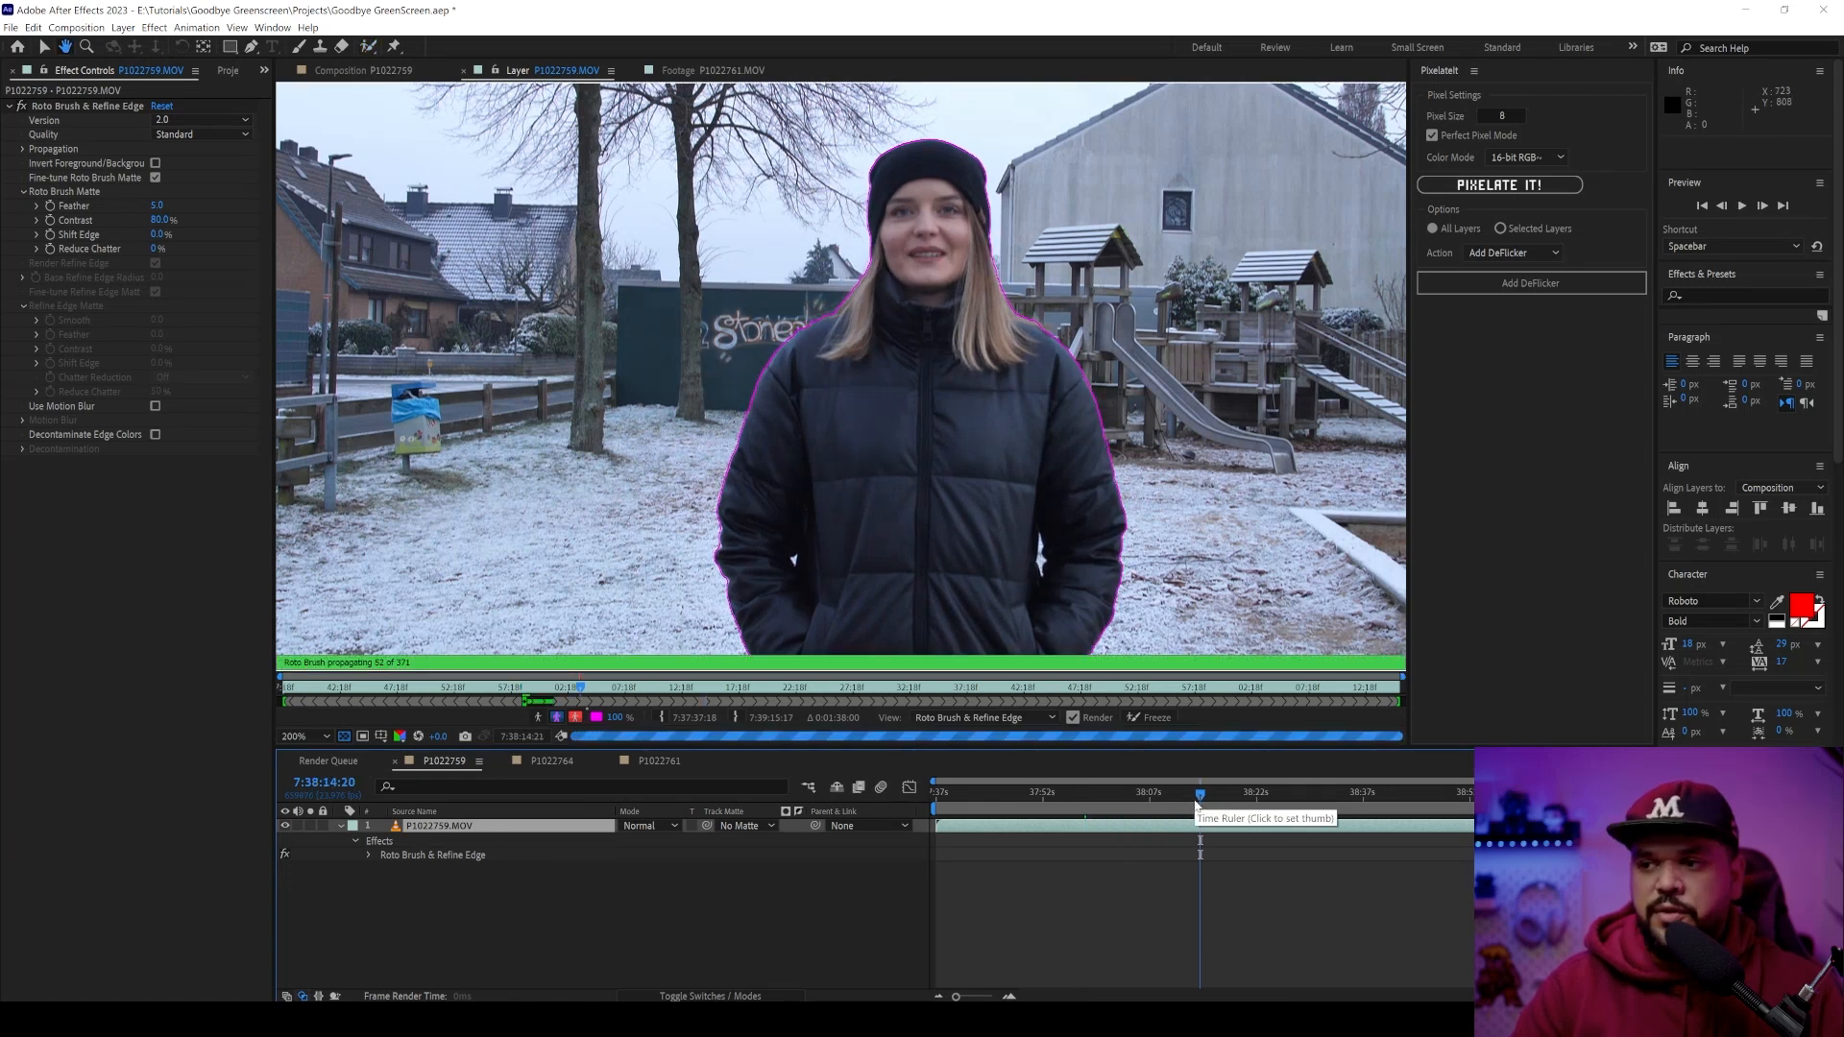
click(1119, 791)
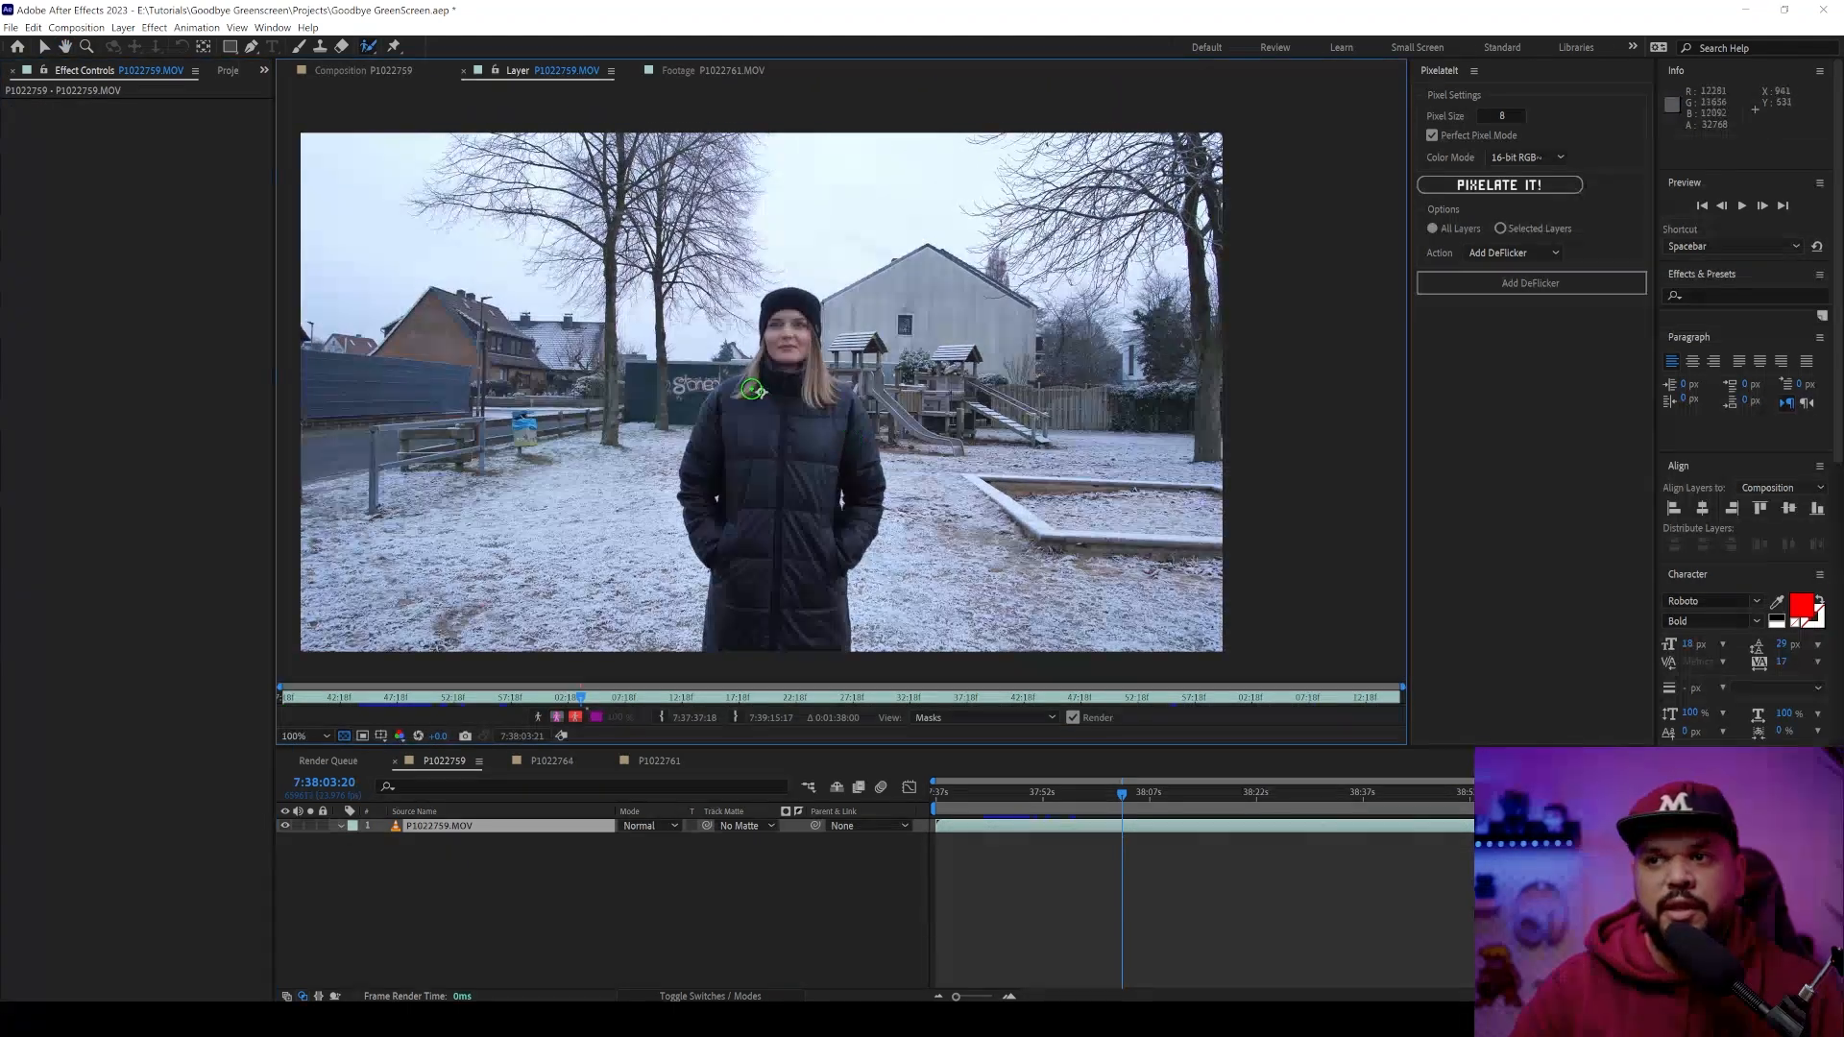
click(1035, 792)
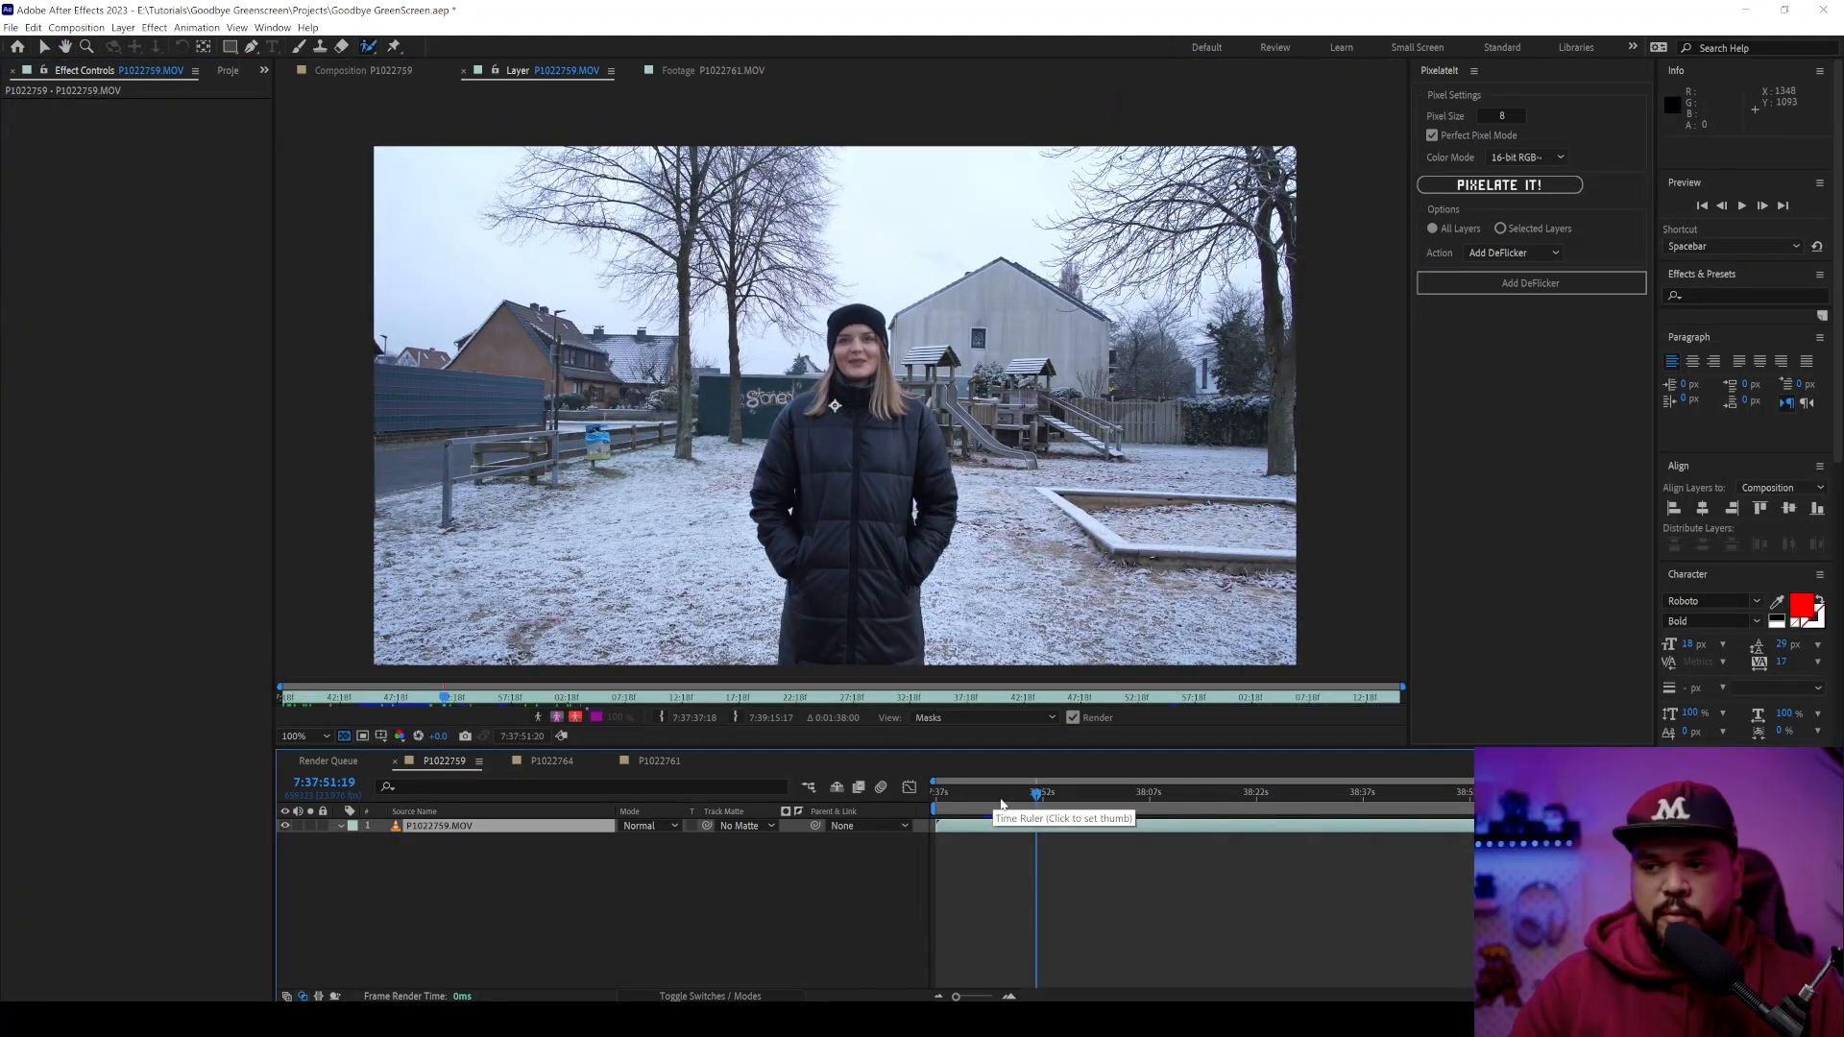
click(1018, 792)
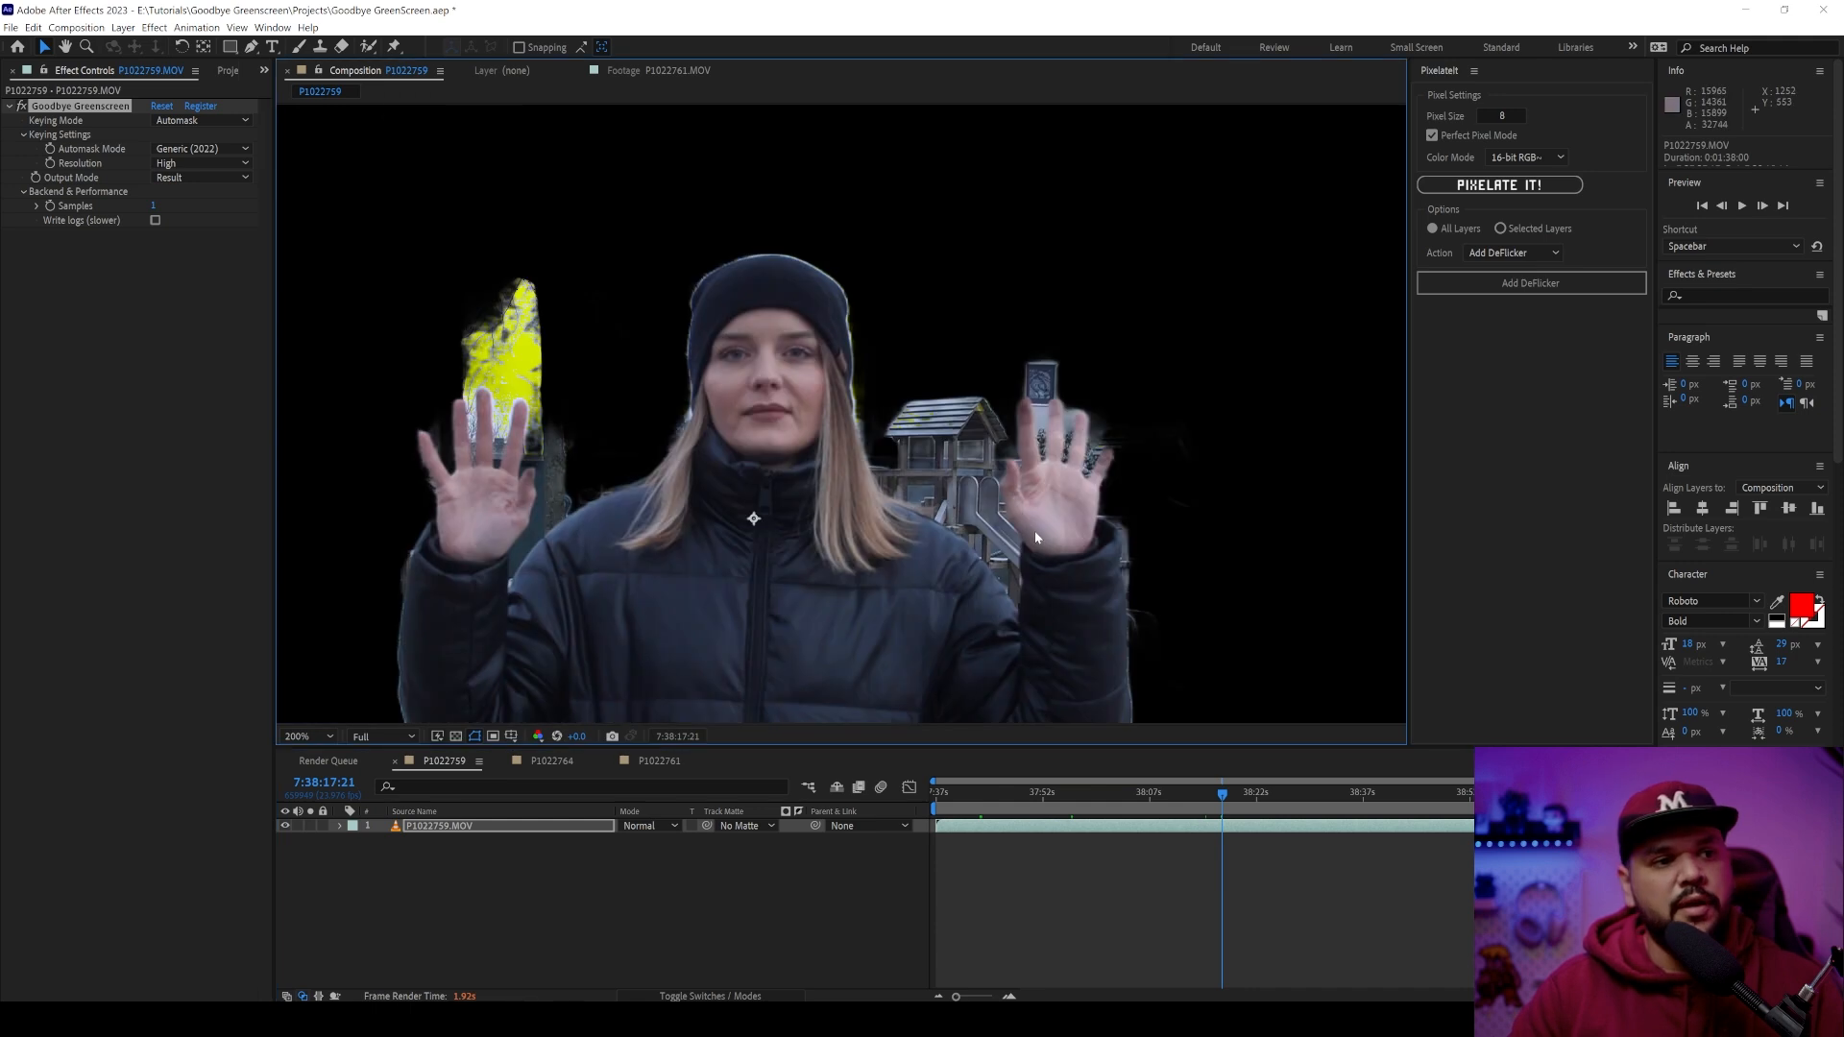
mouse_move(1022, 457)
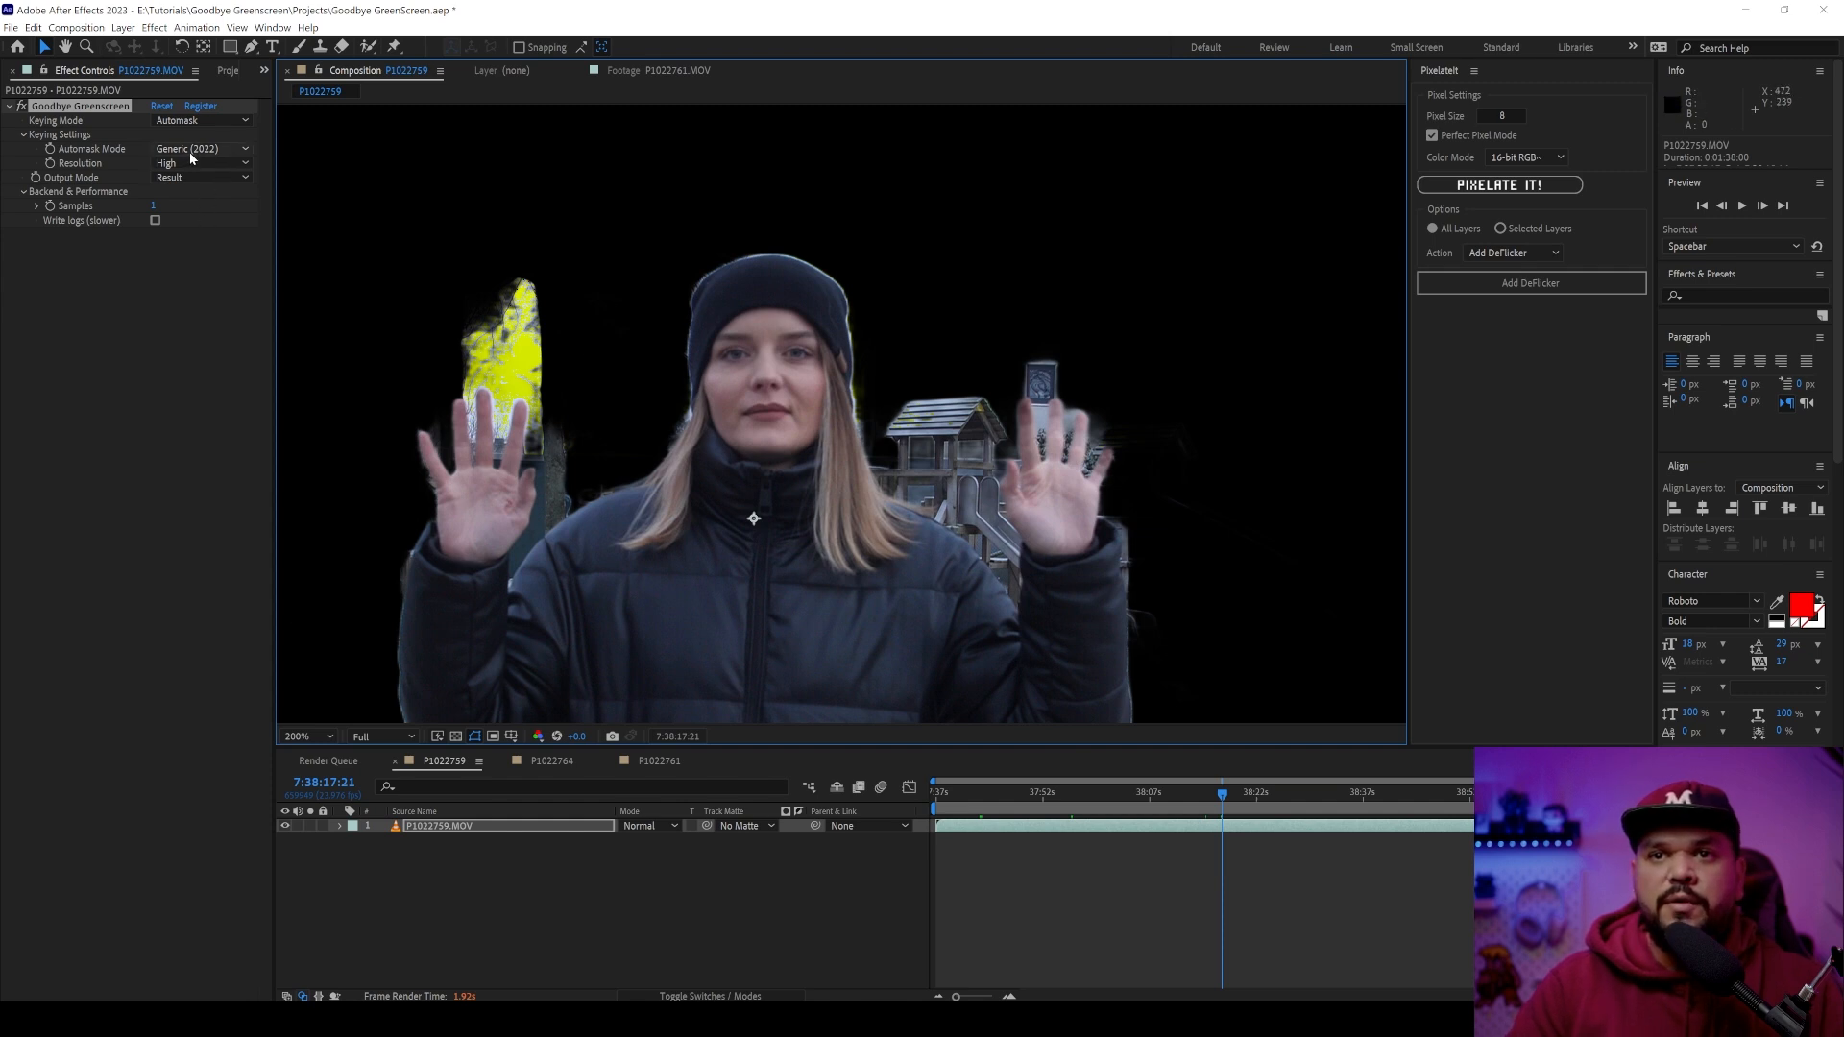
- Try the Human and Generic (2022) automask modes and scrub the clip to check the result
click(200, 148)
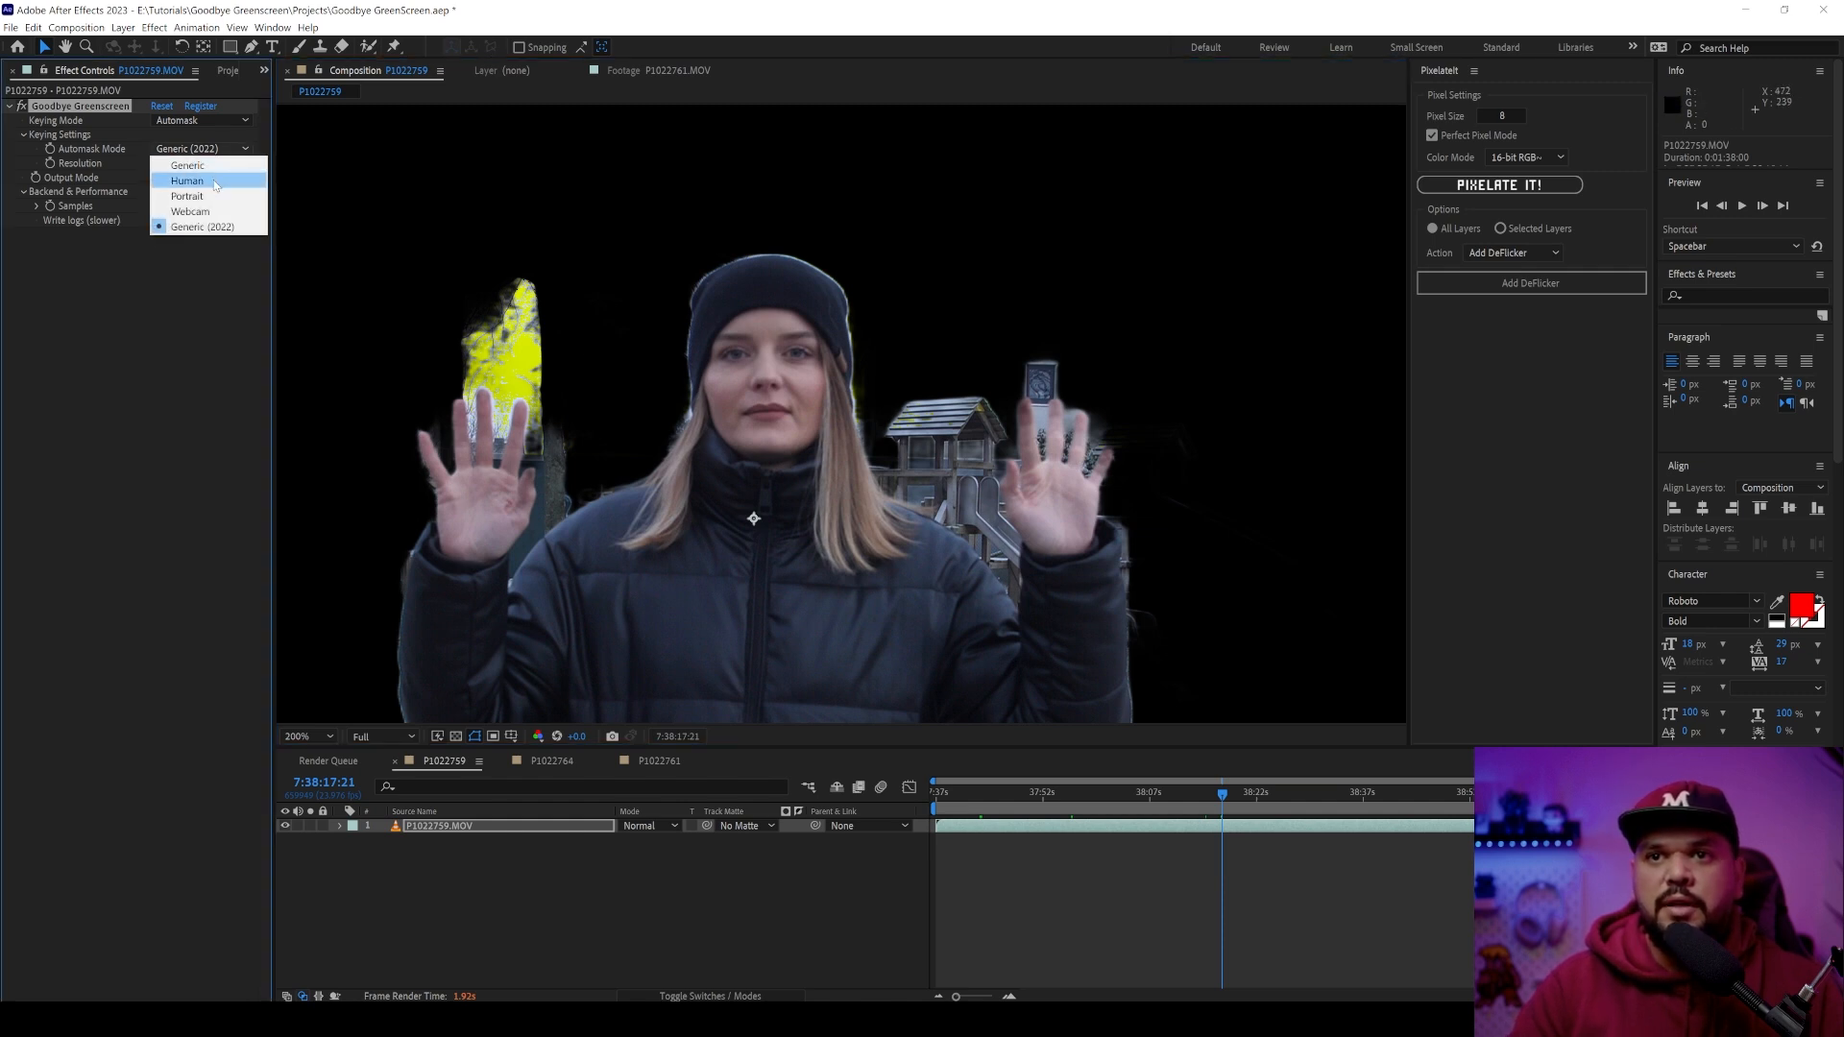
click(186, 180)
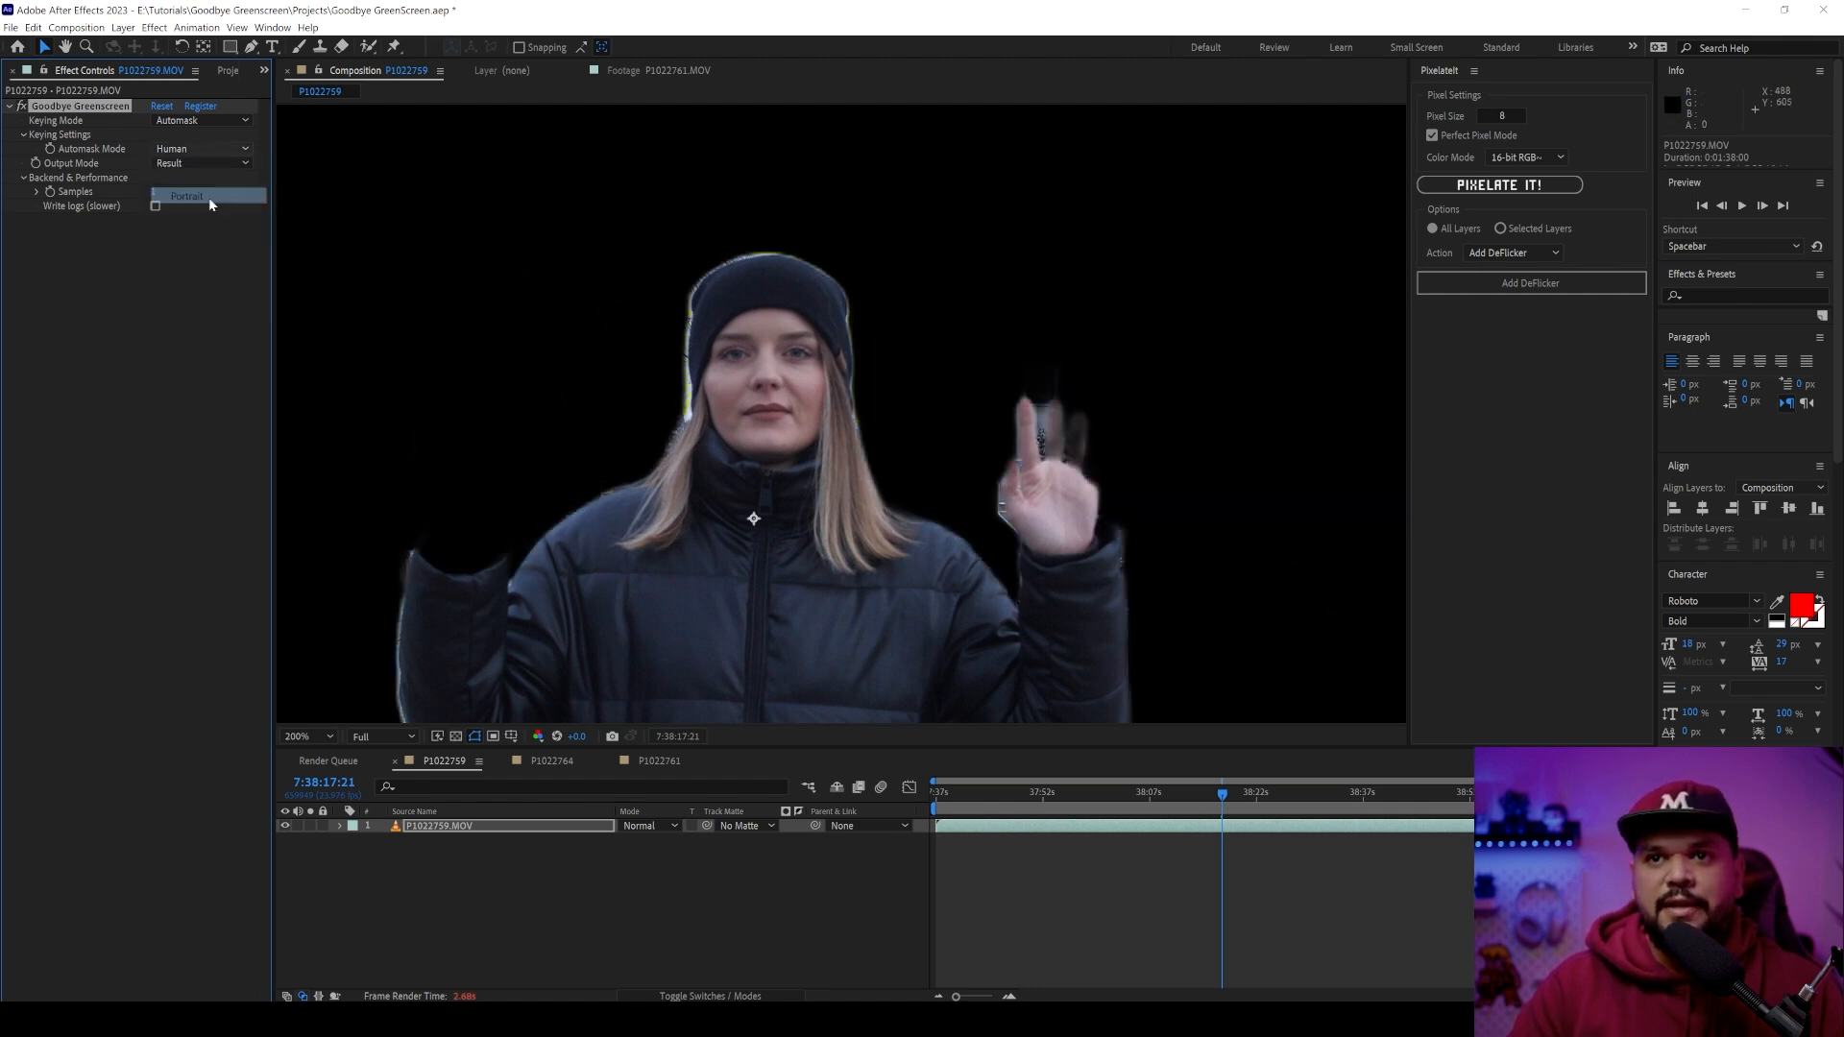
click(186, 196)
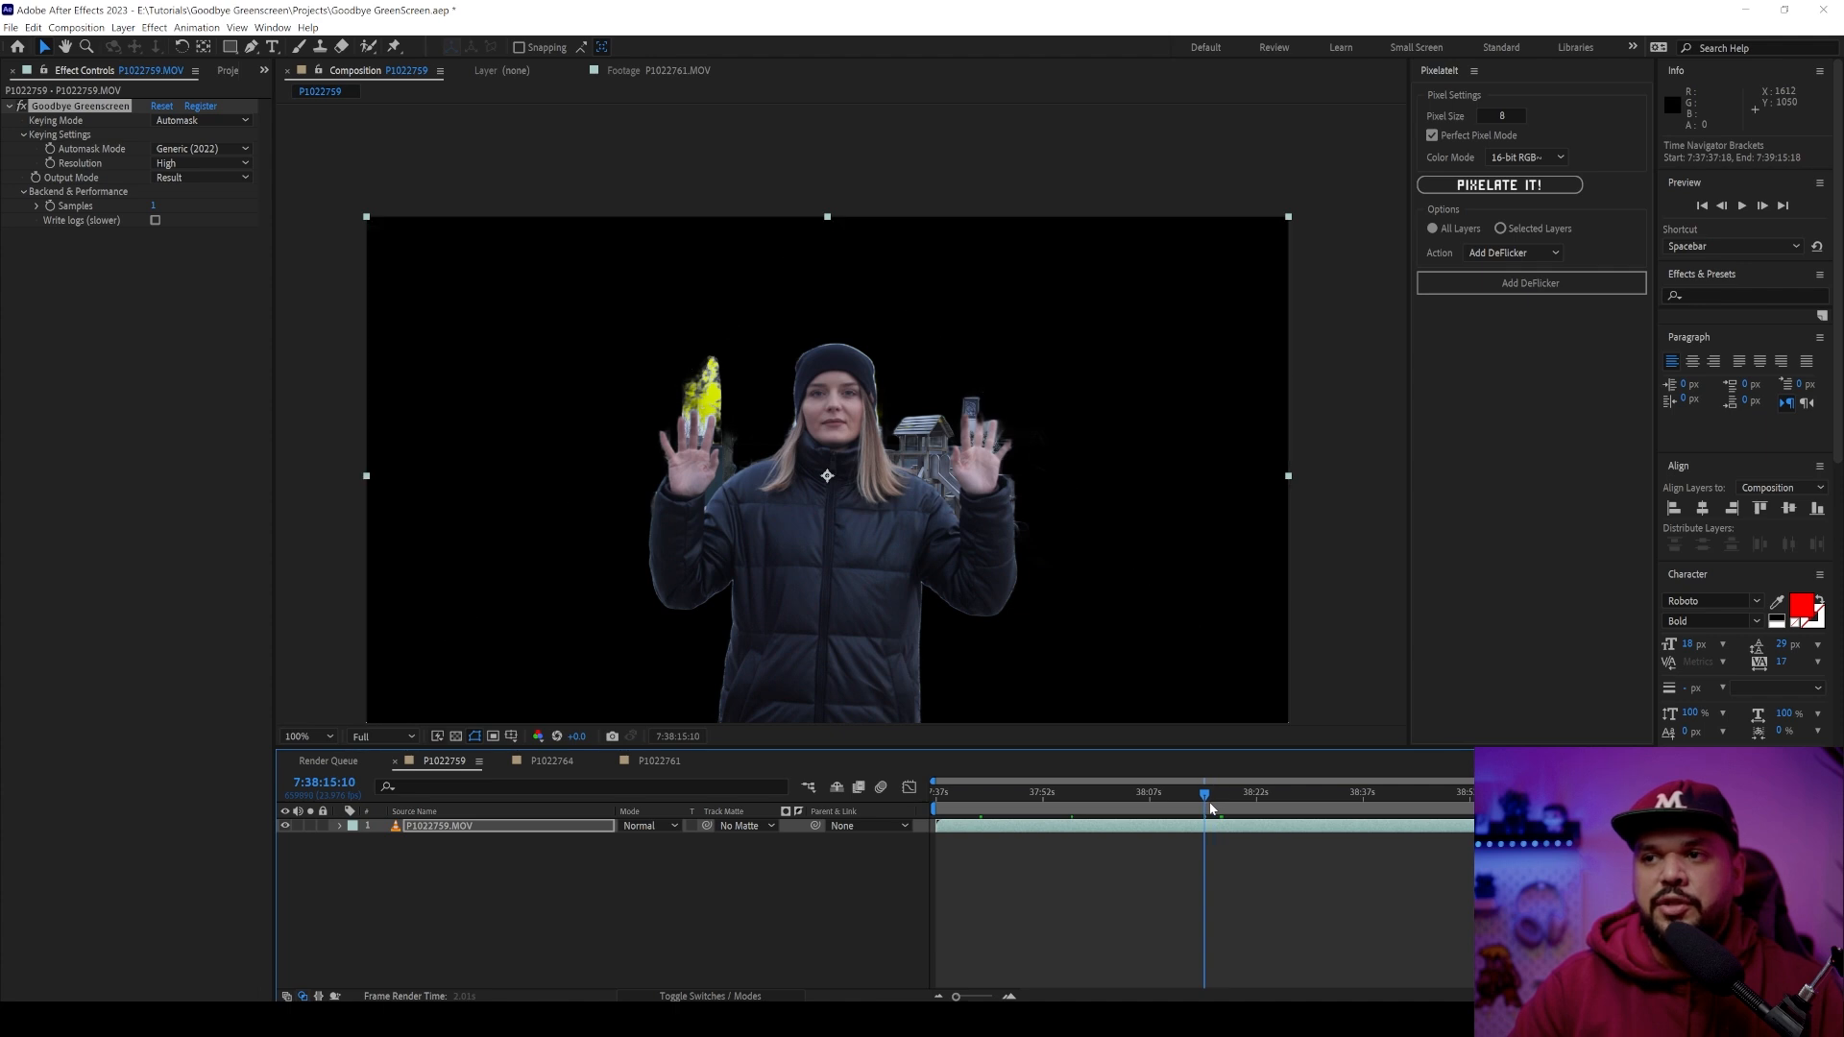
mouse_move(1206, 821)
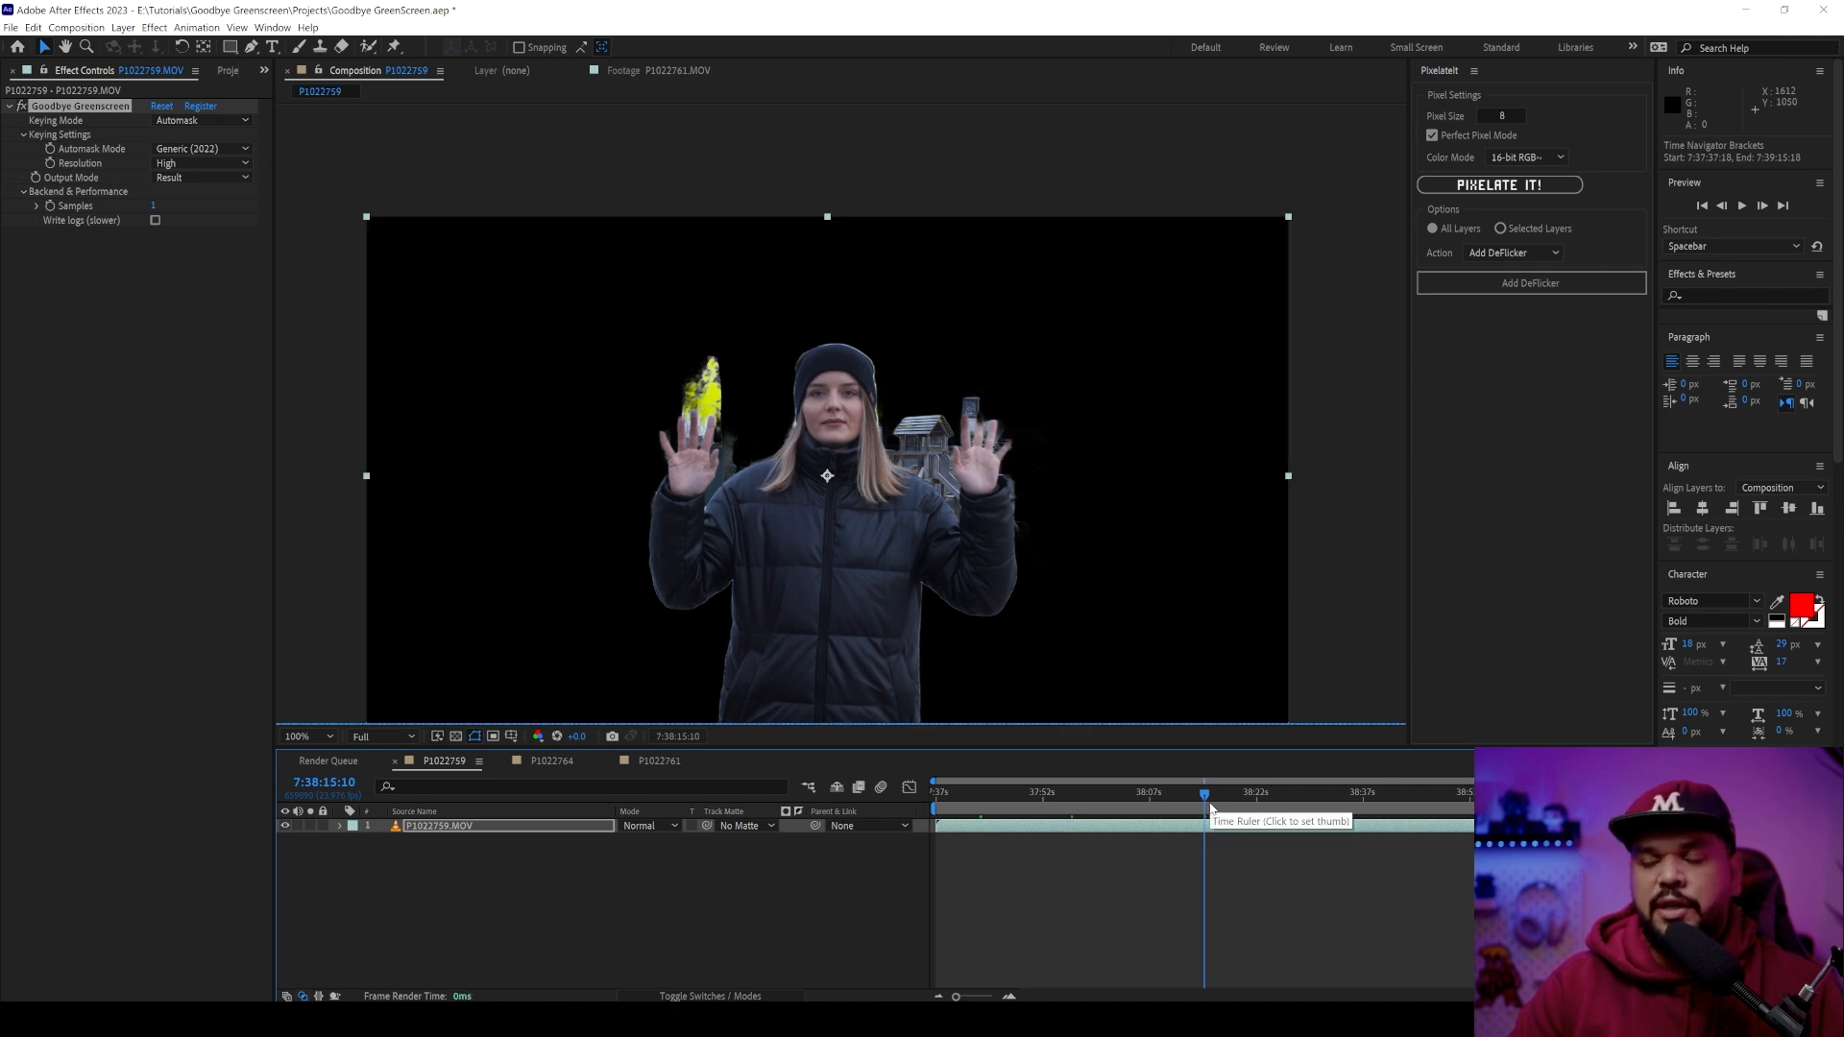
click(1208, 790)
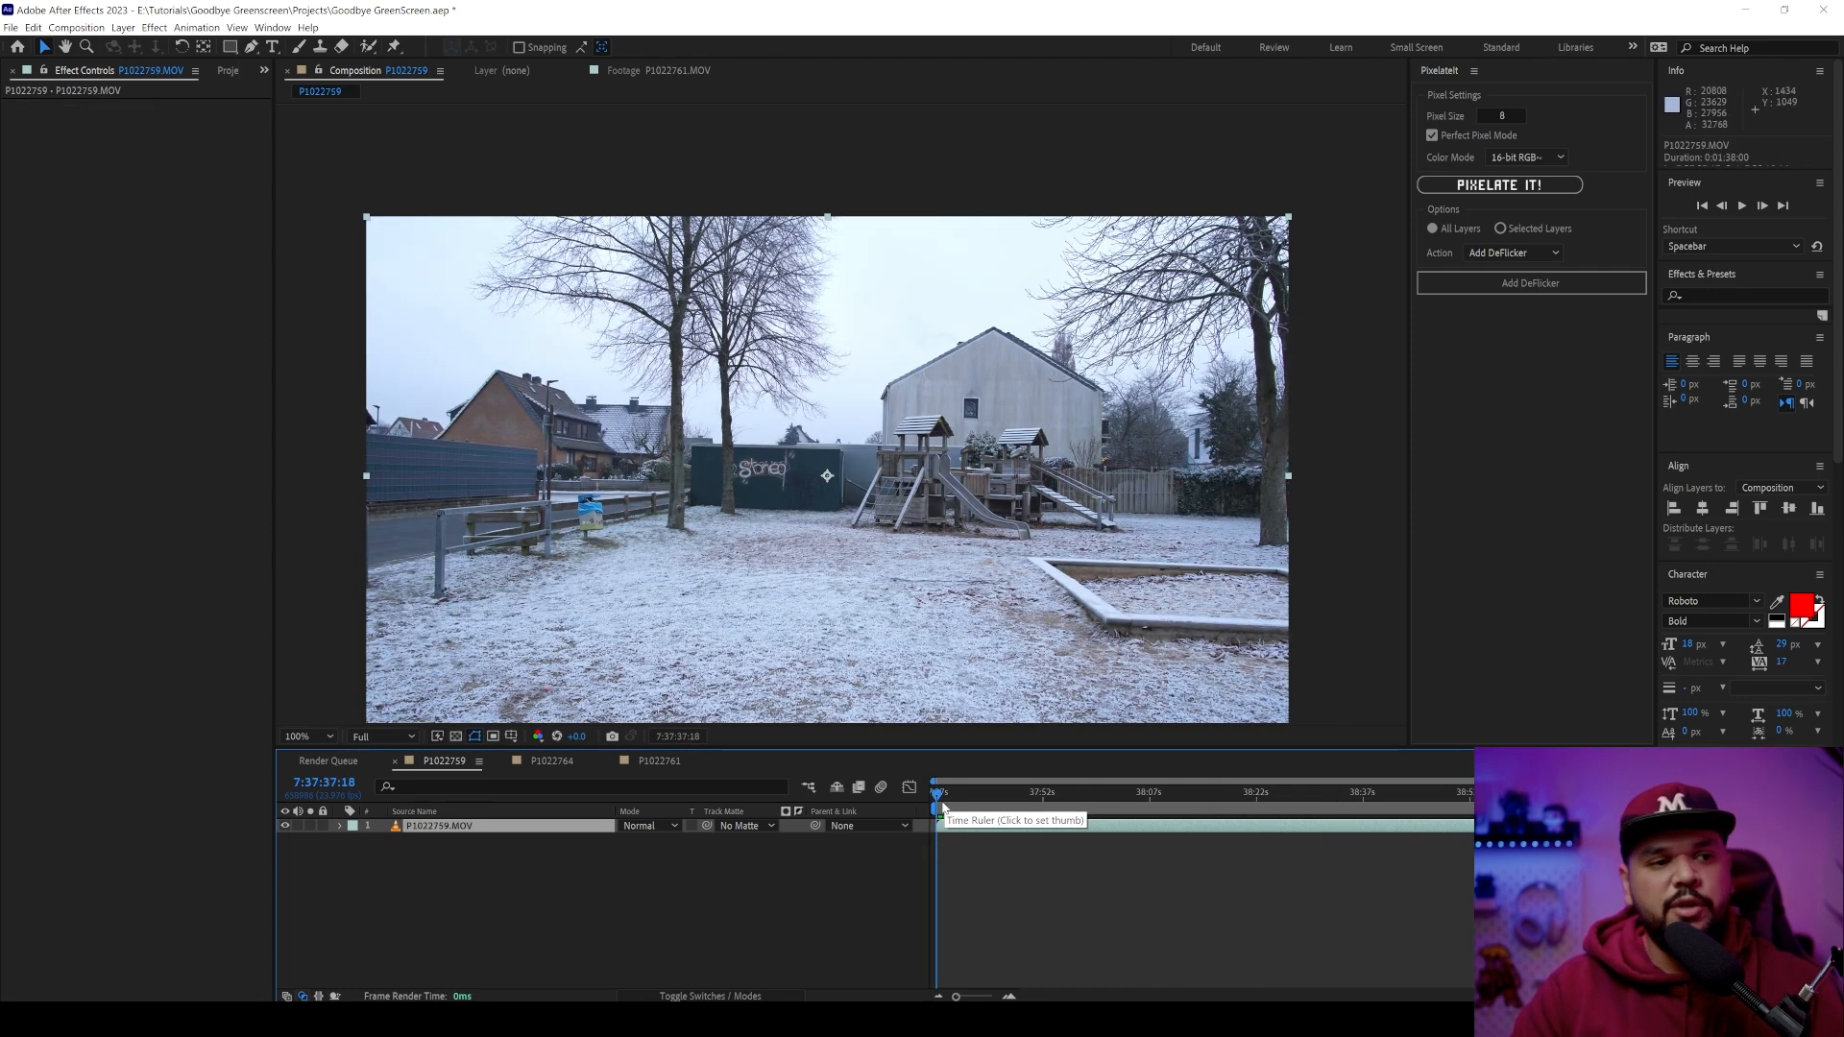
- Set Keying Mode to Background, untick Match Perspective and use layer 2 as the clean plate
click(941, 791)
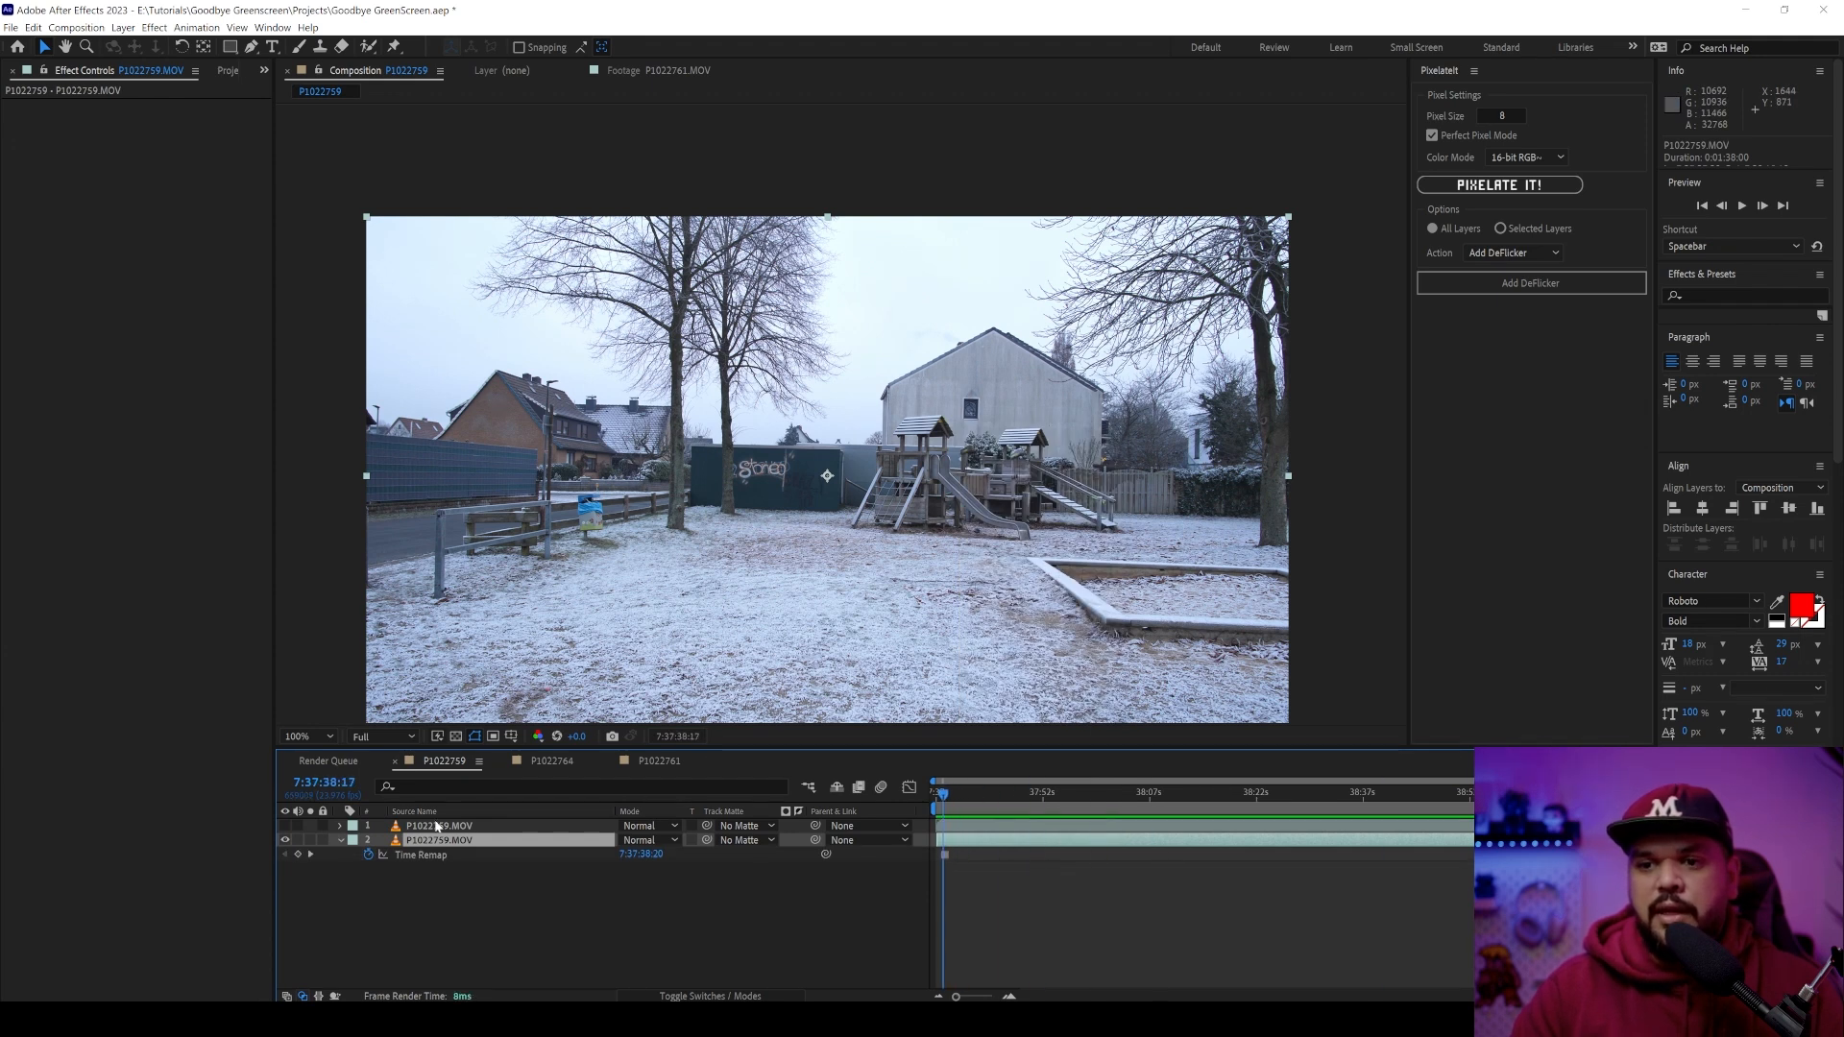
click(438, 824)
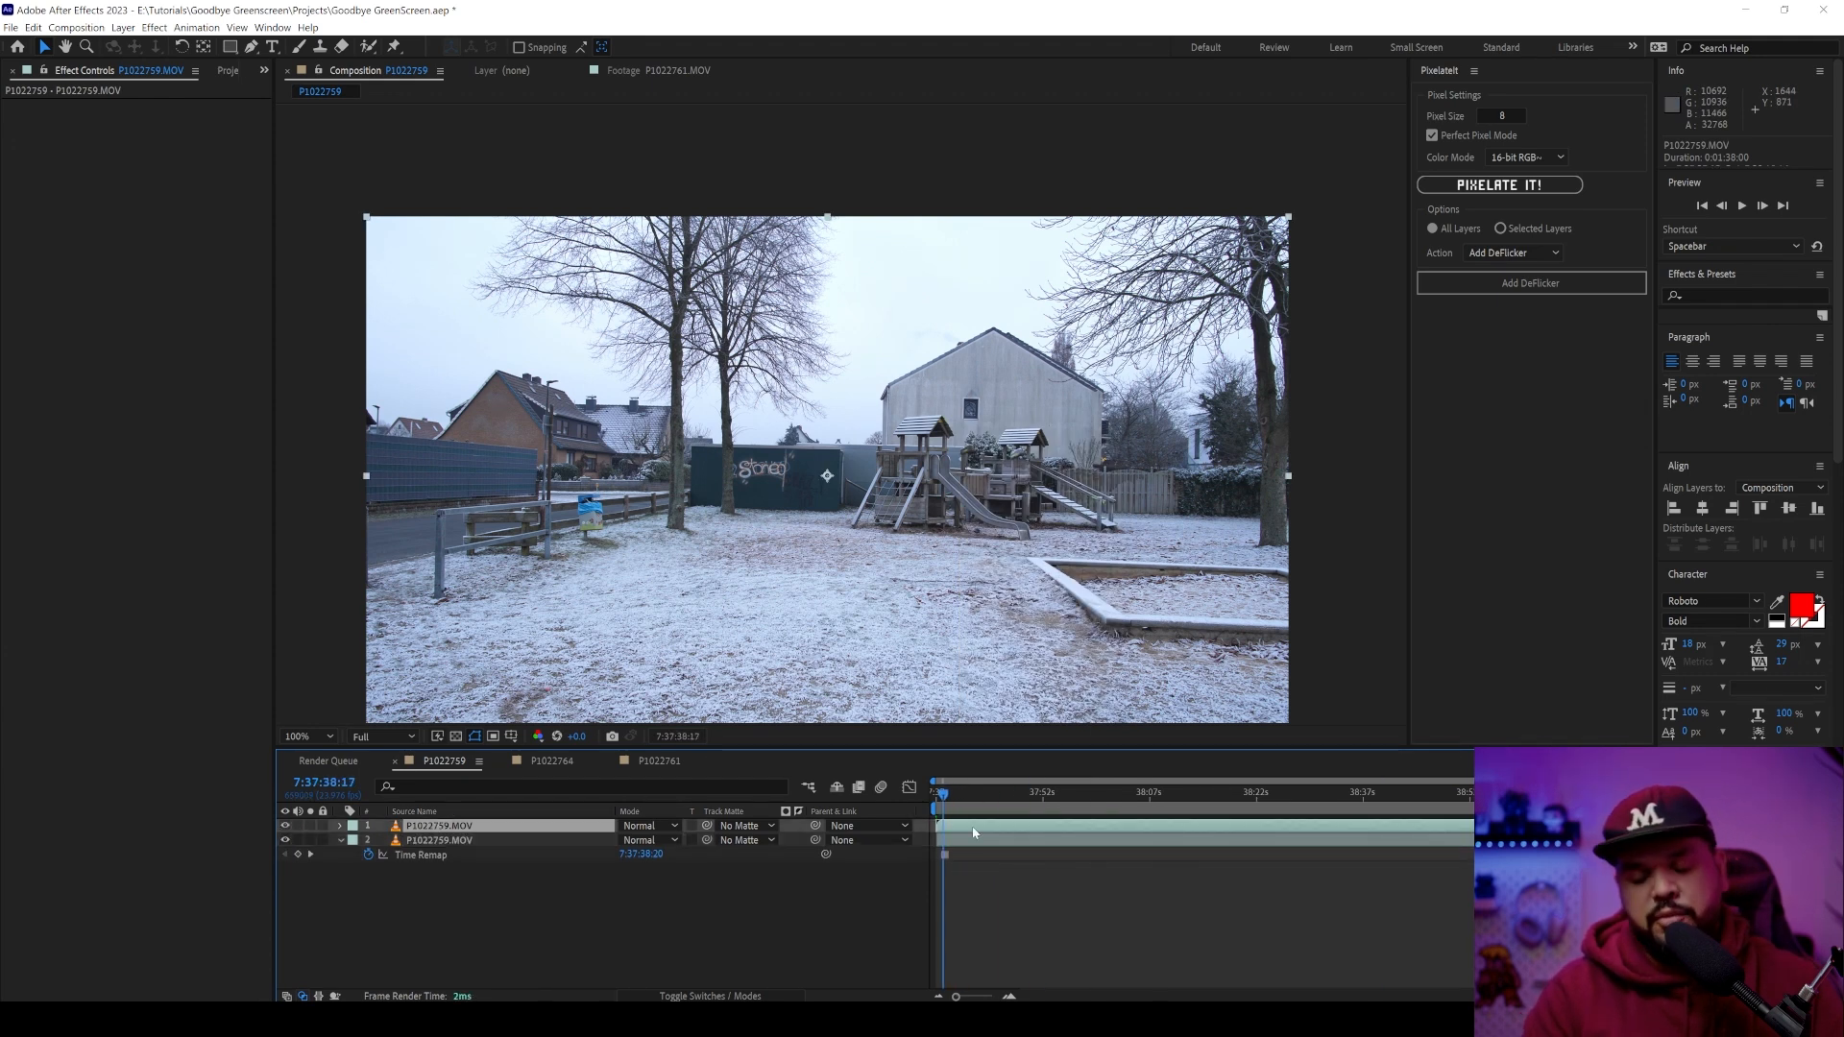
click(811, 411)
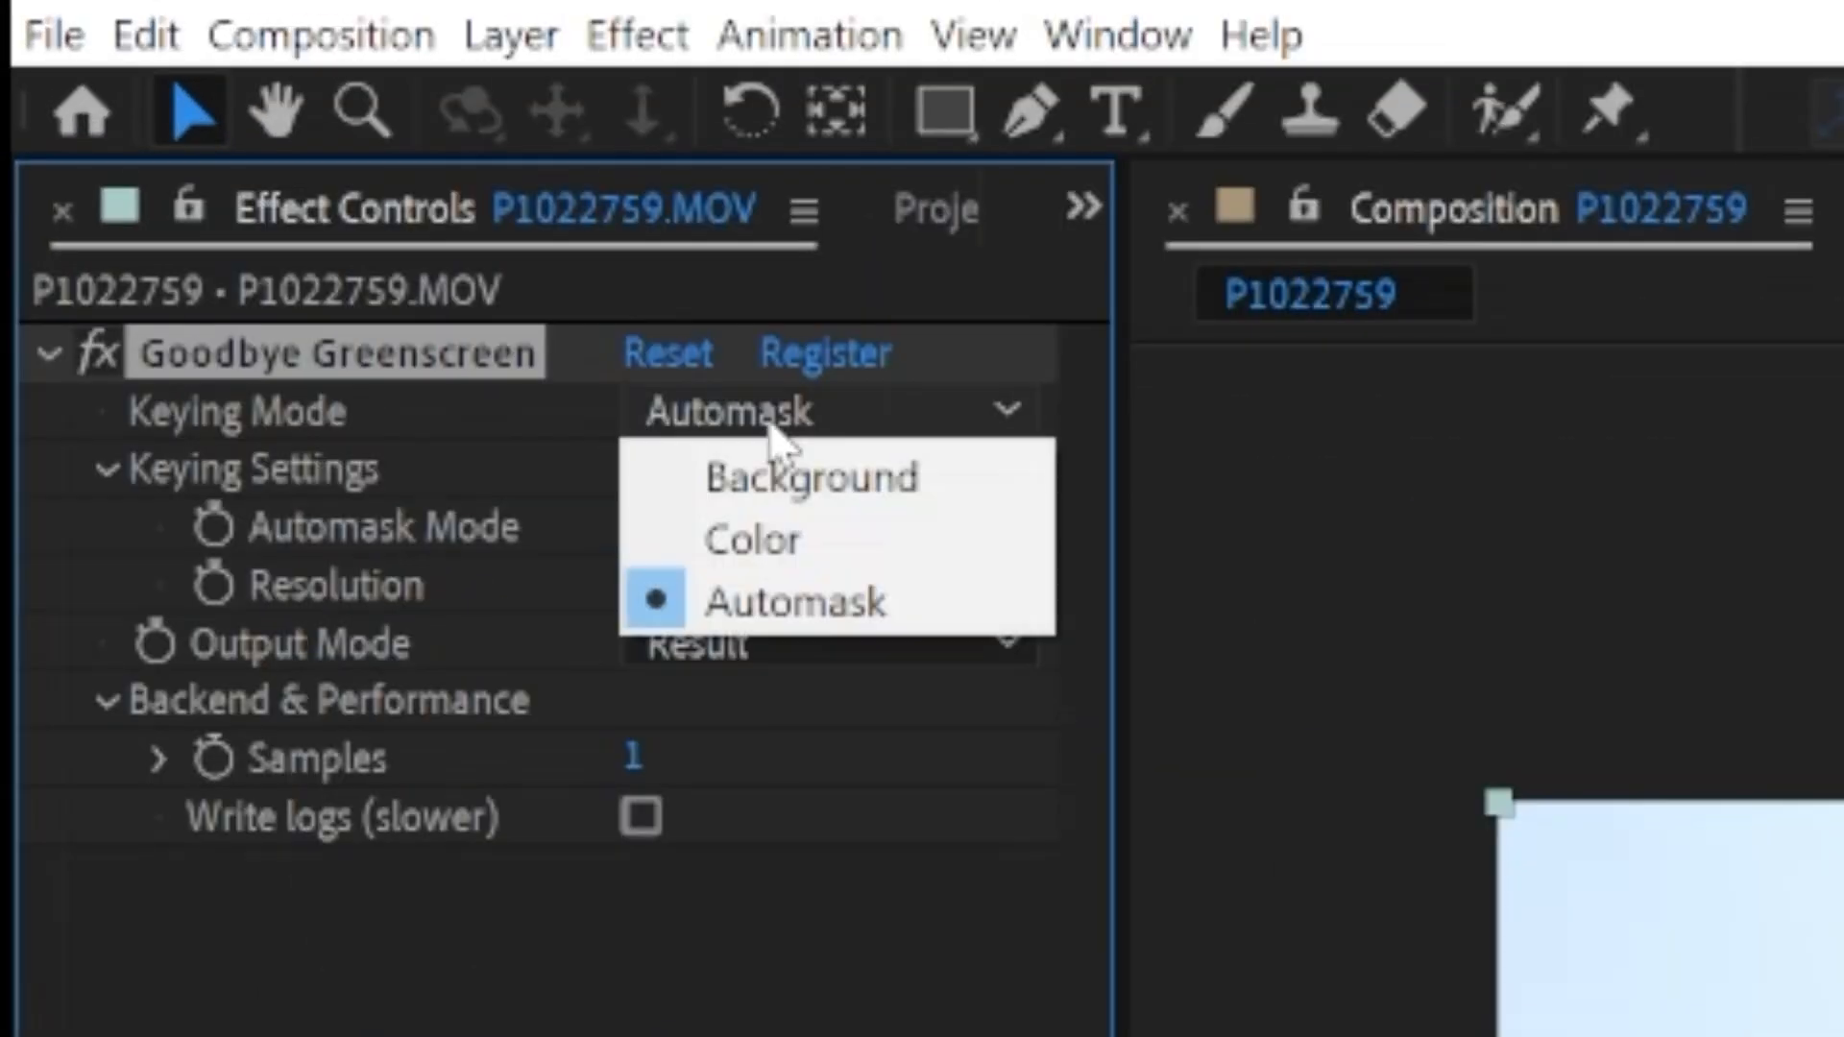
click(811, 478)
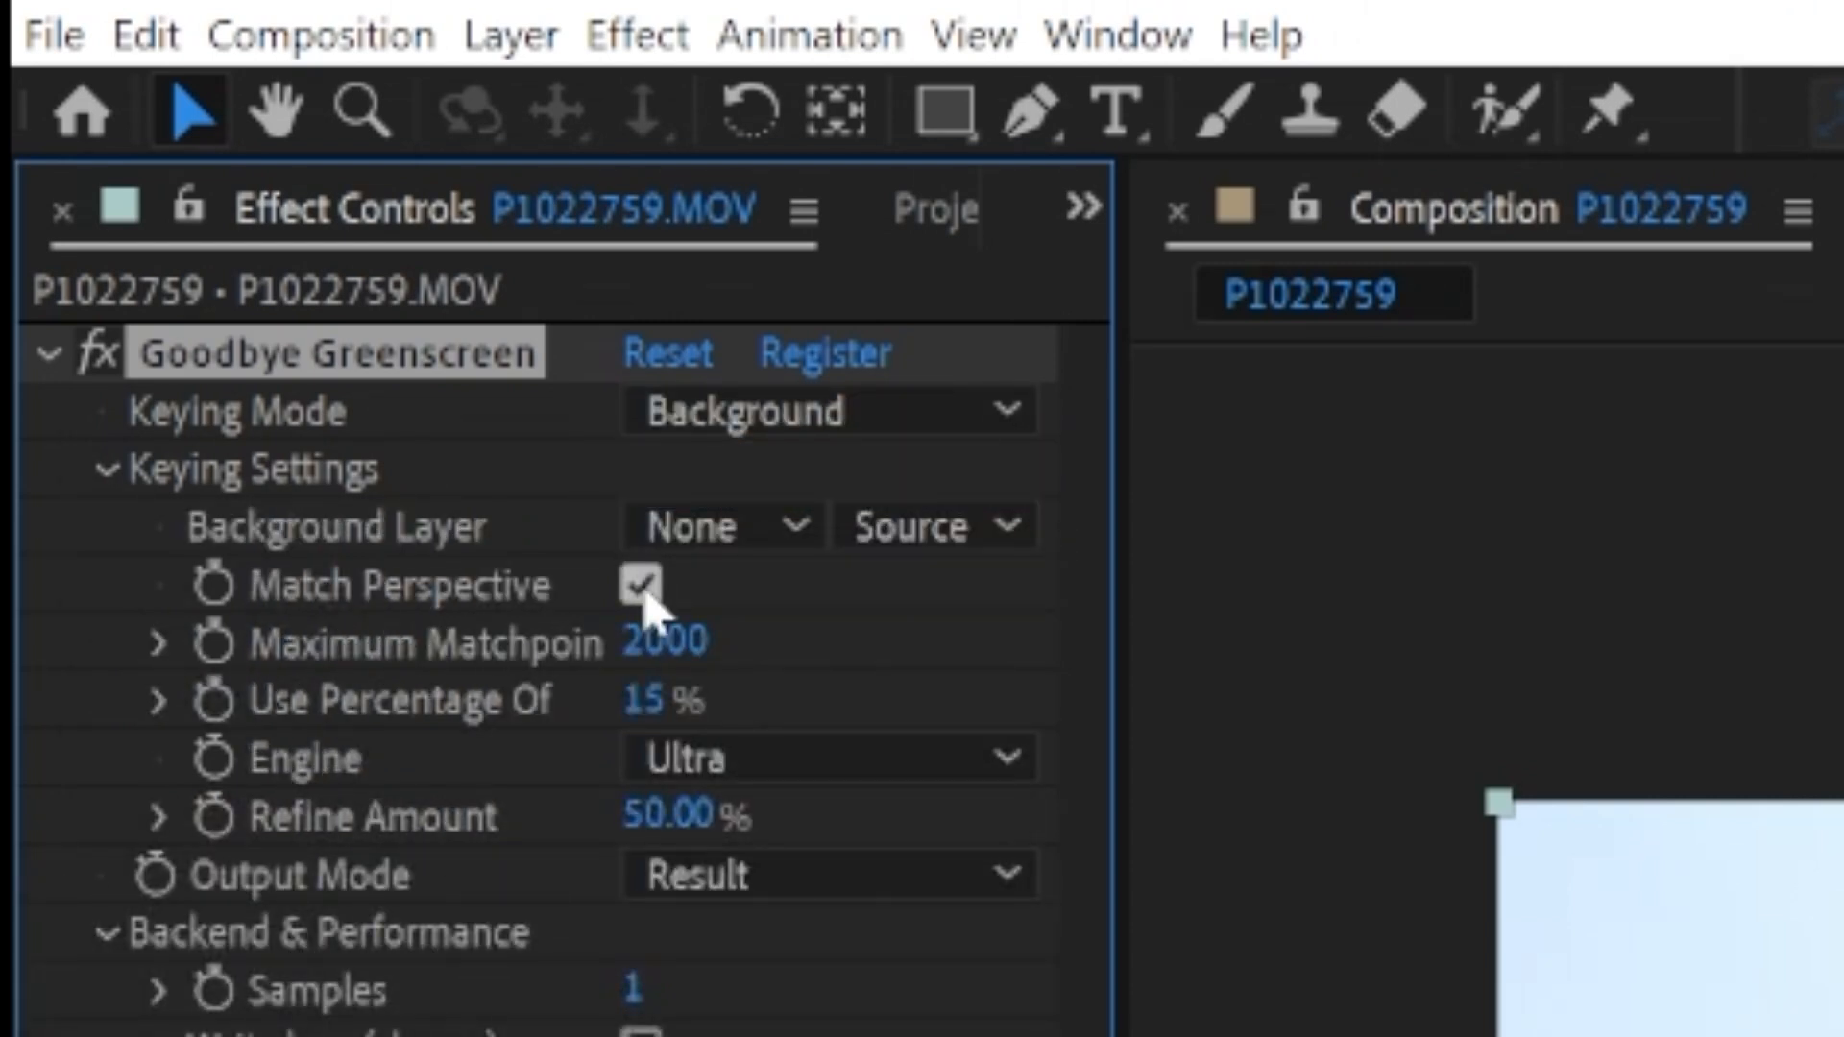
click(642, 586)
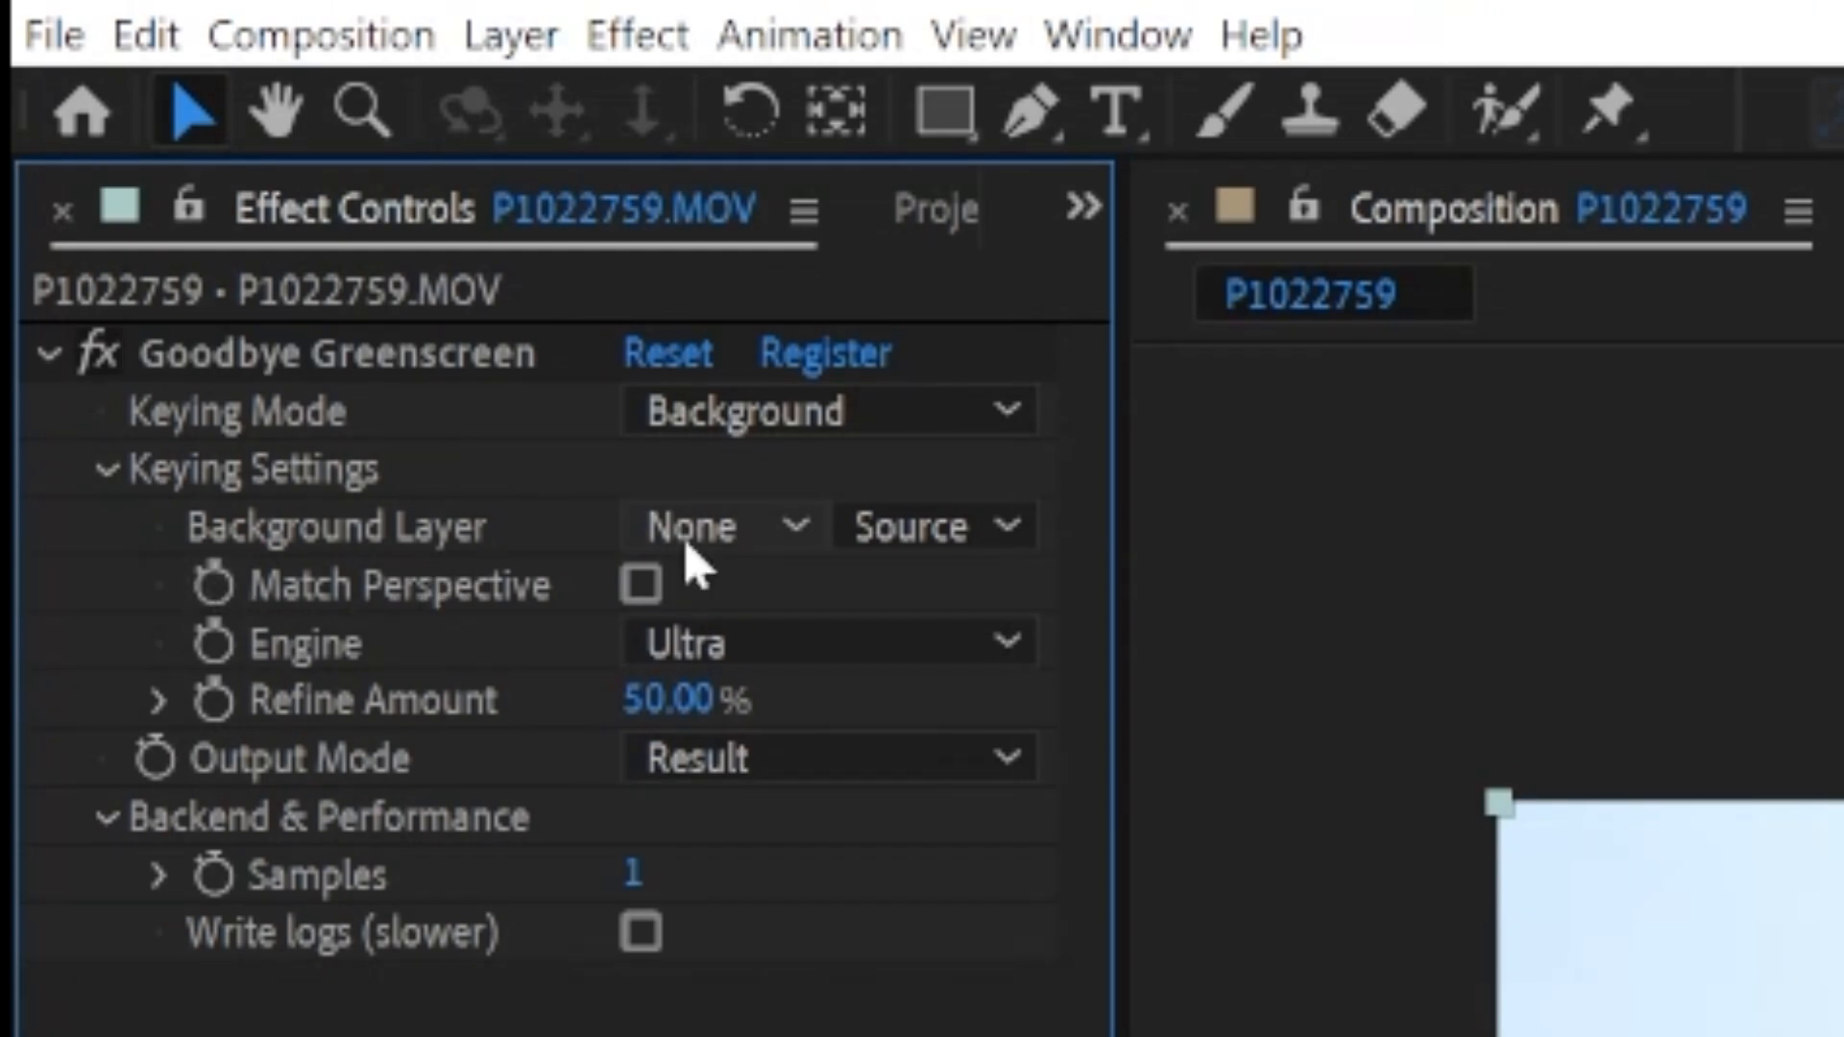
click(724, 526)
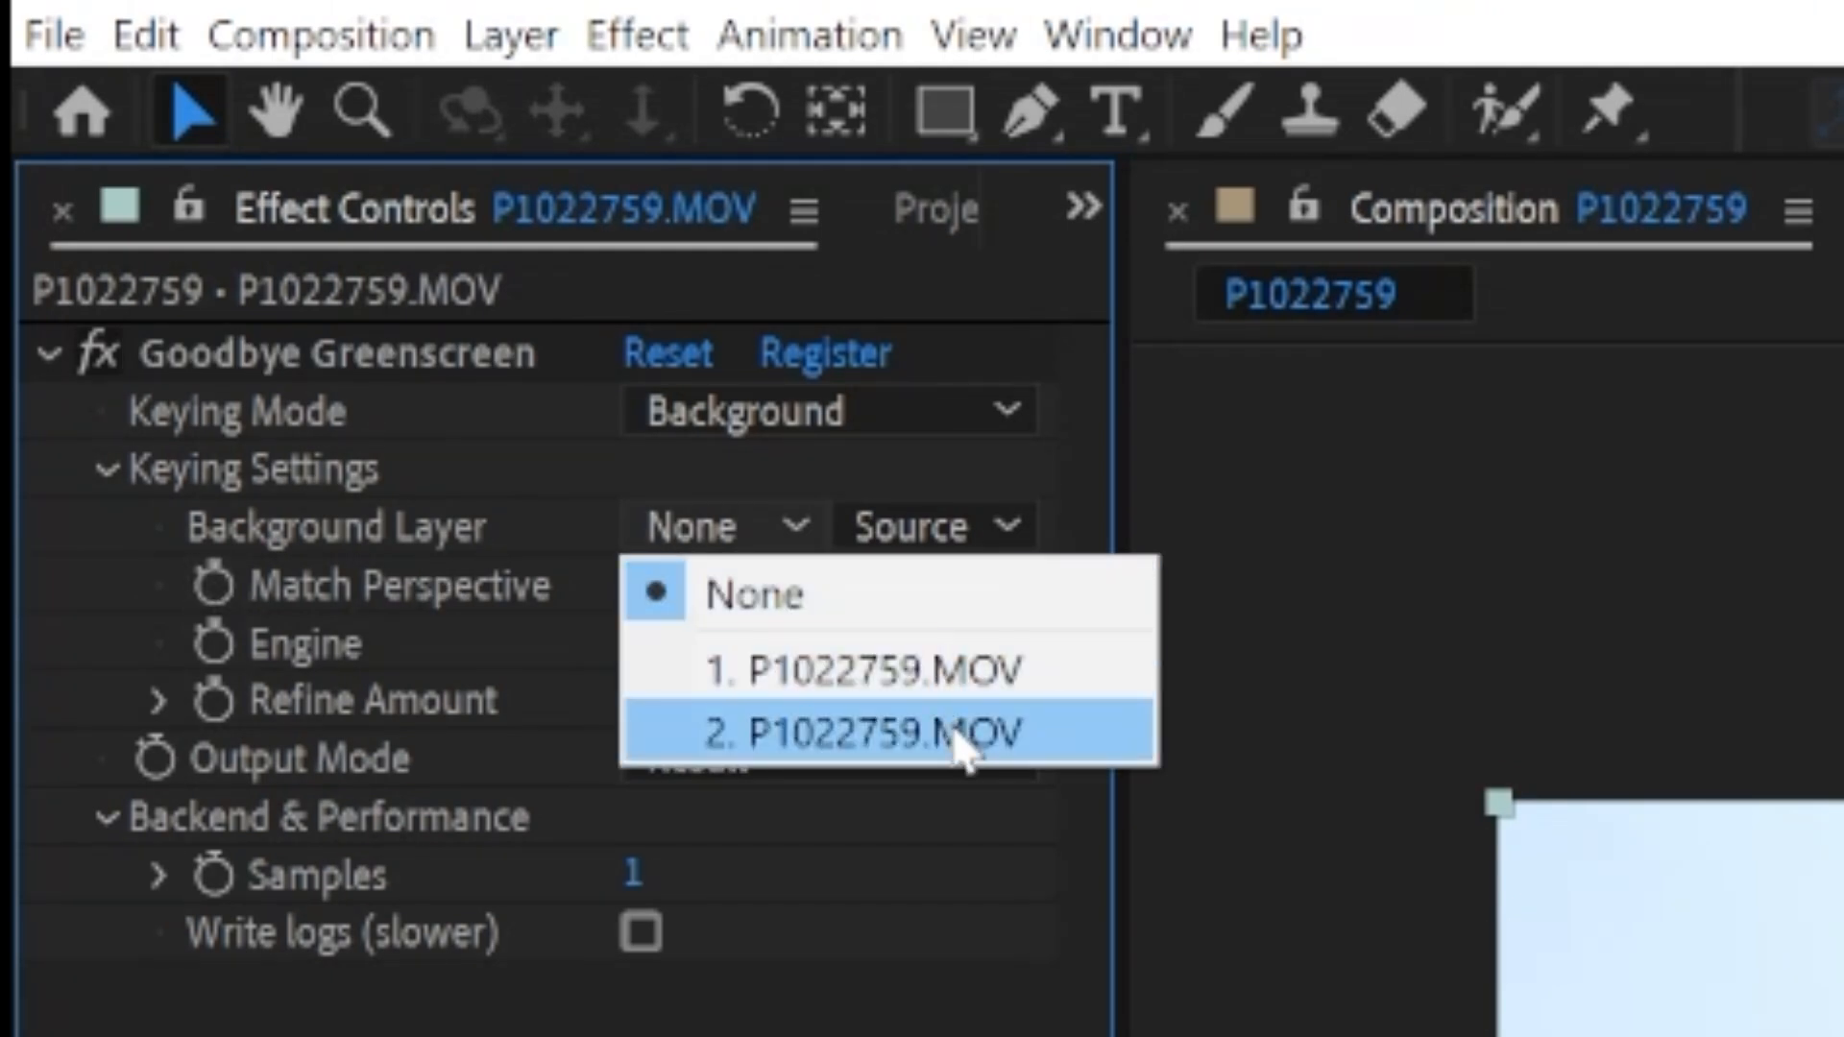
click(868, 731)
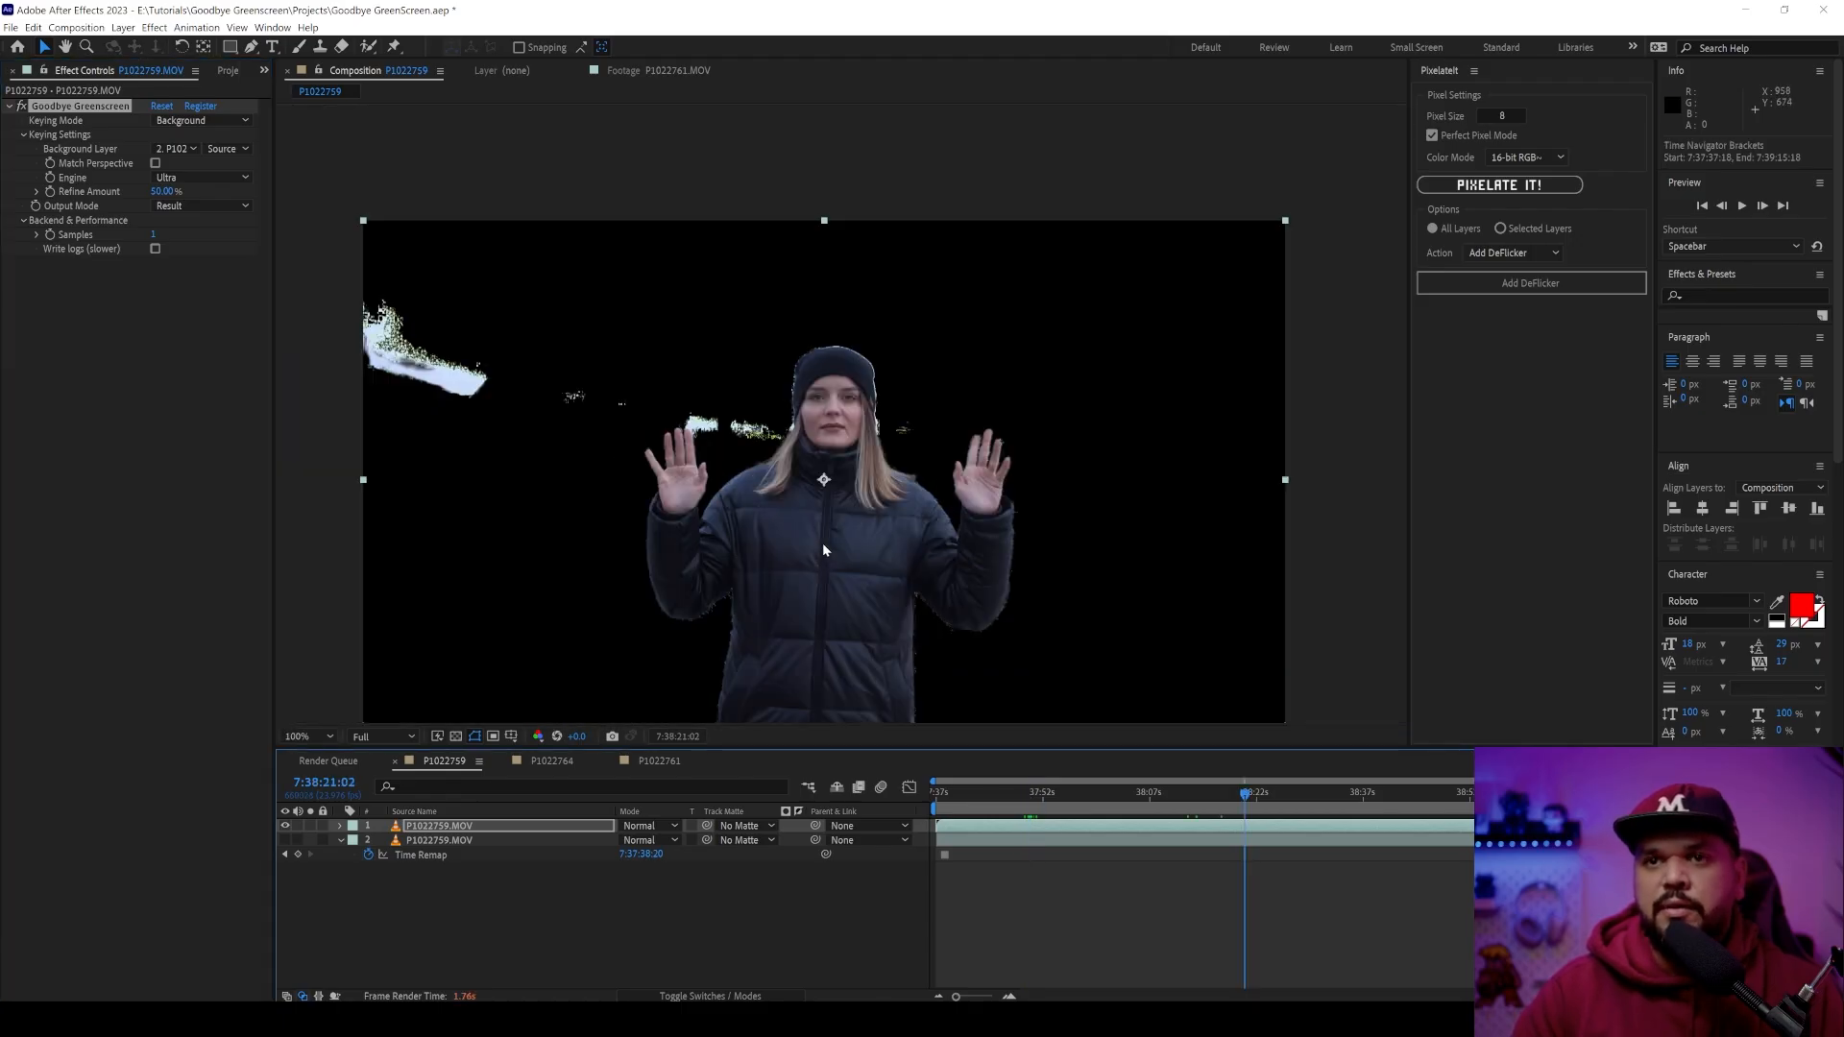
- Compare the Medium and Low keying engines, then set the Engine back to Ultra
click(199, 205)
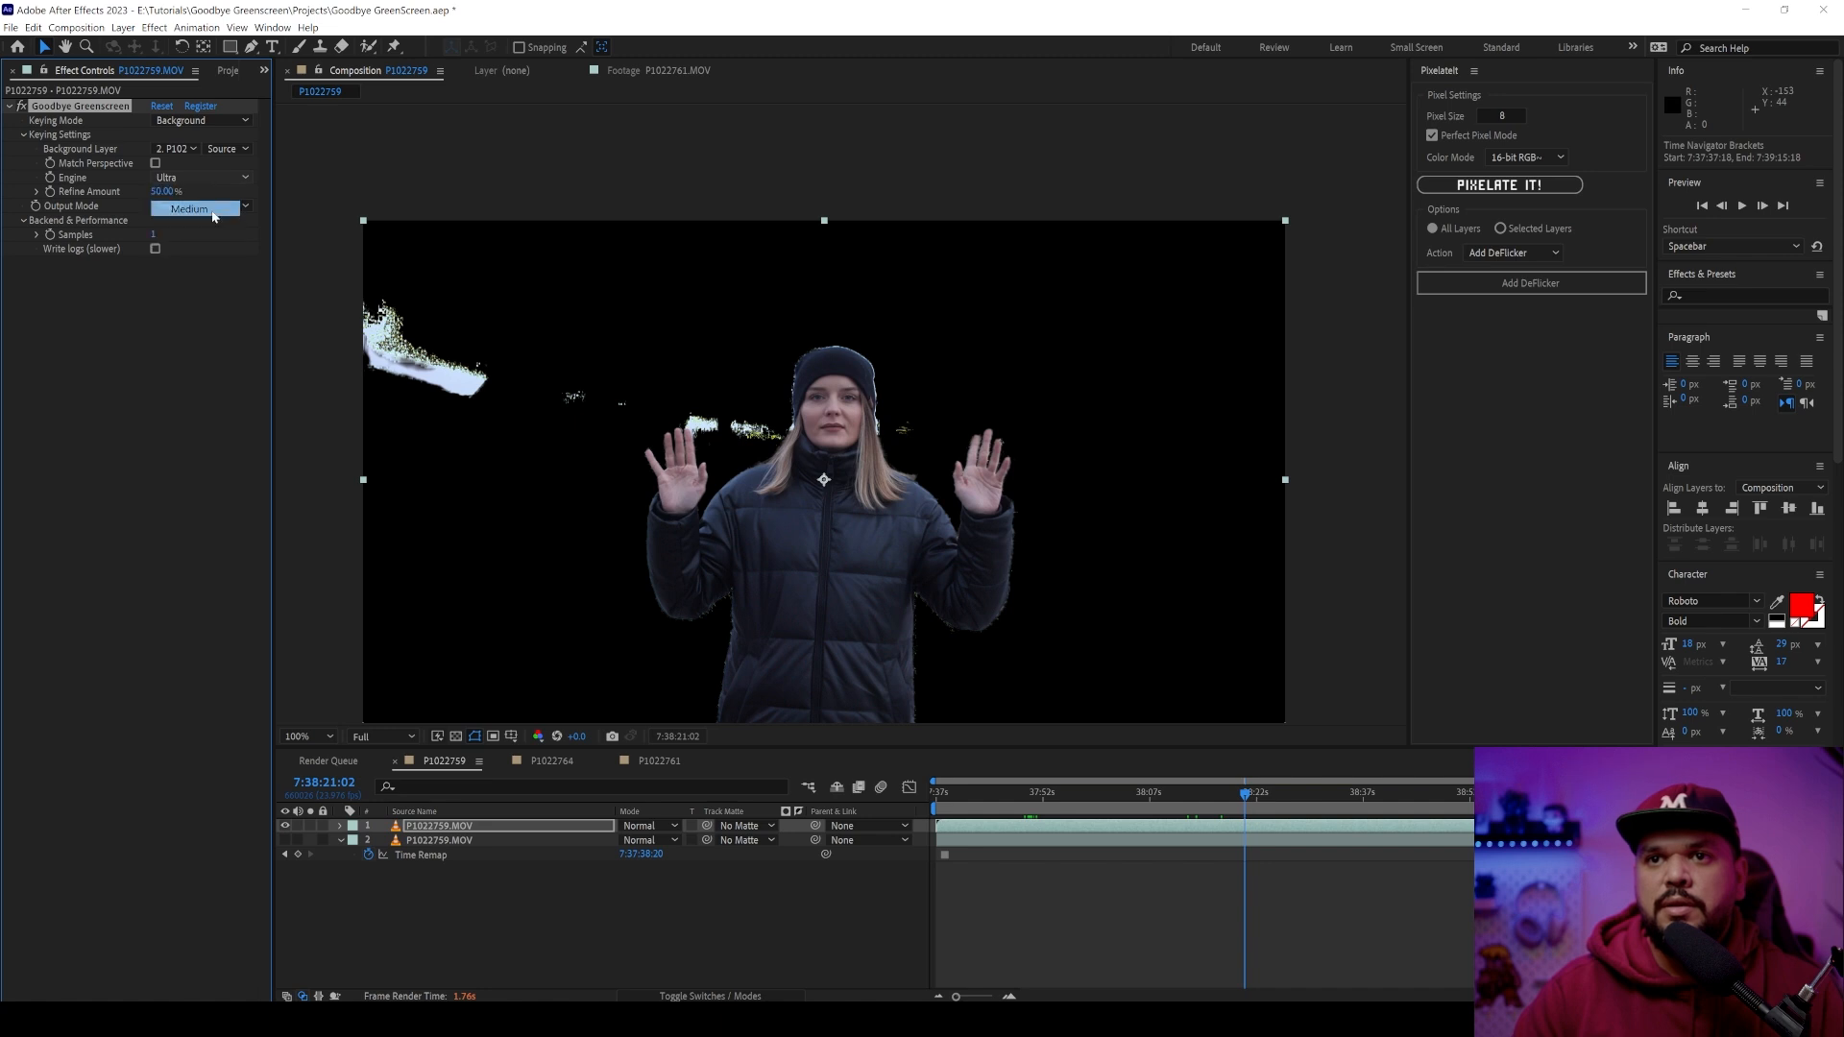
click(200, 177)
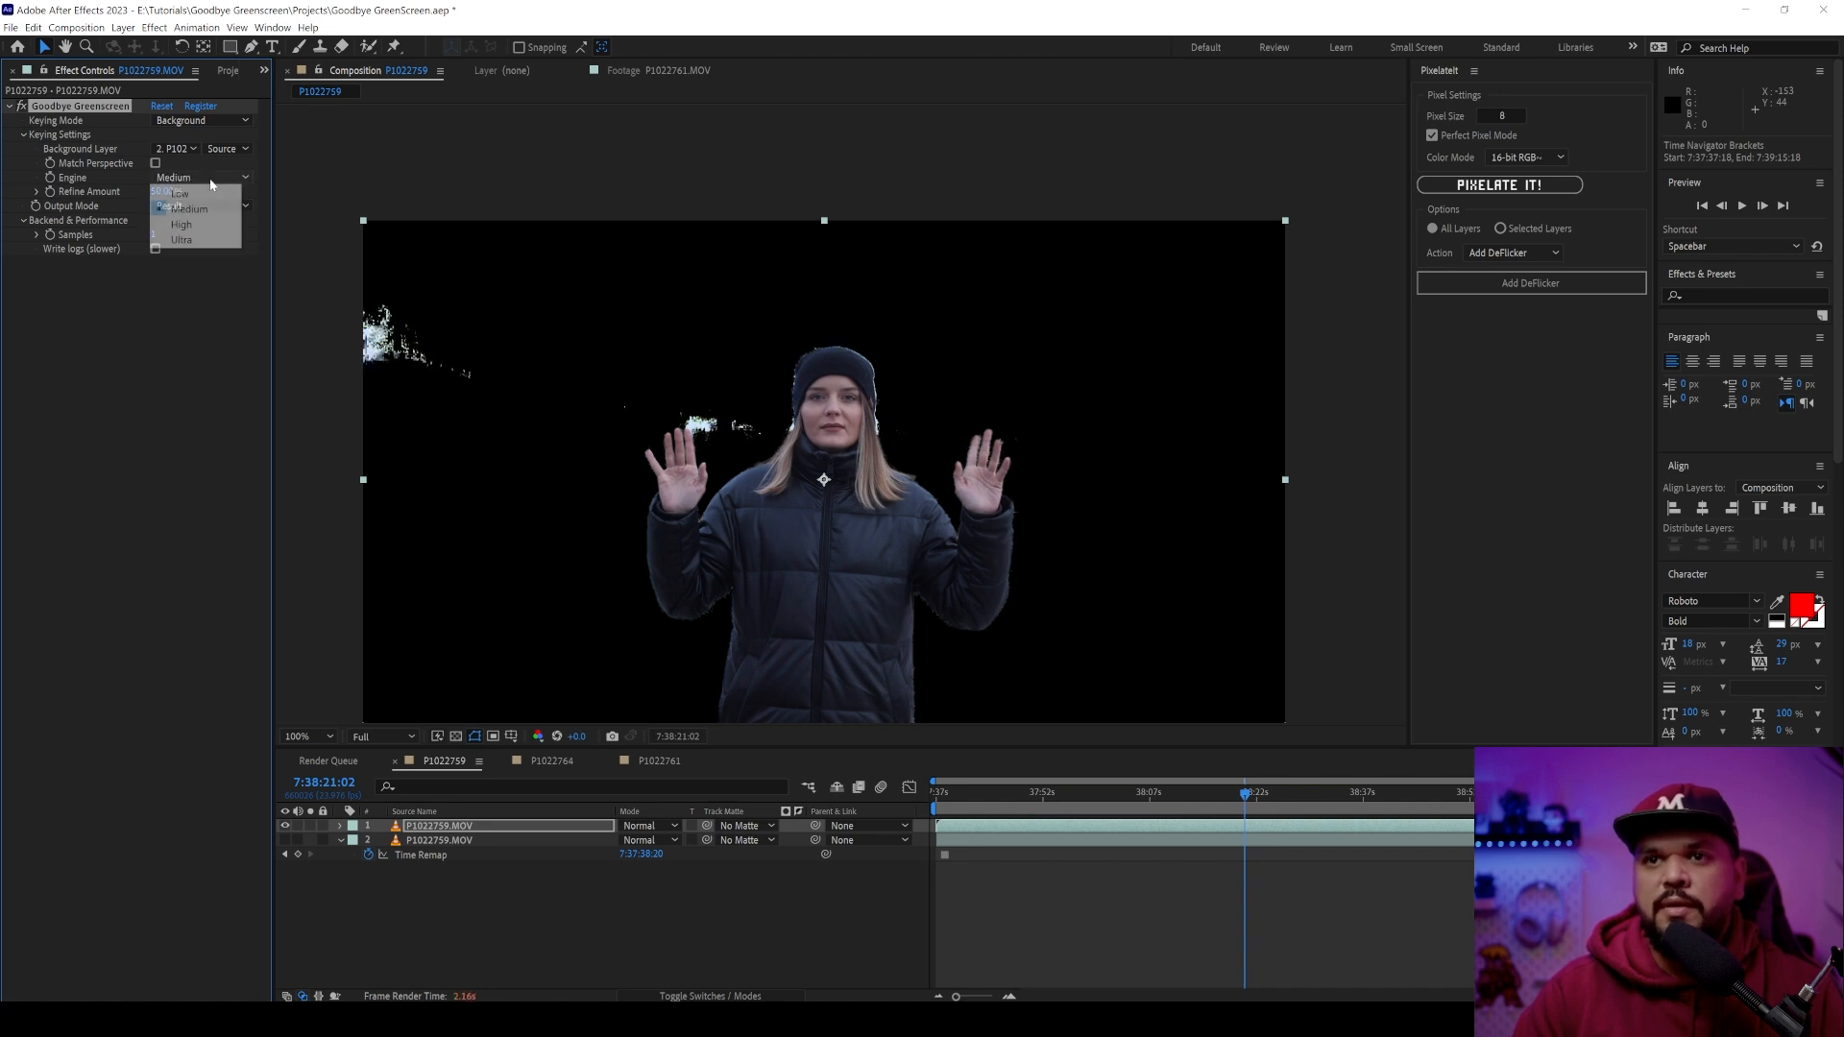
click(178, 192)
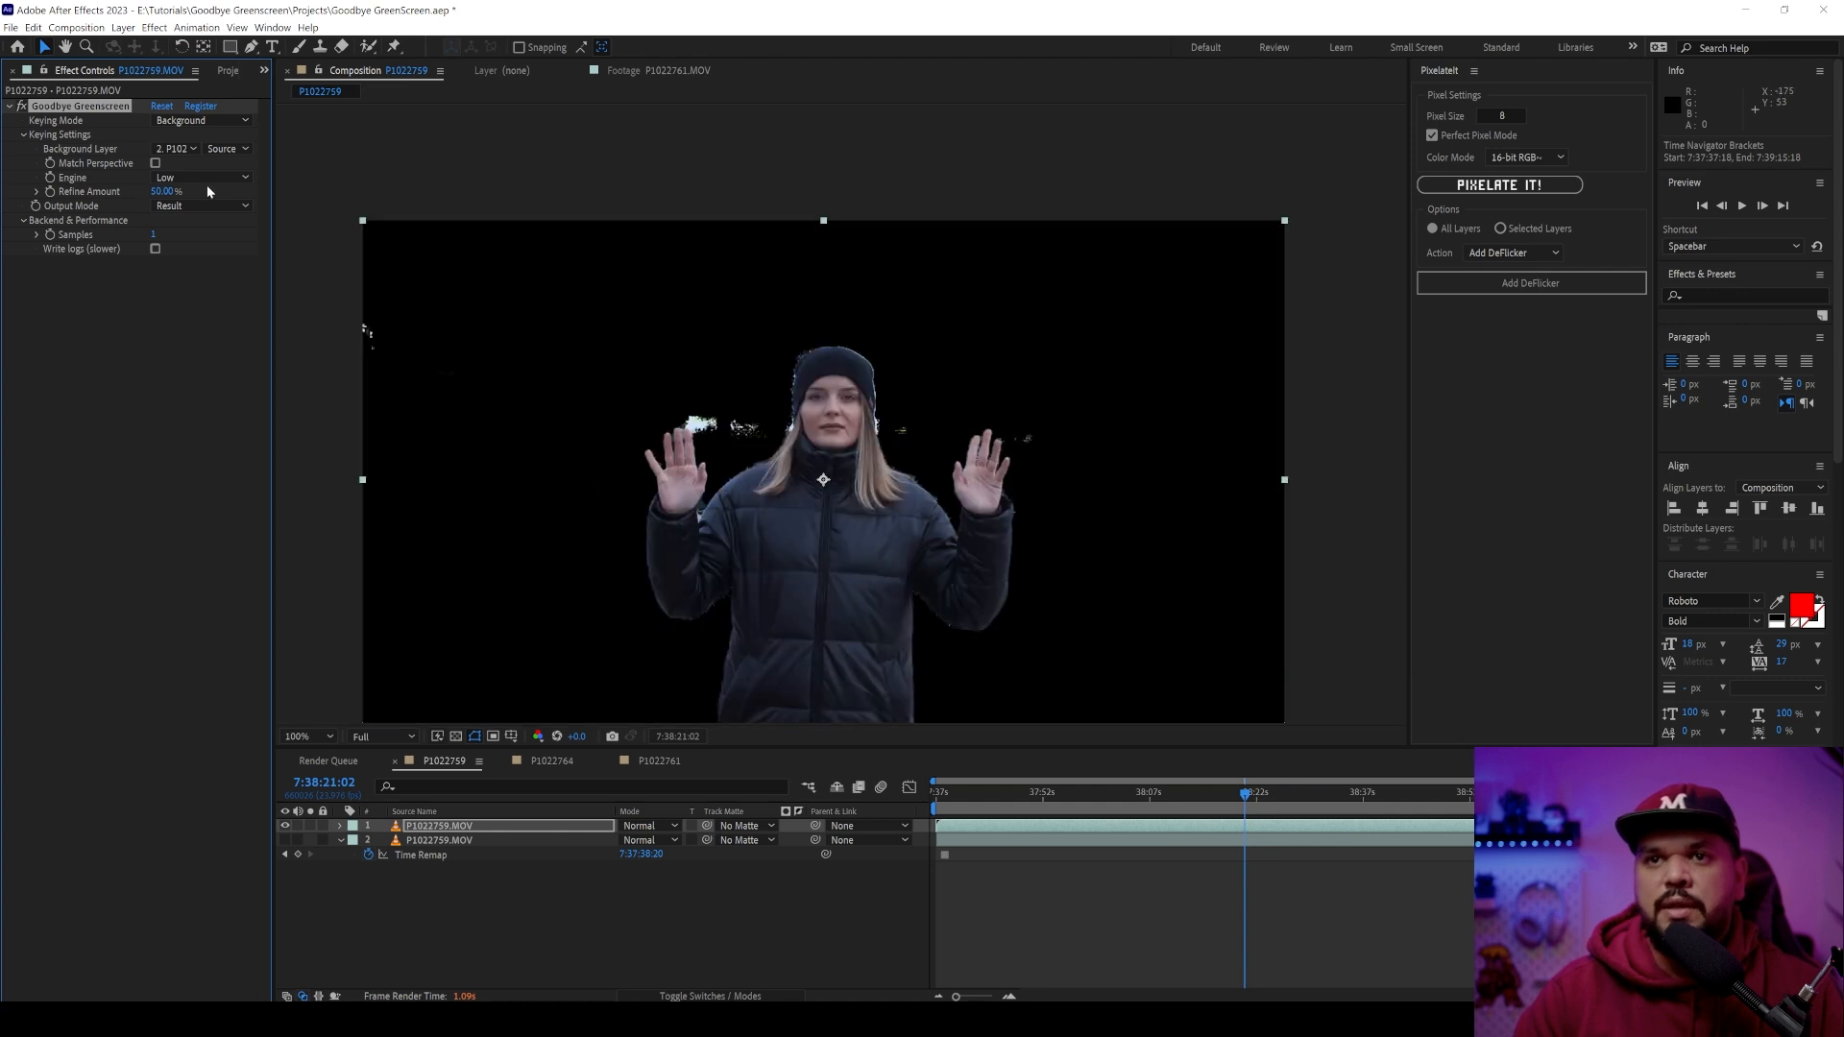
click(199, 177)
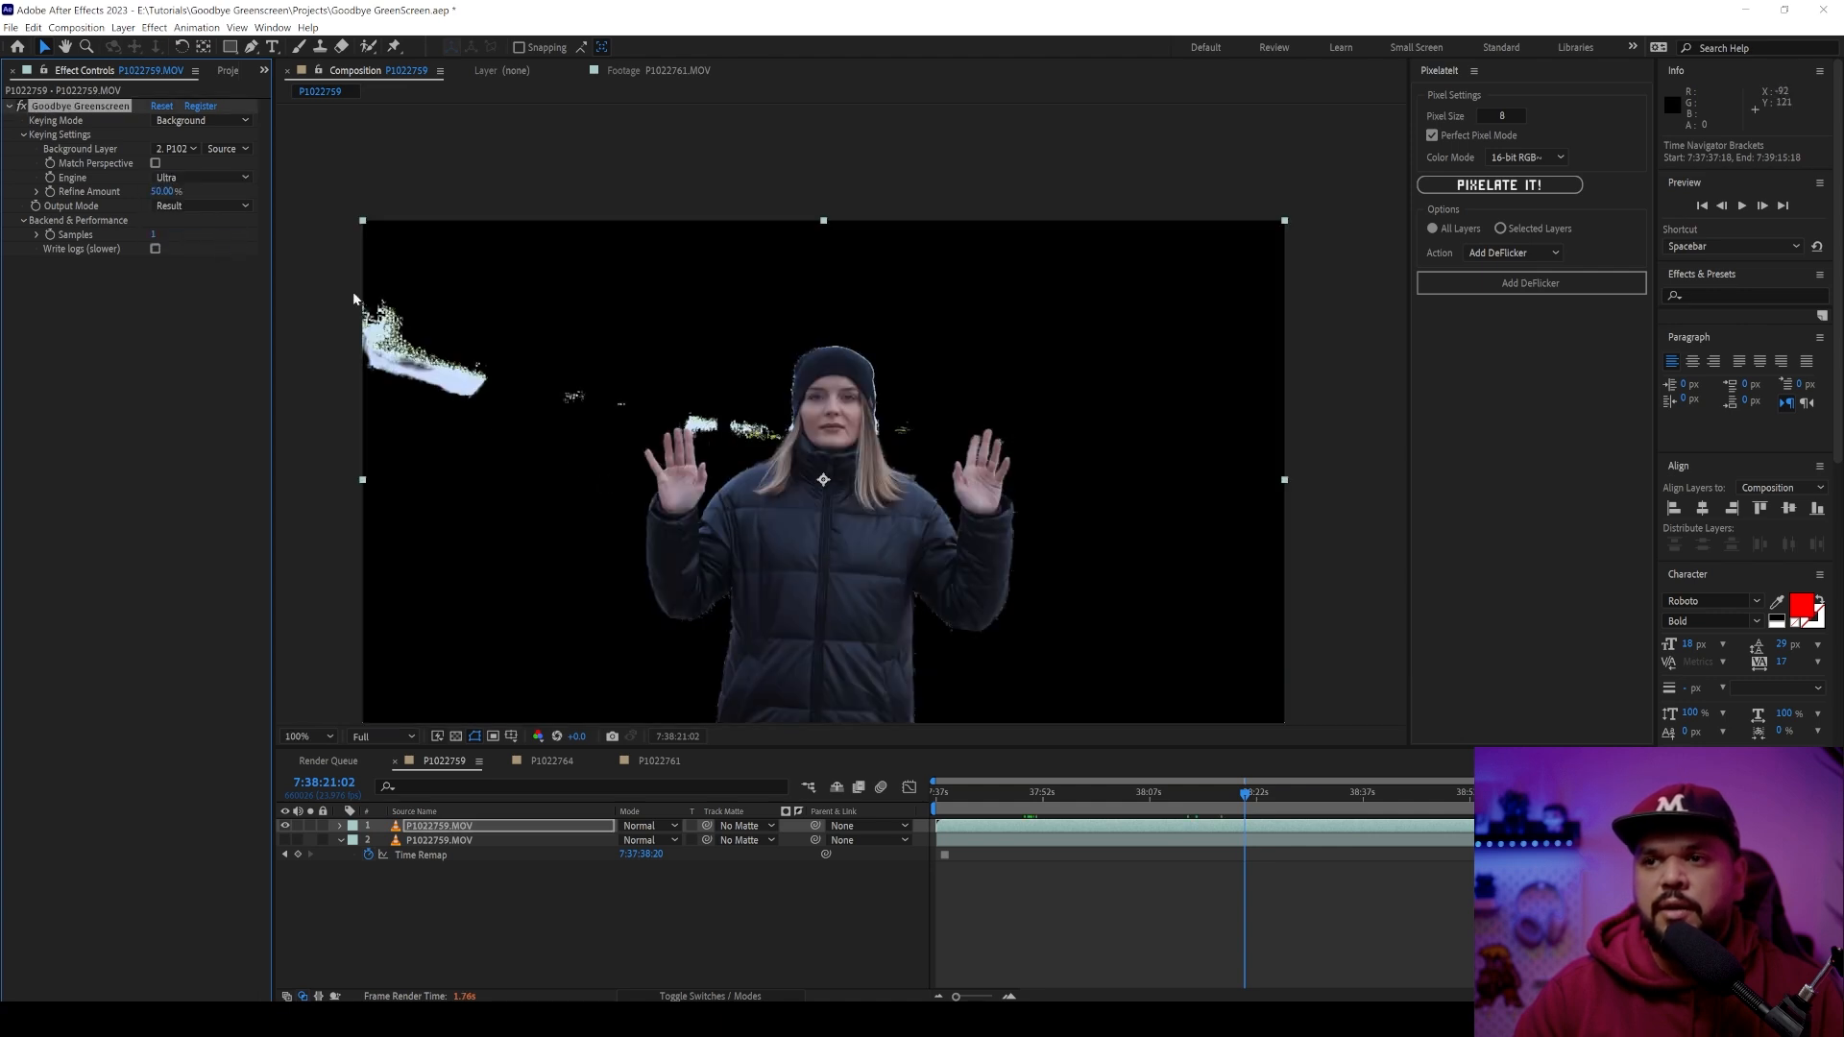
mouse_move(242, 448)
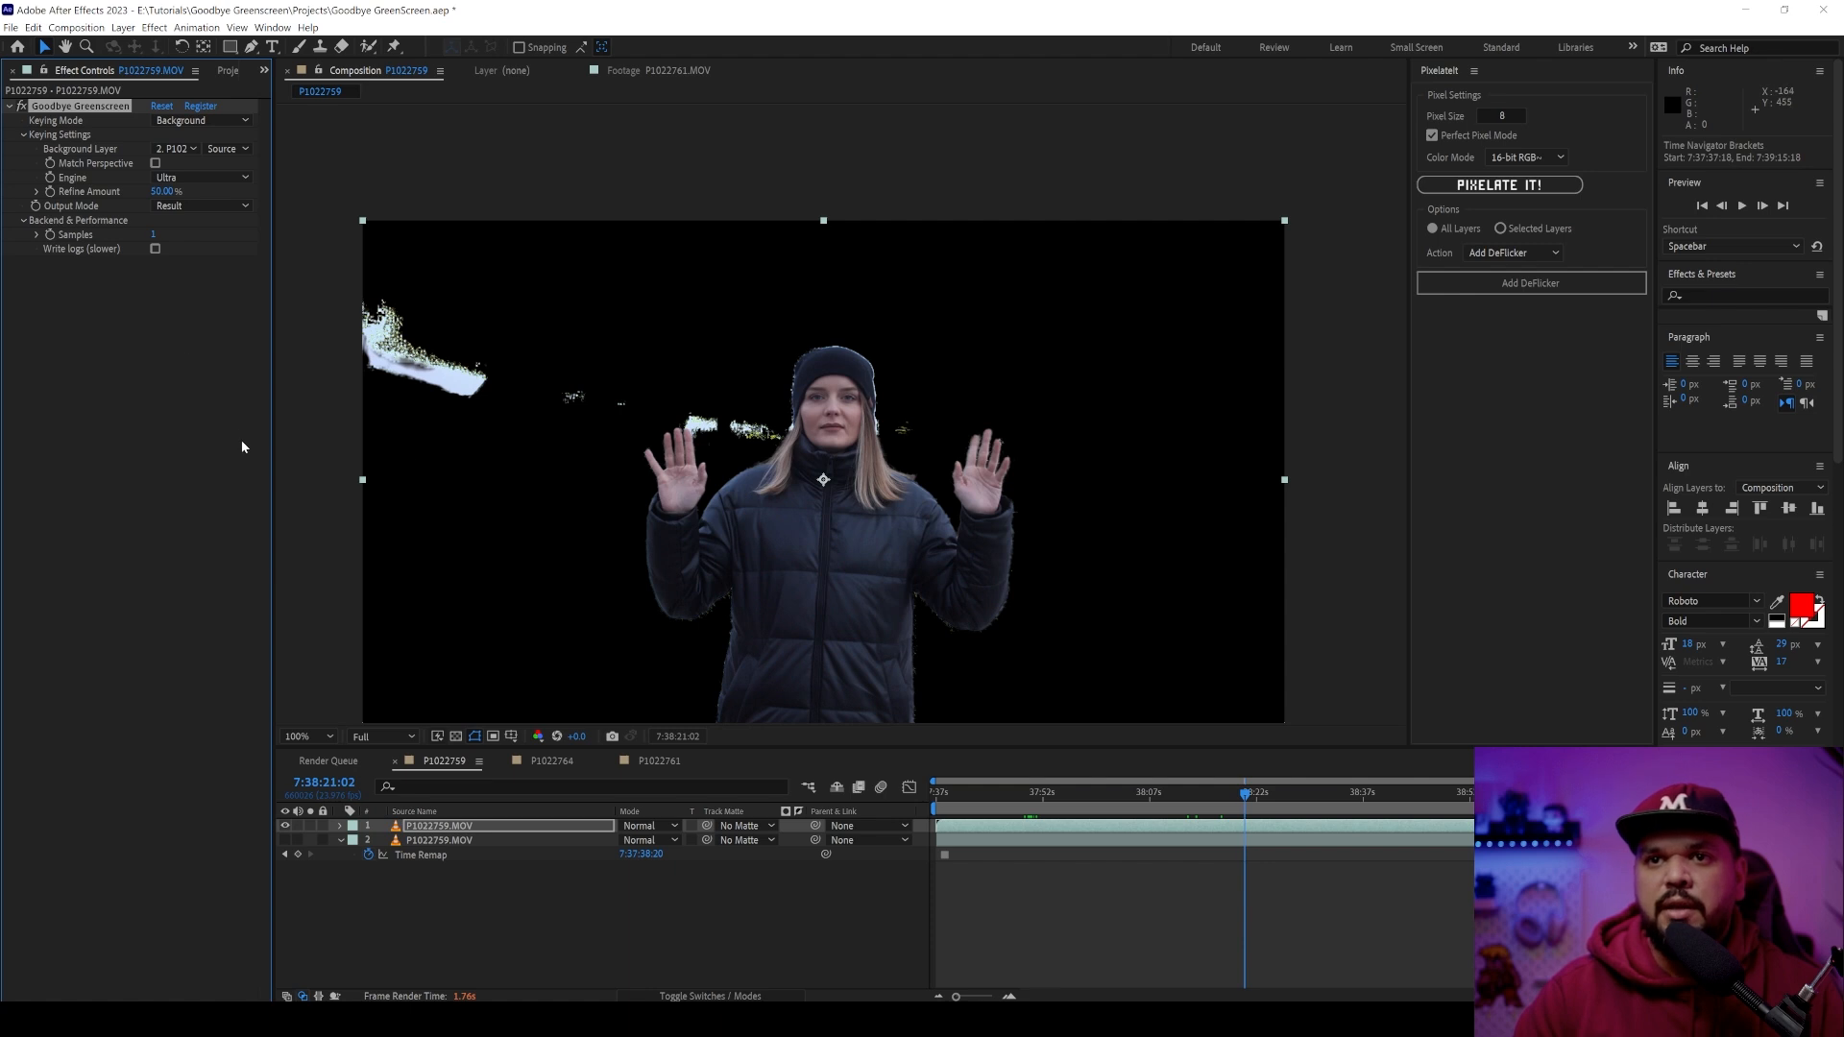
mouse_move(543, 789)
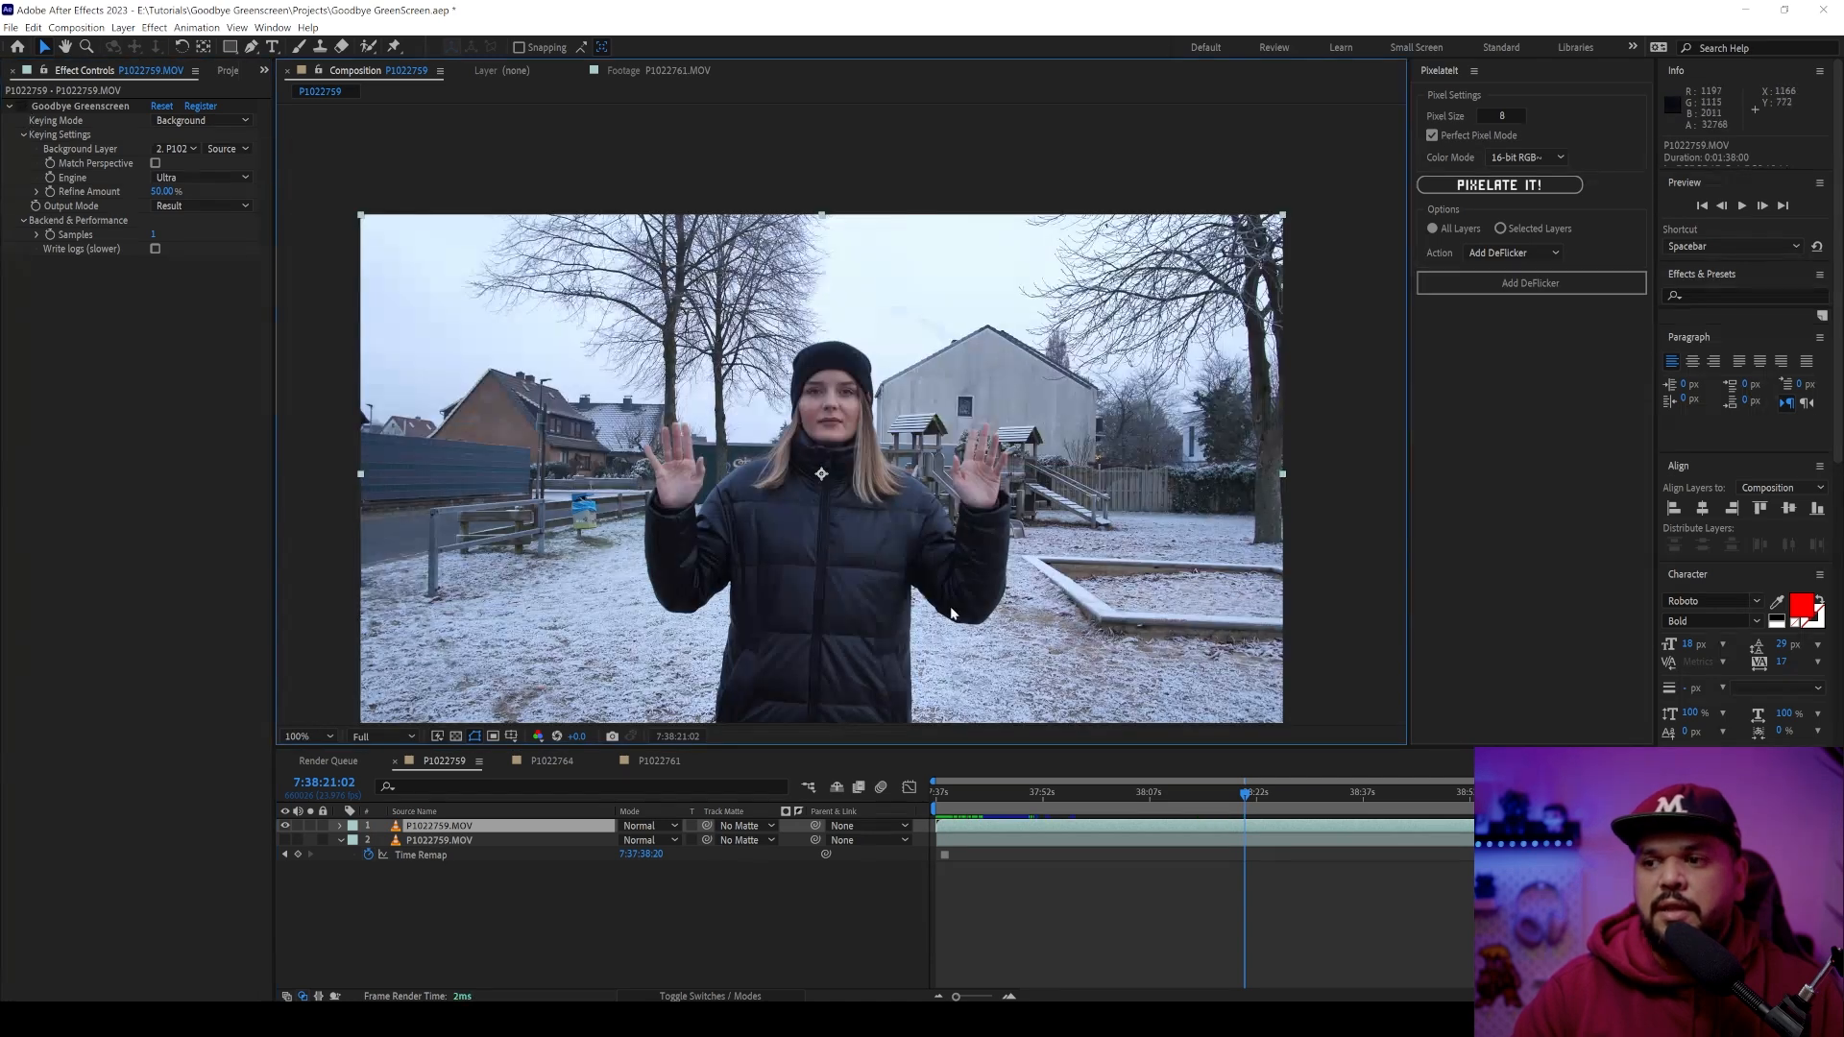
click(285, 839)
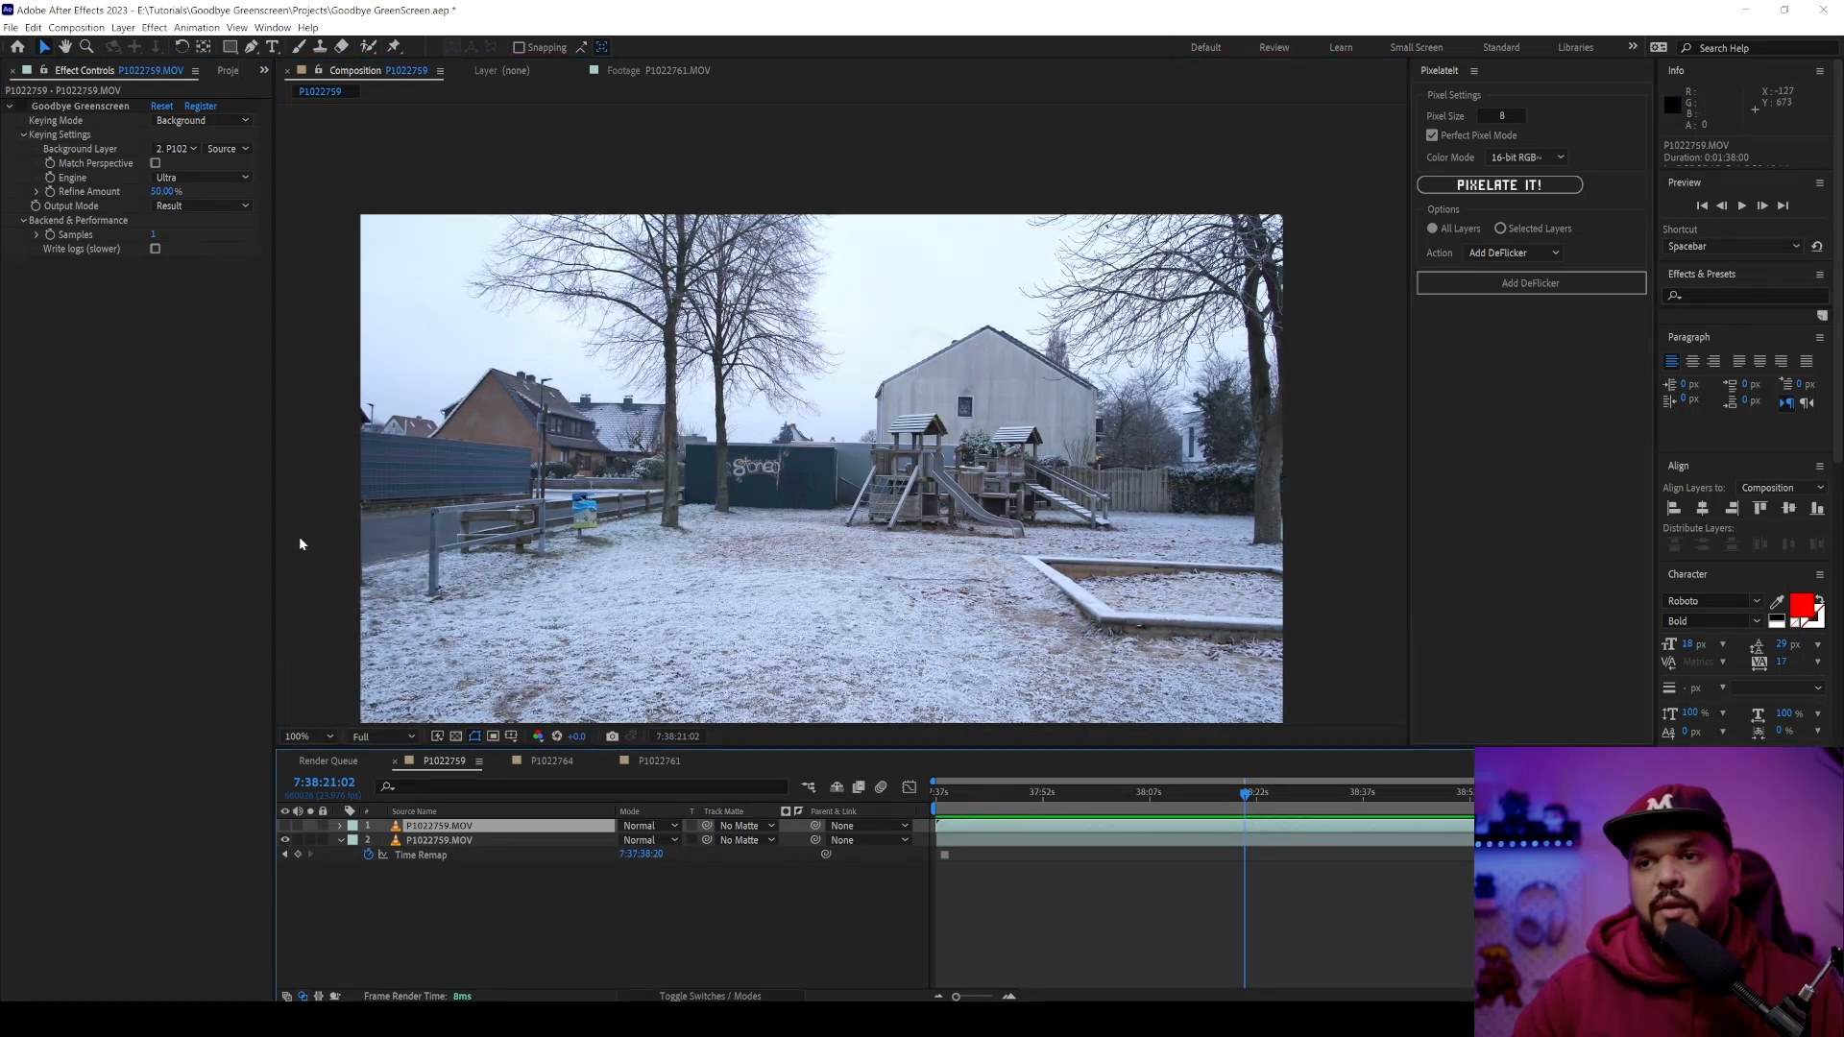
mouse_move(221, 538)
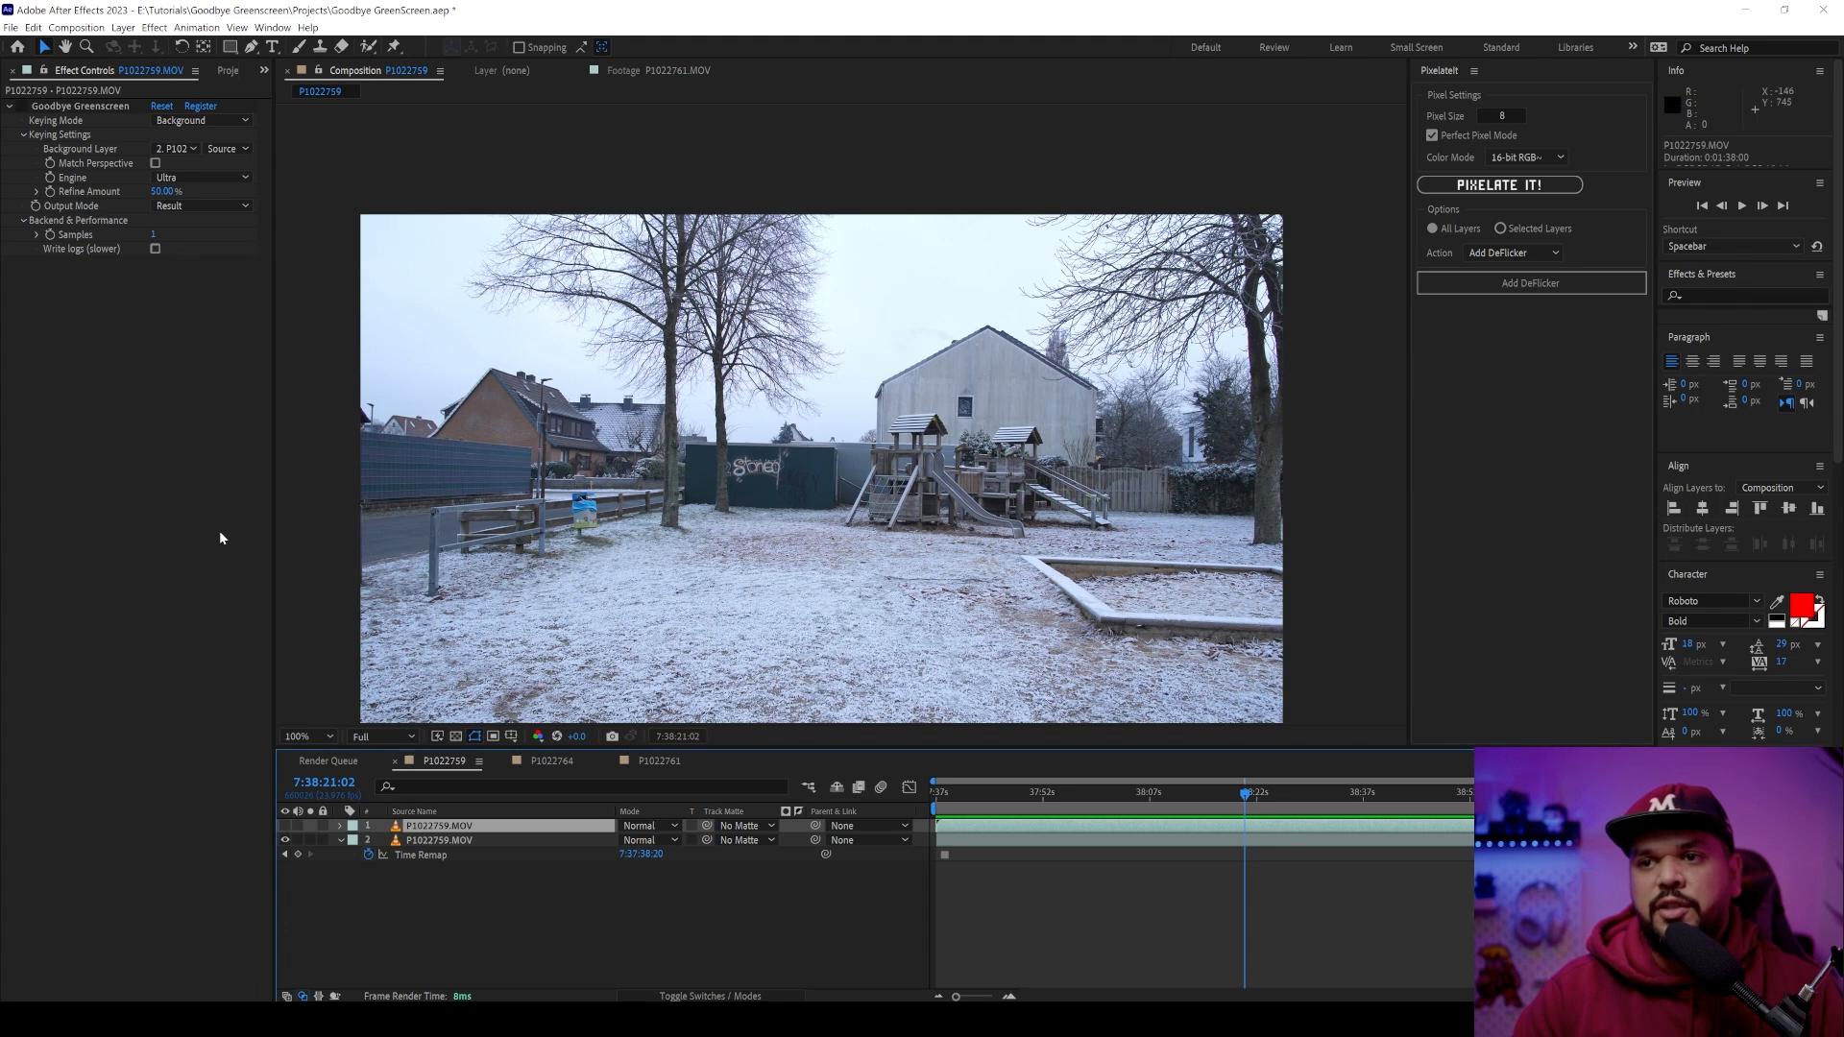
mouse_move(976, 551)
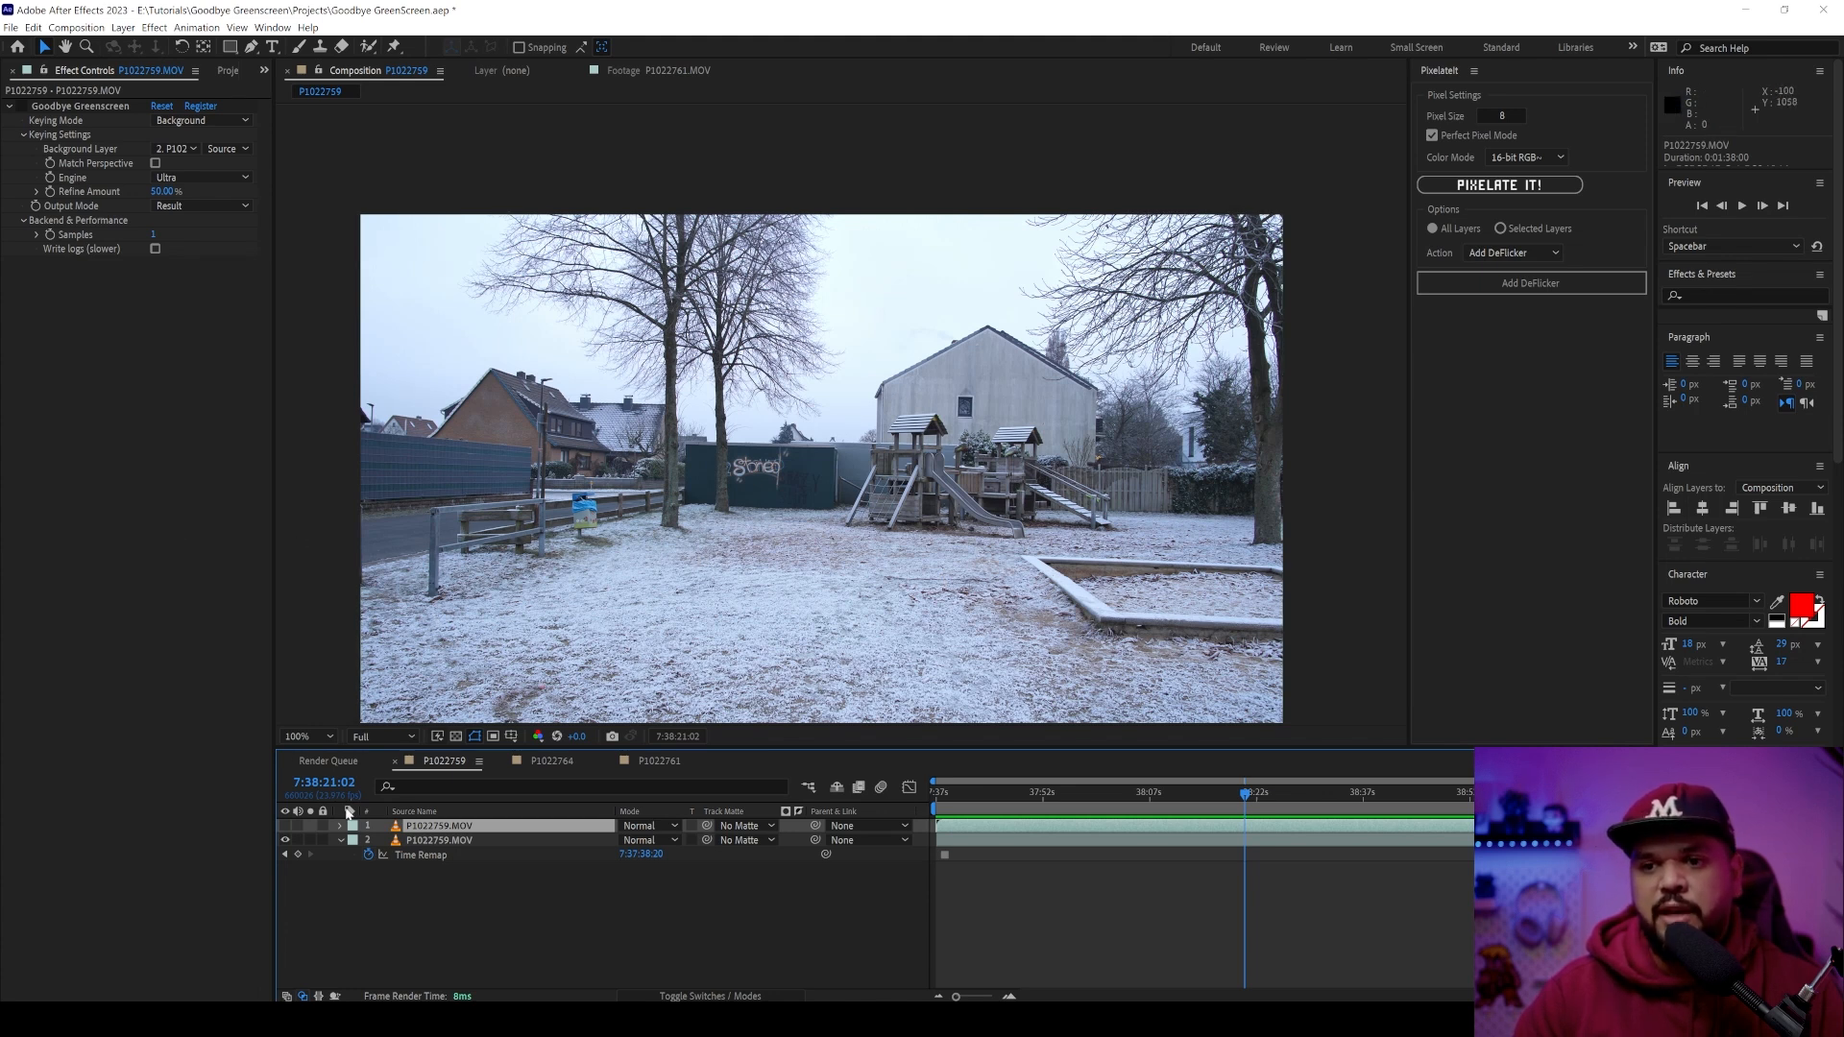
click(563, 760)
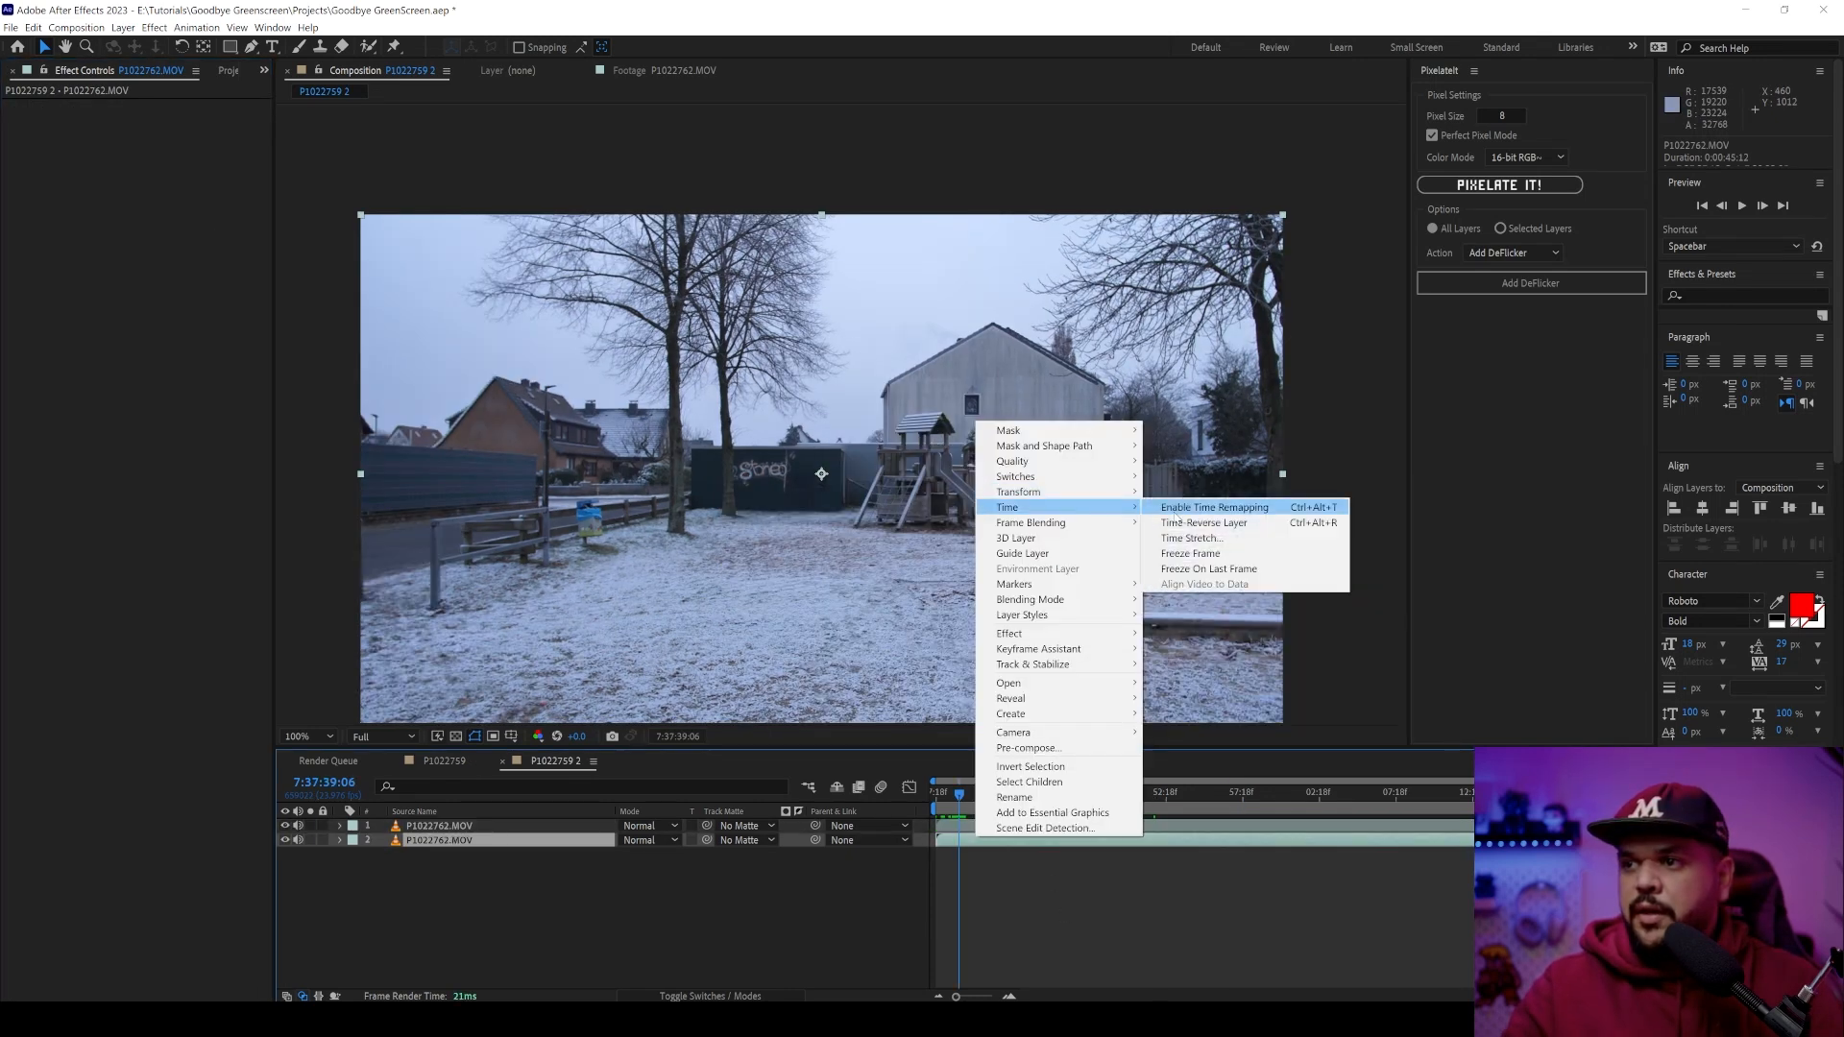
- Freeze layer 2 with Time Remapping and key in Background mode using layer 2 as the plate
click(1212, 507)
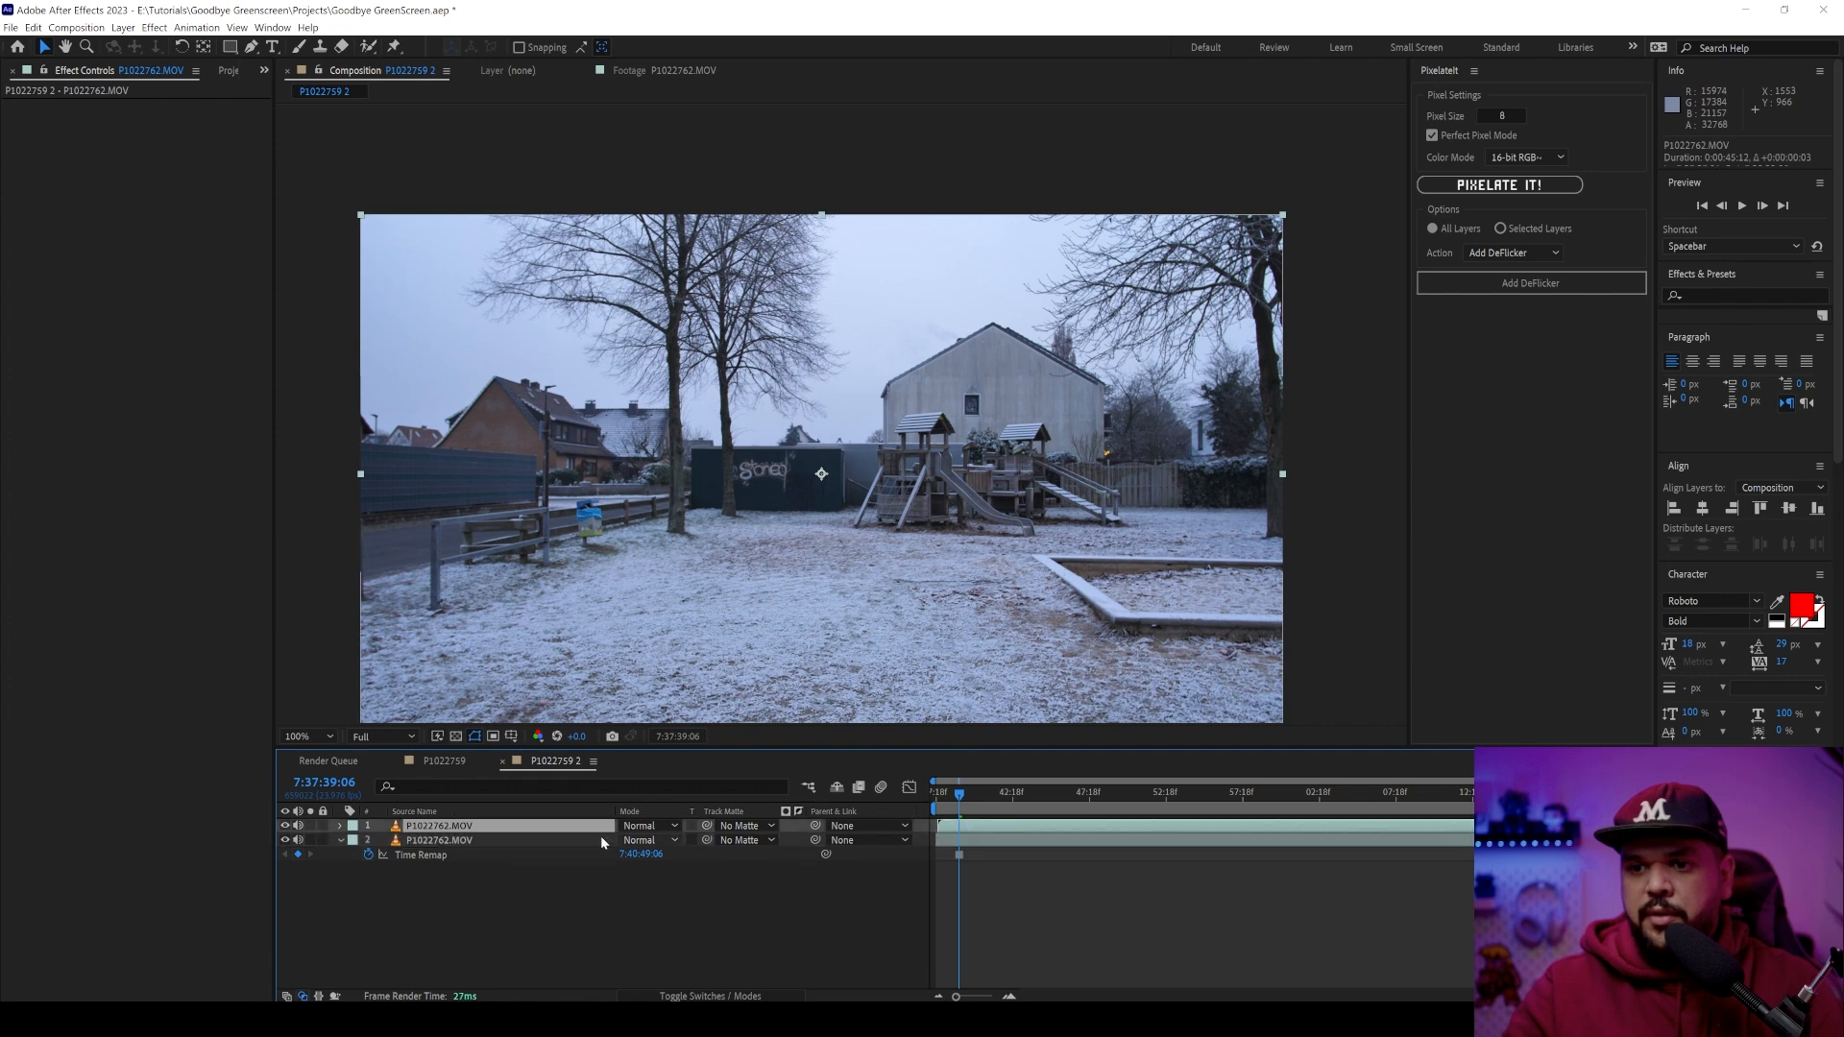
click(1070, 791)
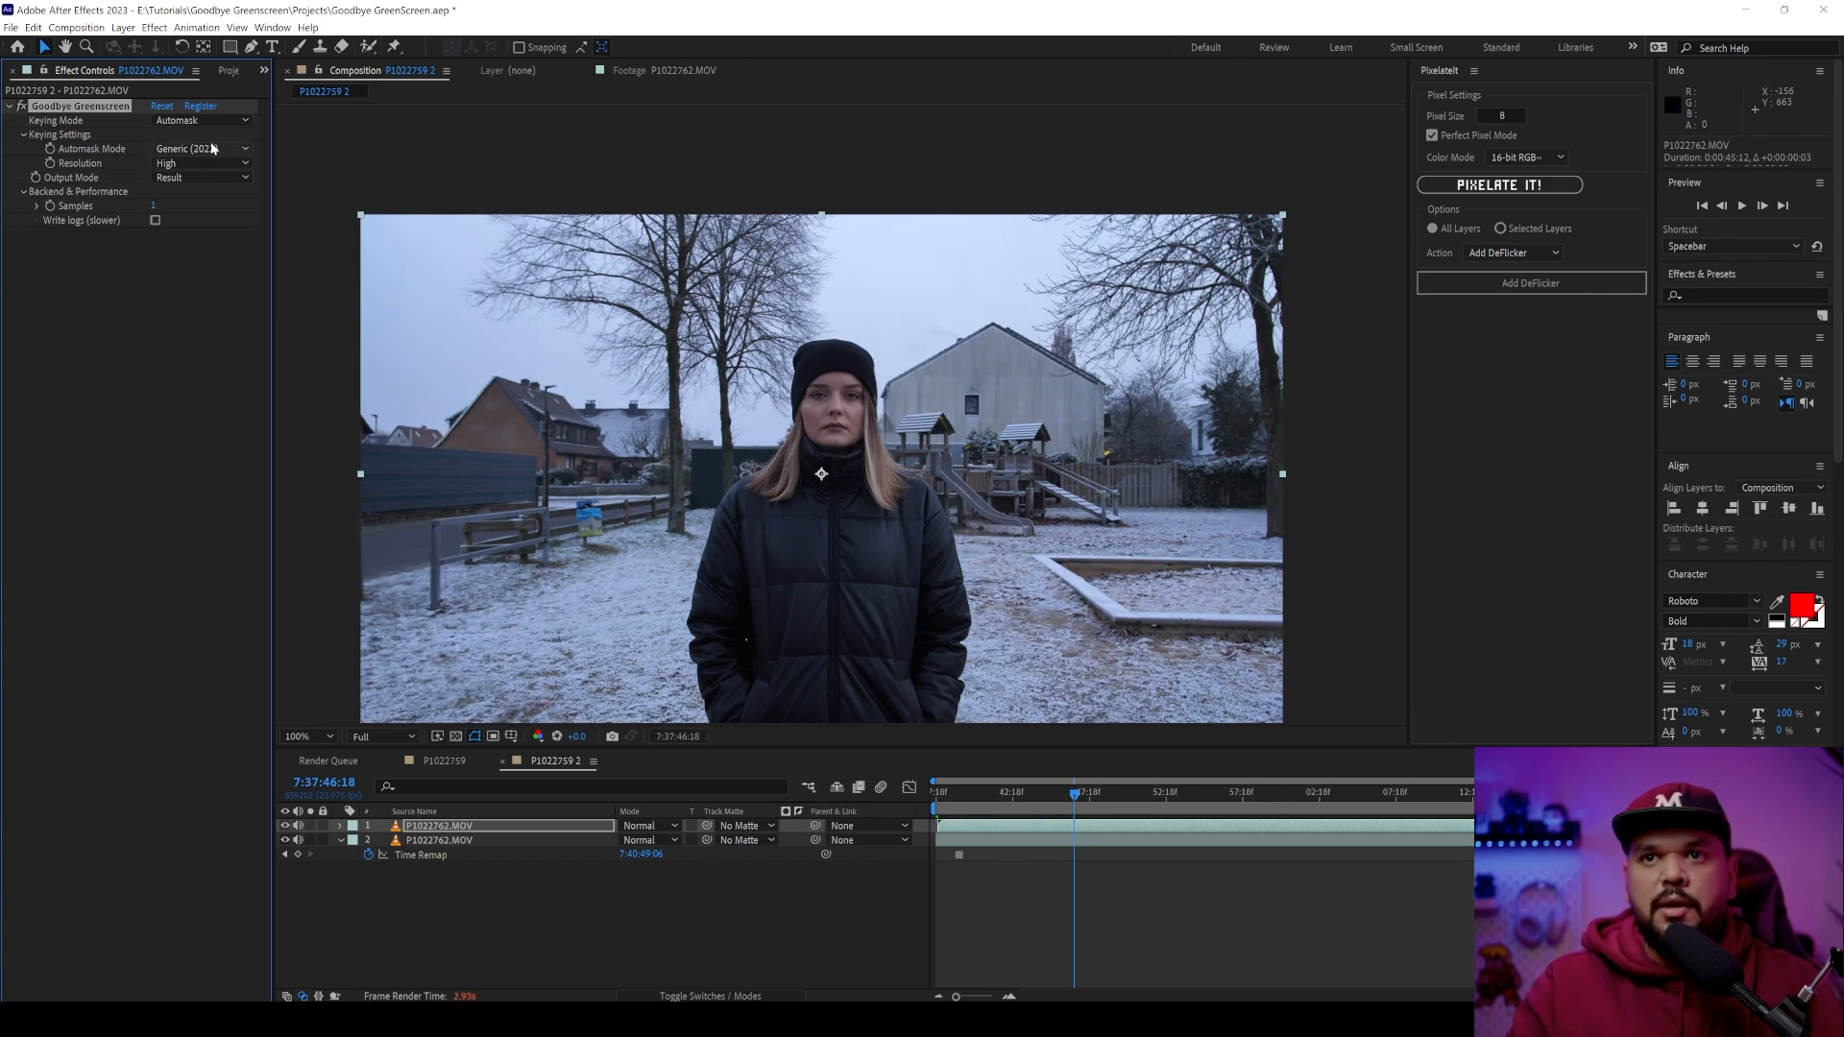
click(199, 119)
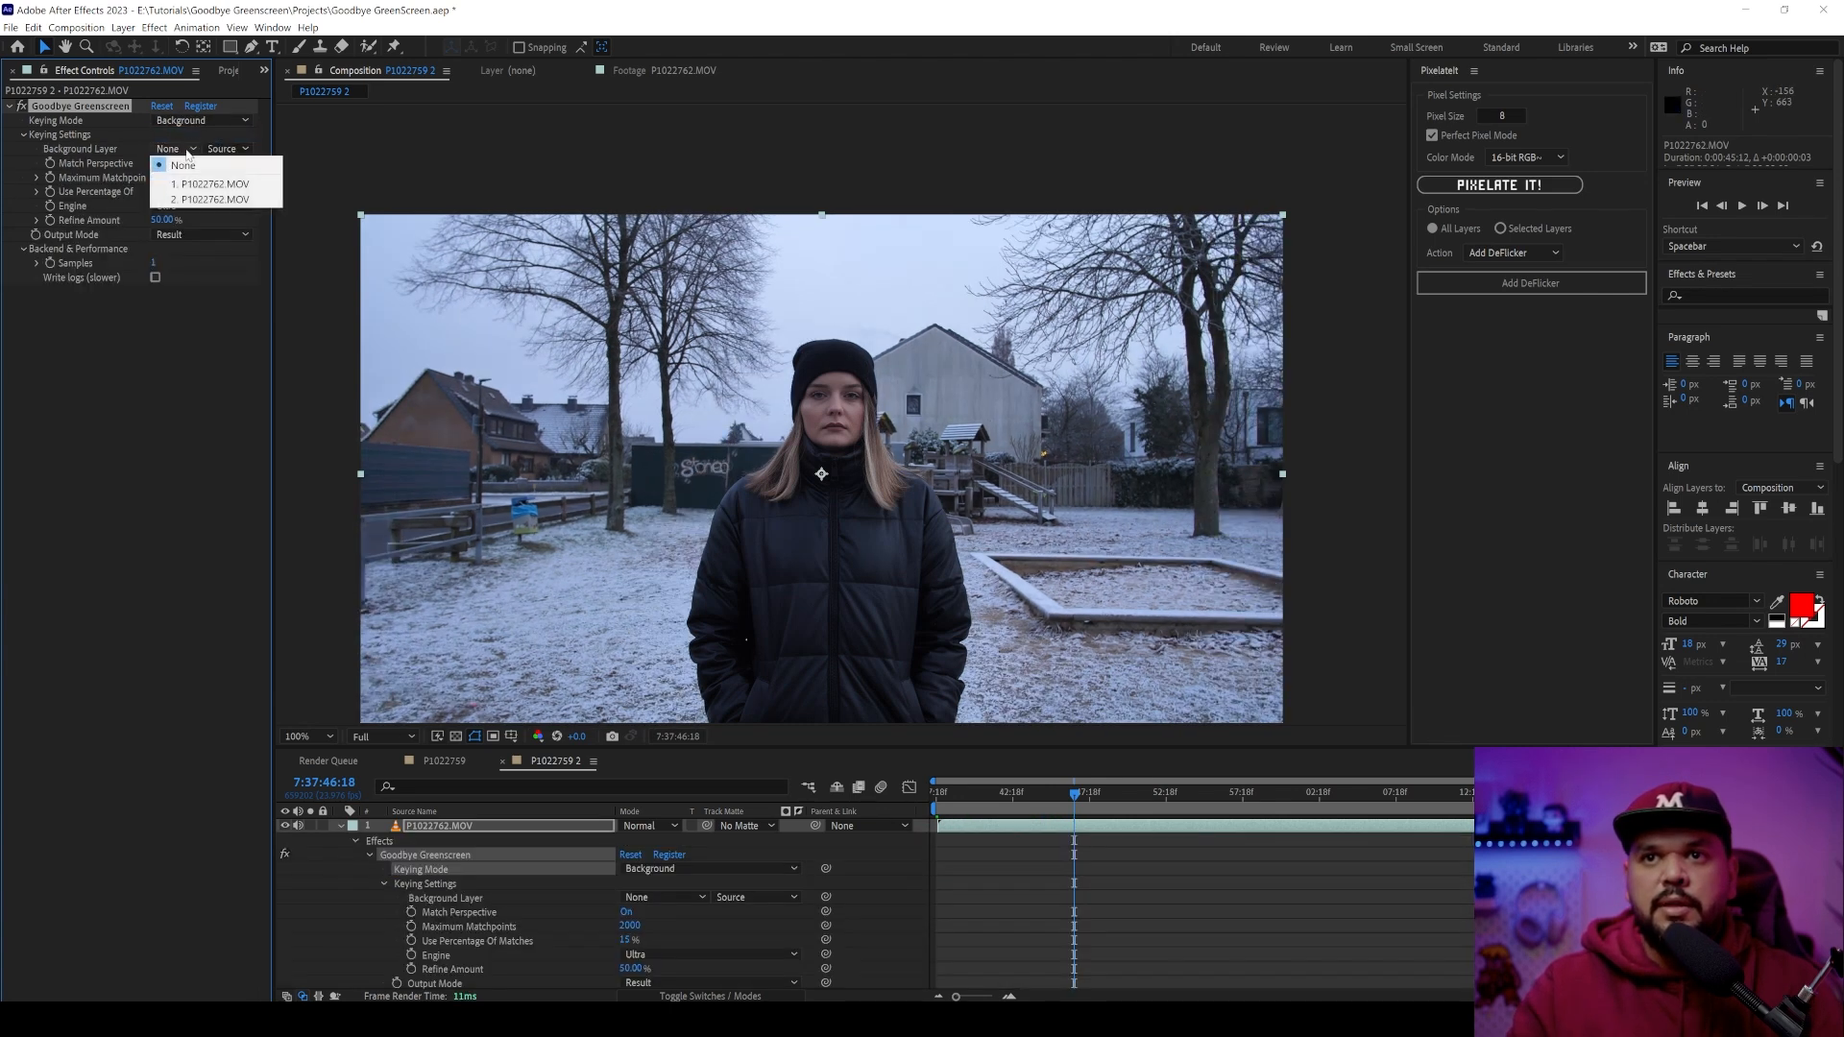
click(213, 198)
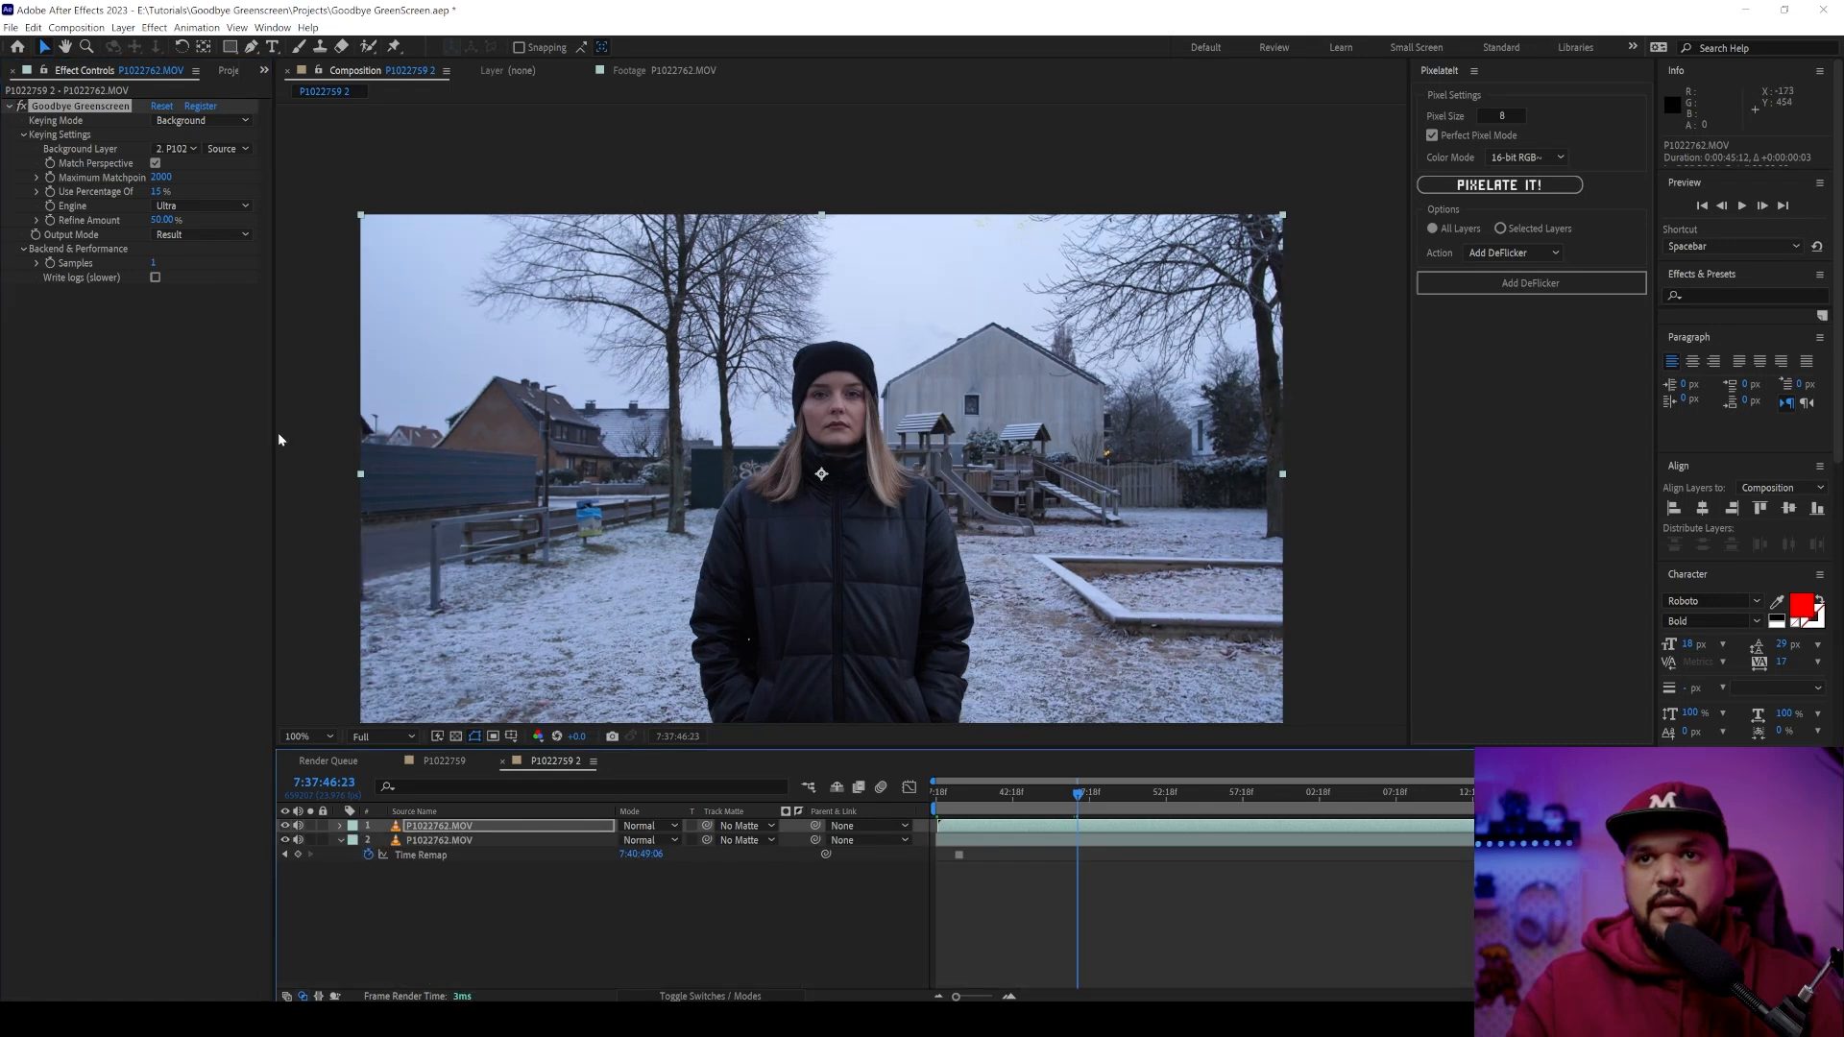
mouse_move(199, 196)
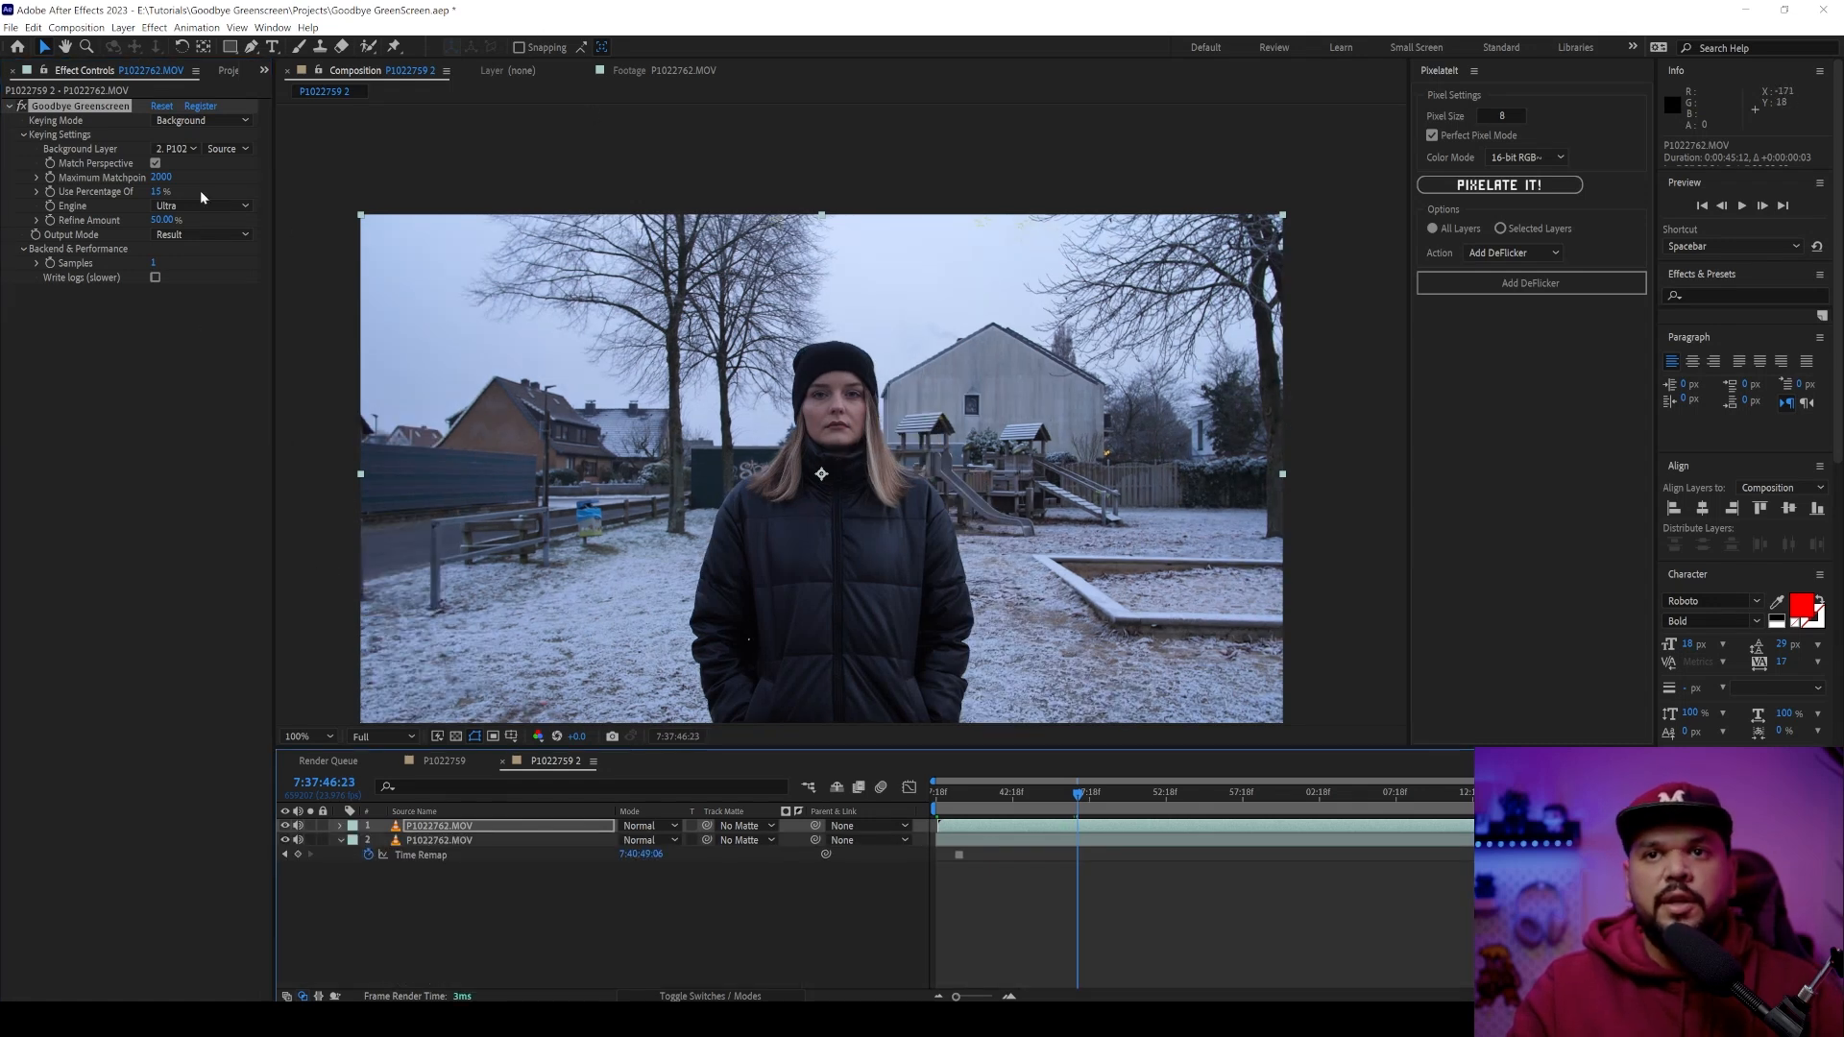
- Preview the Matchpoints and Warped Background output modes at several frames
click(200, 234)
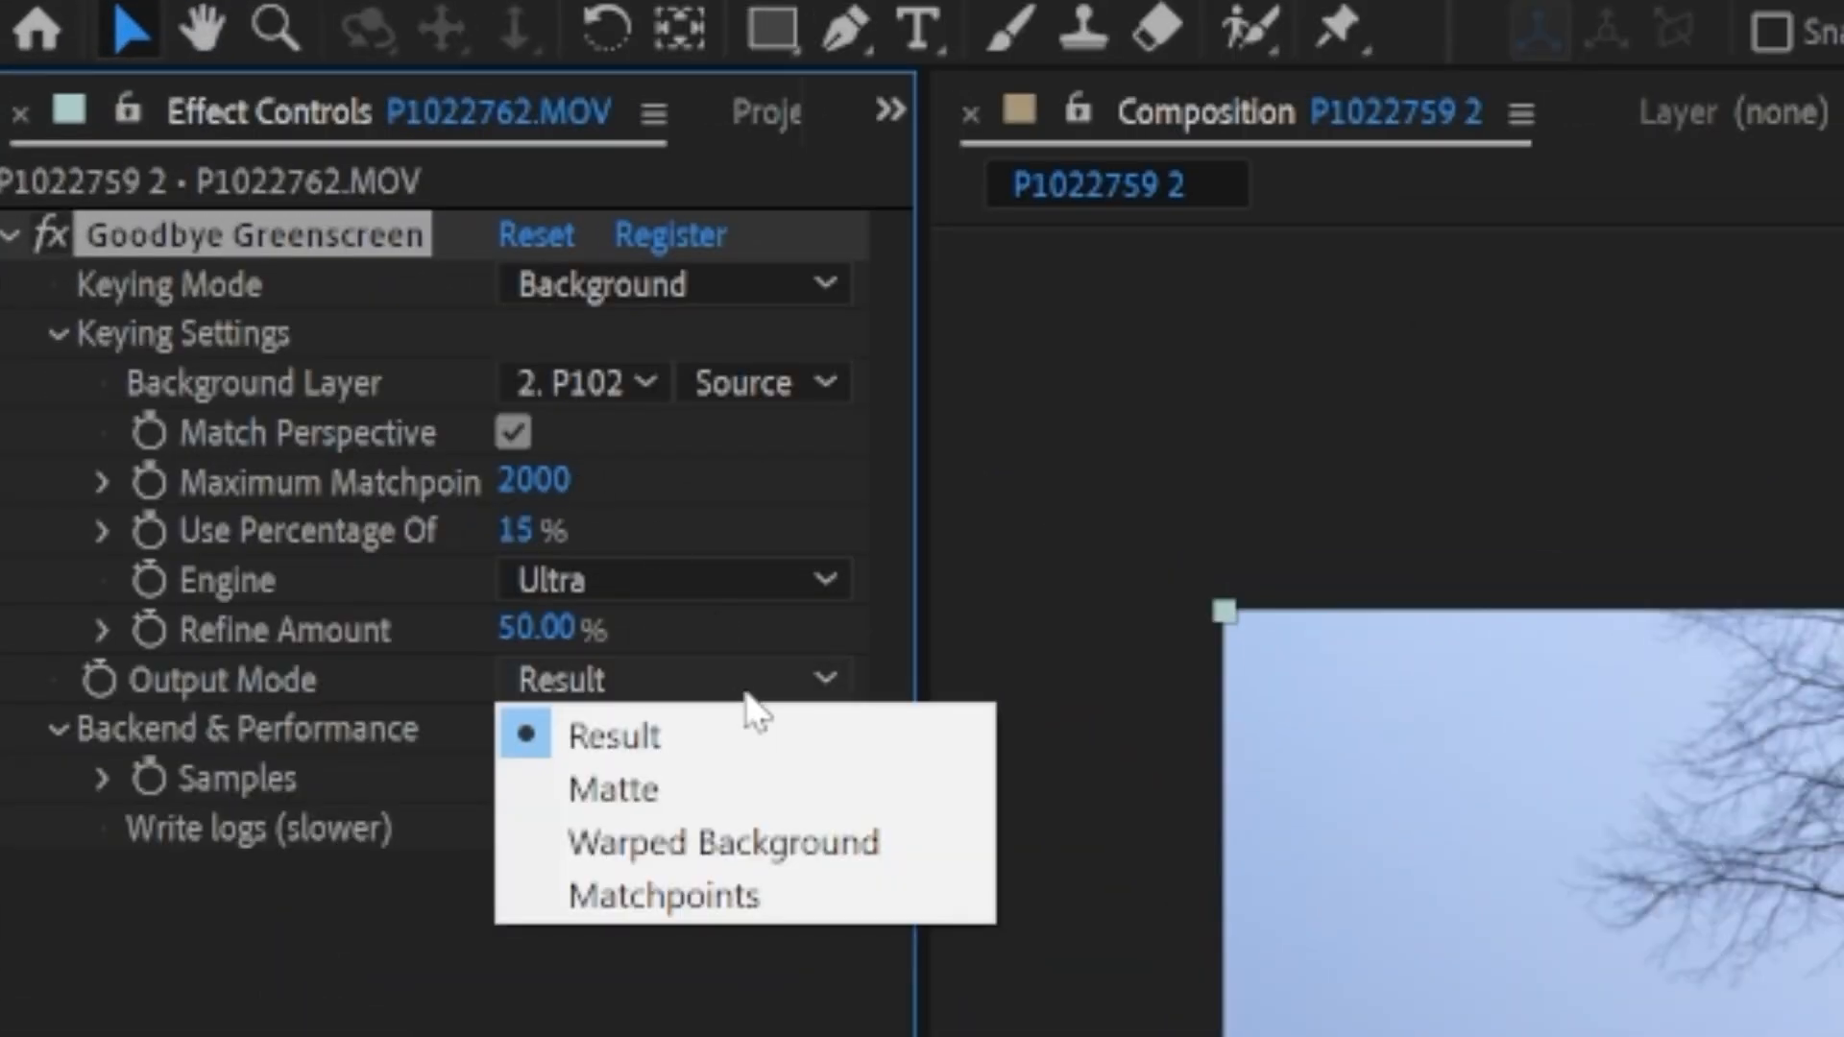
click(663, 897)
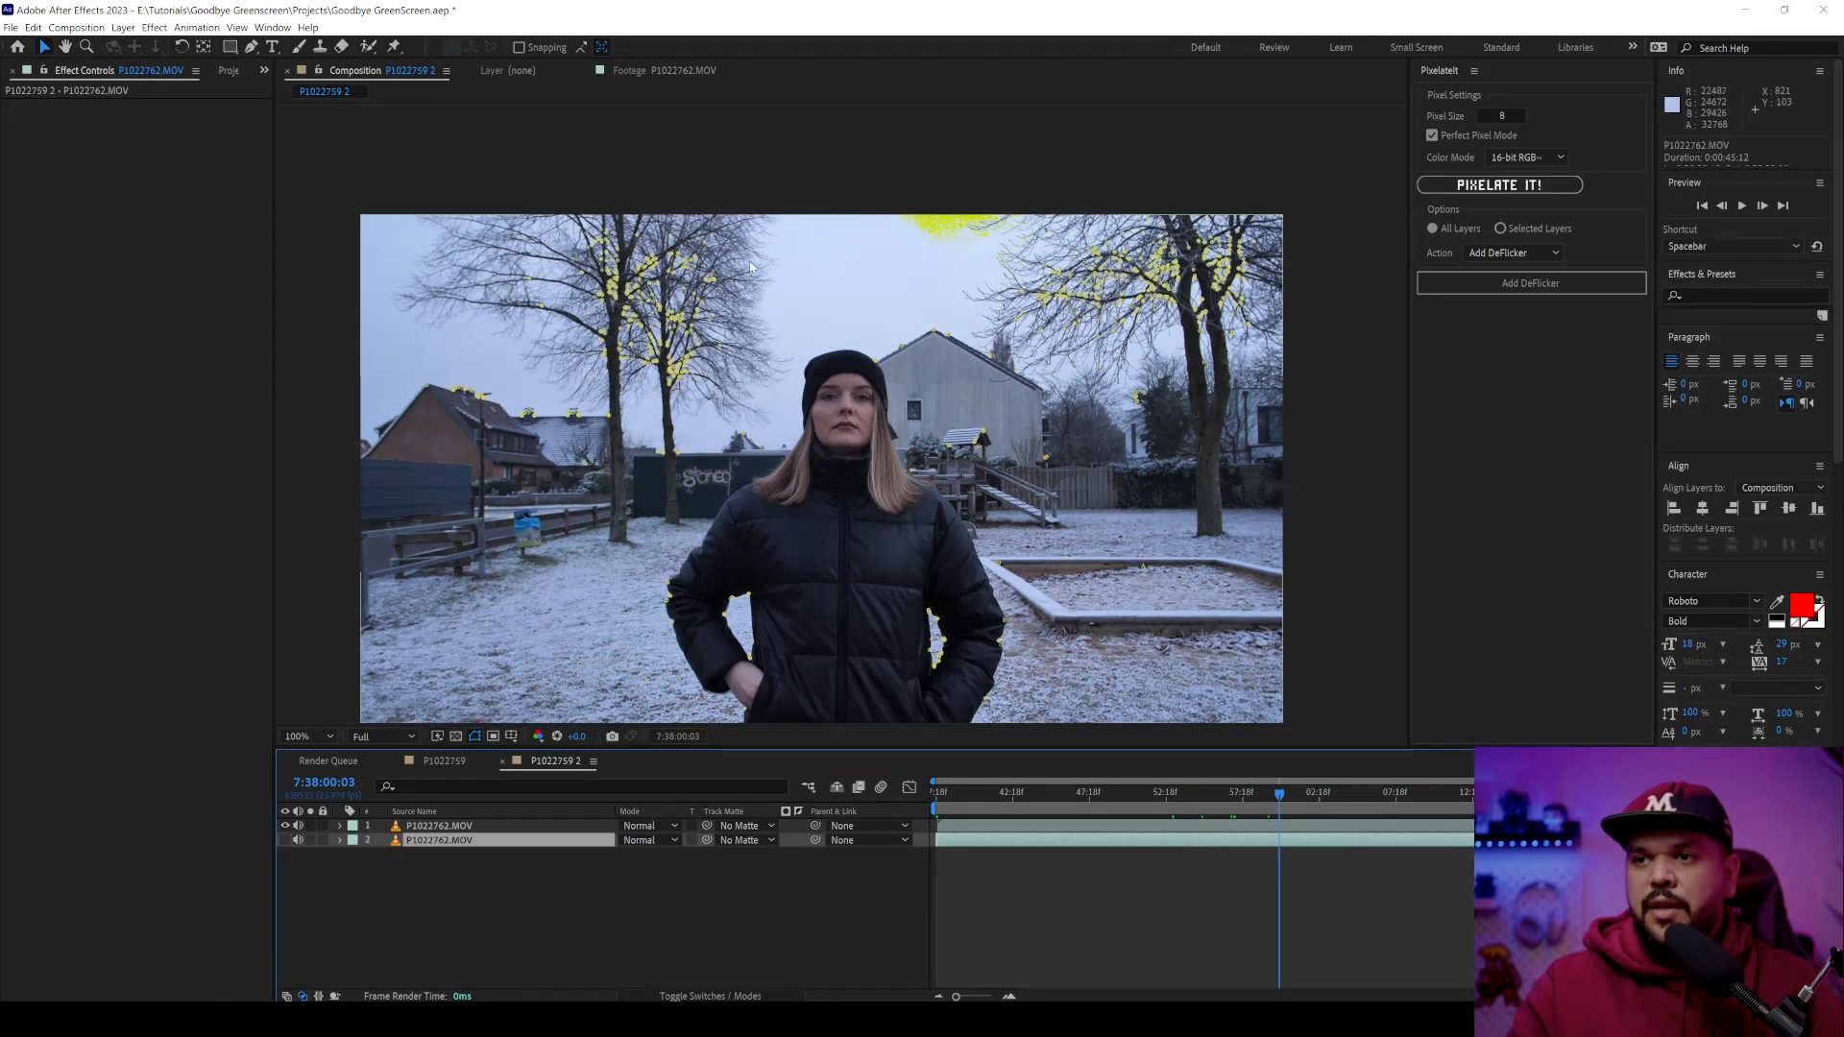
click(1314, 791)
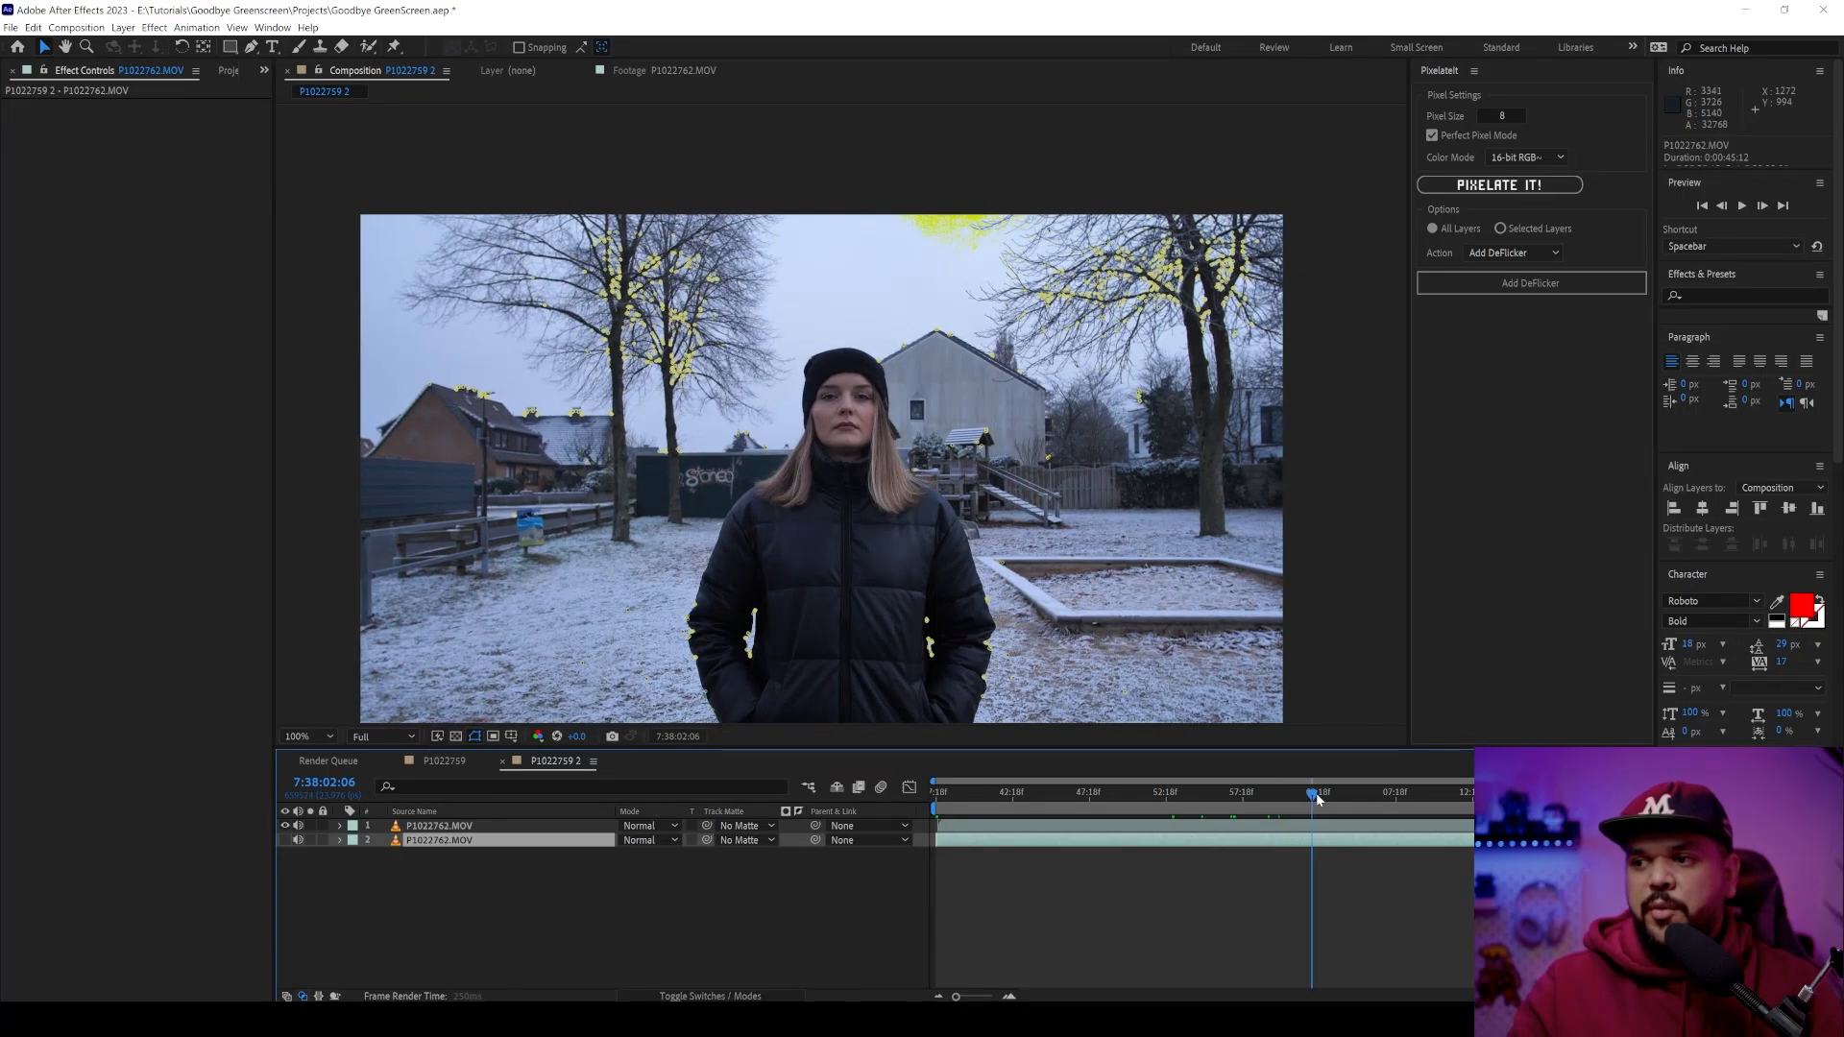
click(1066, 792)
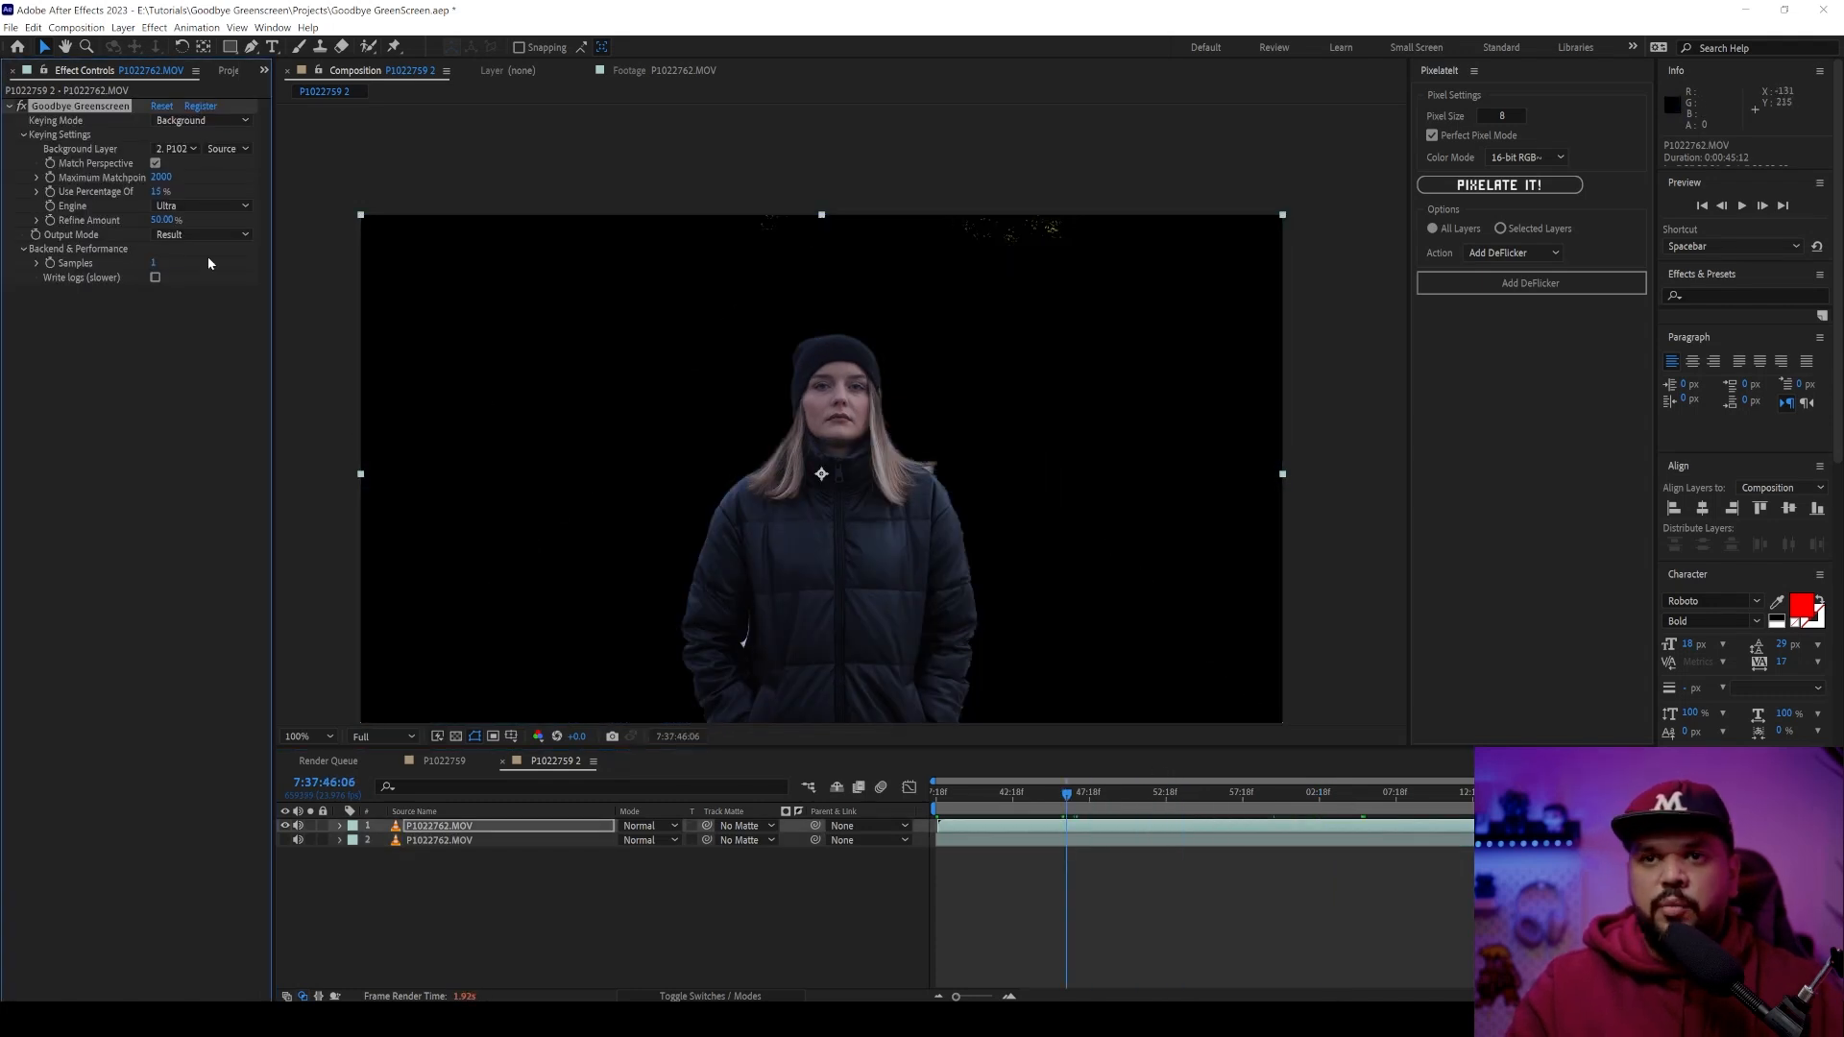
click(199, 235)
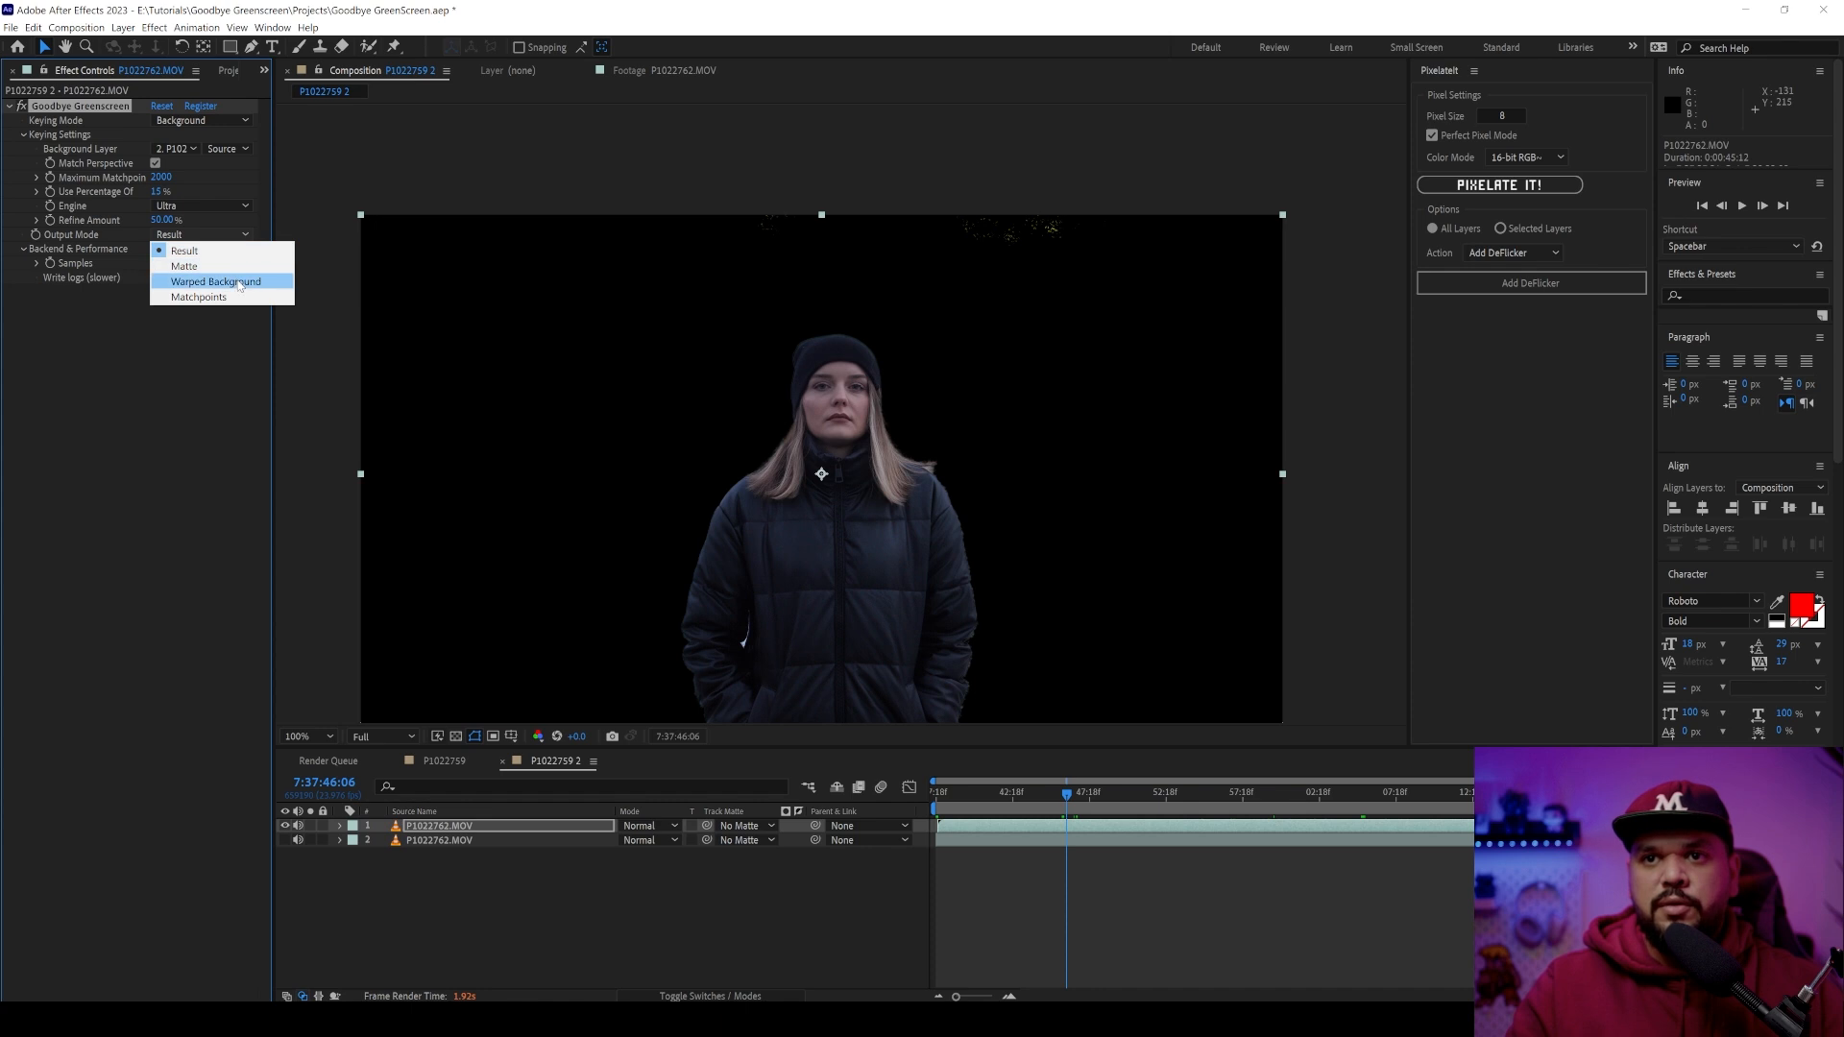
click(198, 296)
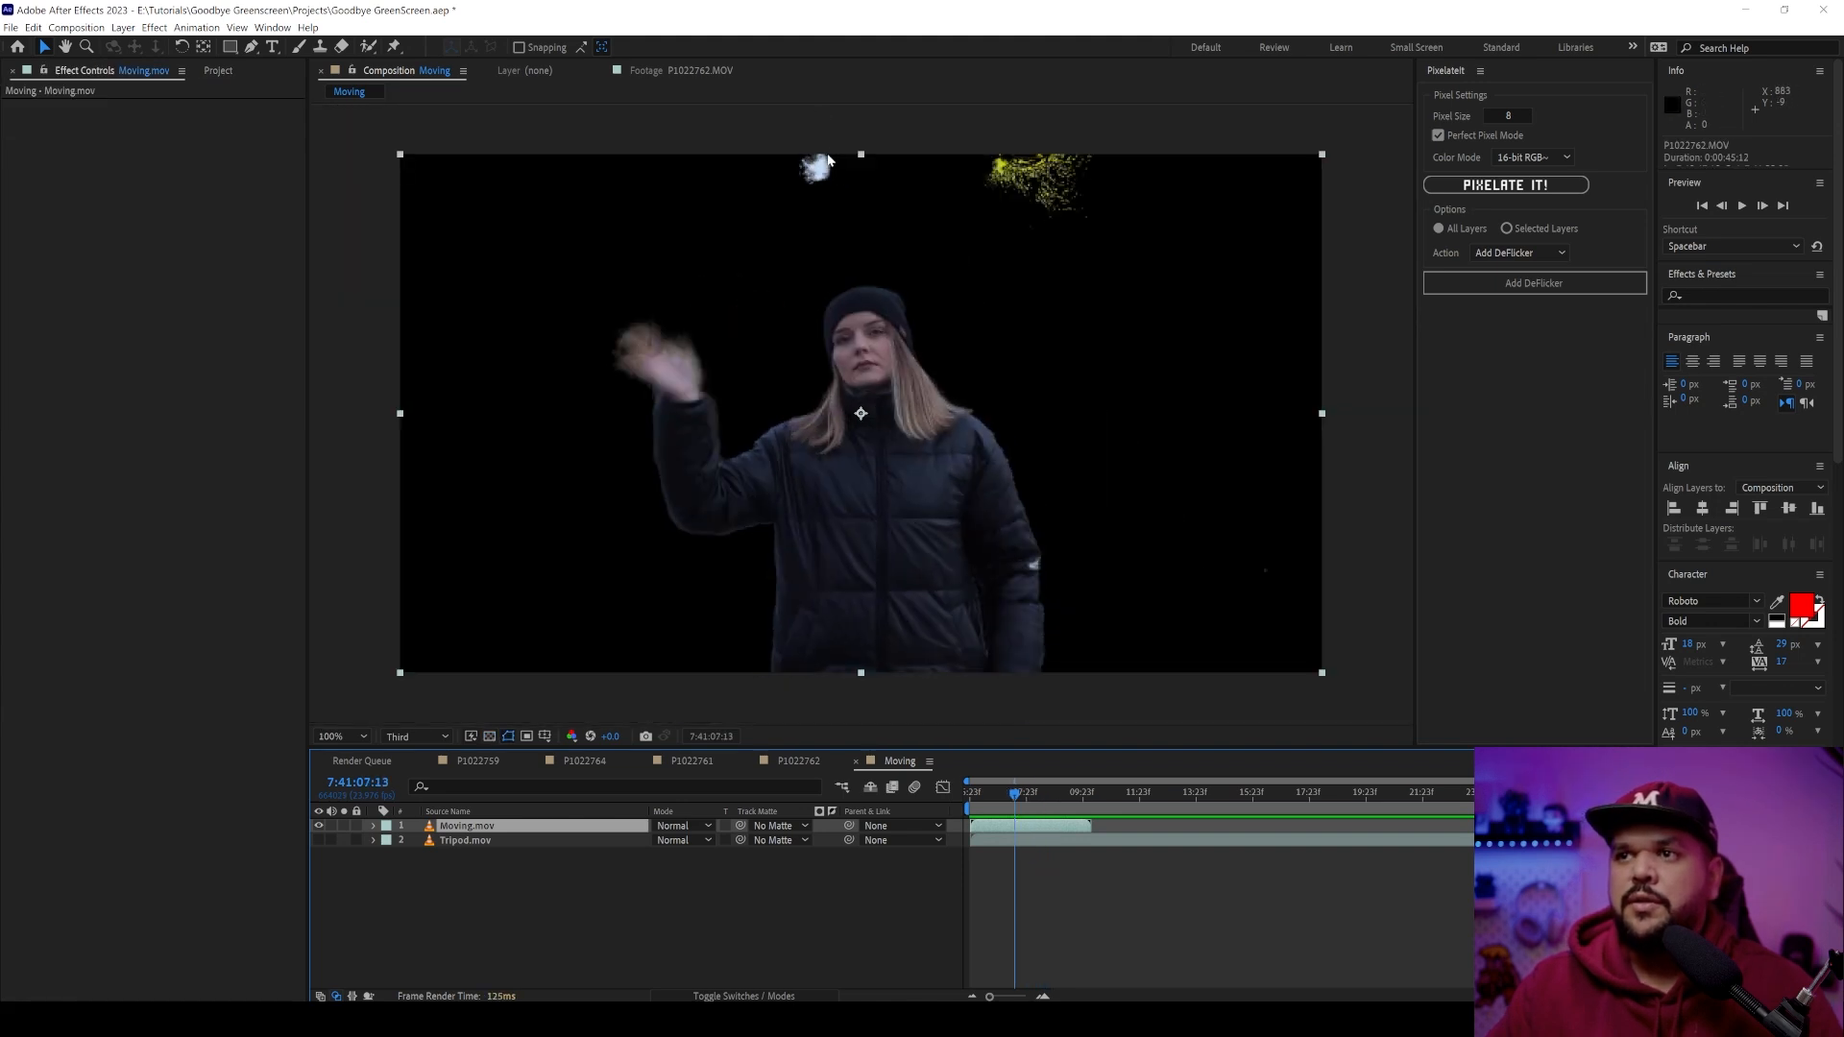
mouse_move(826, 176)
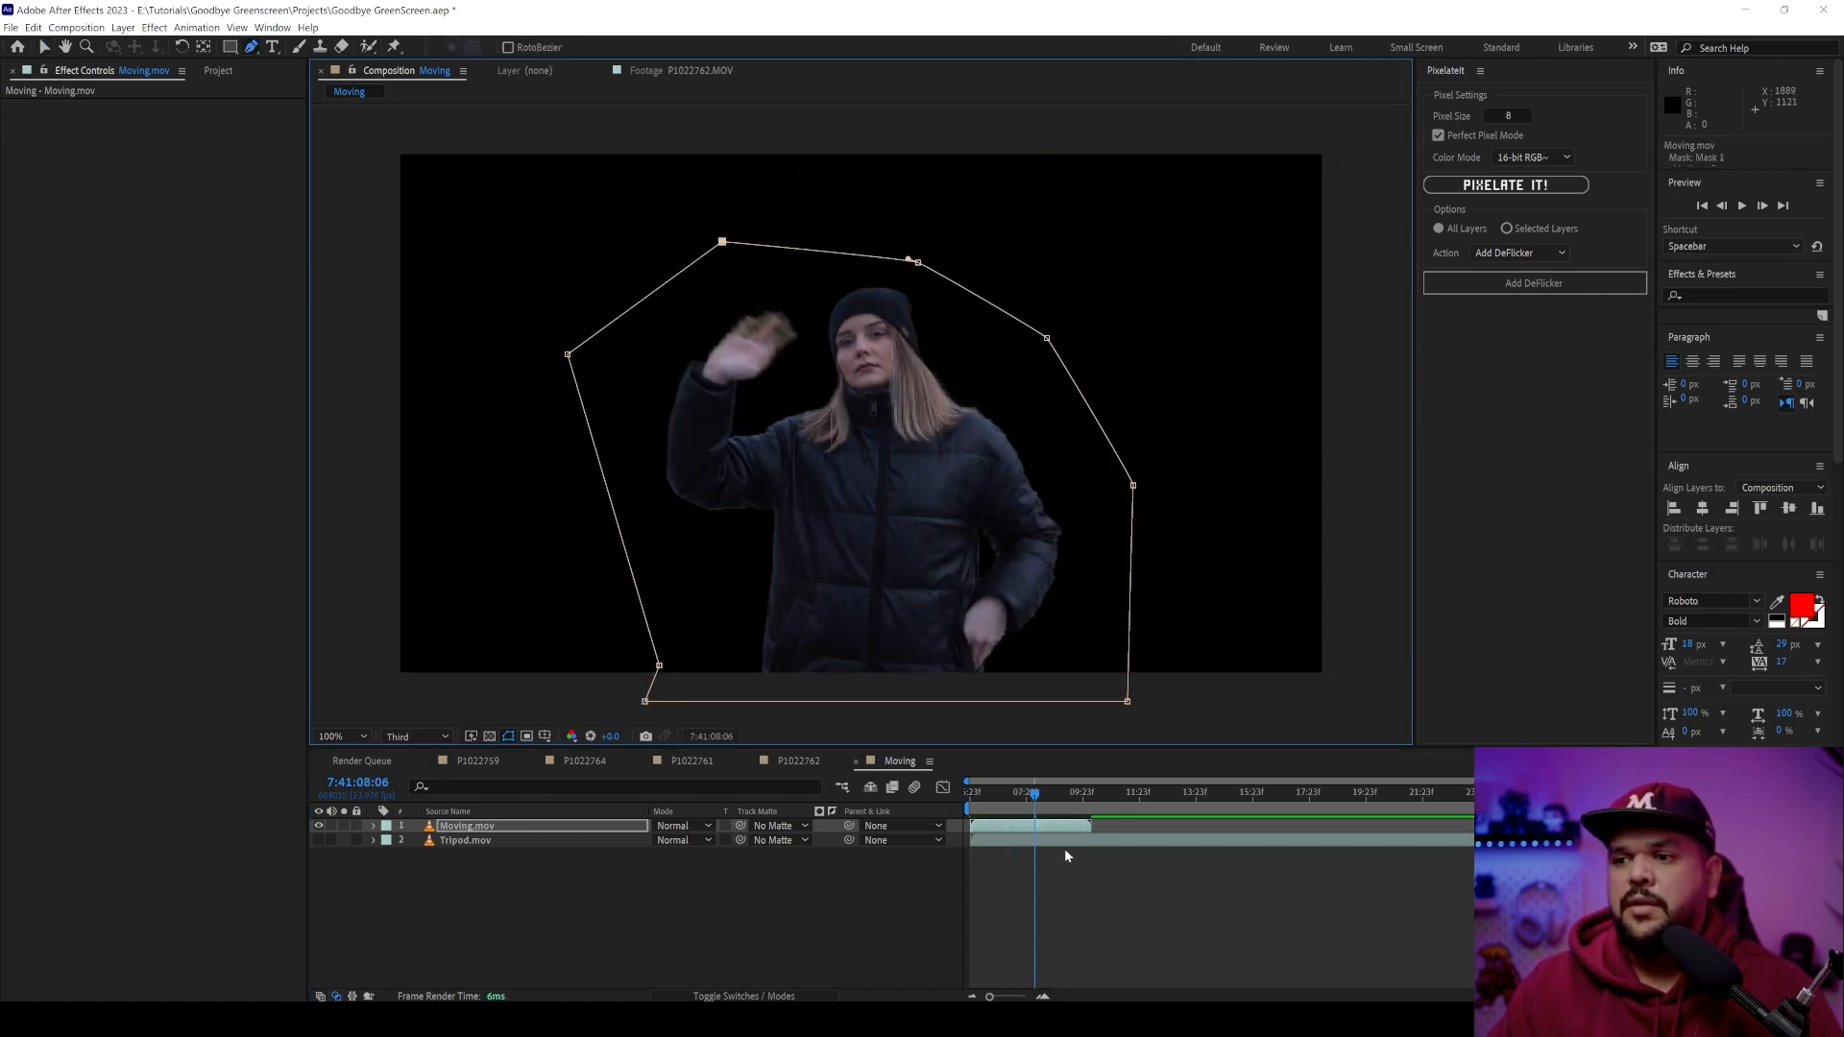
- Preview the masked key of the waving woman at several frames along the time ruler
click(971, 789)
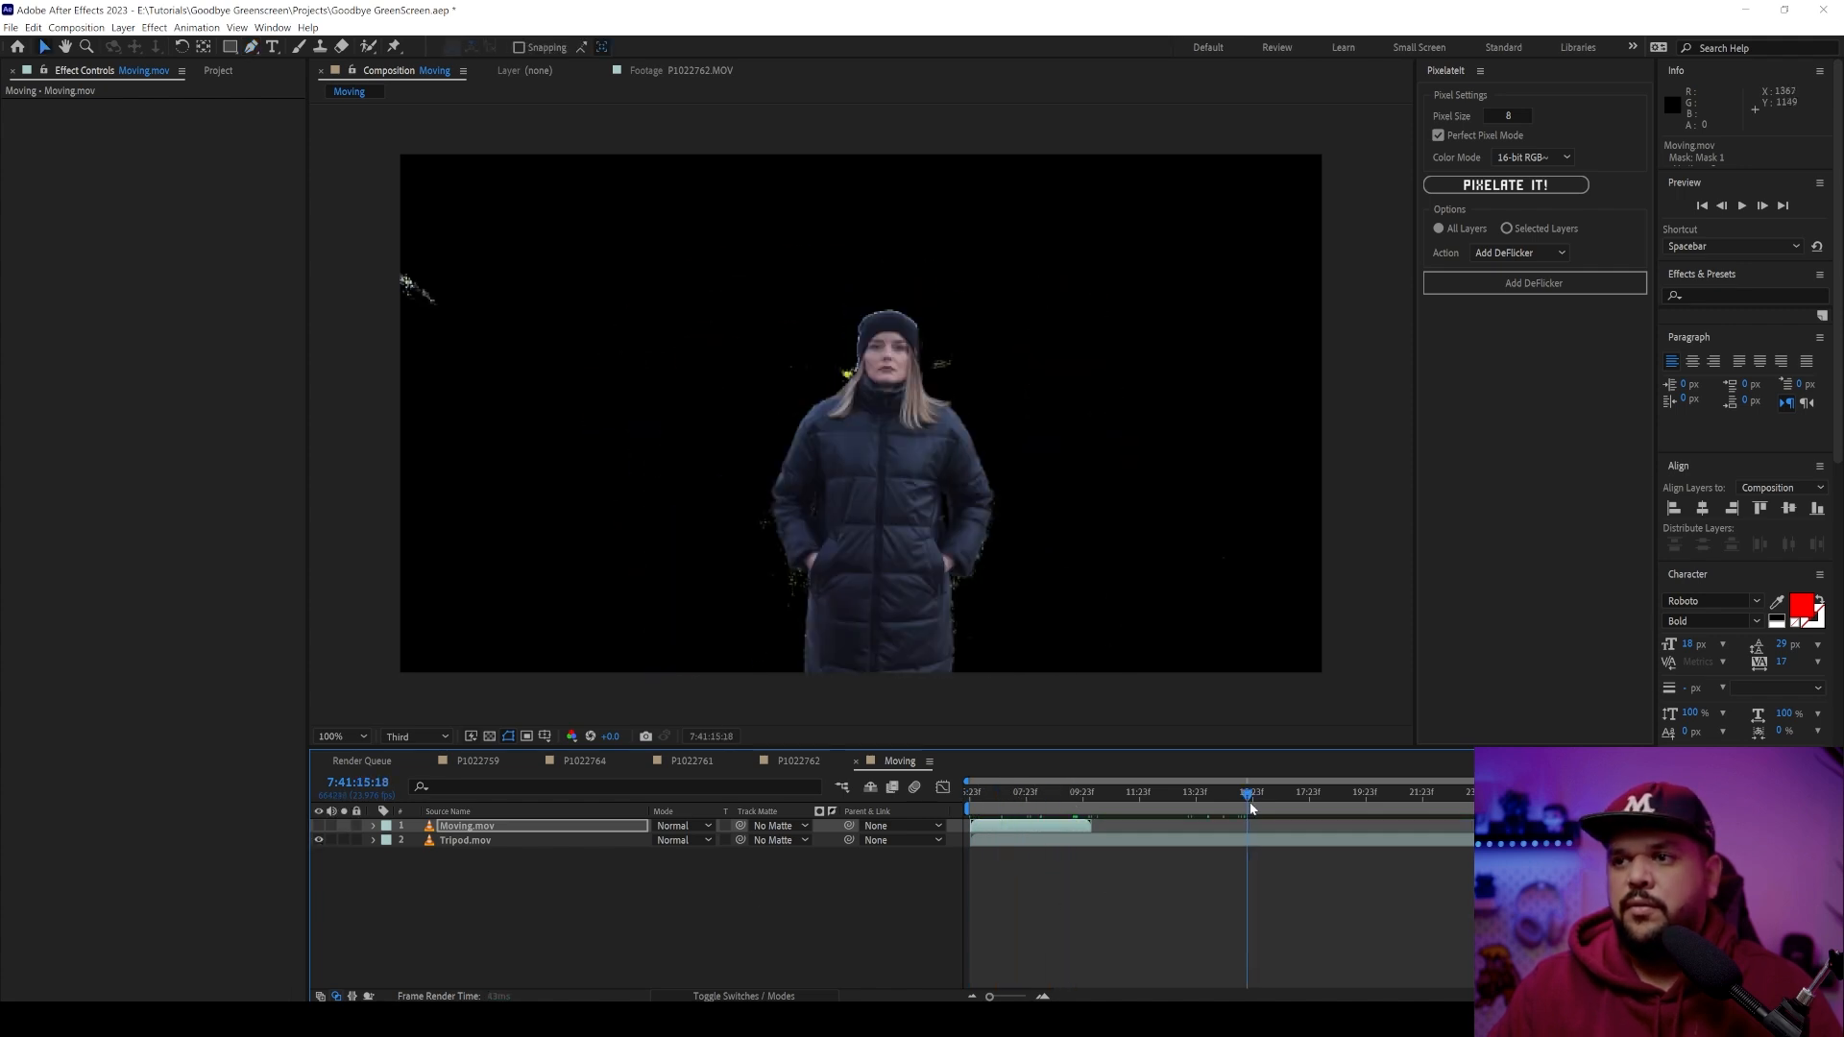
click(1406, 789)
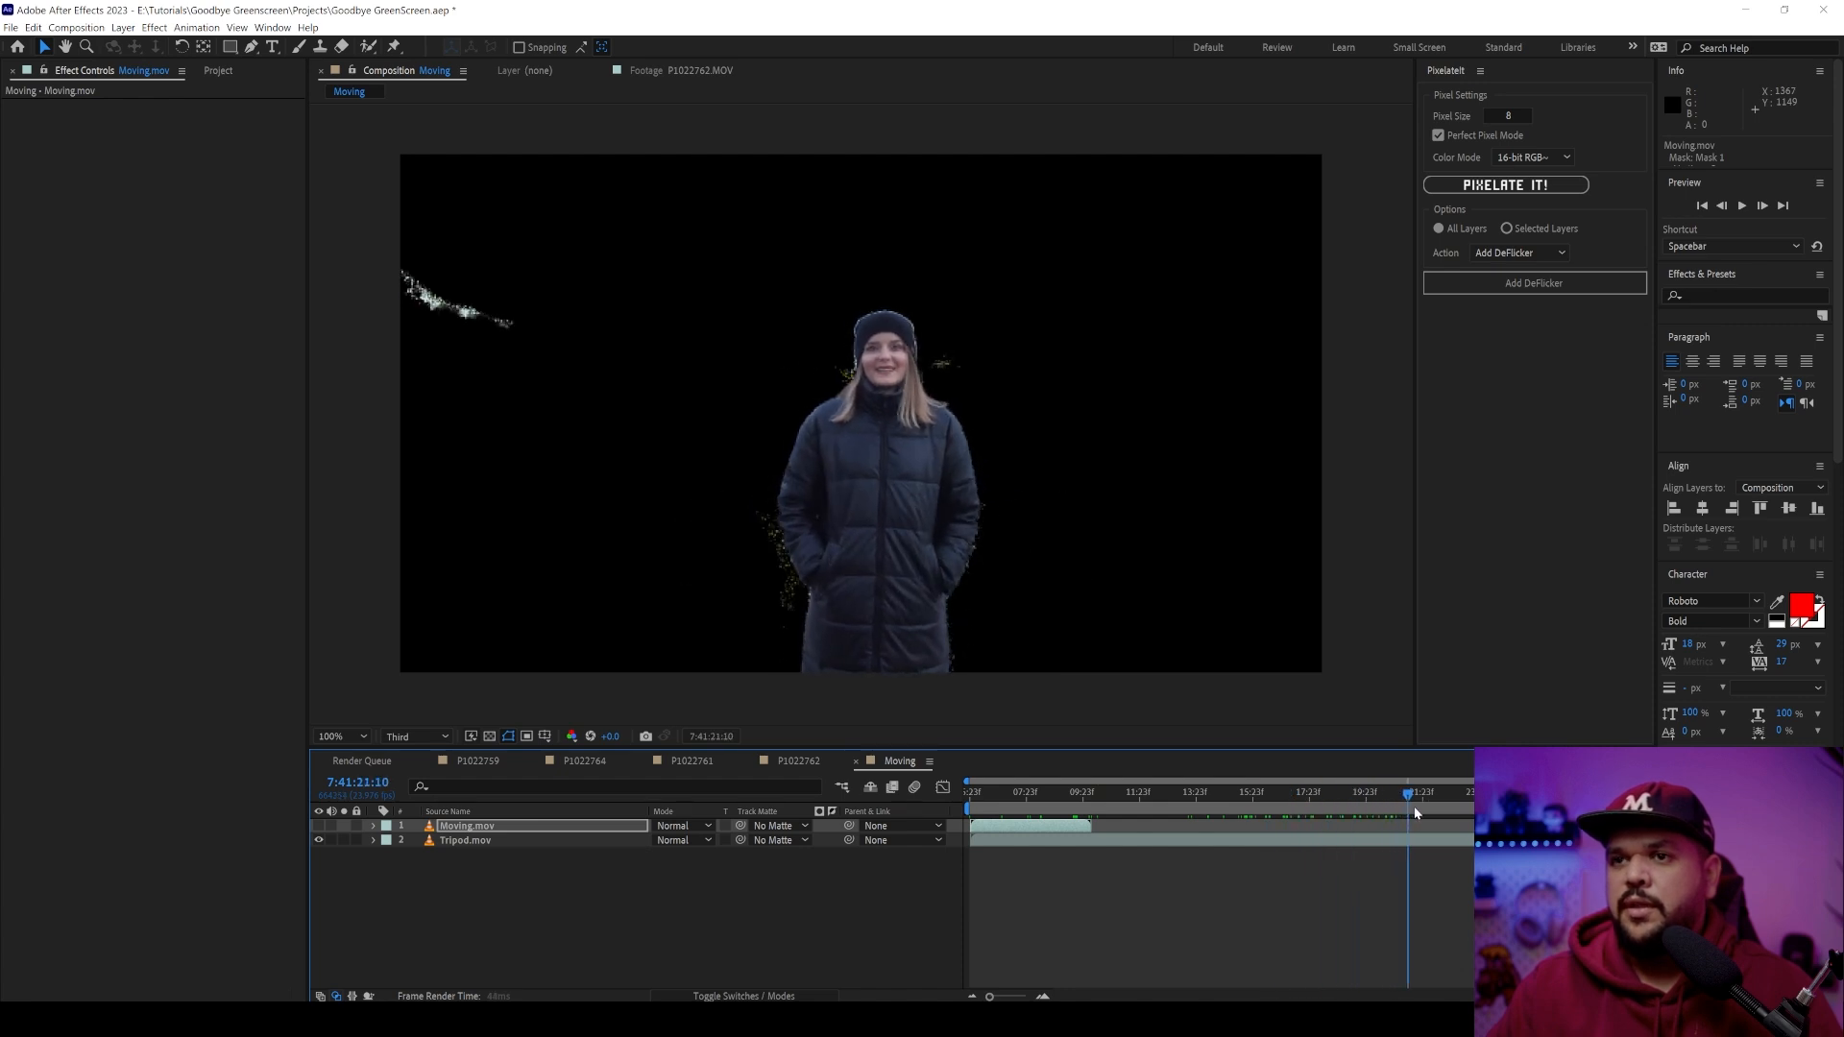
click(1081, 789)
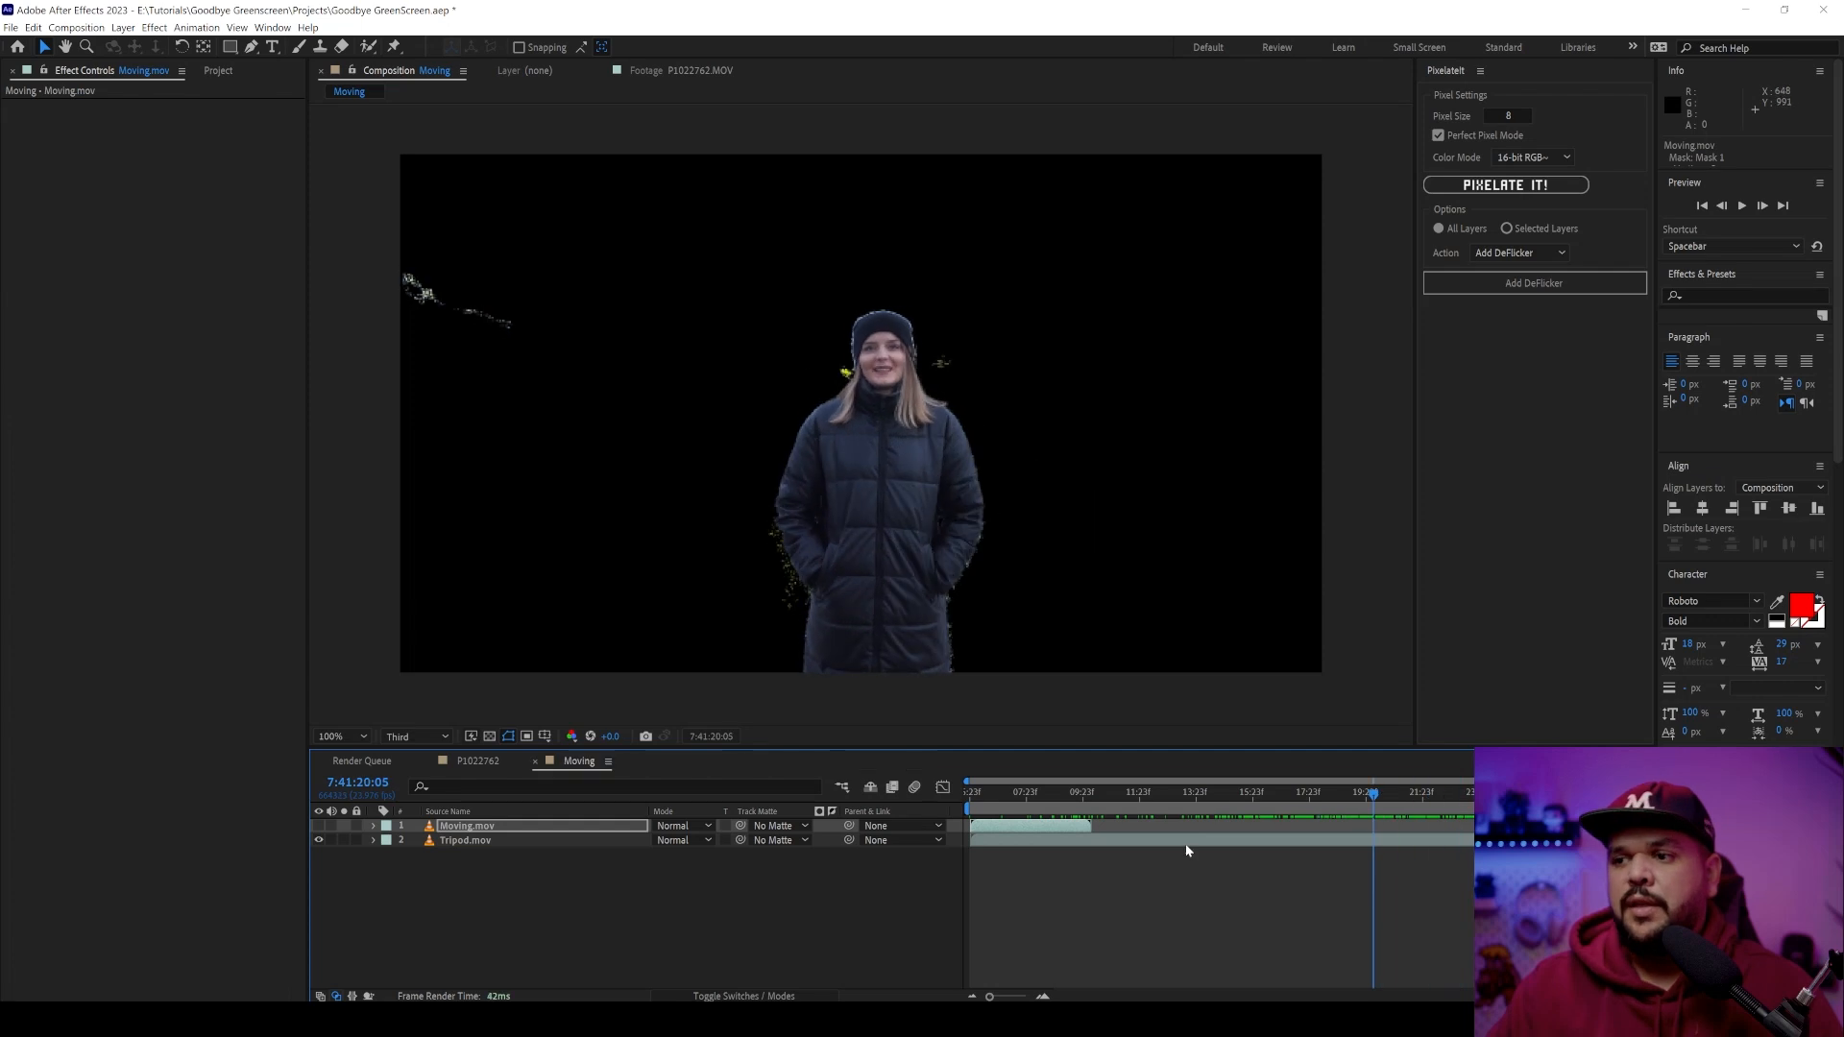
click(1346, 791)
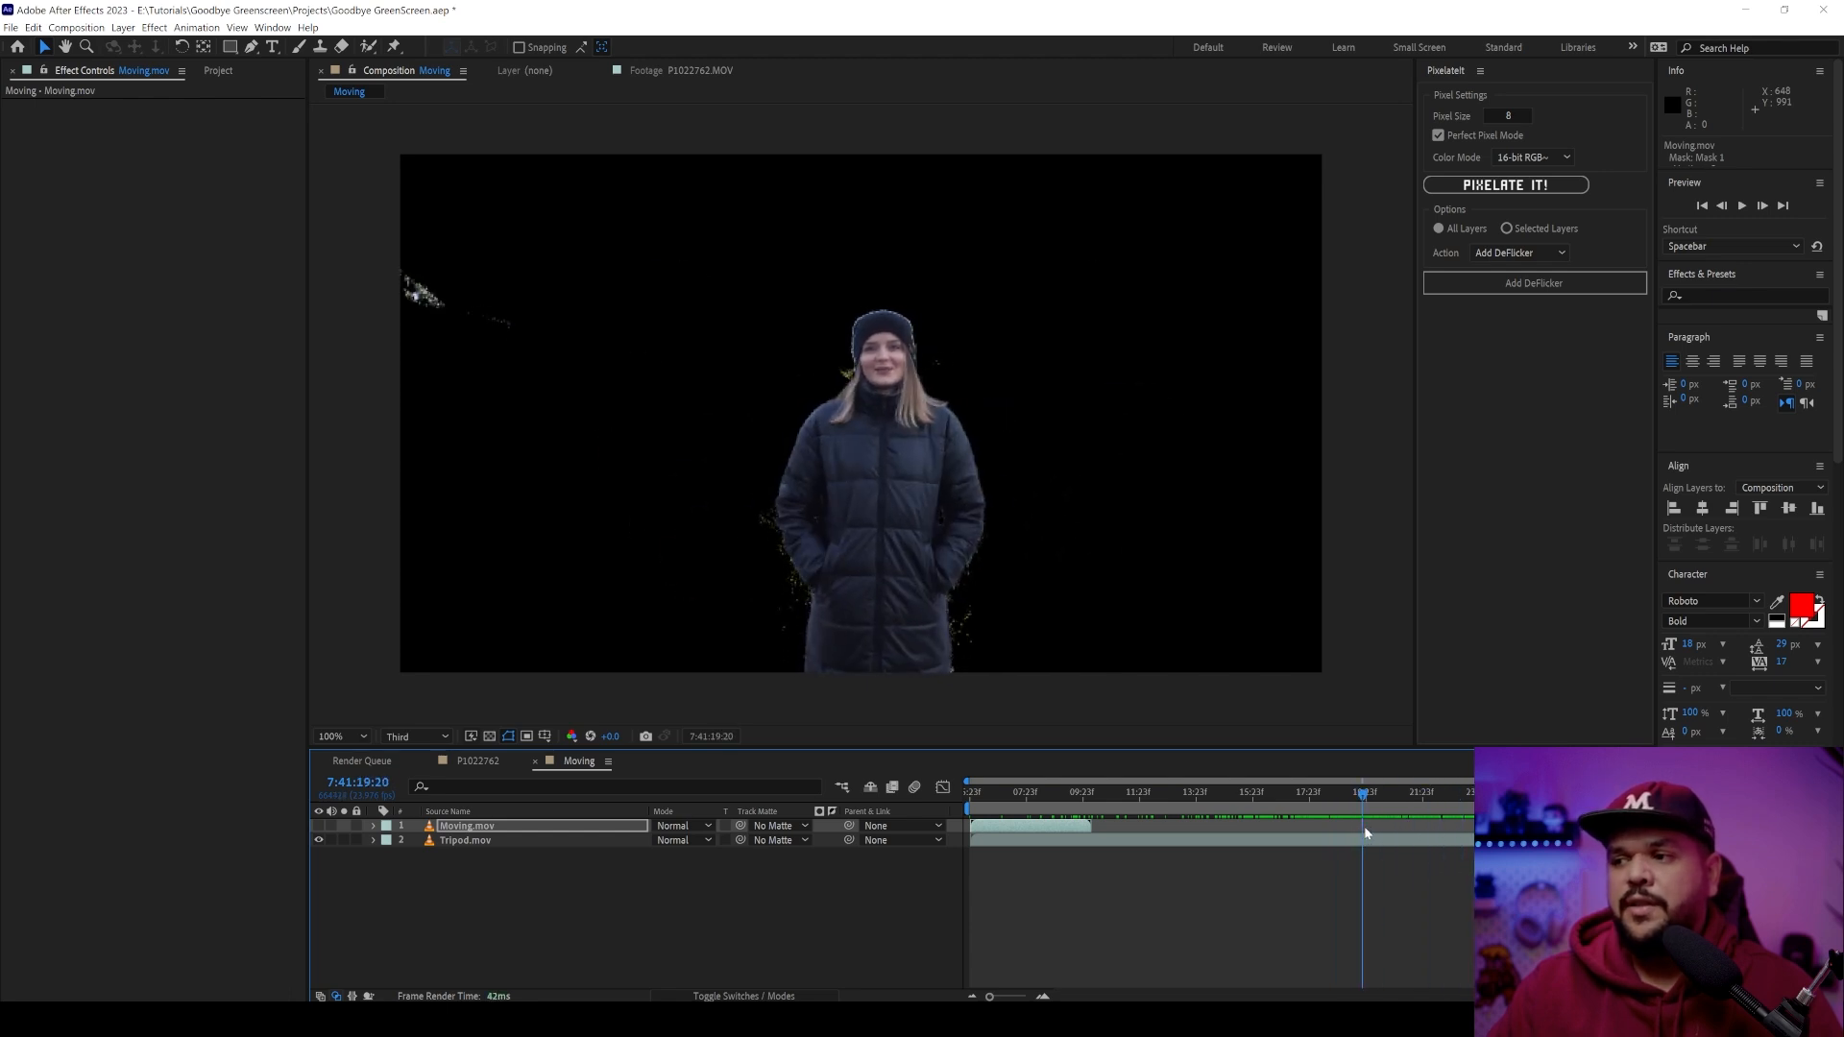
click(1435, 791)
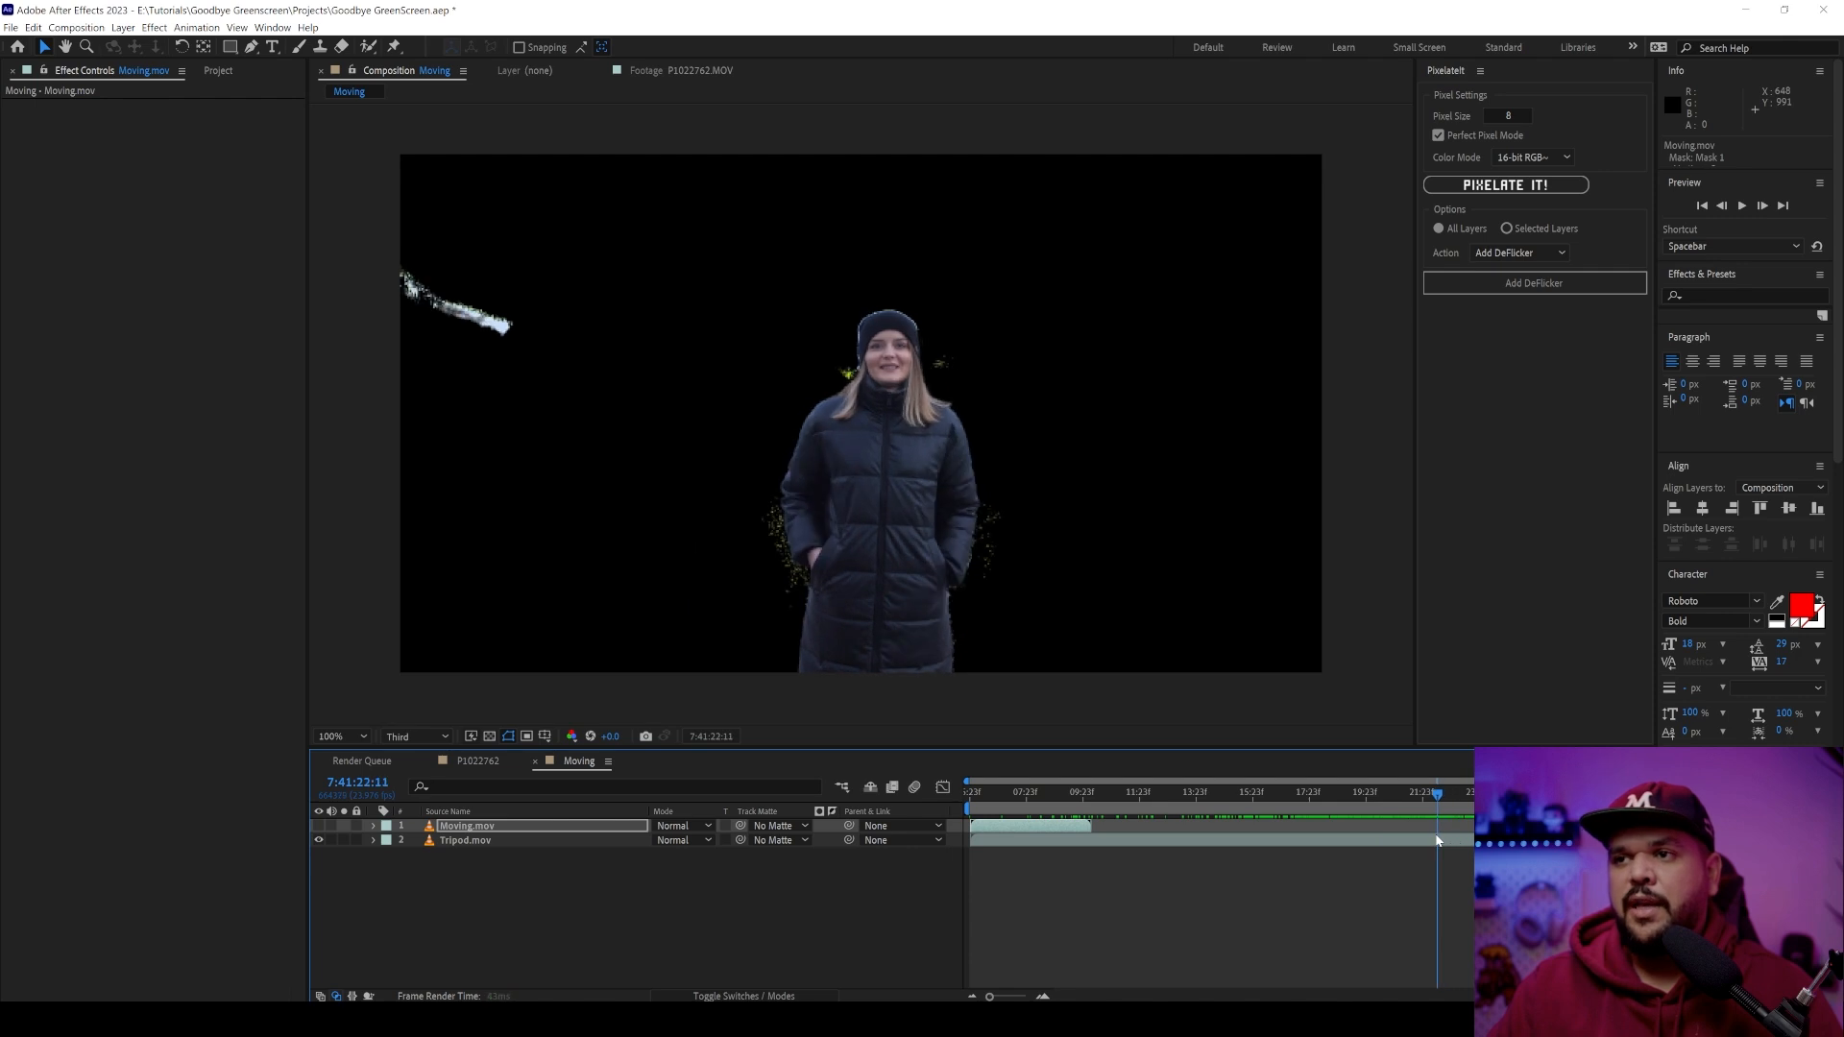
click(1273, 789)
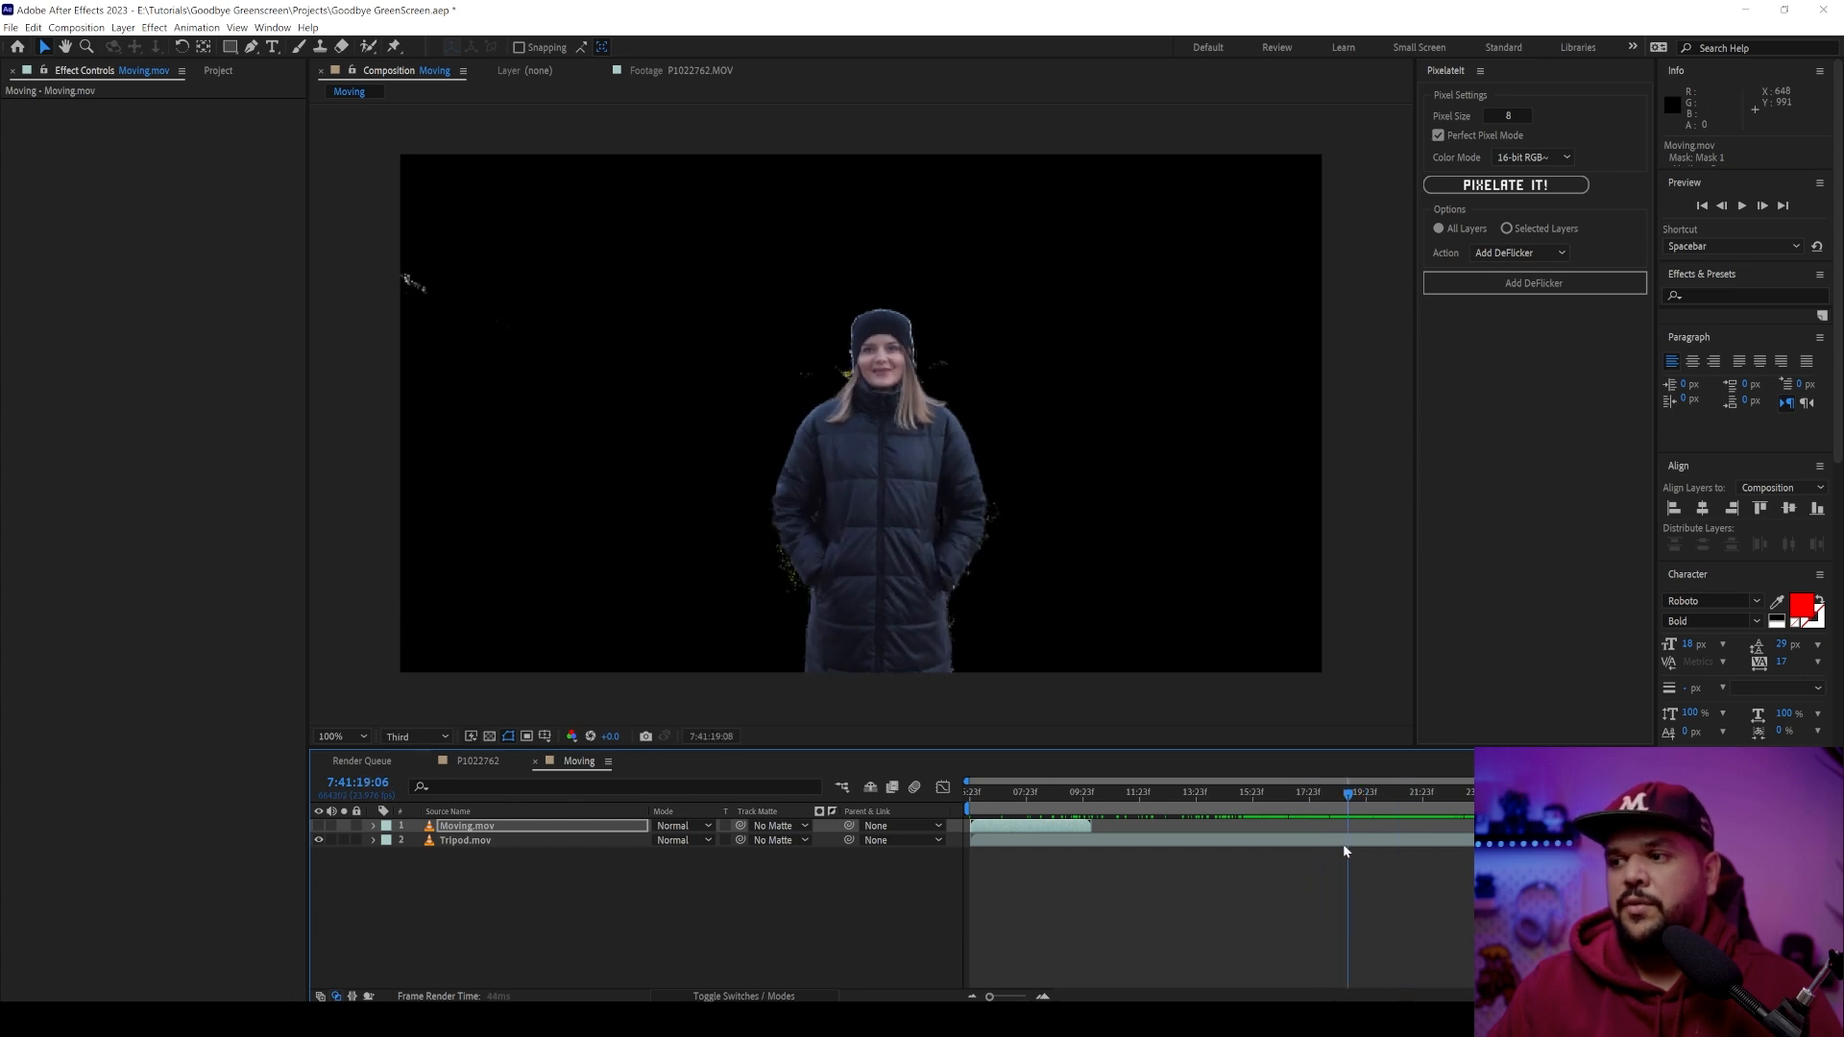
- Make a composition from the 2022-12-22 studio clip and scrub to the ghost plush shot
click(217, 69)
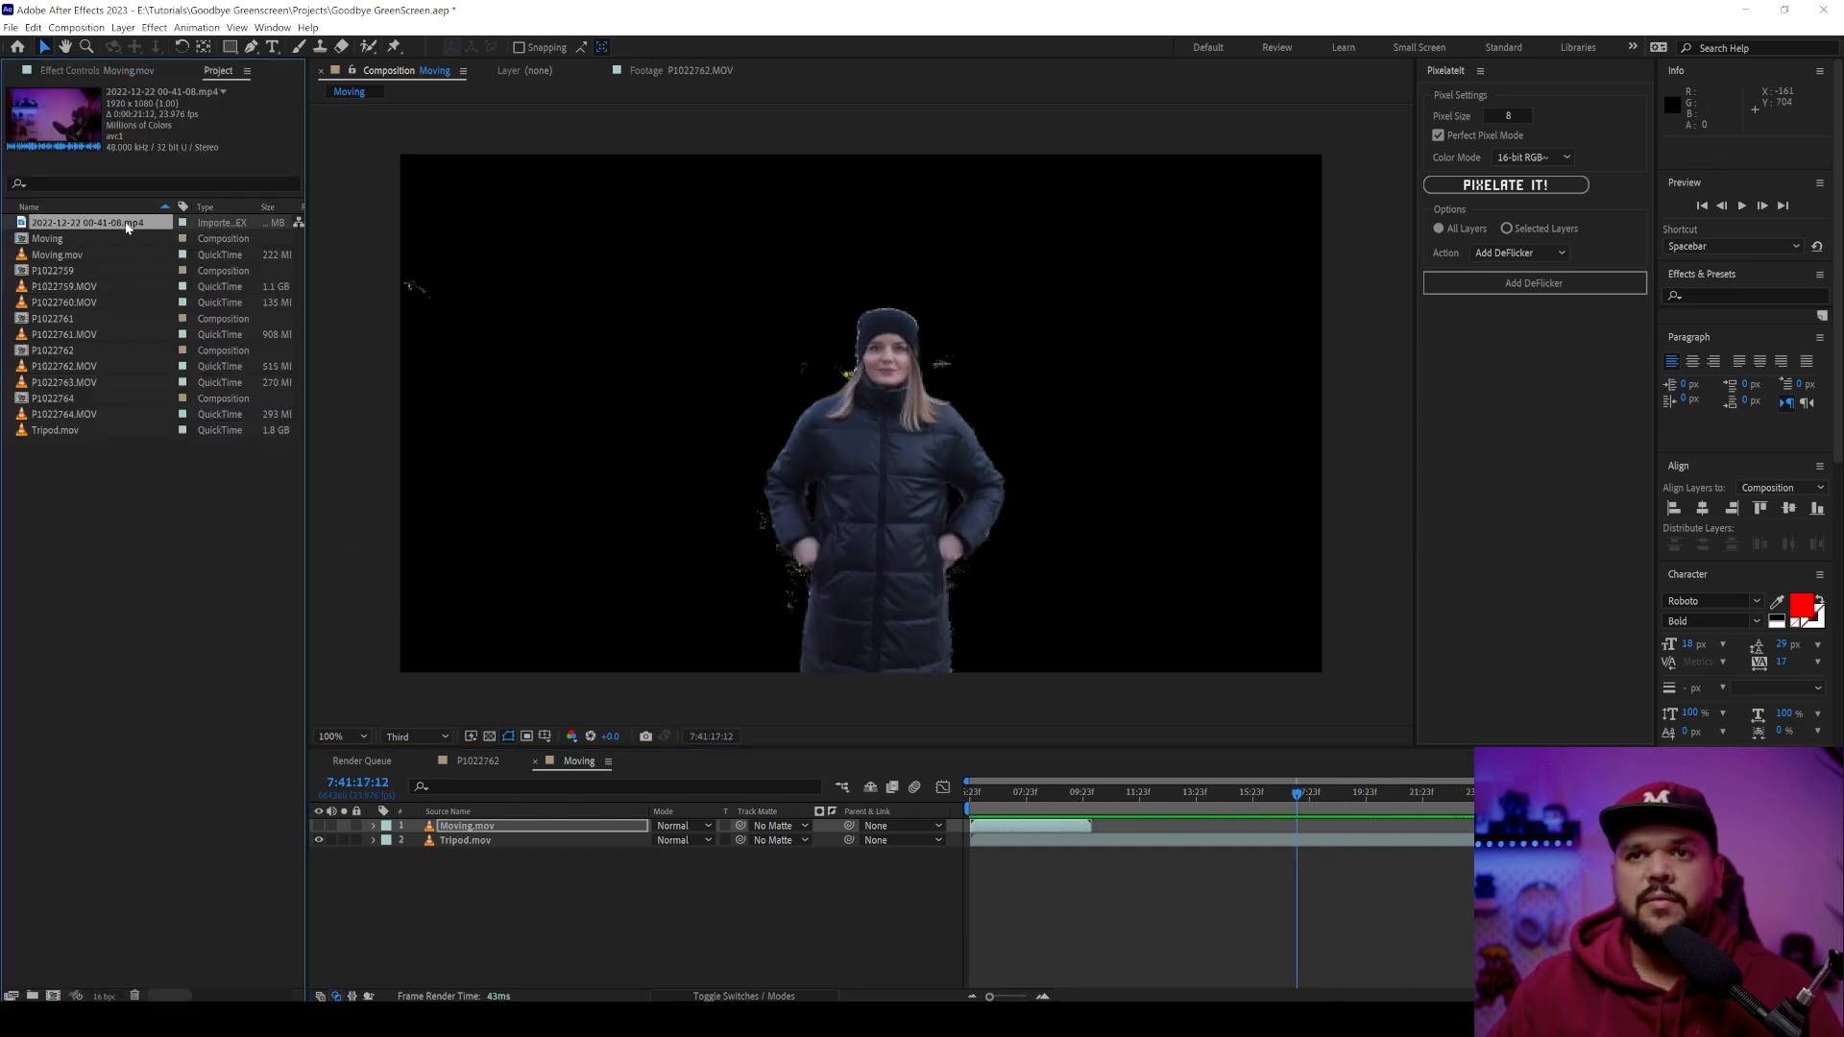
double_click(94, 222)
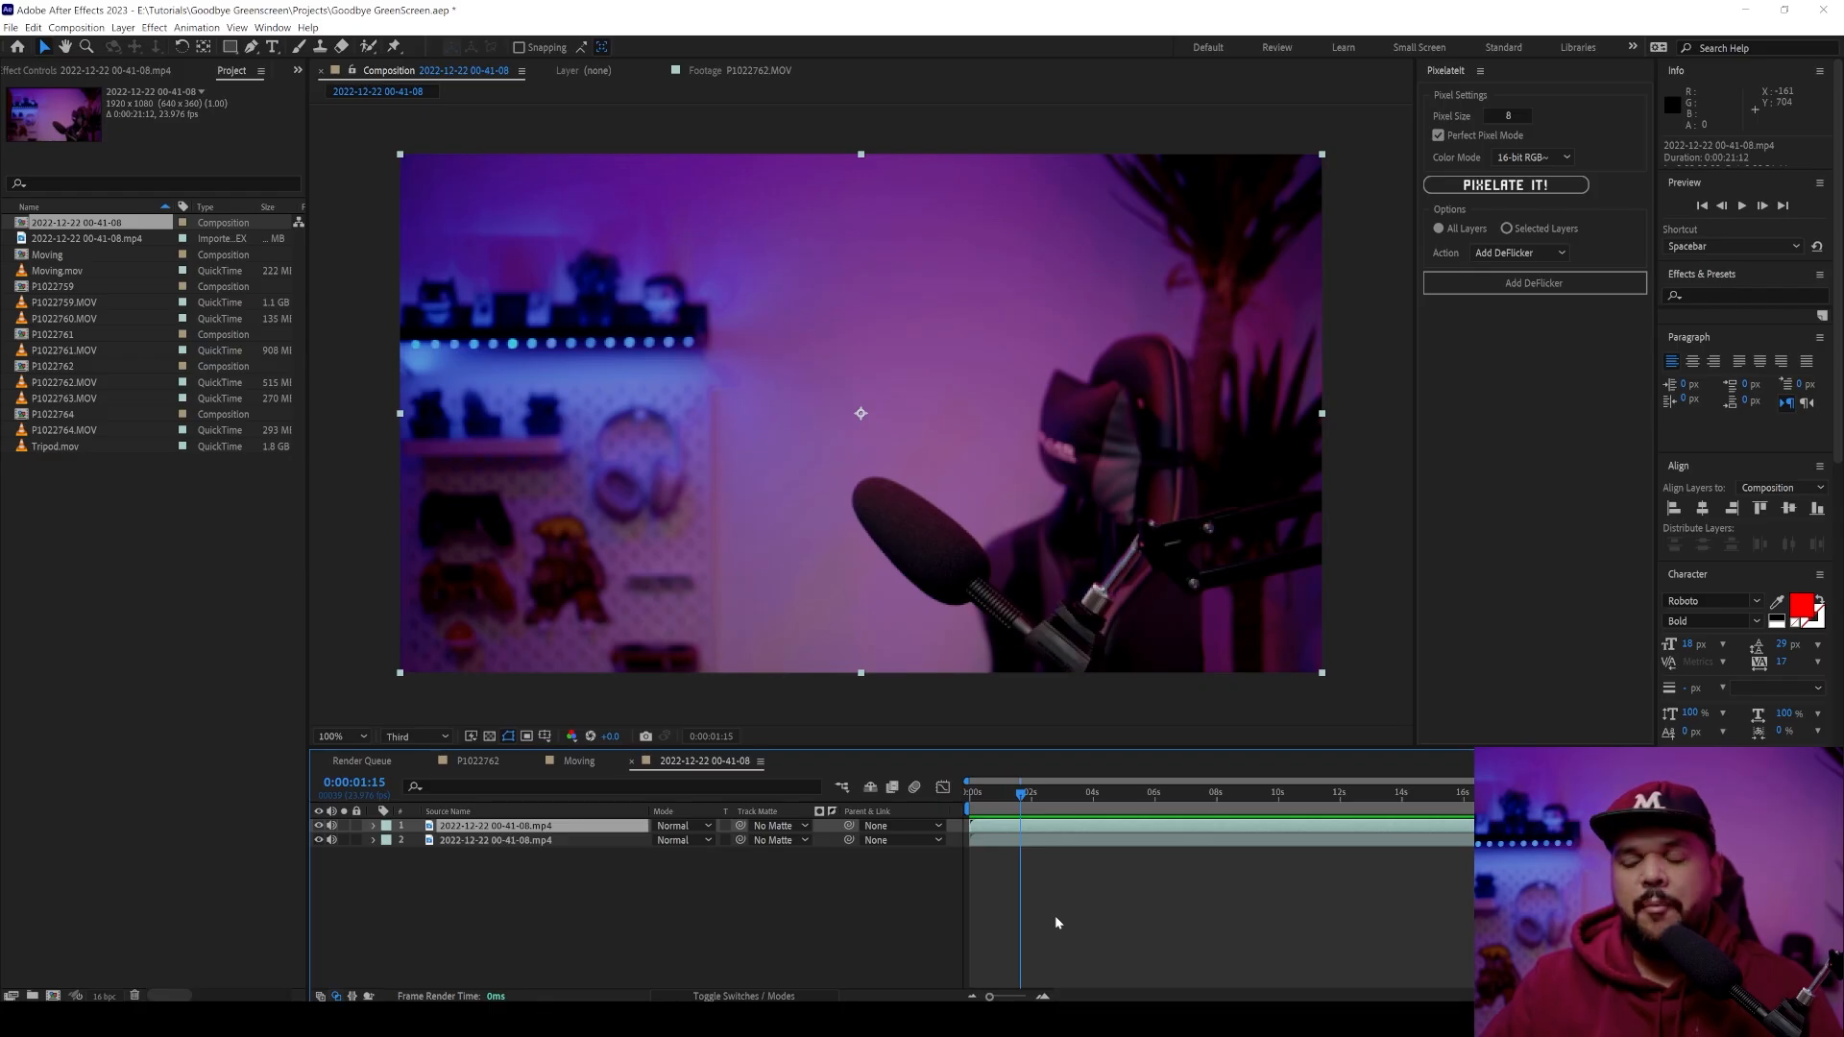
mouse_move(1070, 876)
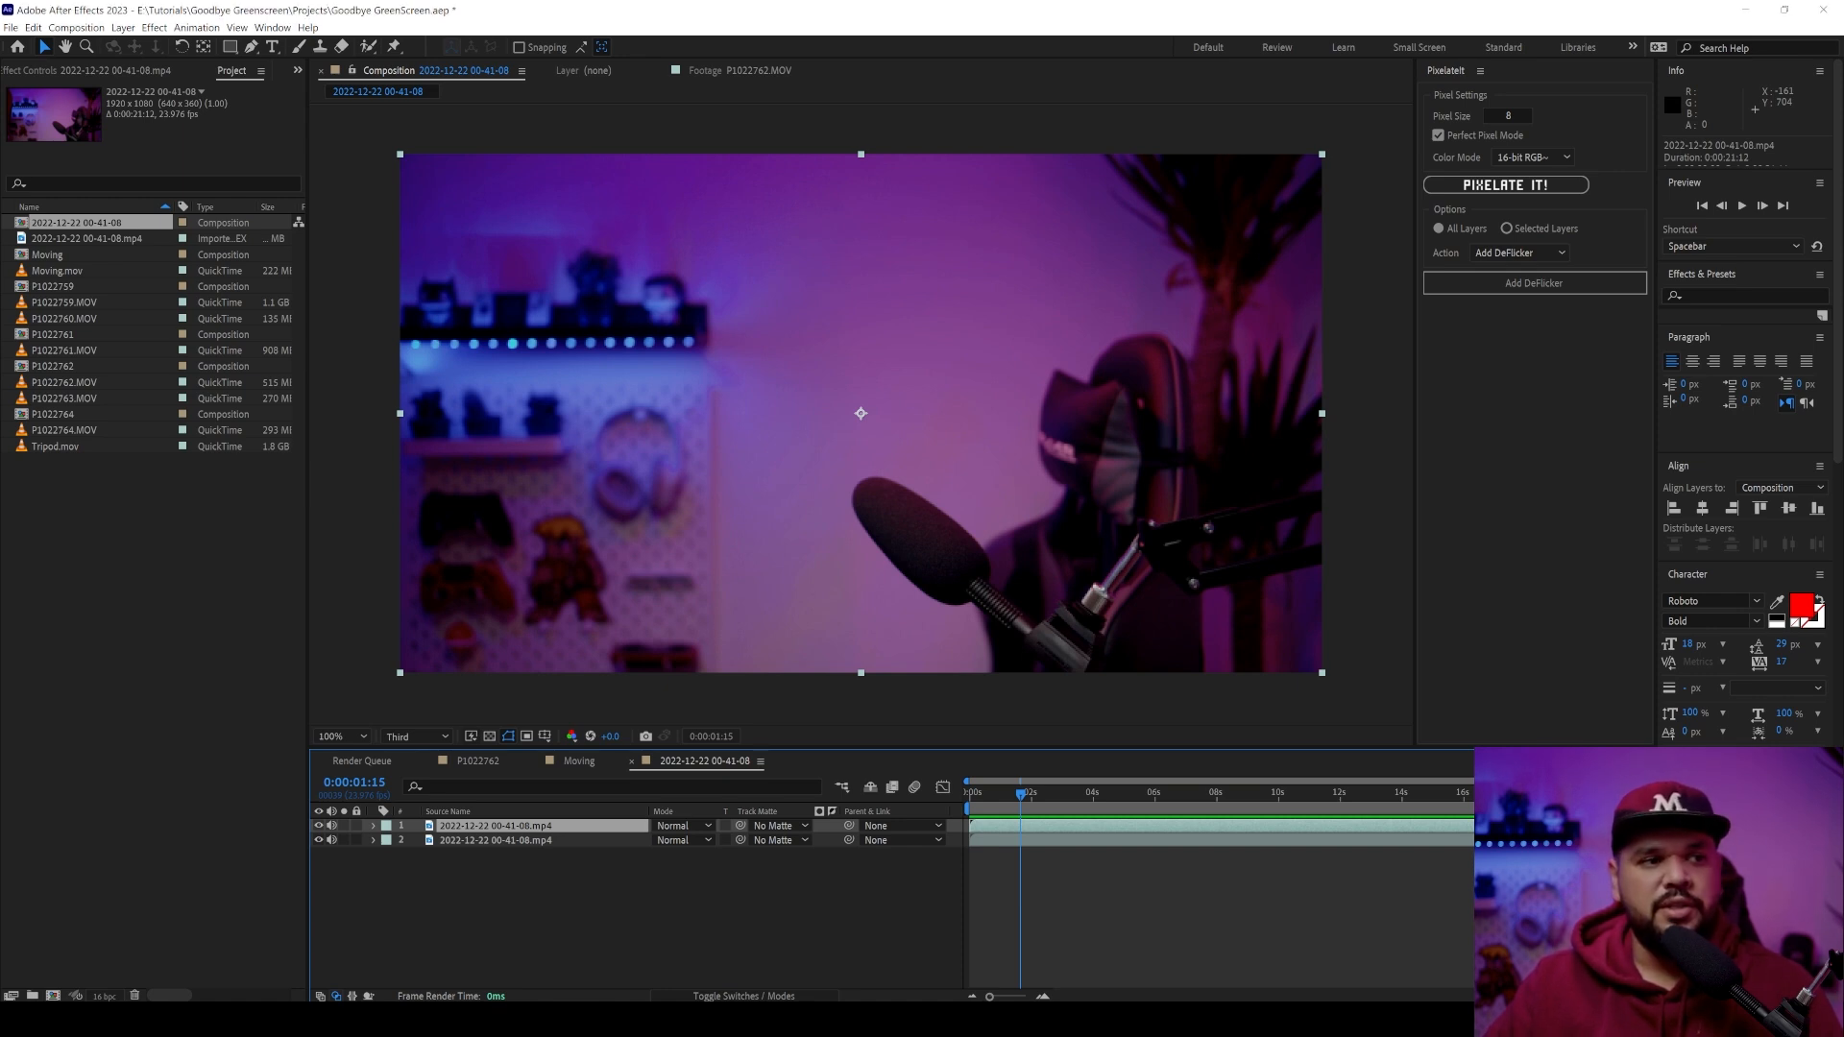
click(1176, 791)
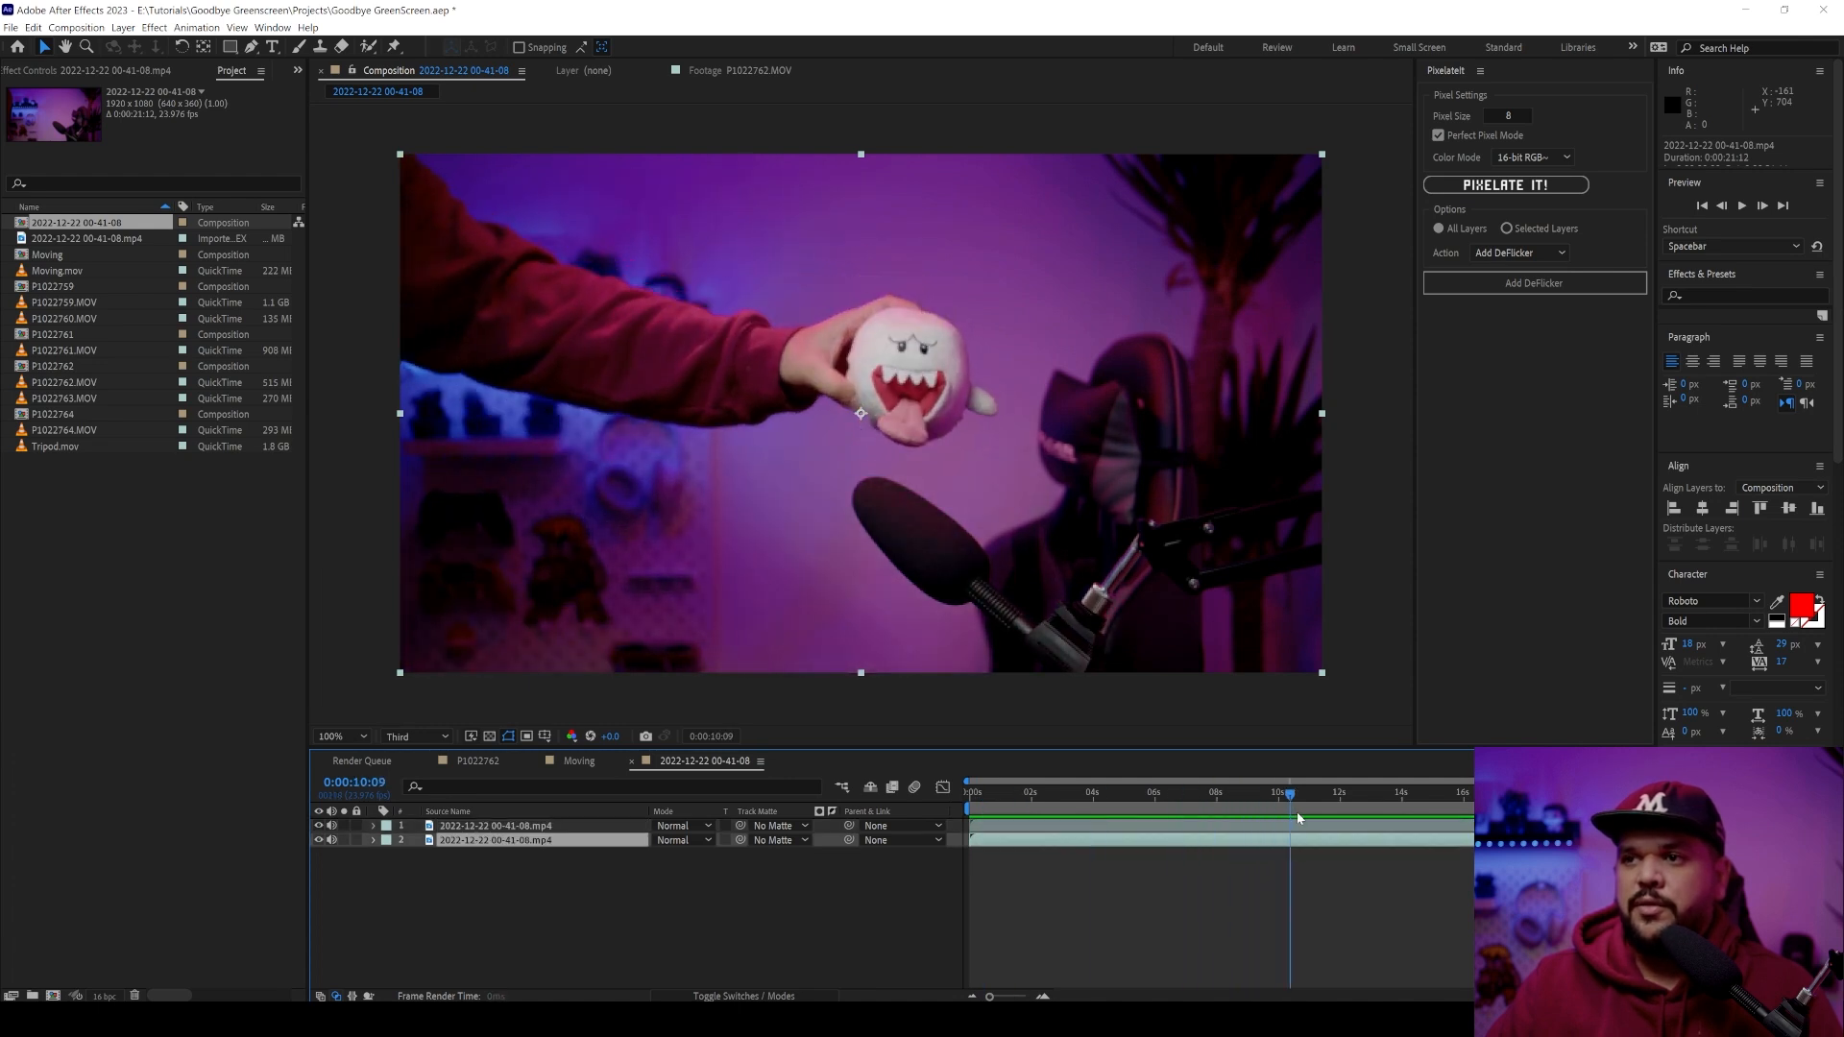
click(1103, 793)
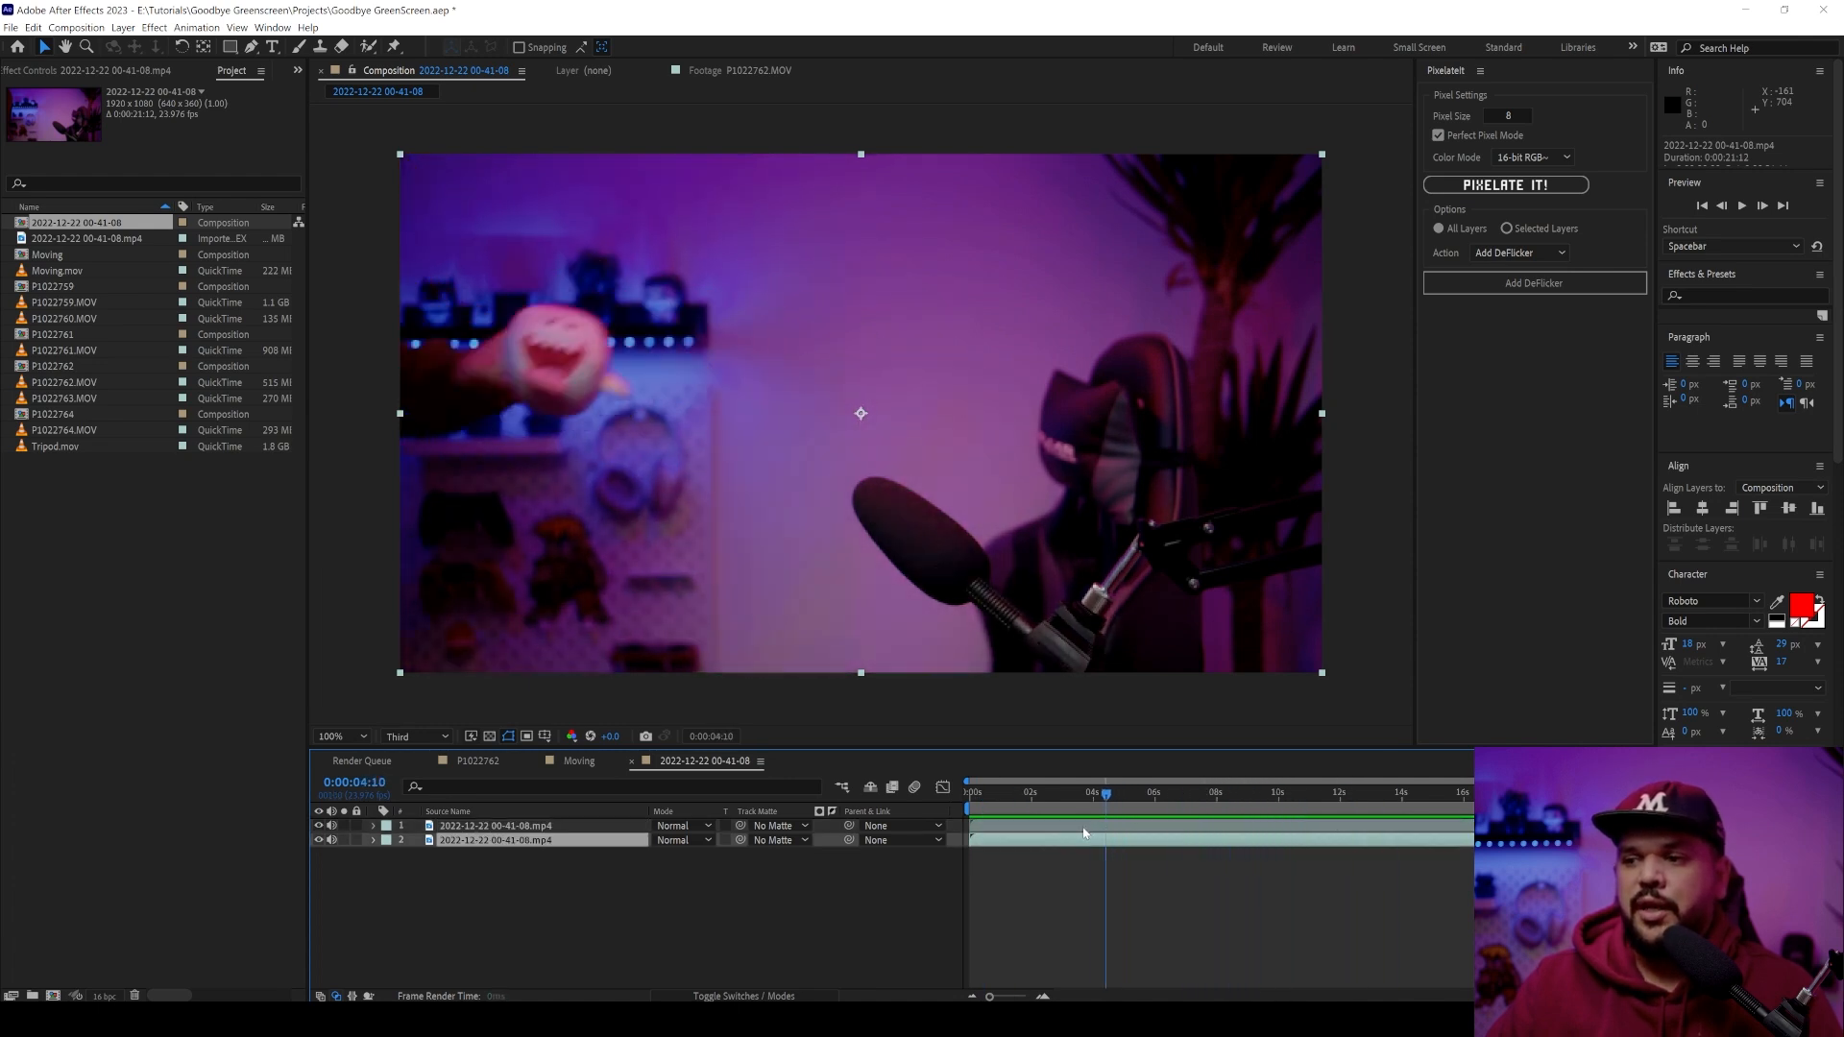
click(1239, 791)
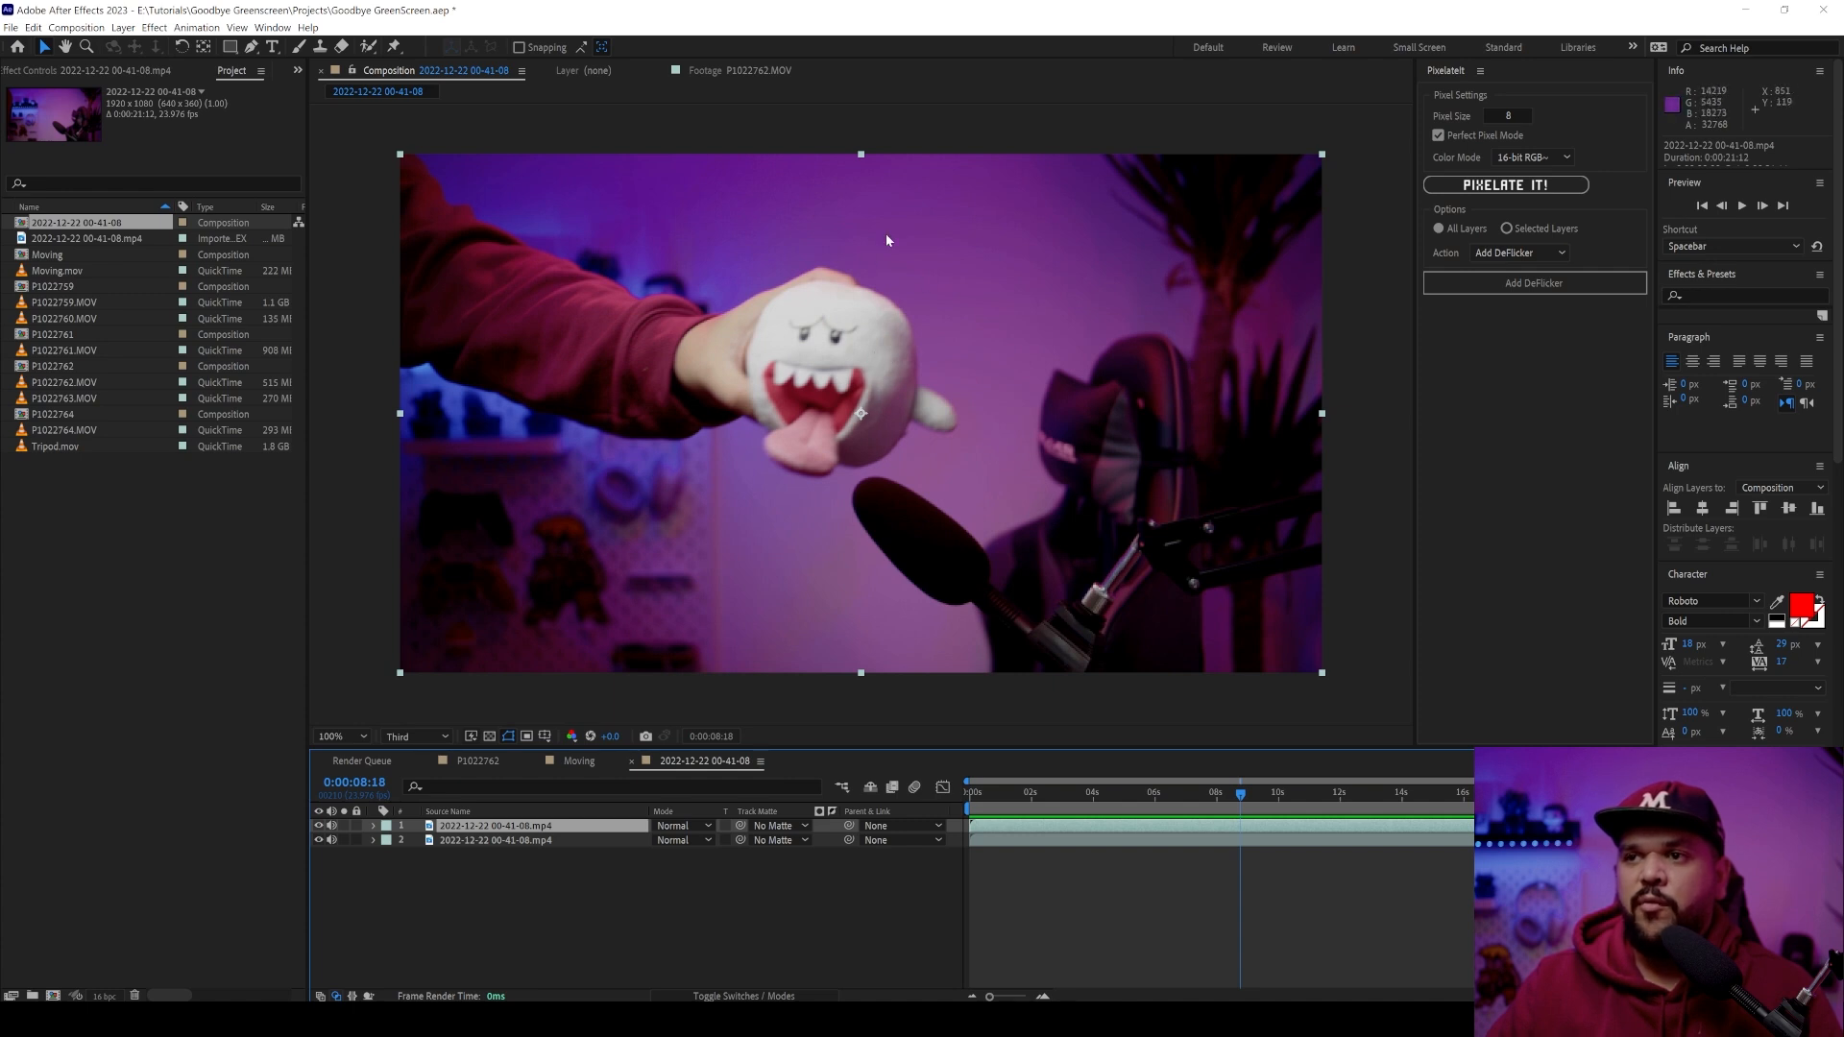
mouse_move(774, 382)
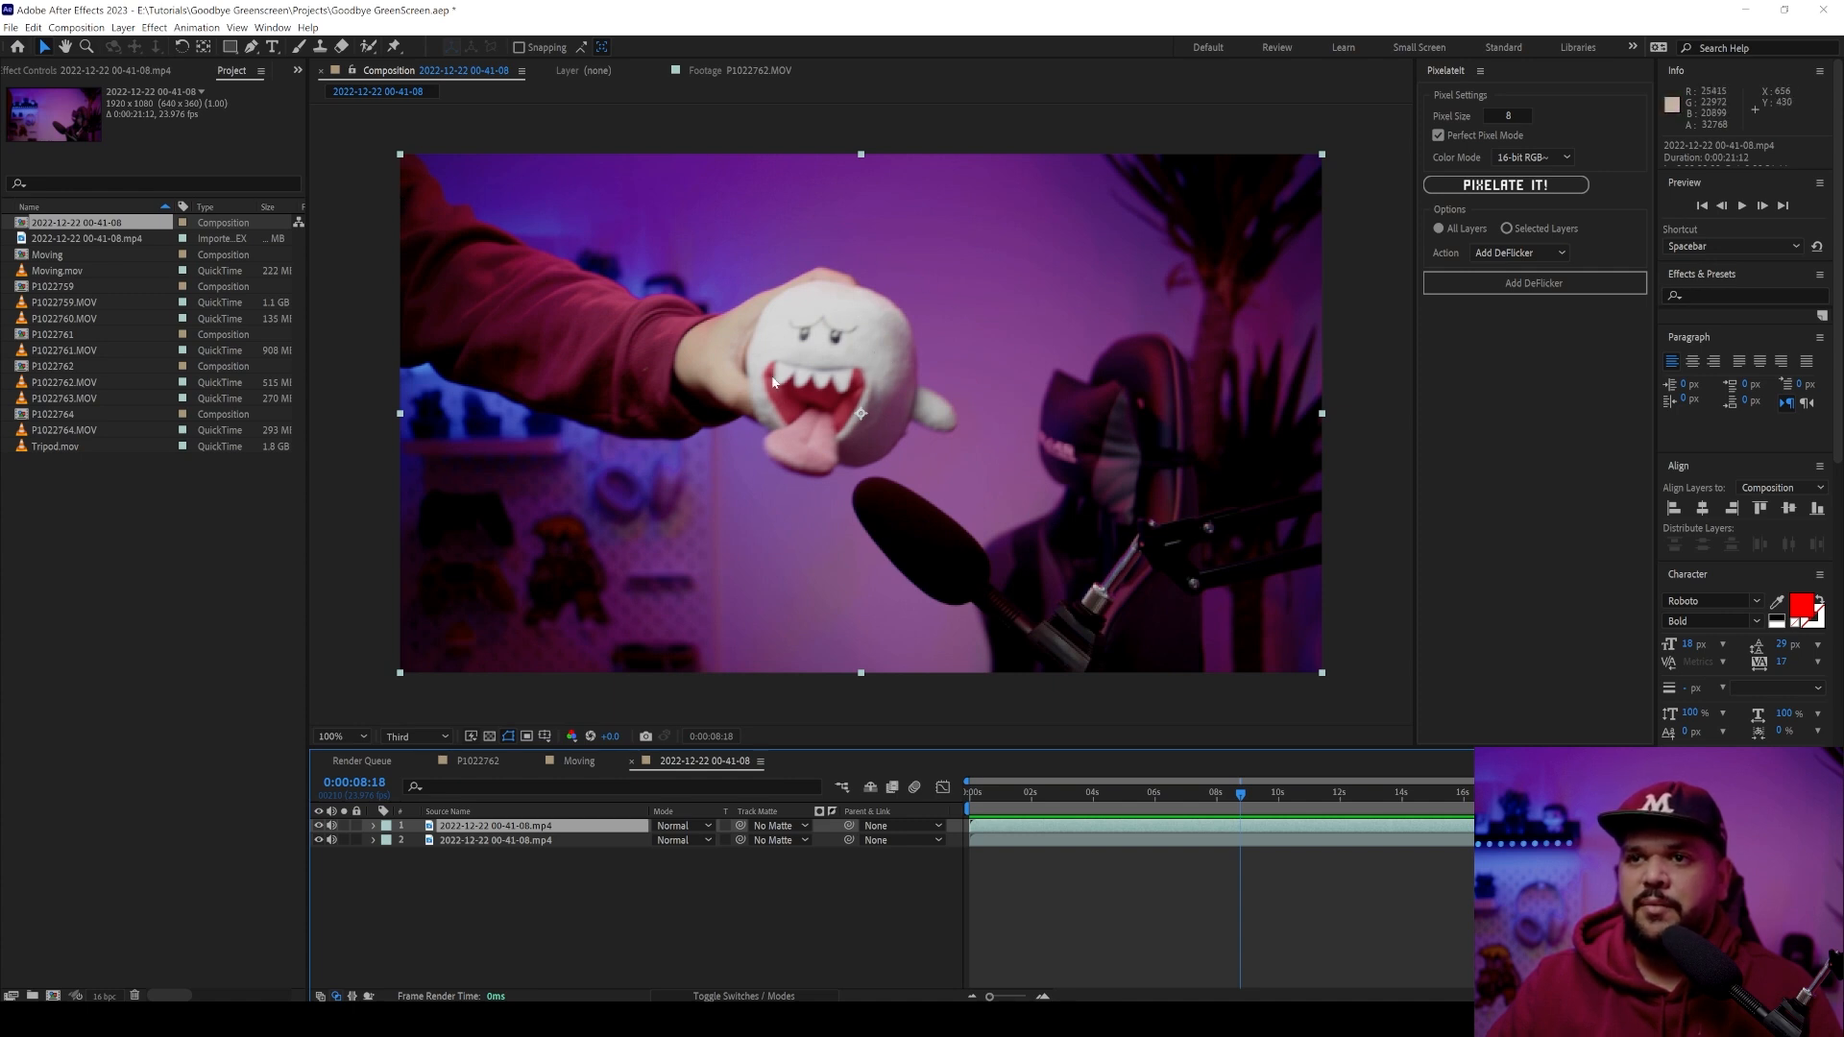
click(1046, 791)
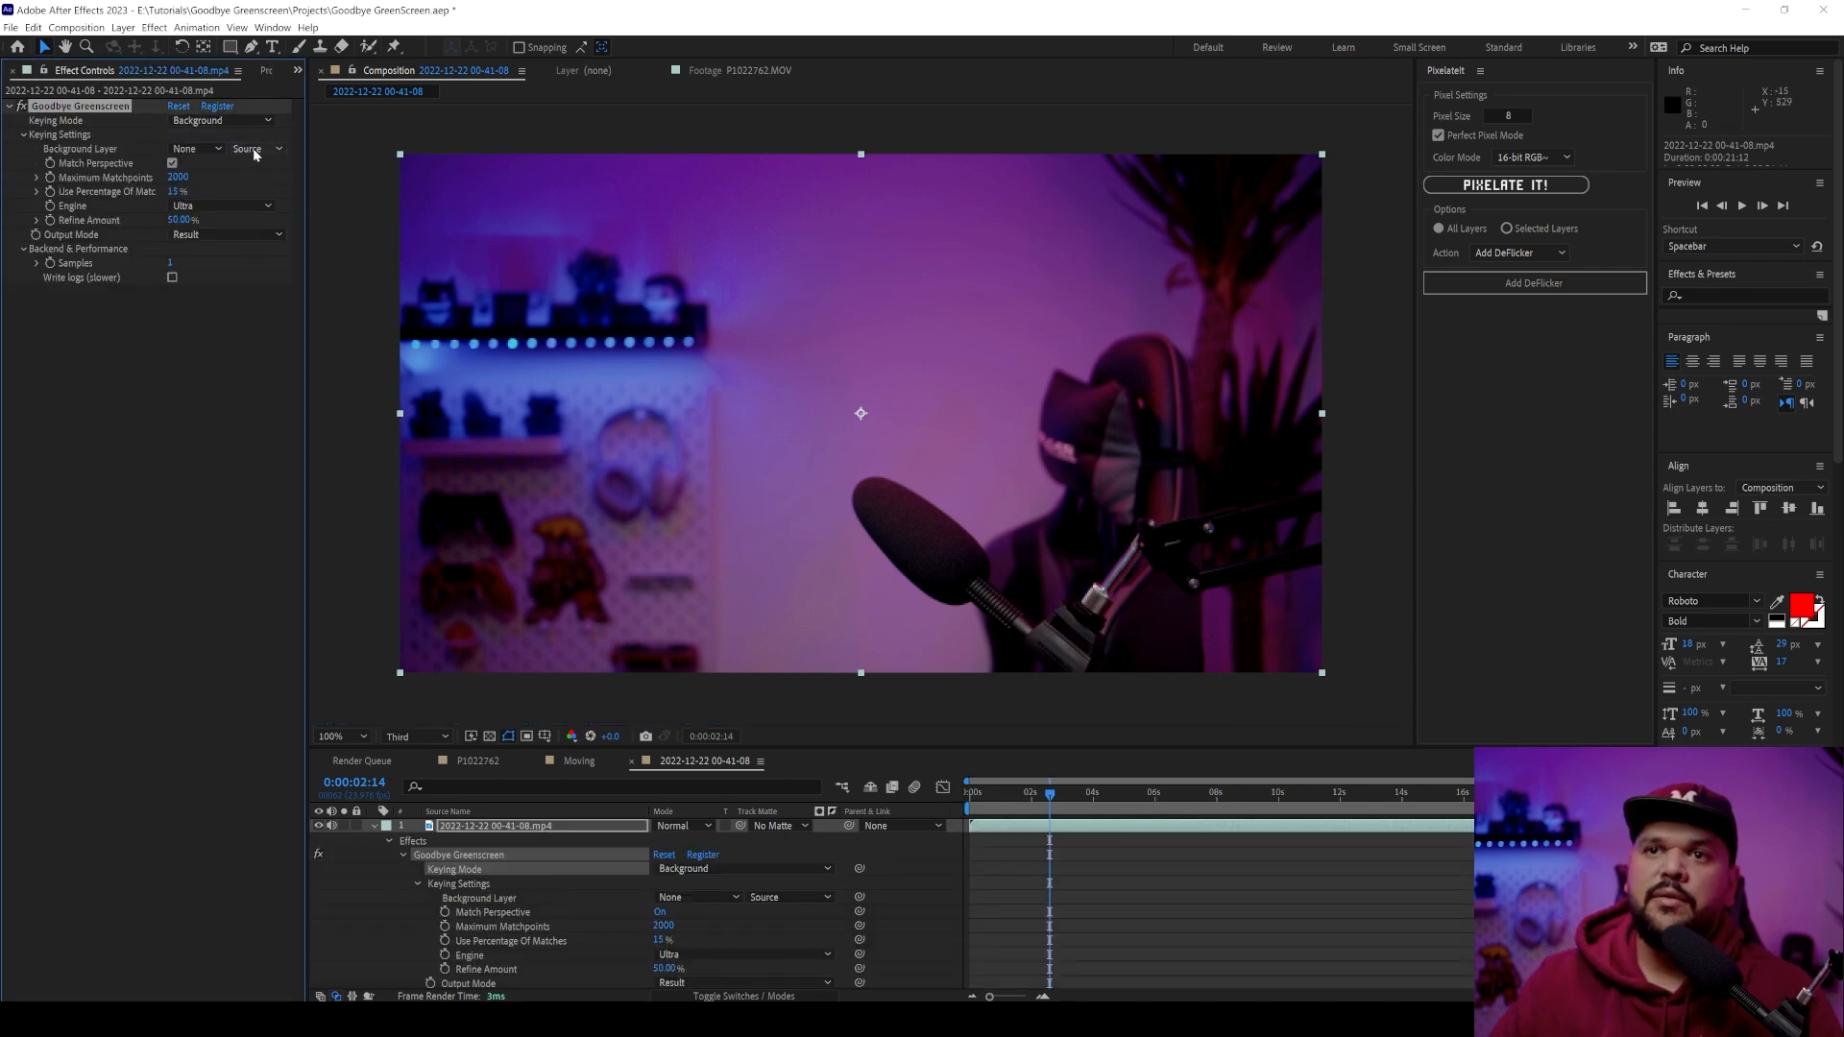
click(196, 147)
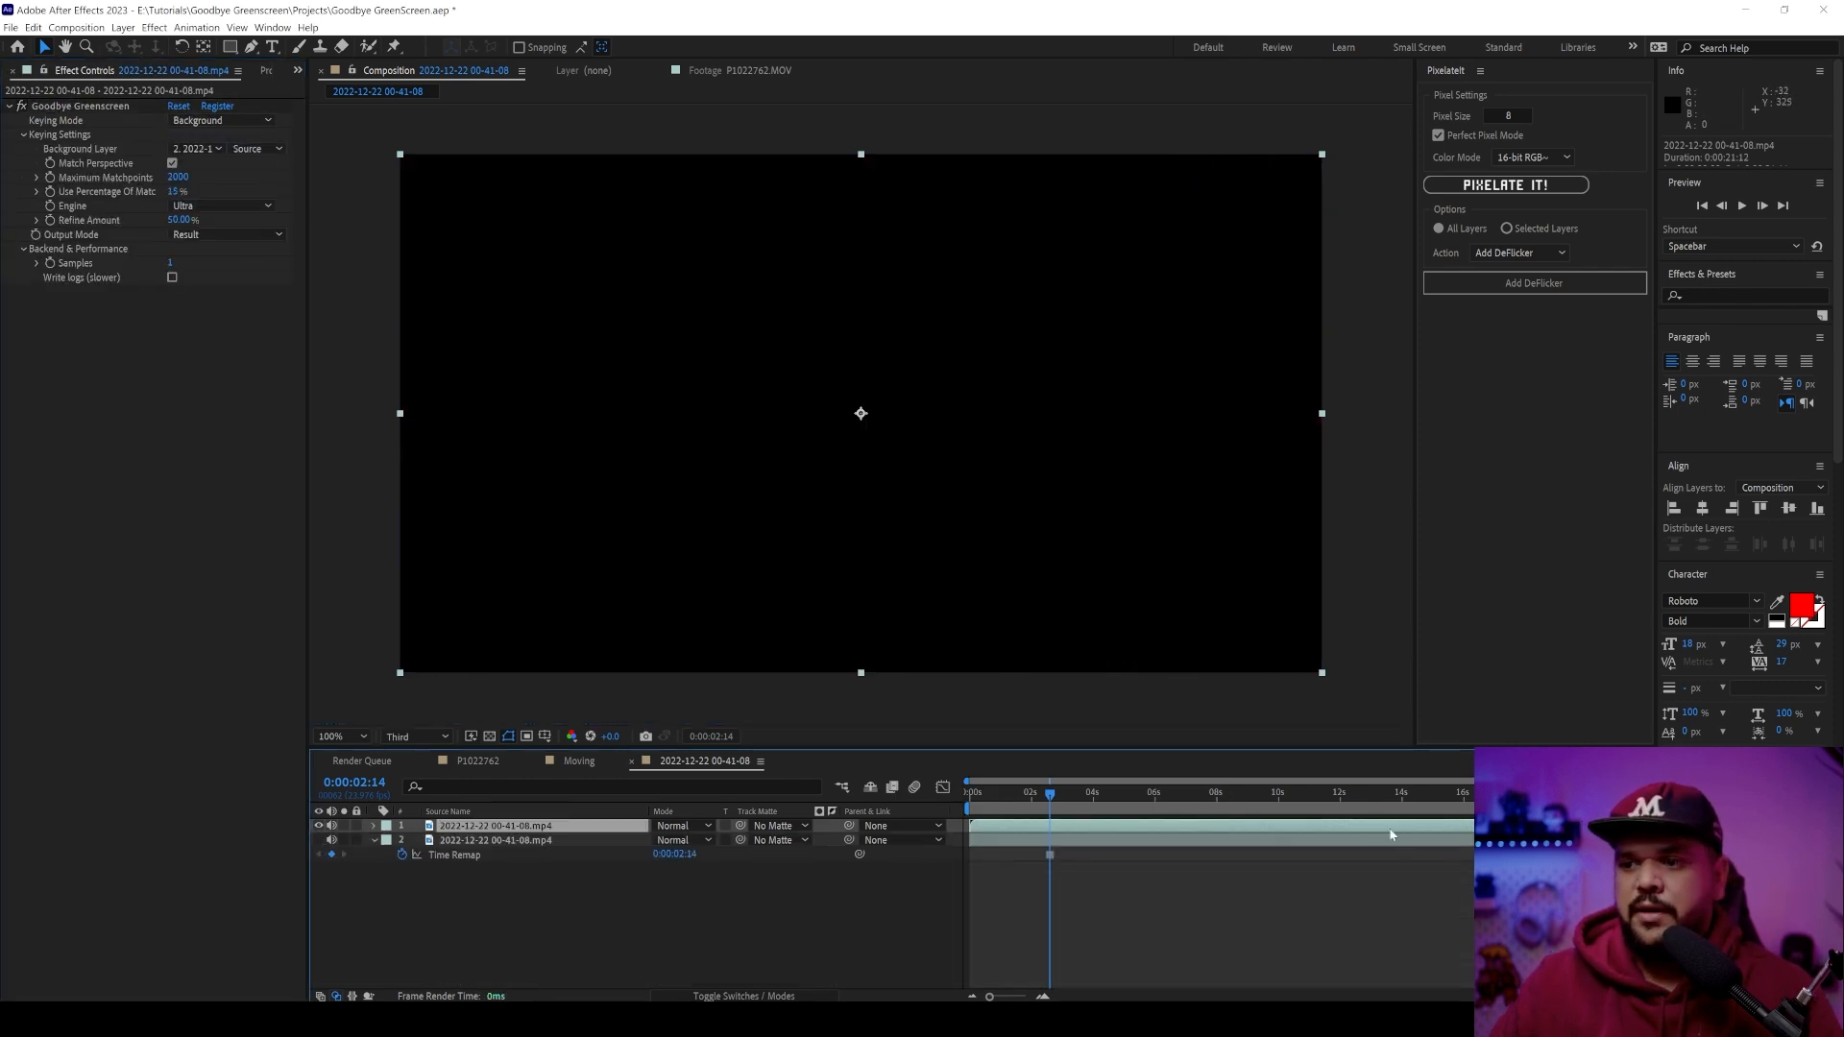
click(1129, 792)
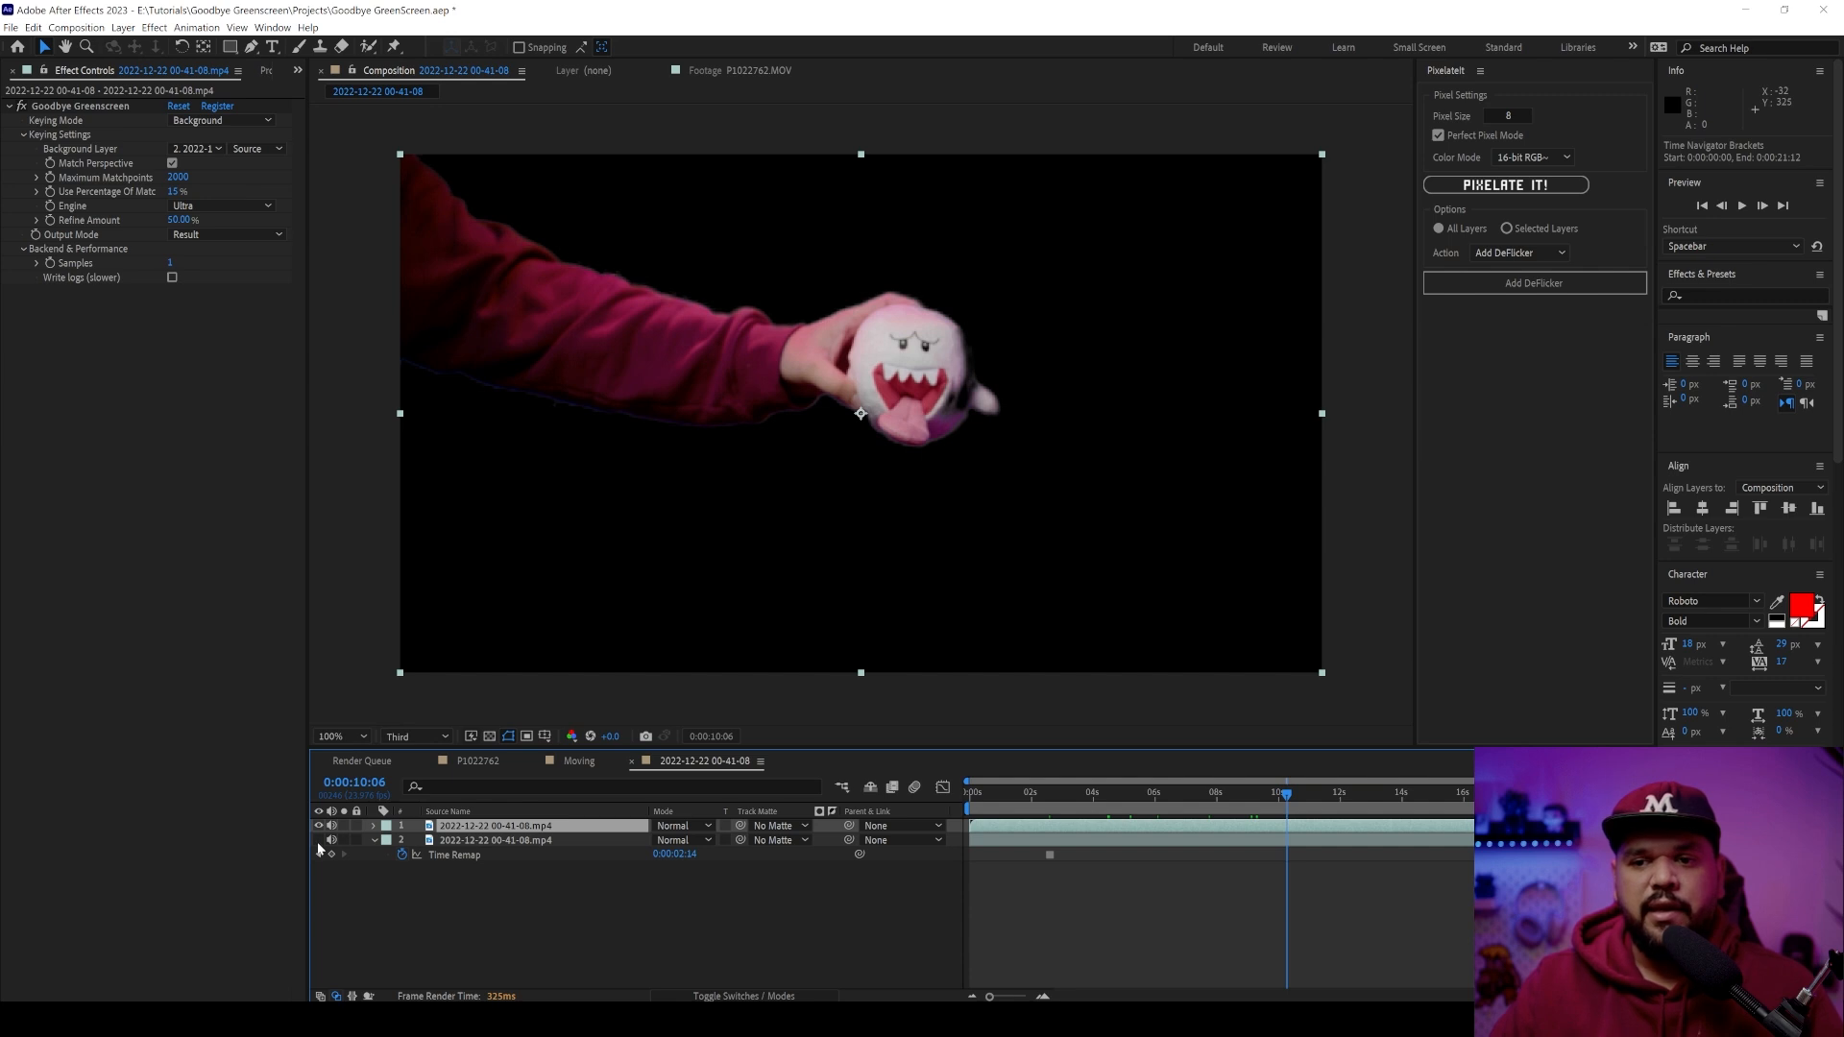
click(317, 839)
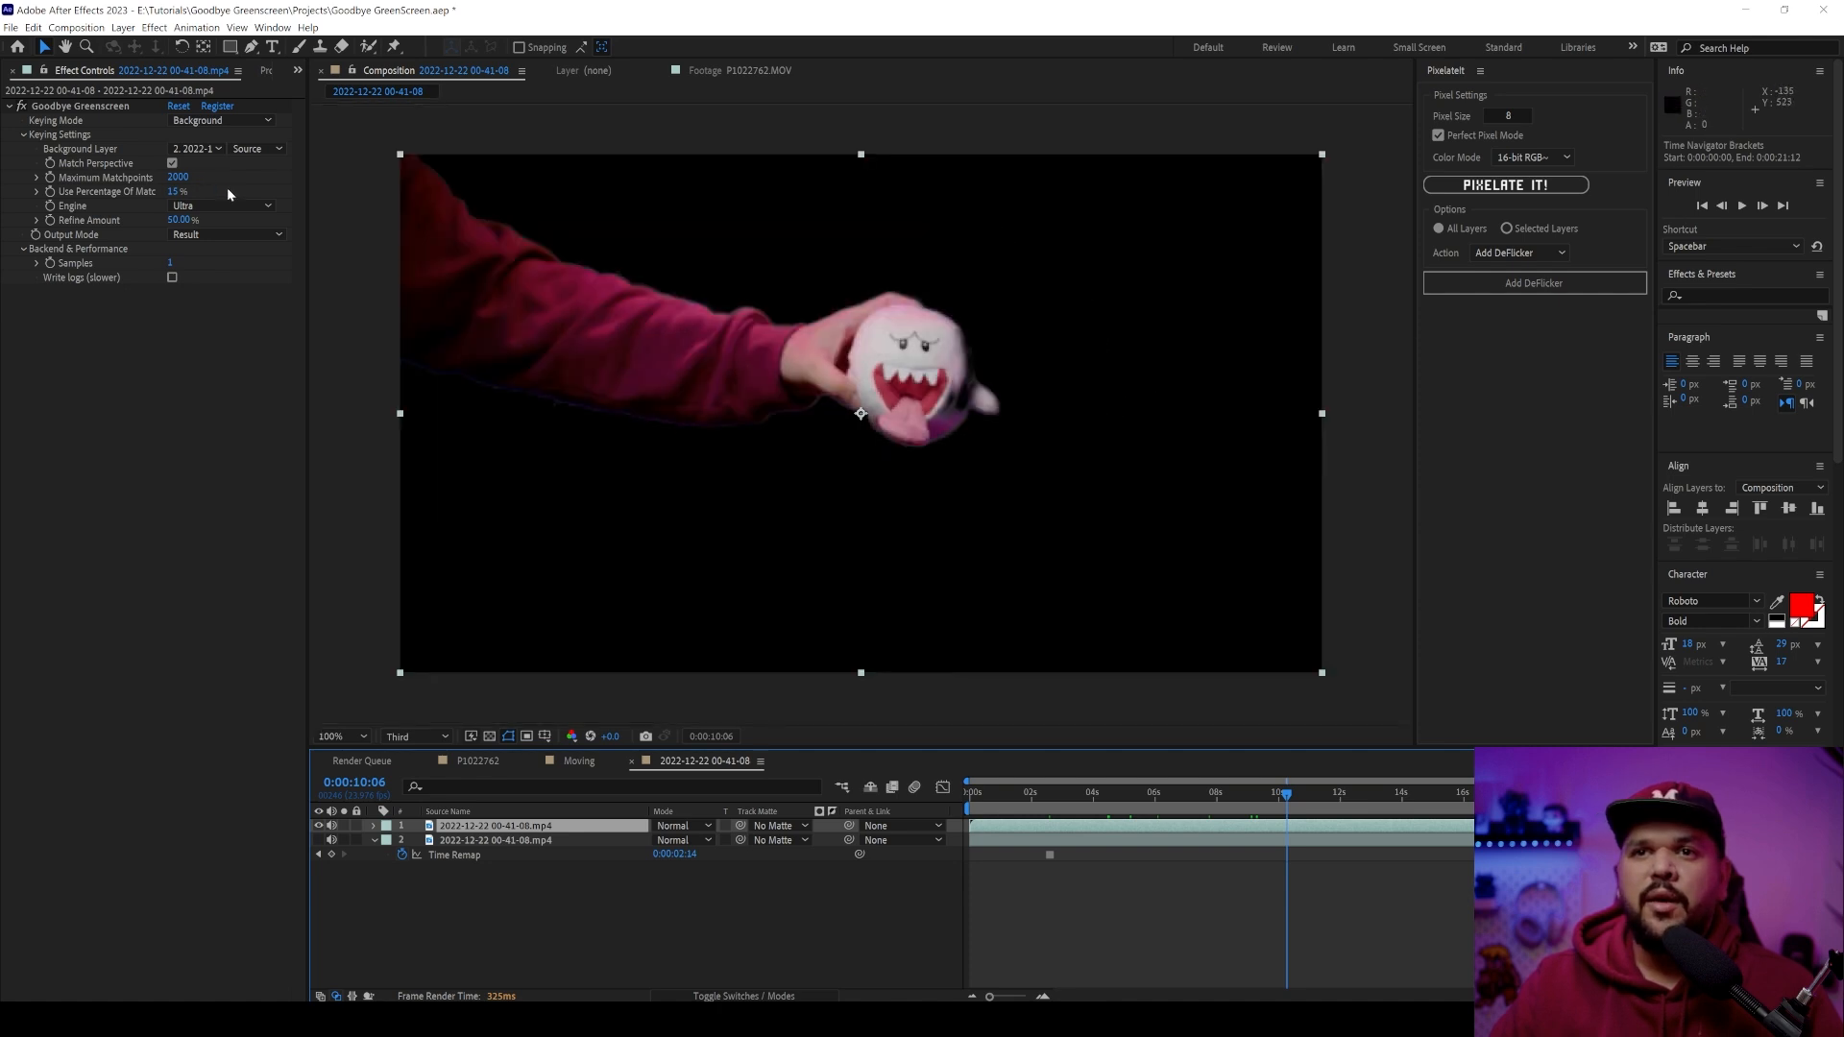
mouse_move(249, 188)
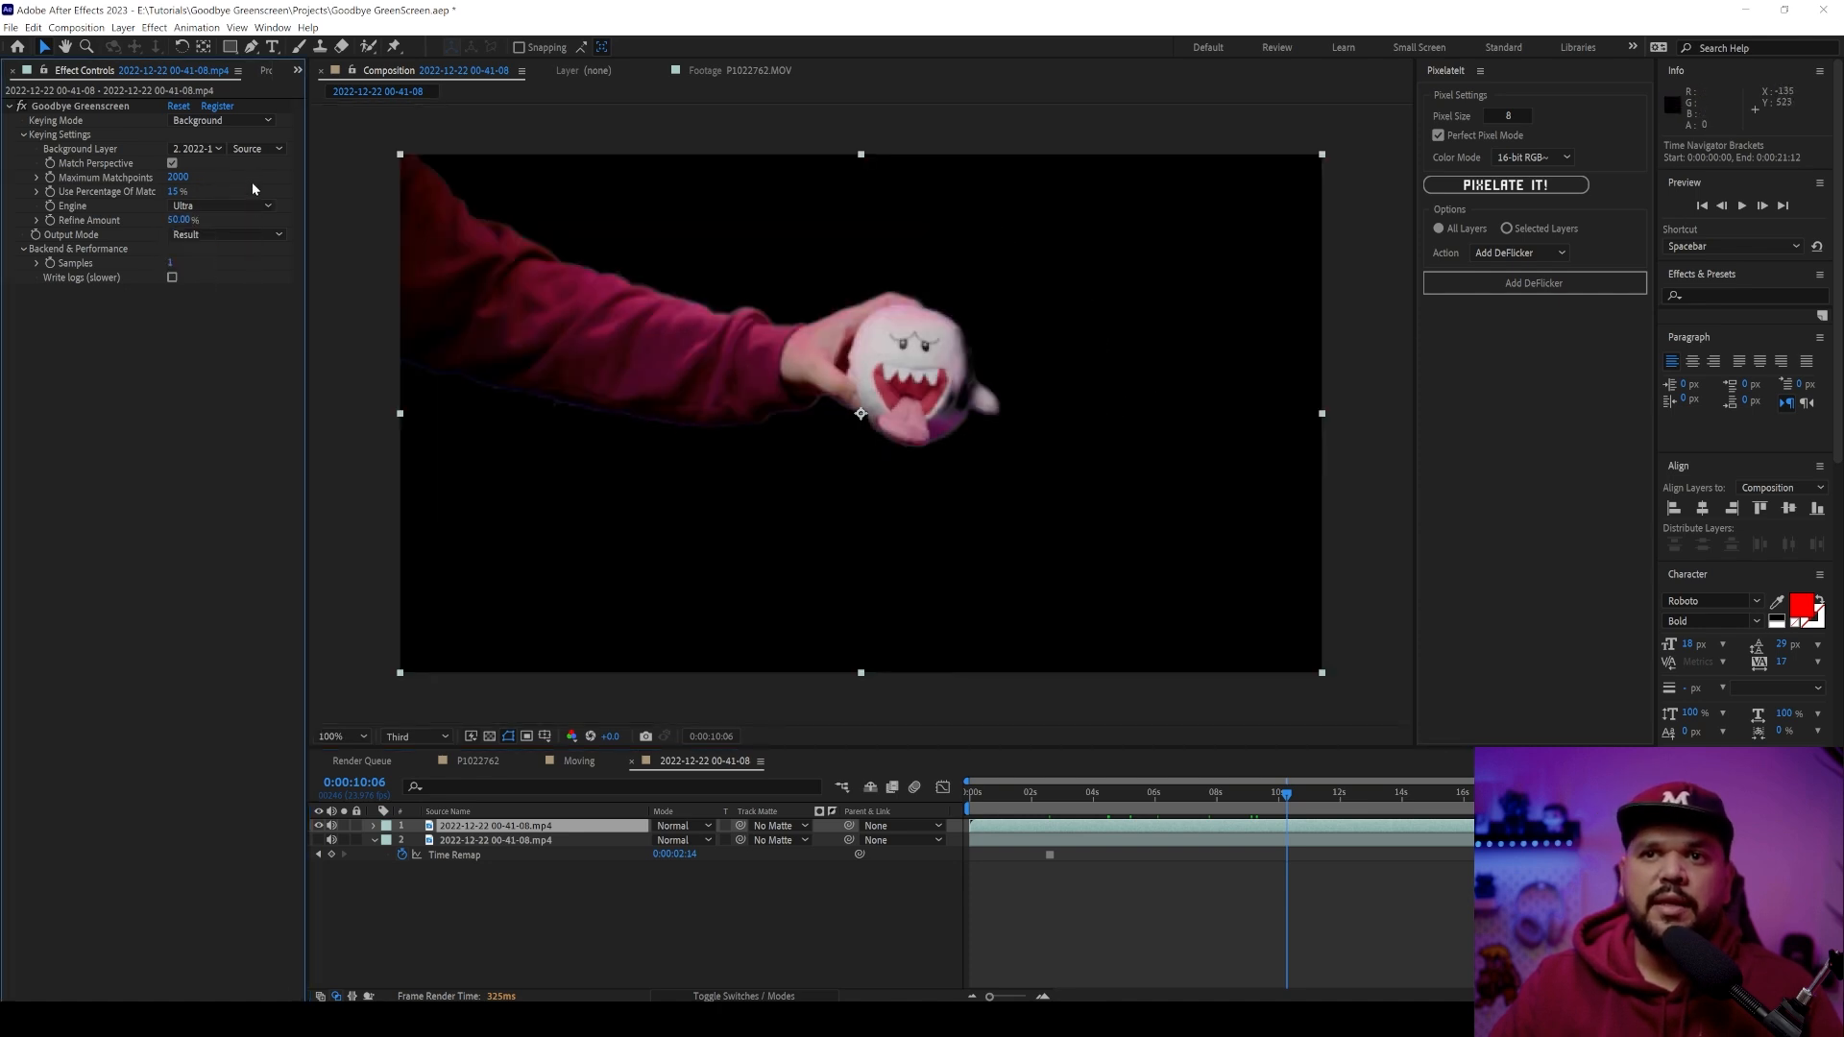
click(223, 206)
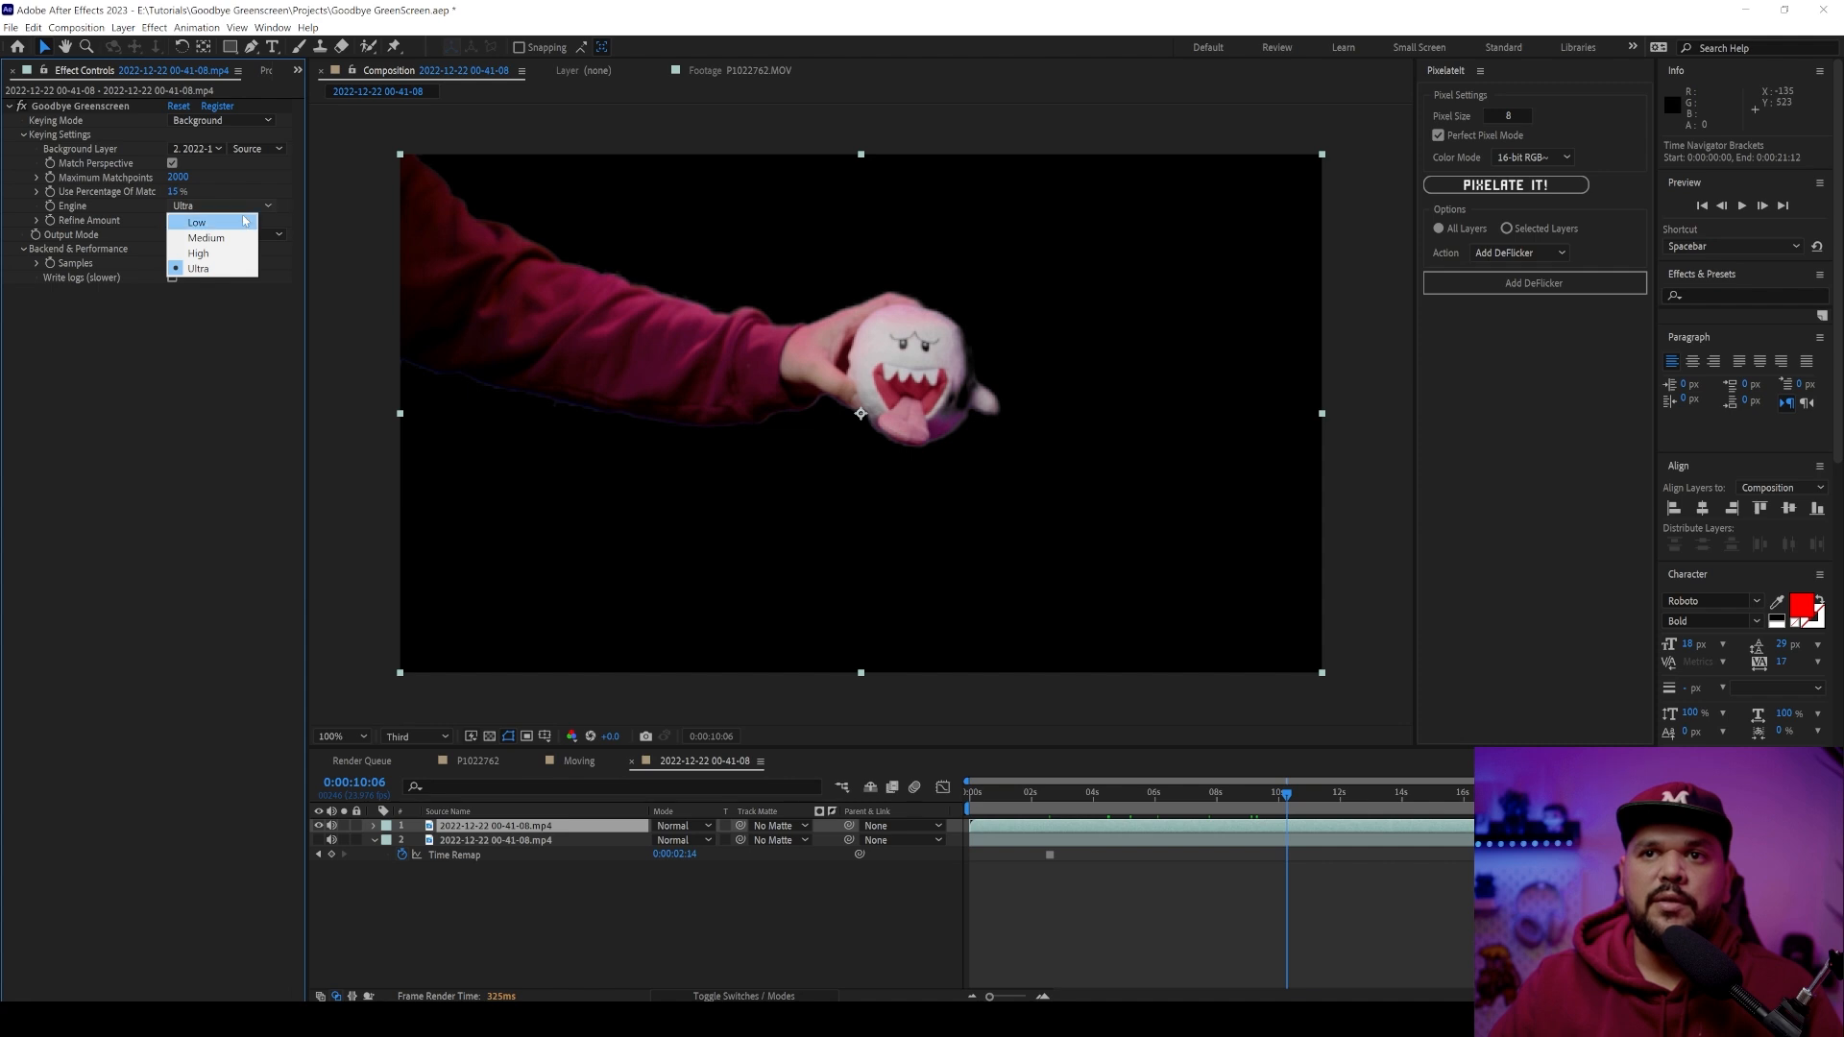
click(206, 238)
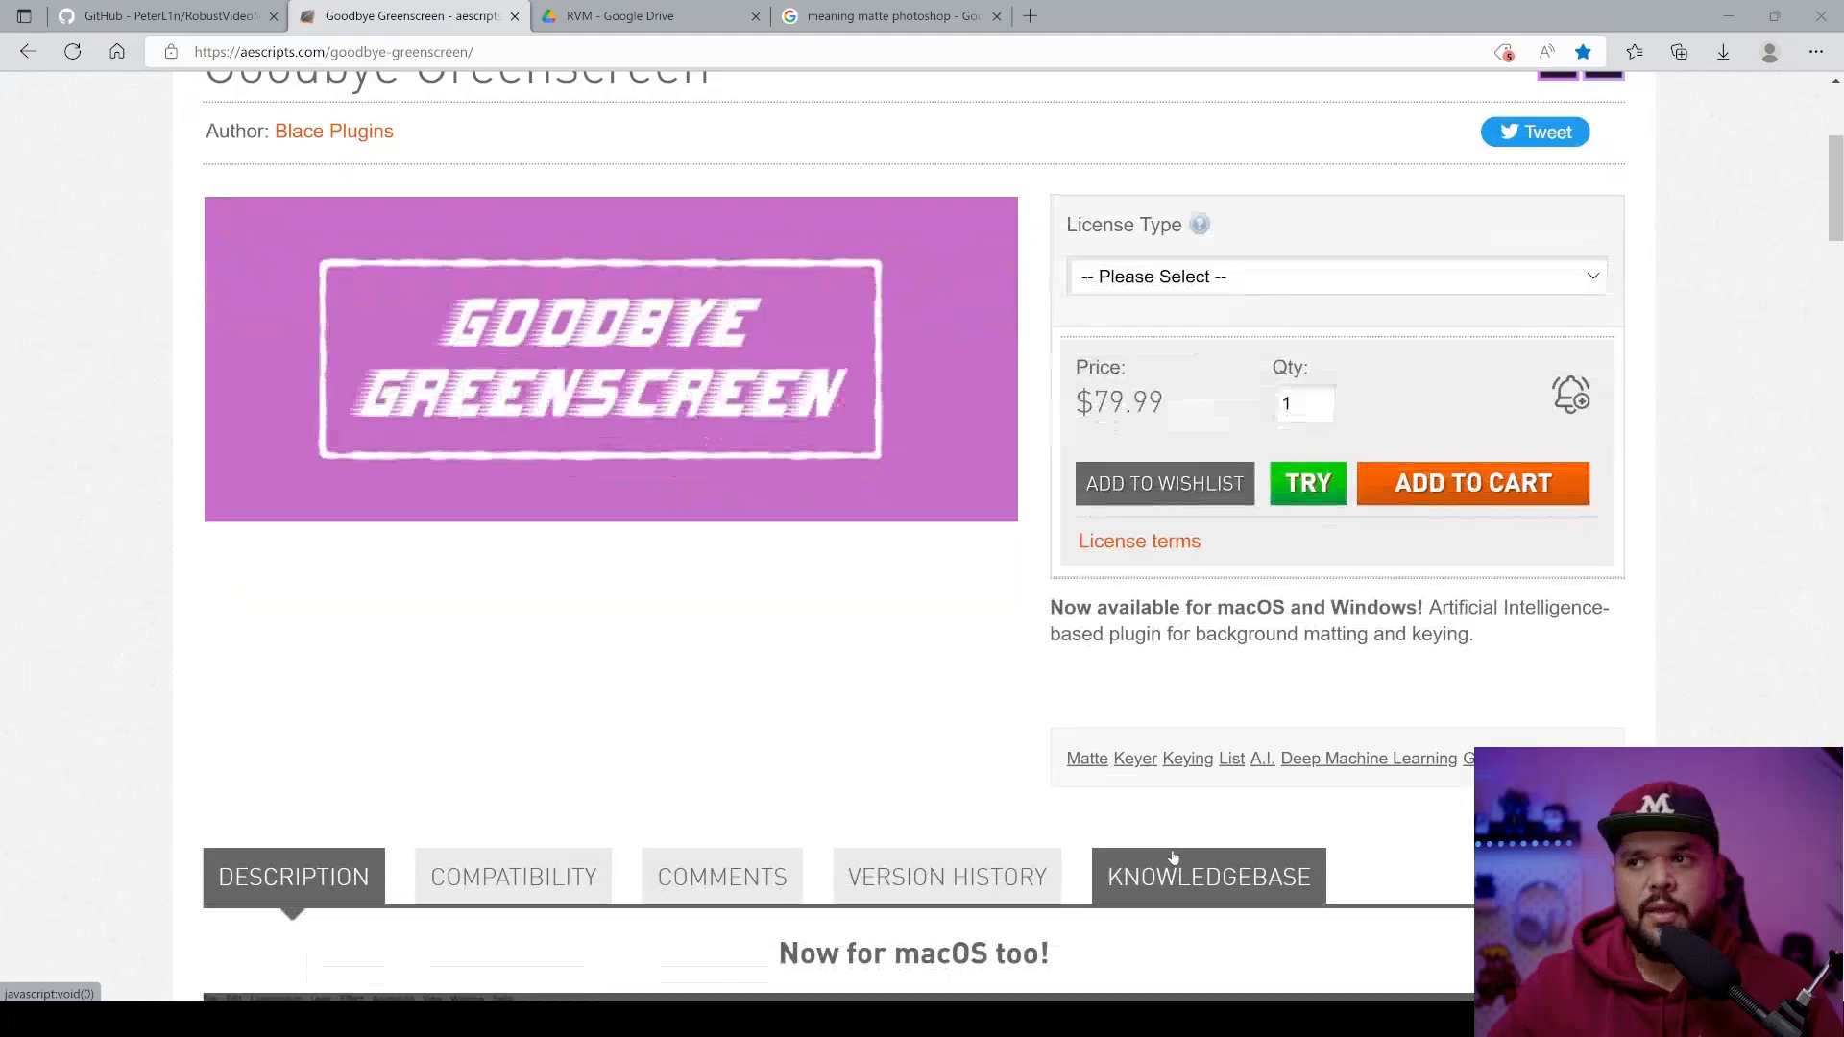
- Scroll up to the Goodbye Greenscreen $79.99 product header, then show the RVM Drive folder
scroll(up, 3)
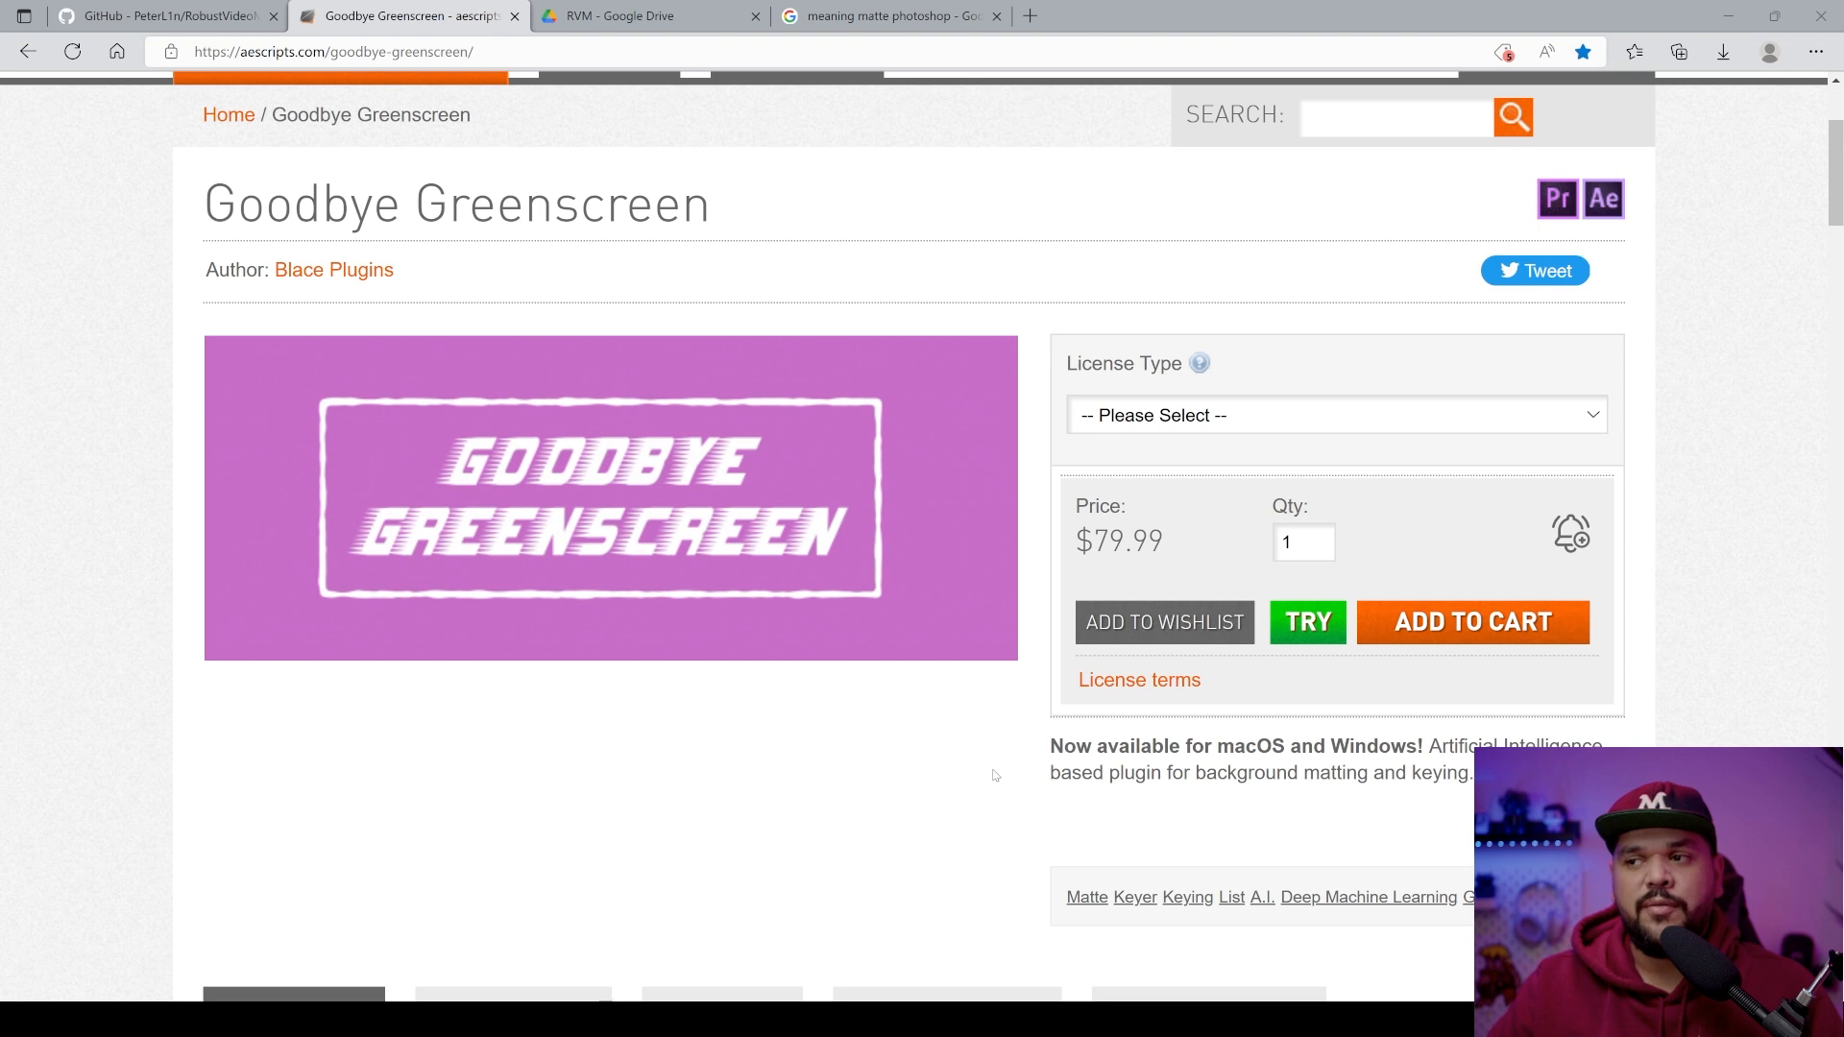
mouse_move(987, 780)
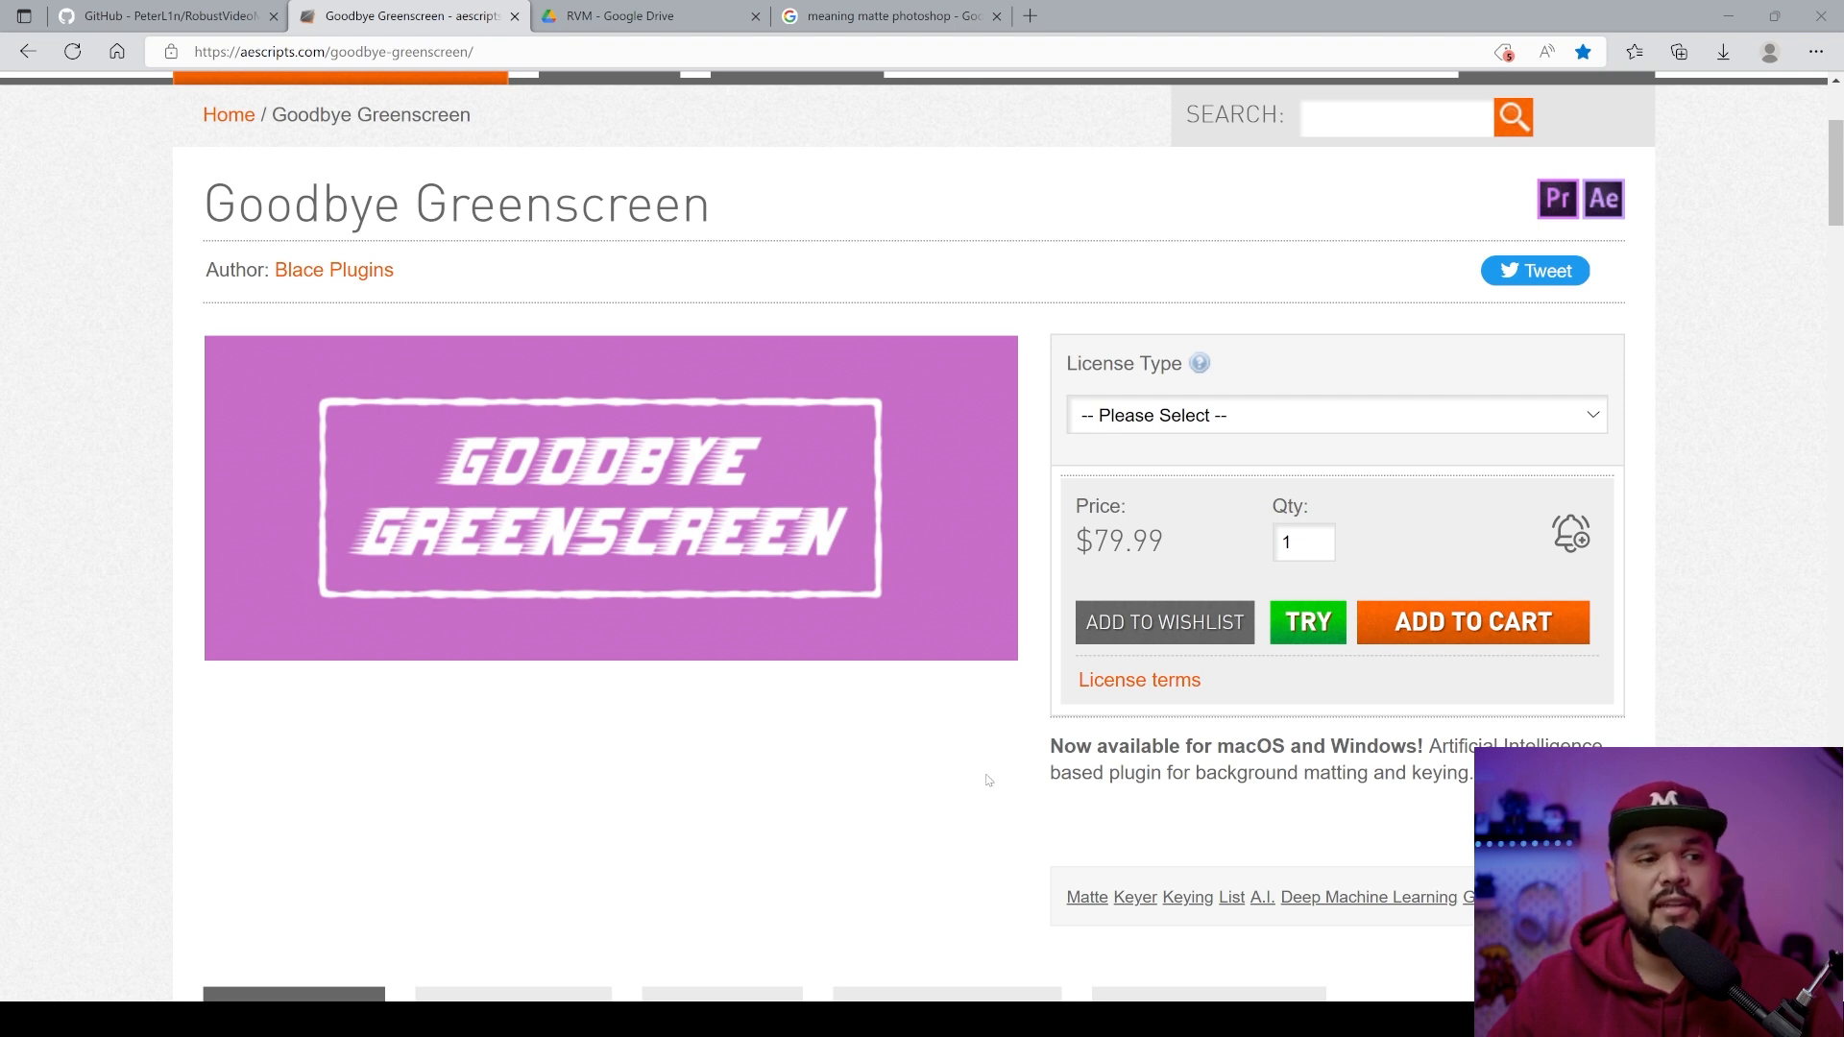
click(647, 16)
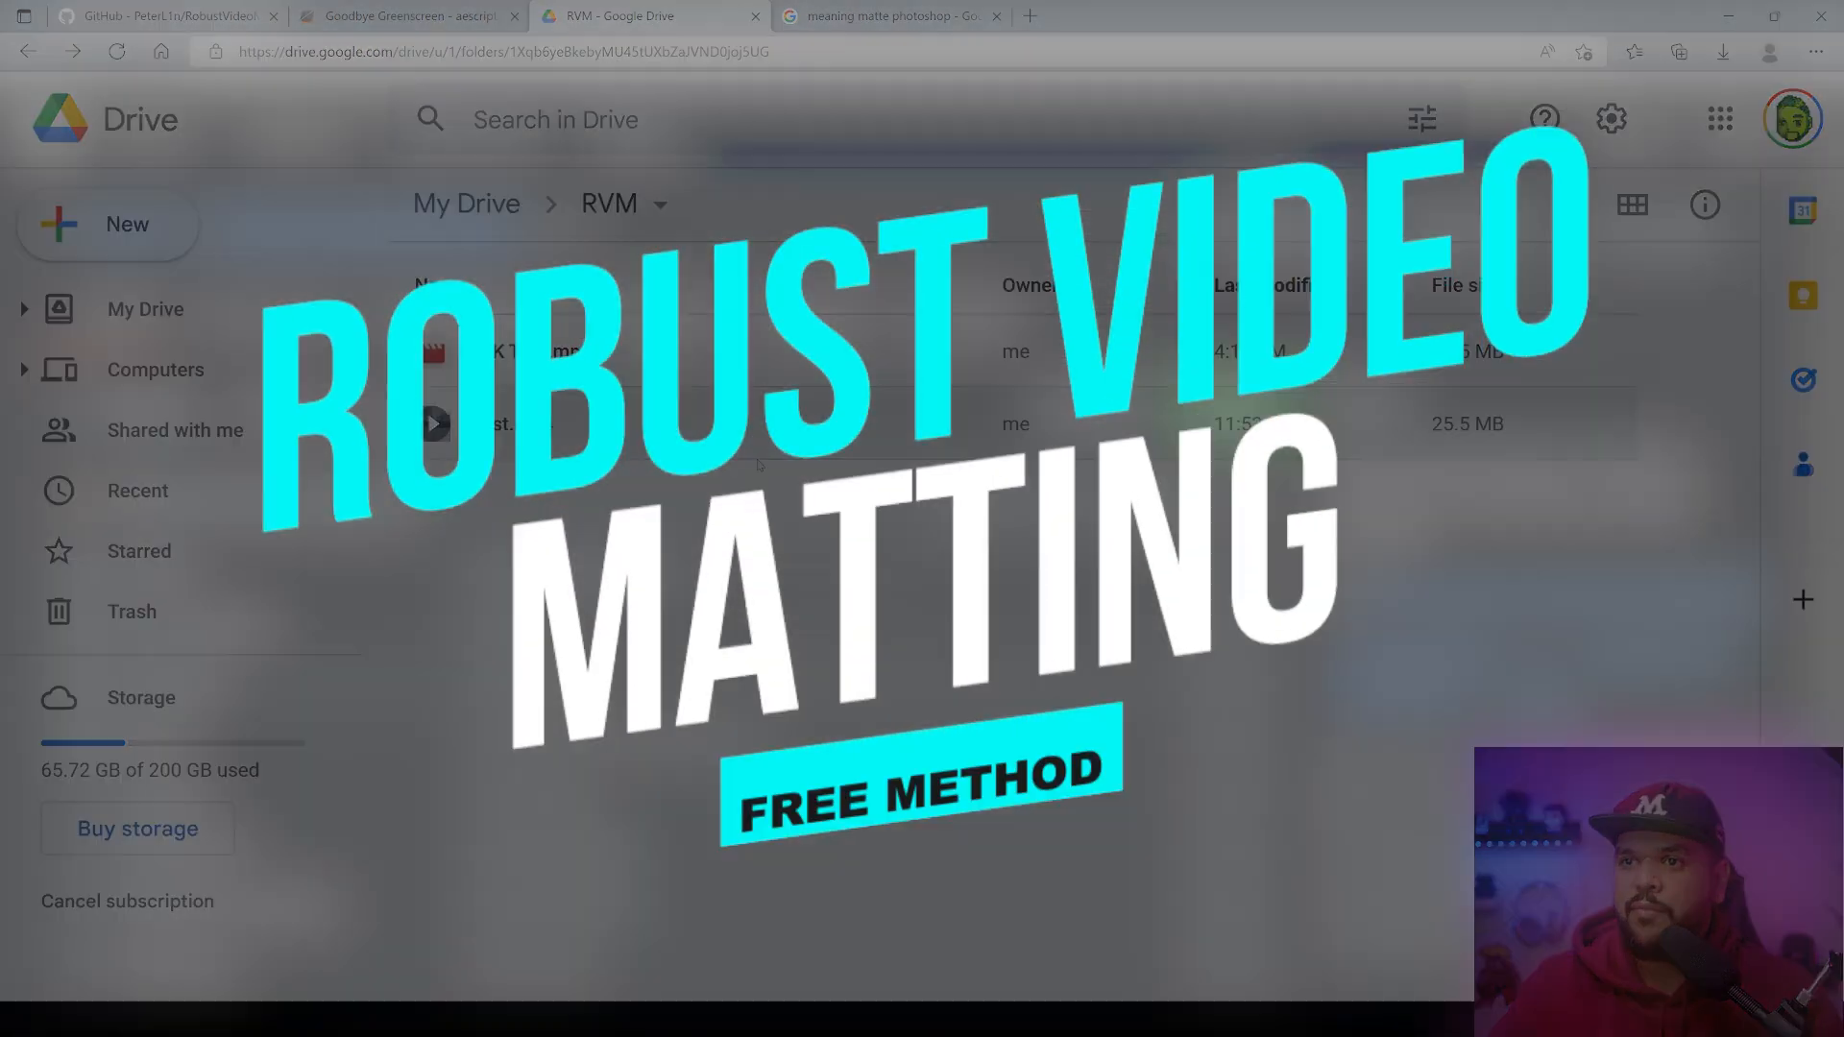
- Scroll the RobustVideoMatting readme down to its Demo and Download sections
click(166, 15)
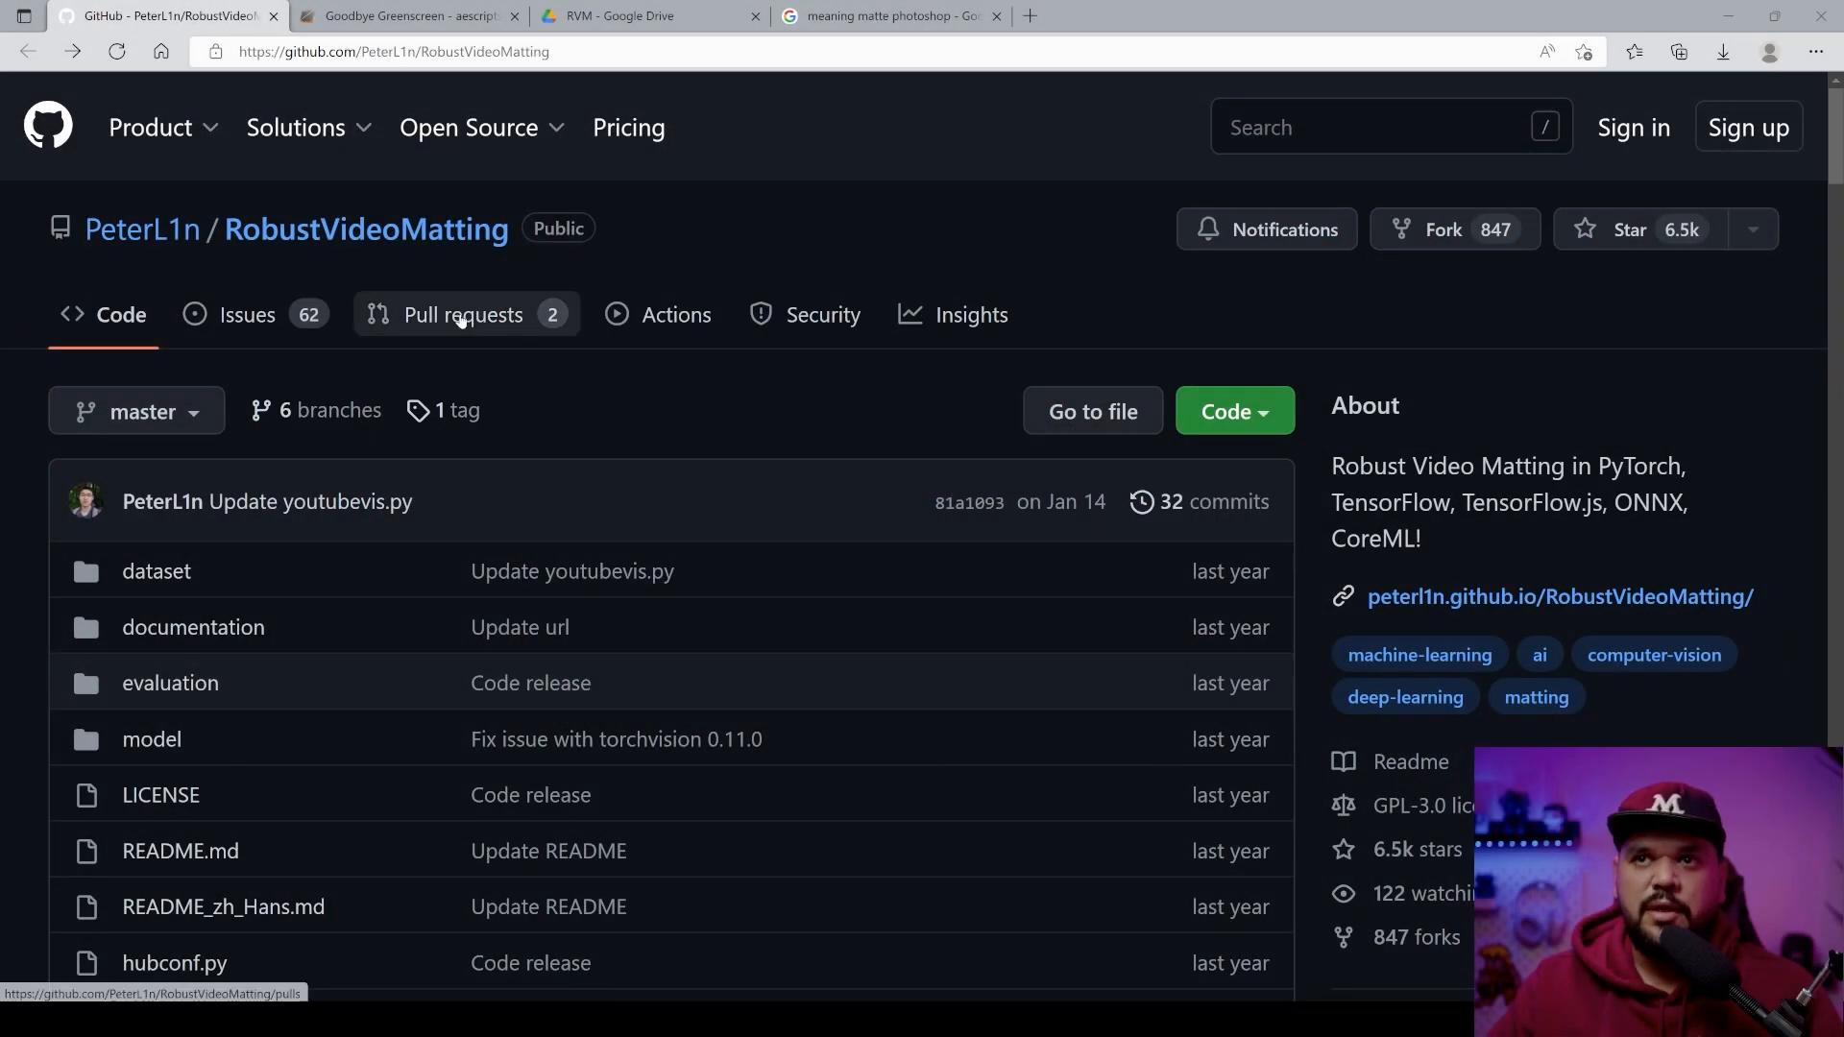
mouse_move(457, 793)
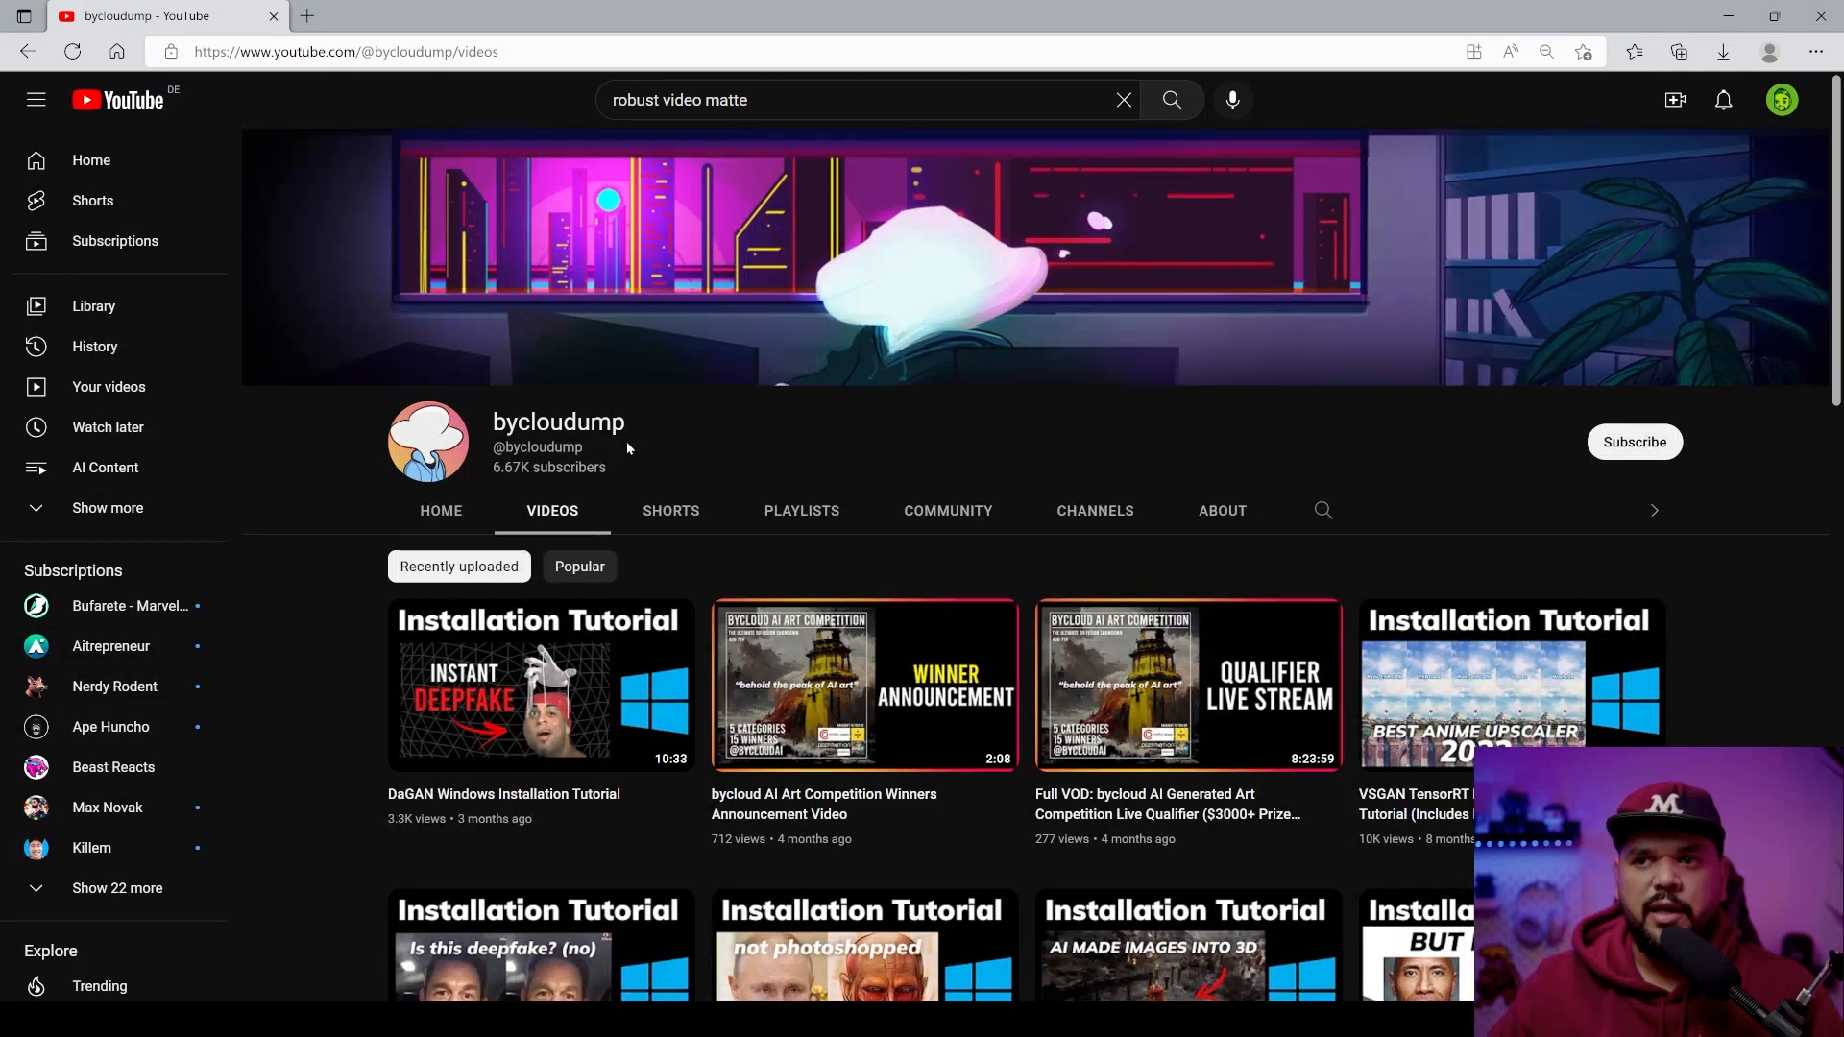
scroll(down, 3)
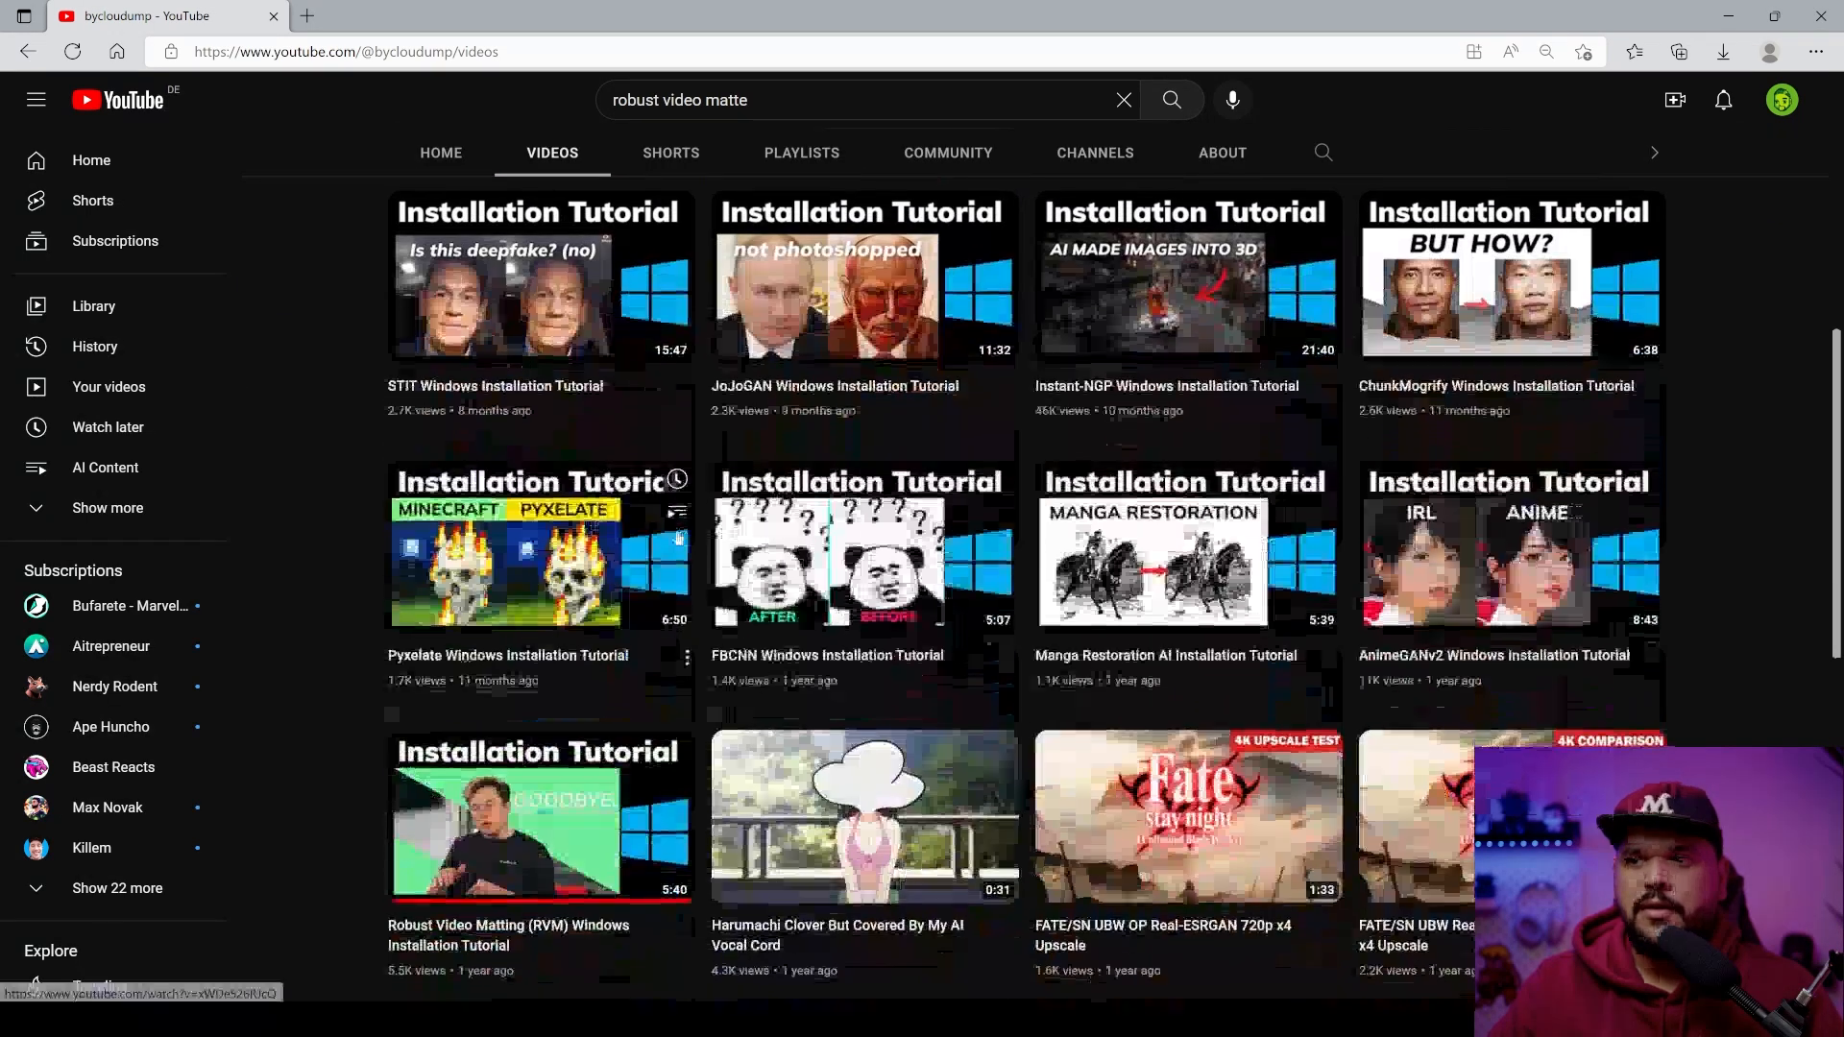
scroll(down, 3)
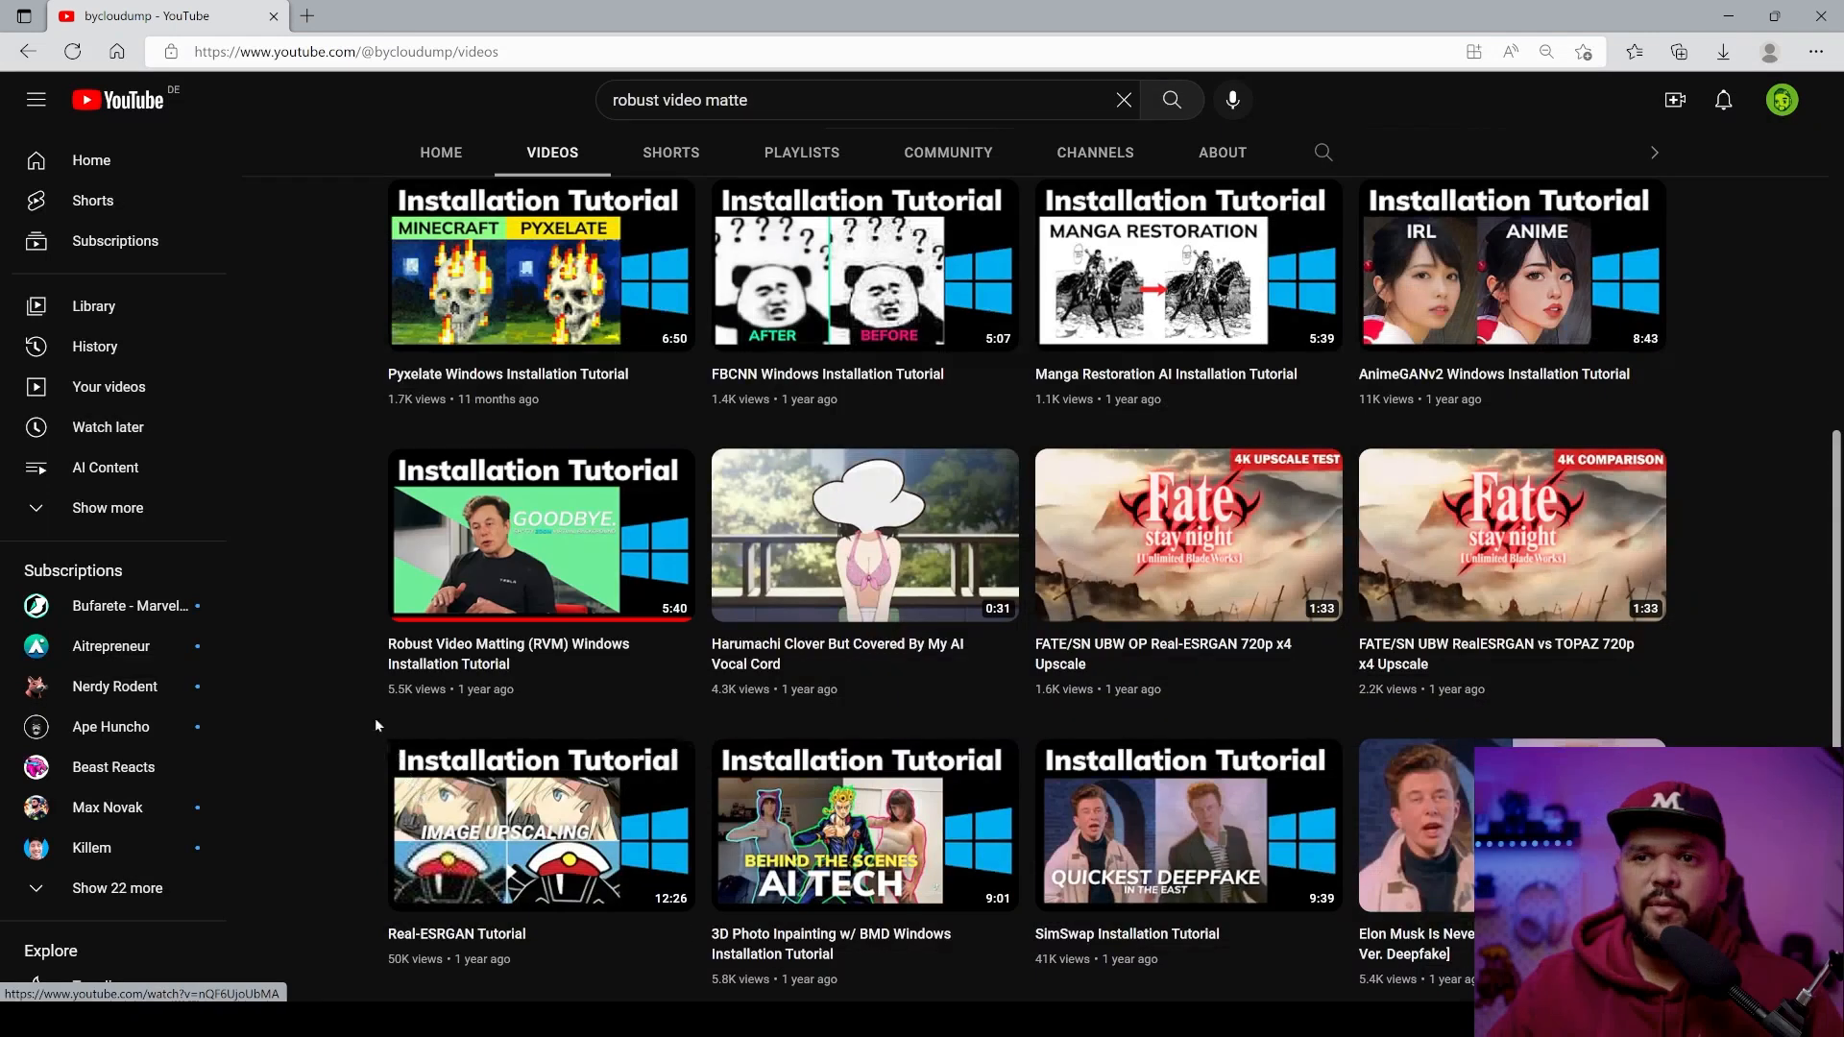
mouse_move(540, 535)
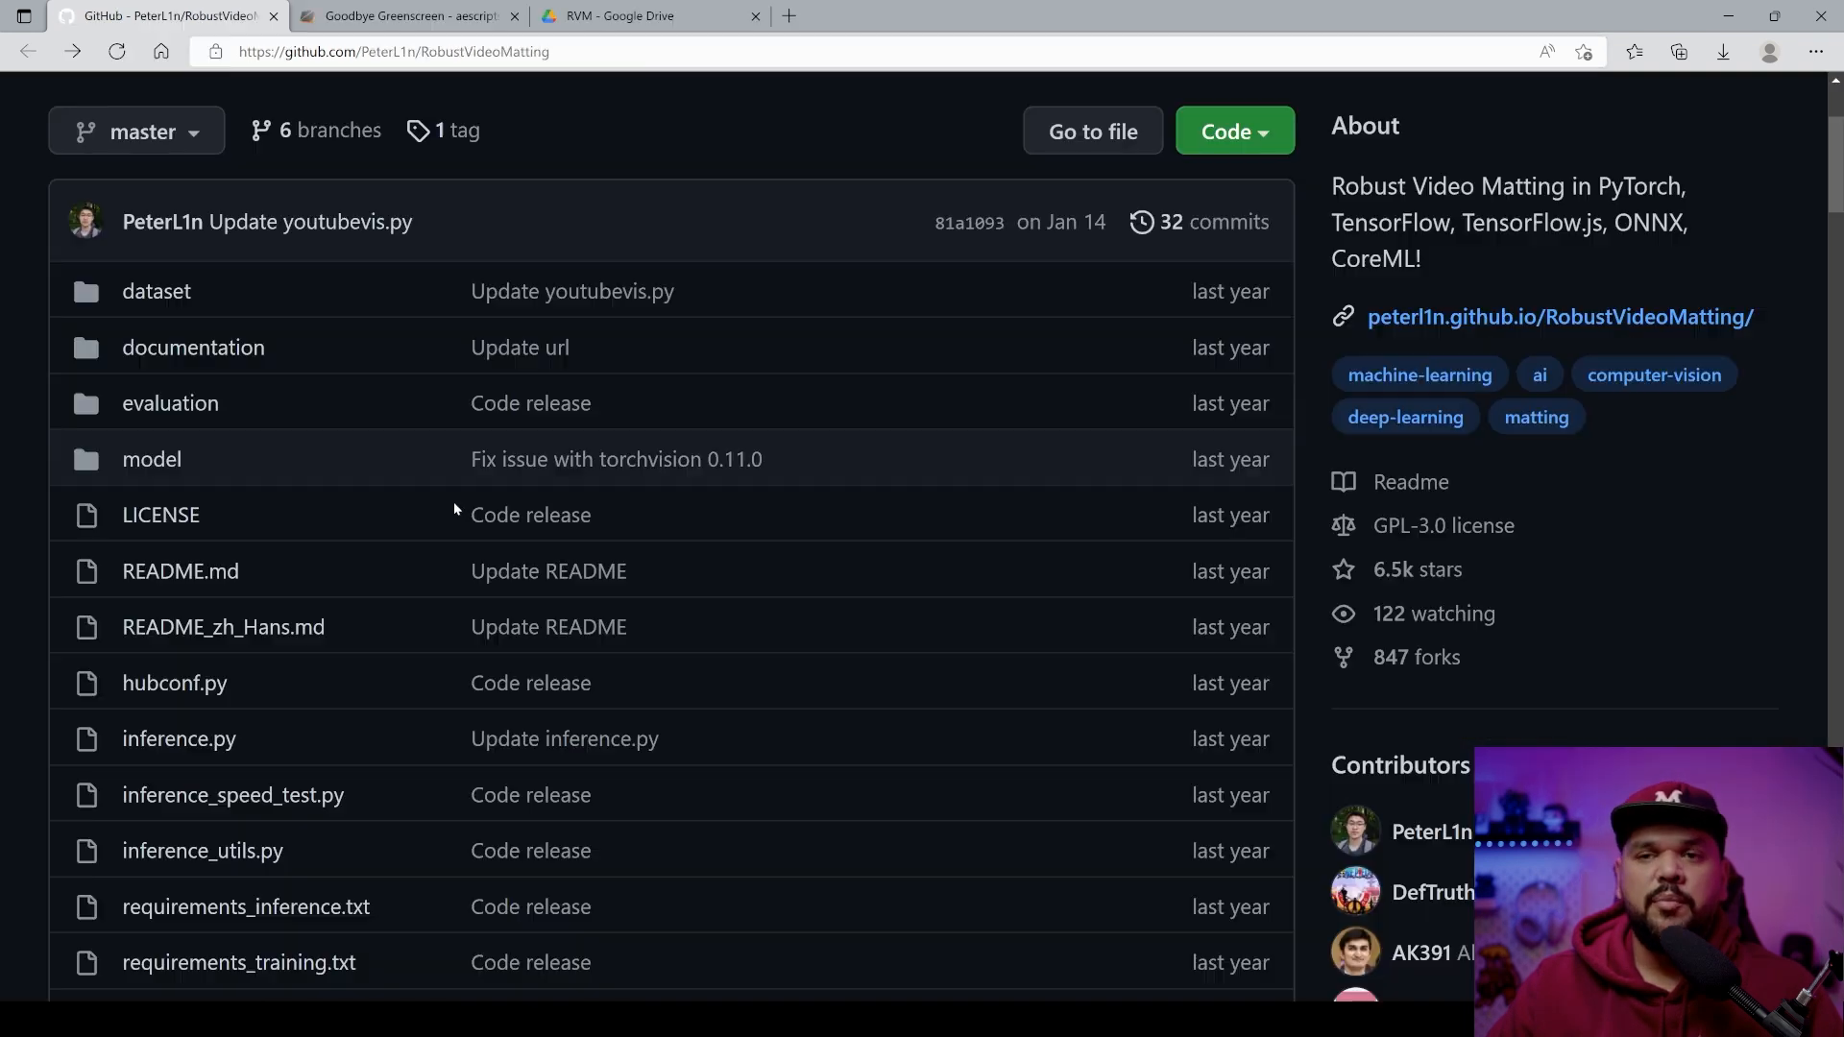
scroll(down, 3)
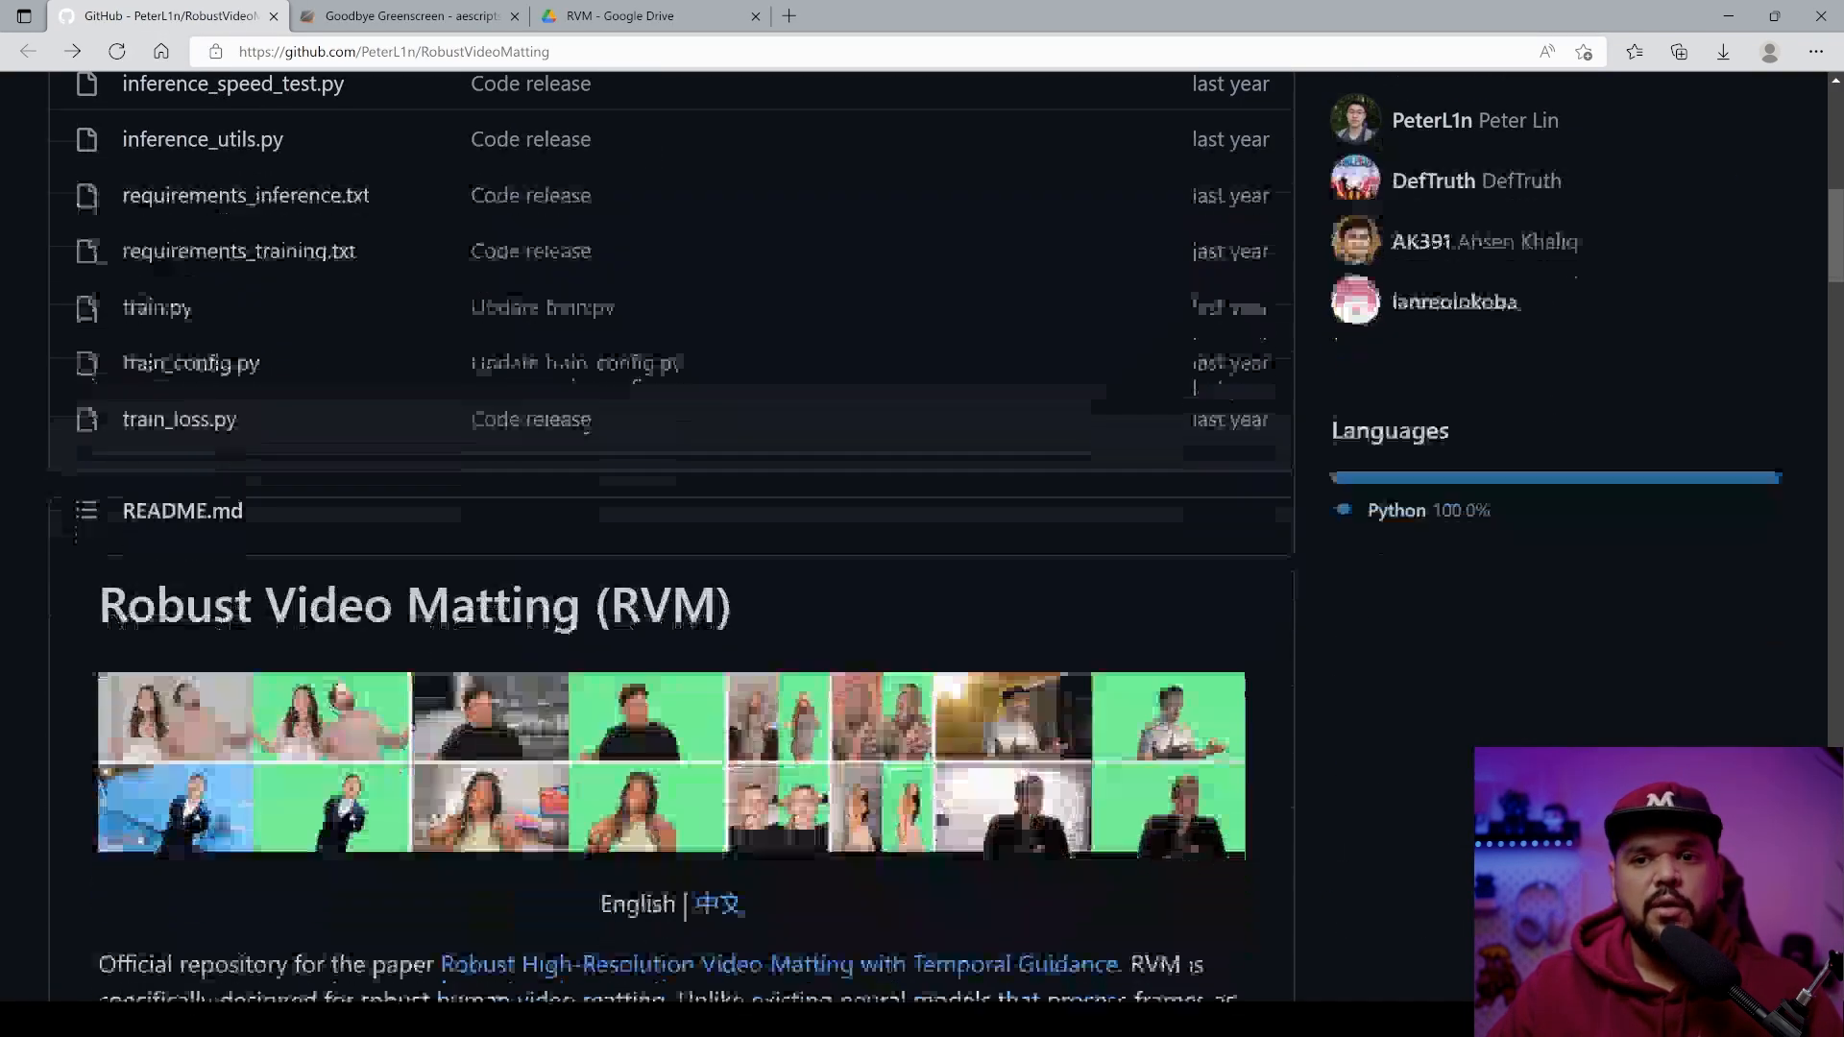
scroll(down, 3)
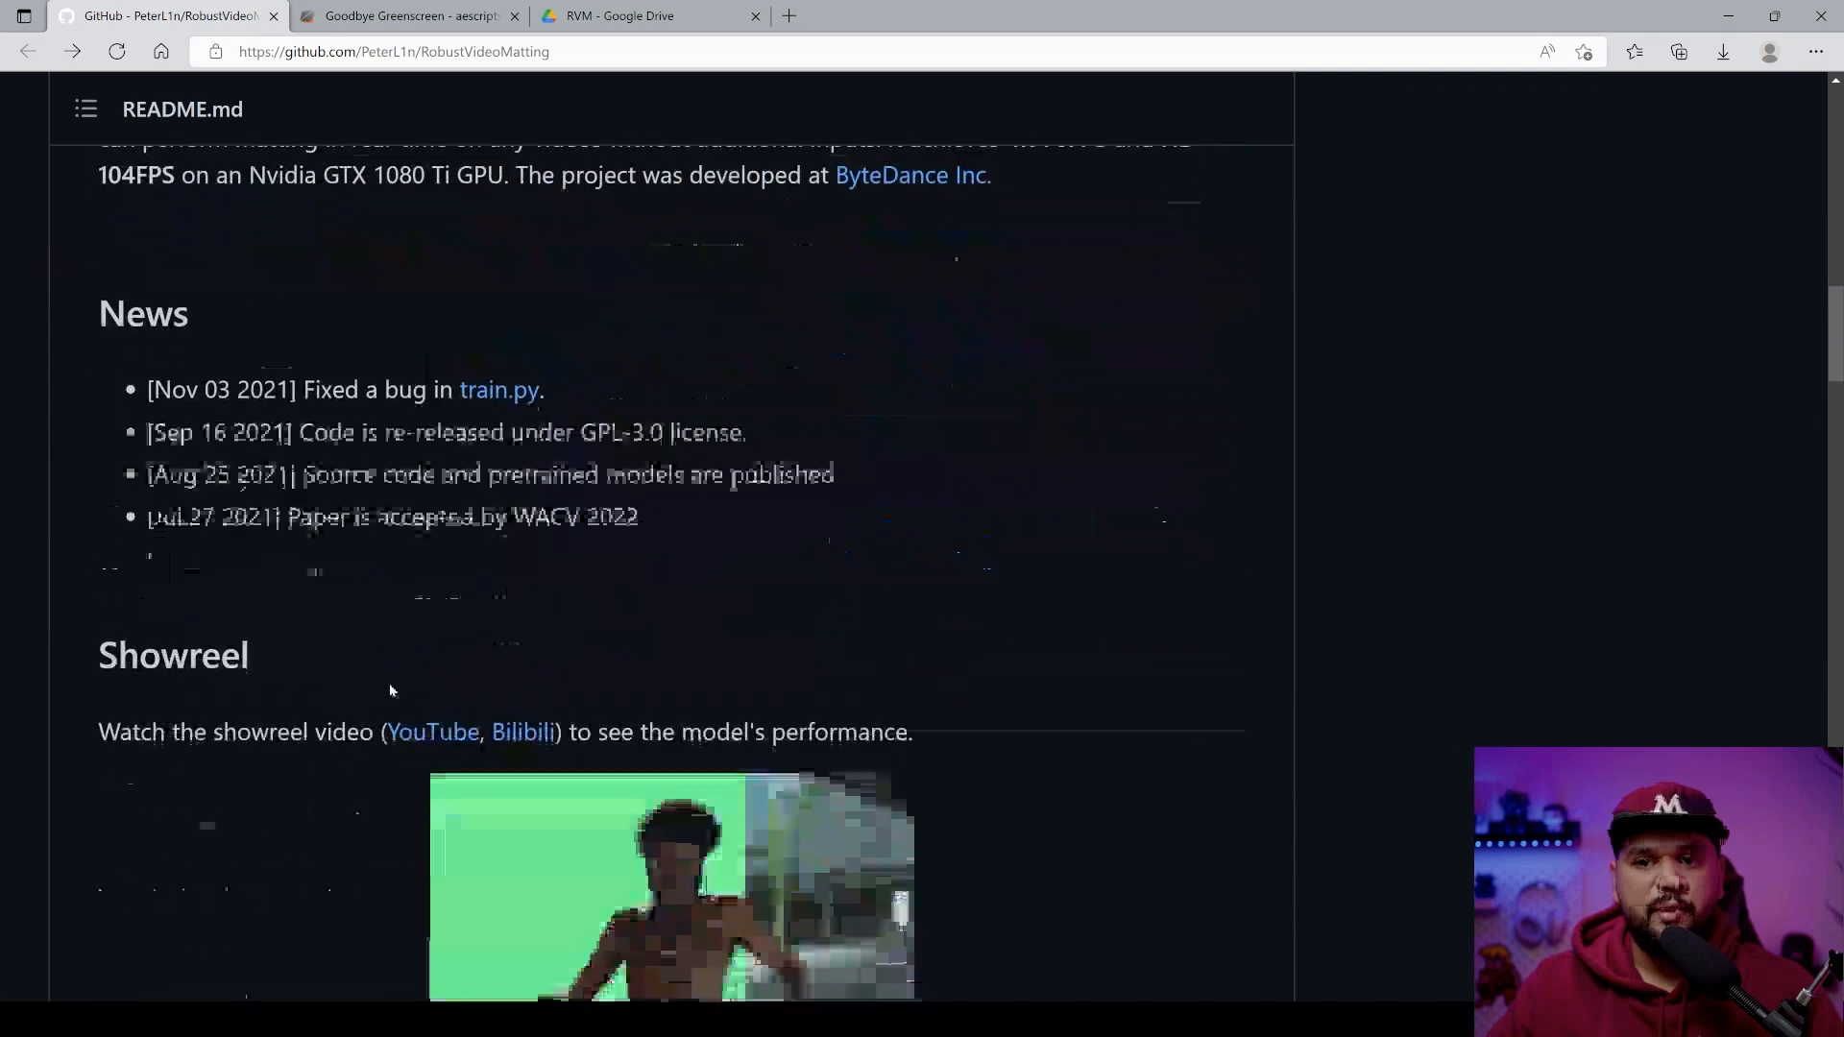
scroll(down, 3)
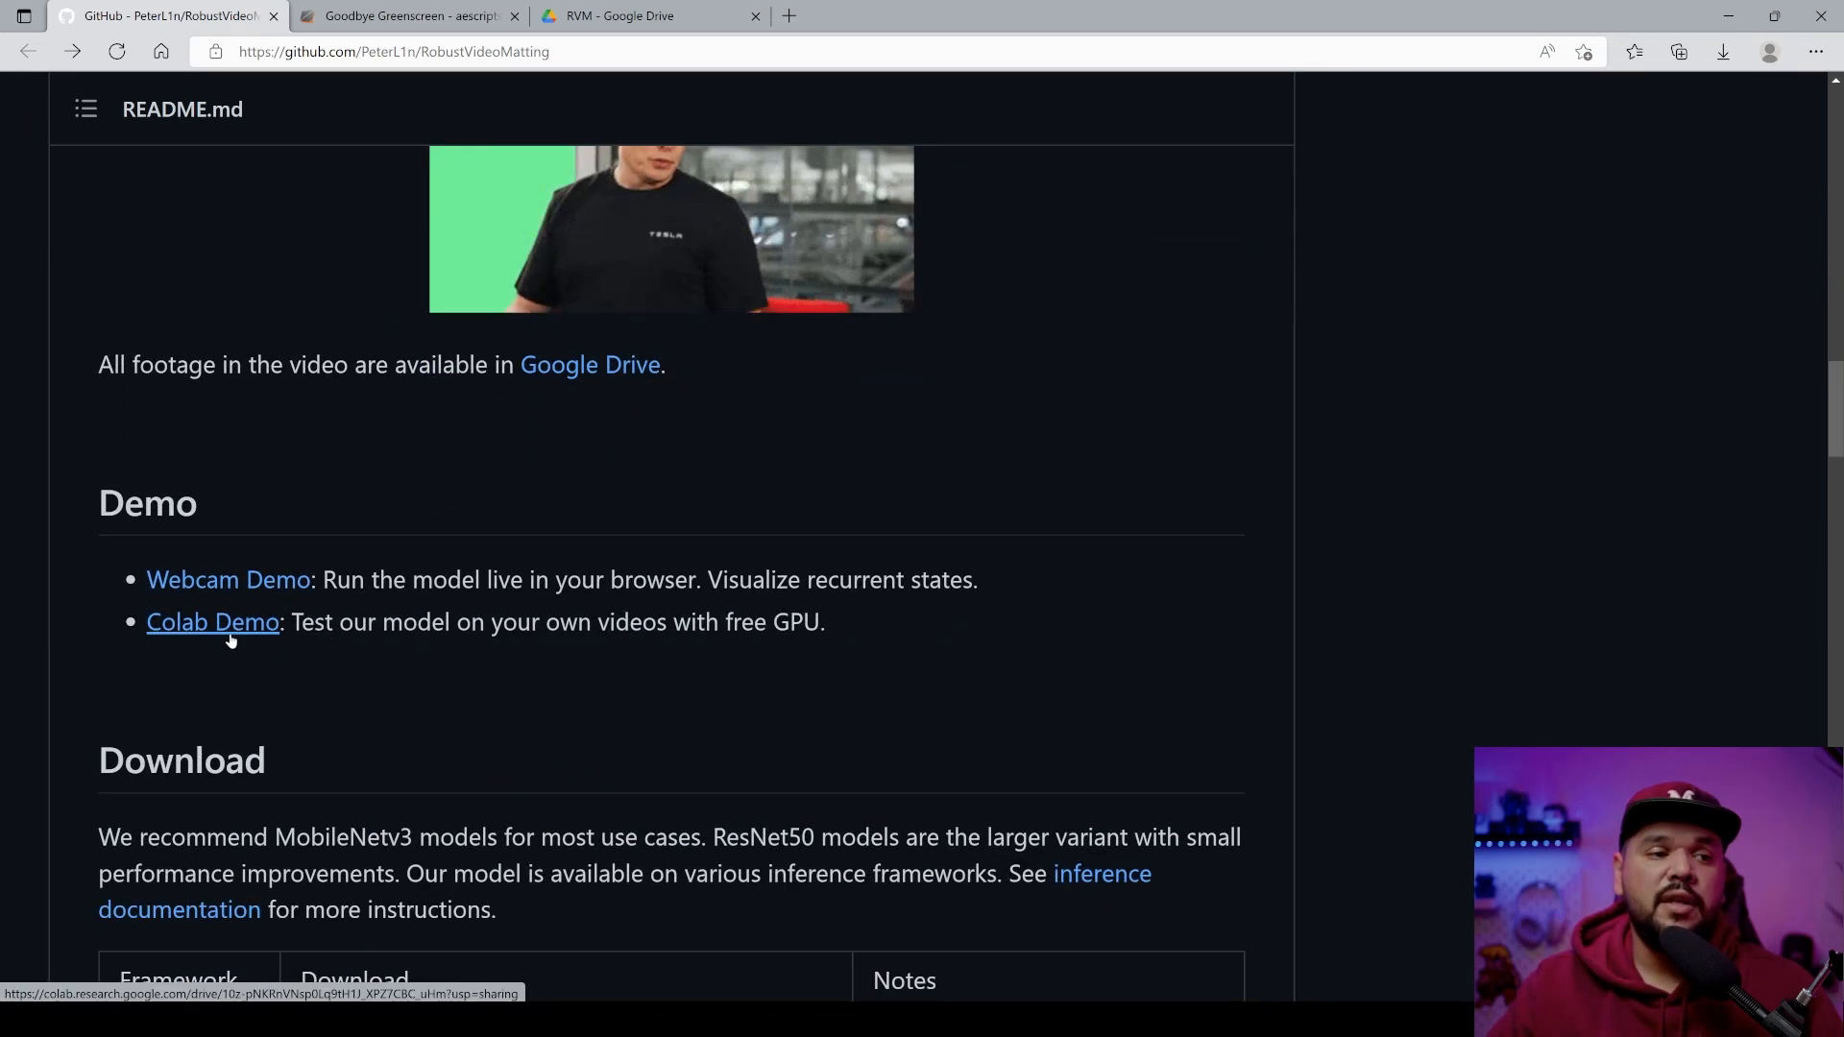
scroll(up, 3)
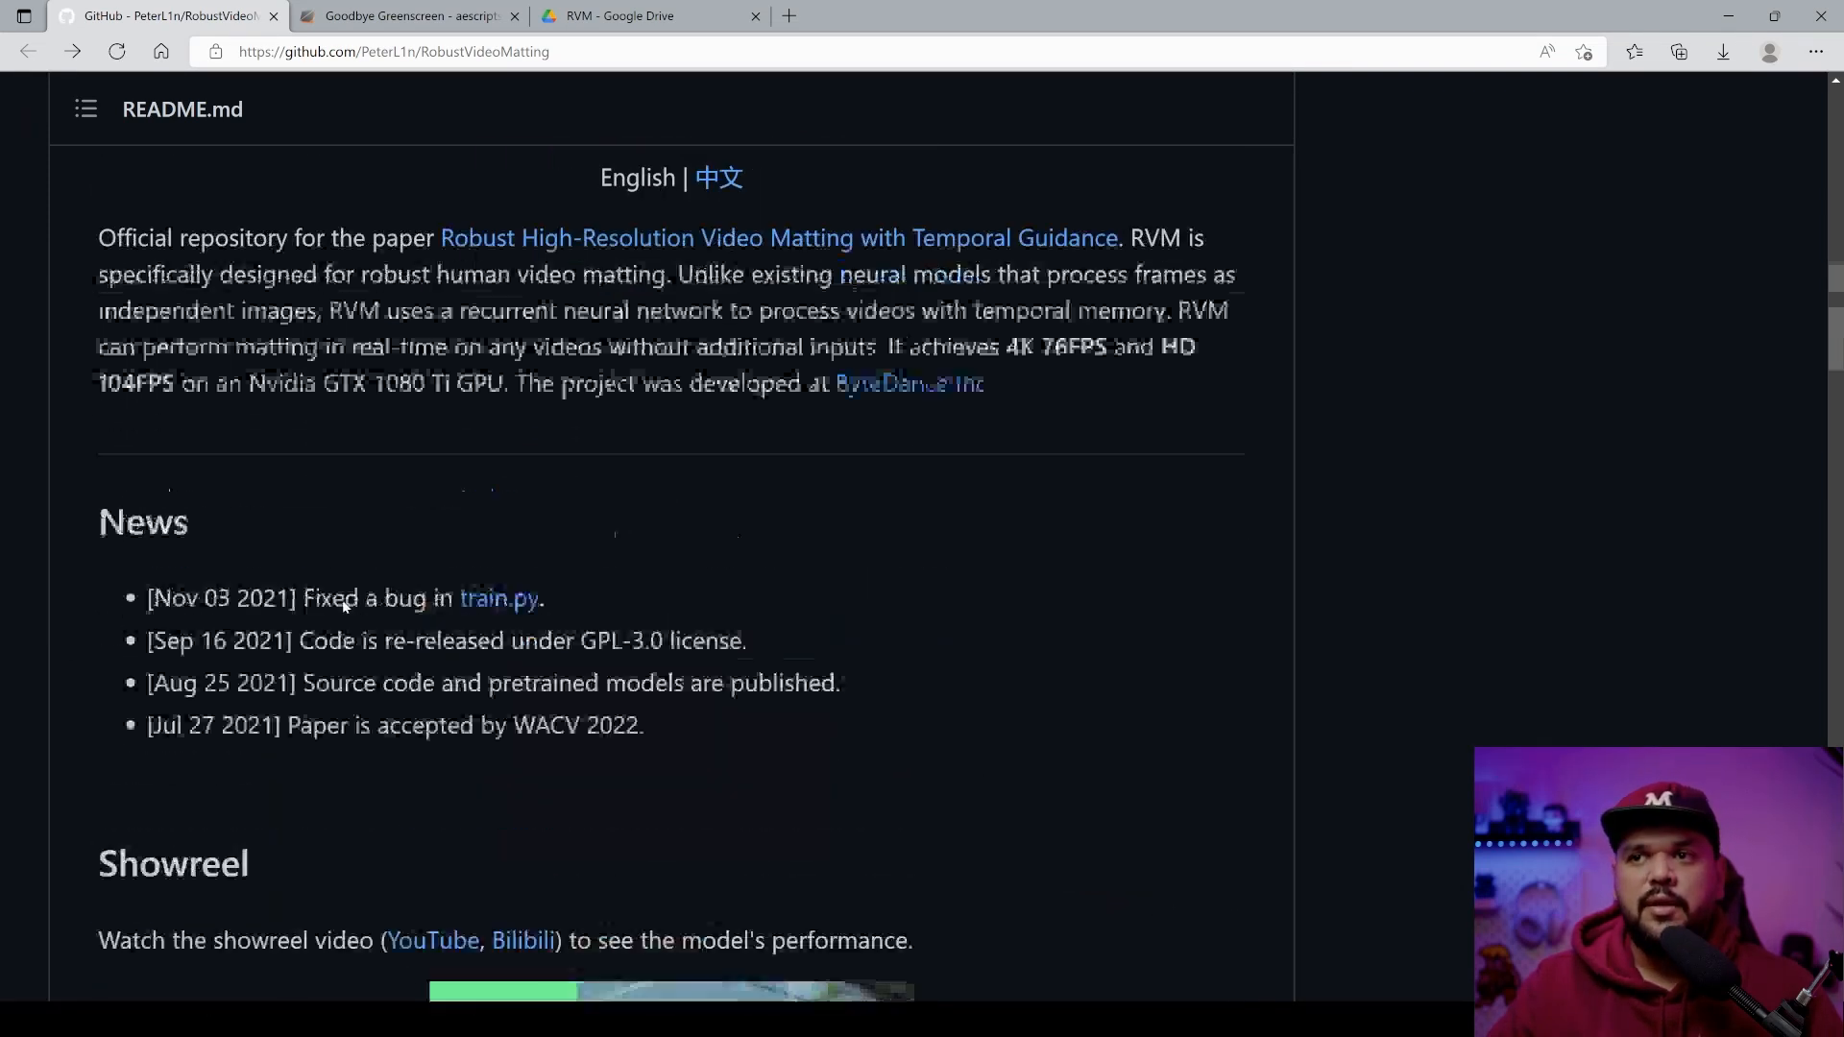
scroll(down, 3)
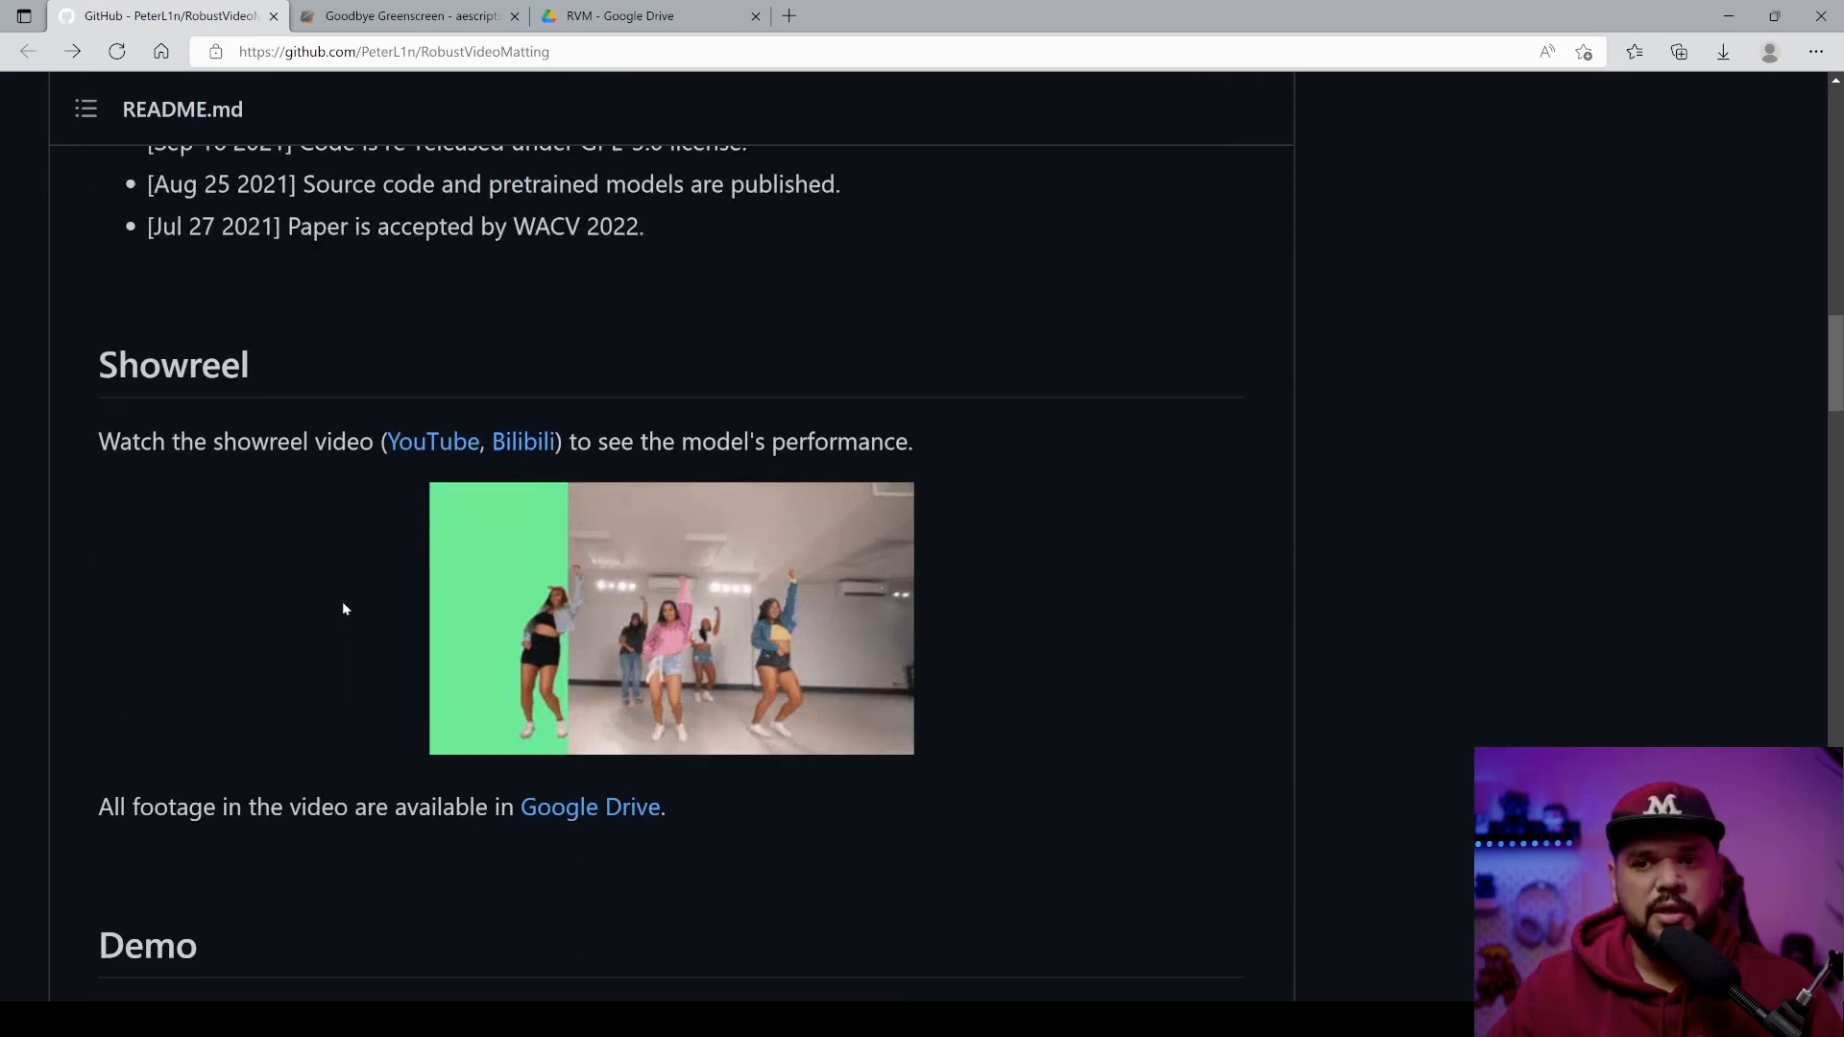
scroll(down, 3)
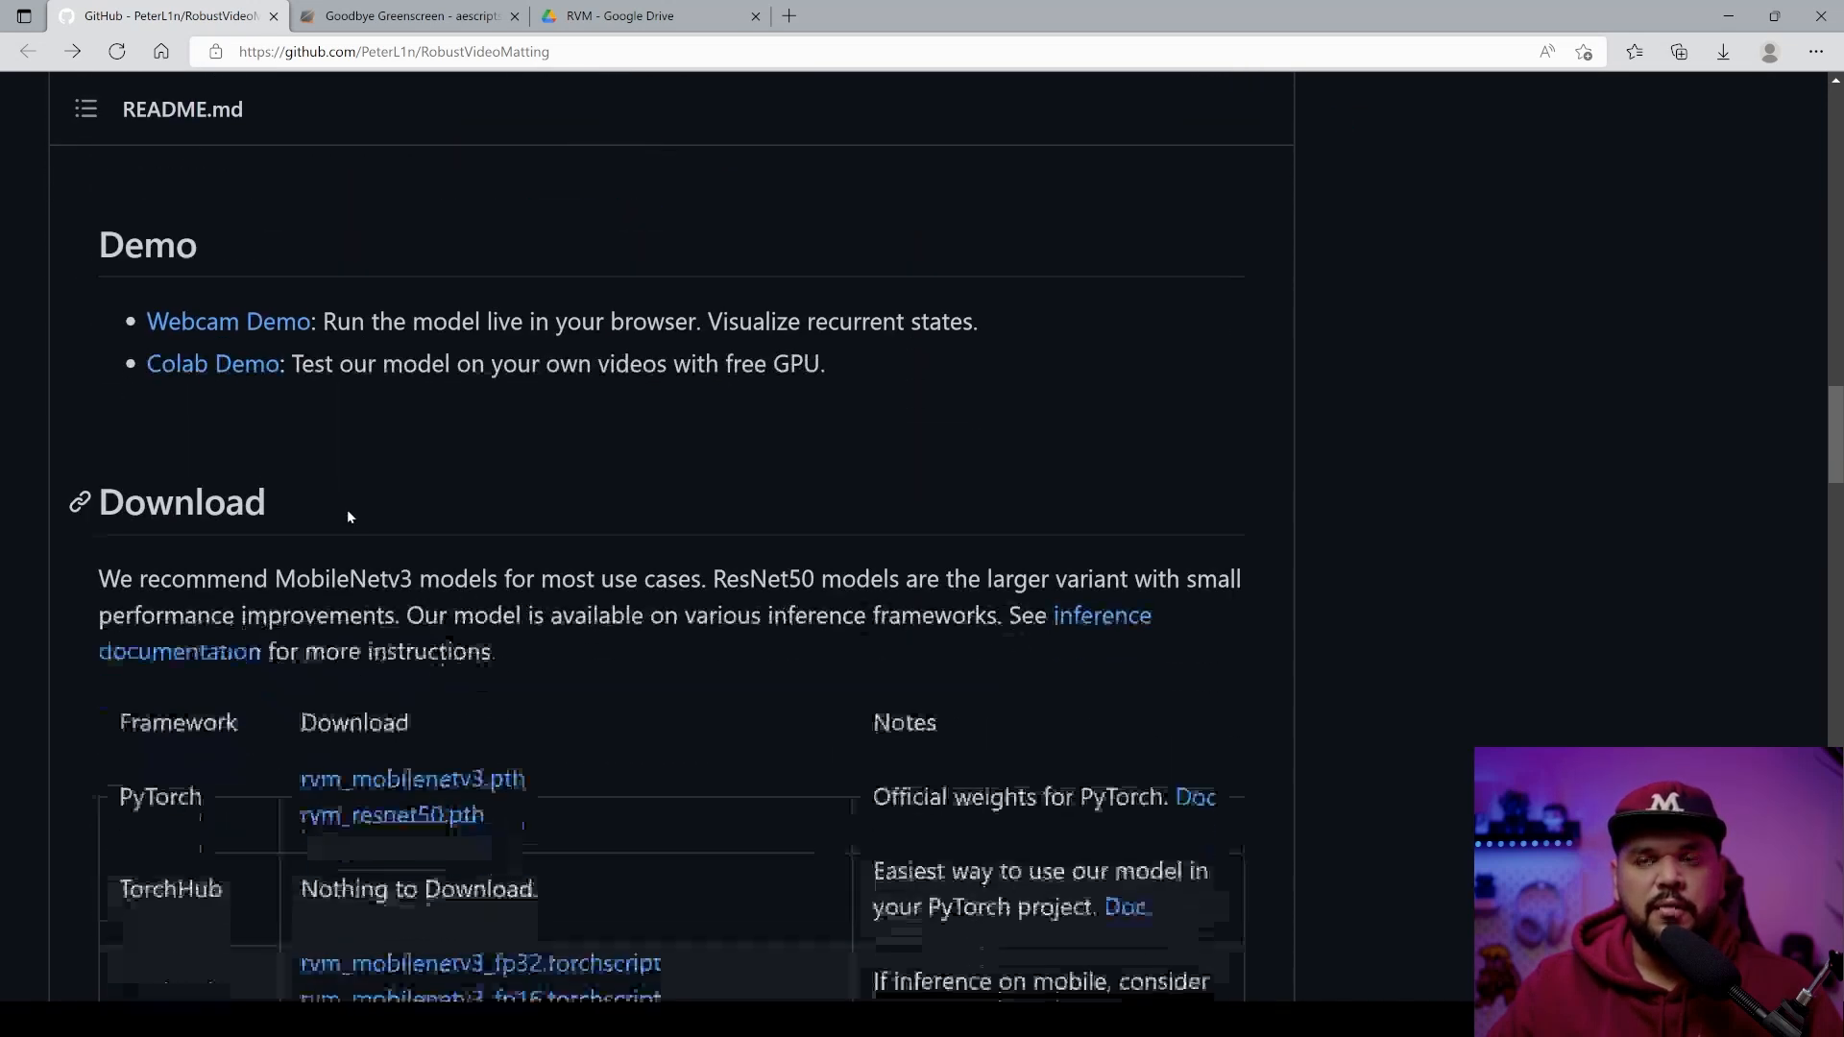
scroll(up, 3)
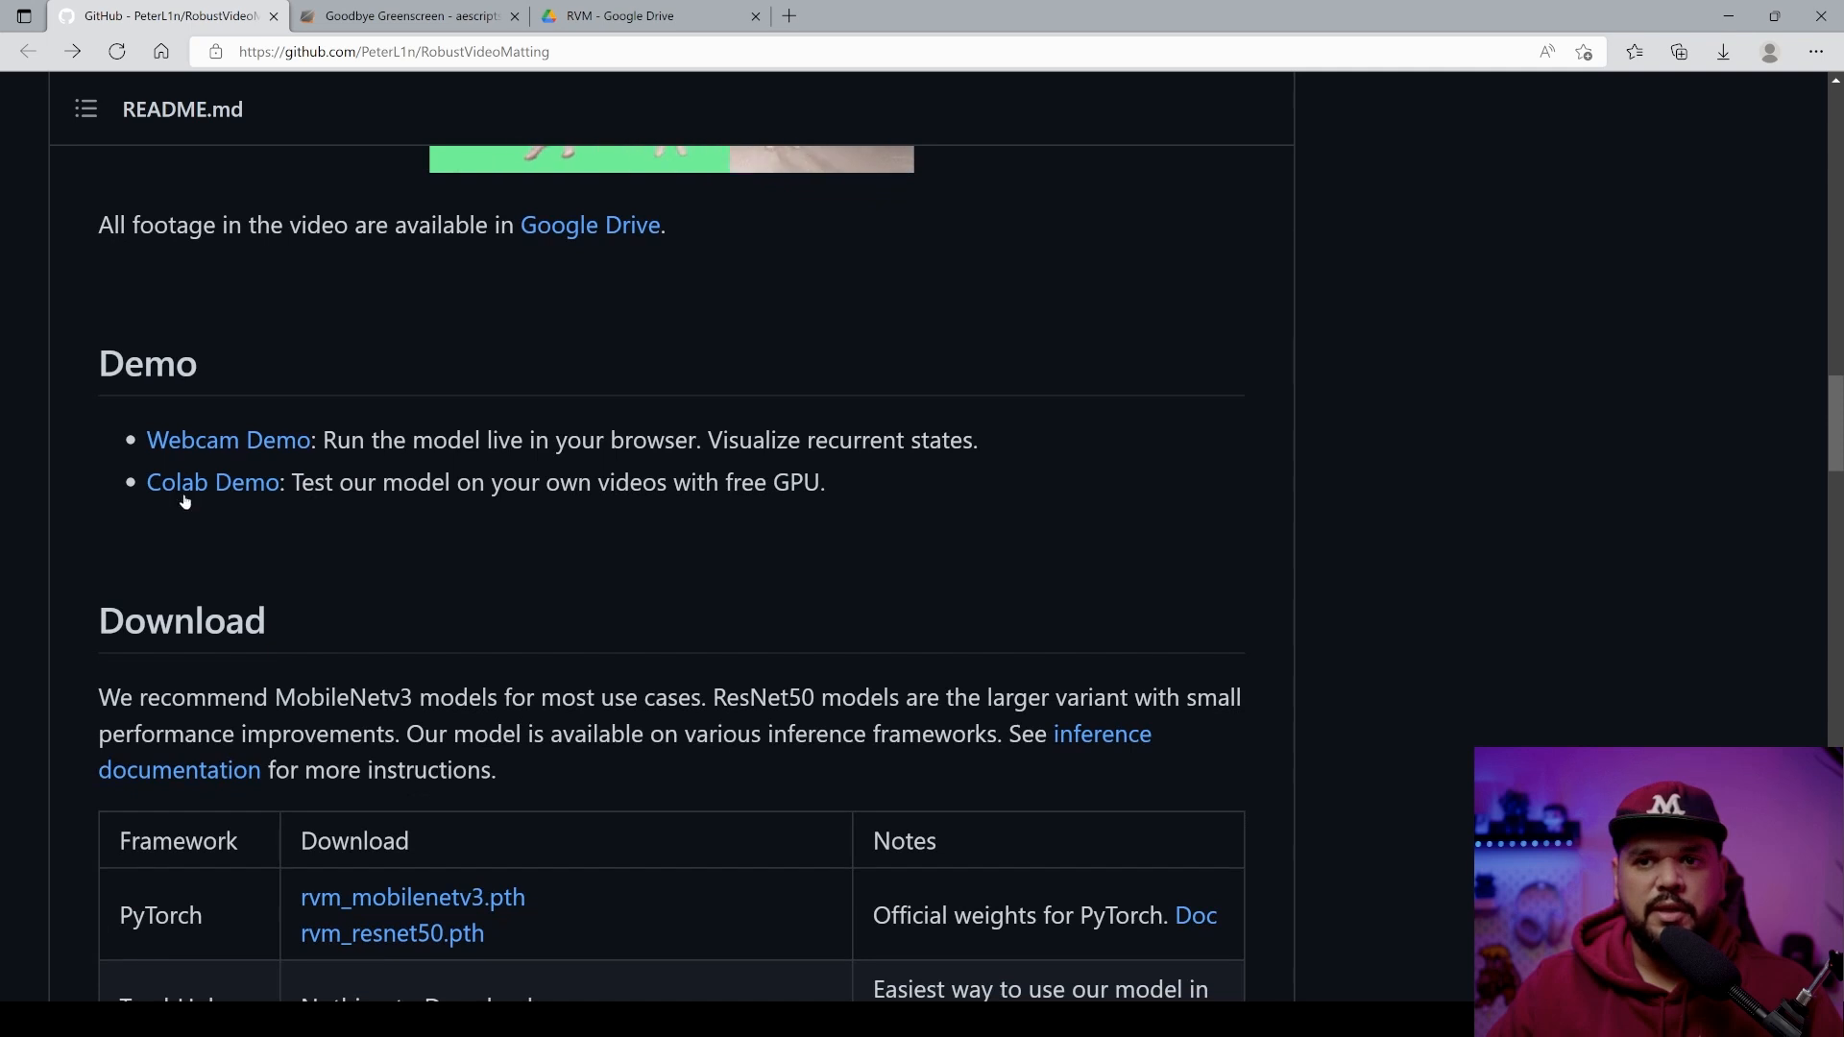
- Launch the readme's Colab Demo and look over the RVM notebook
click(212, 482)
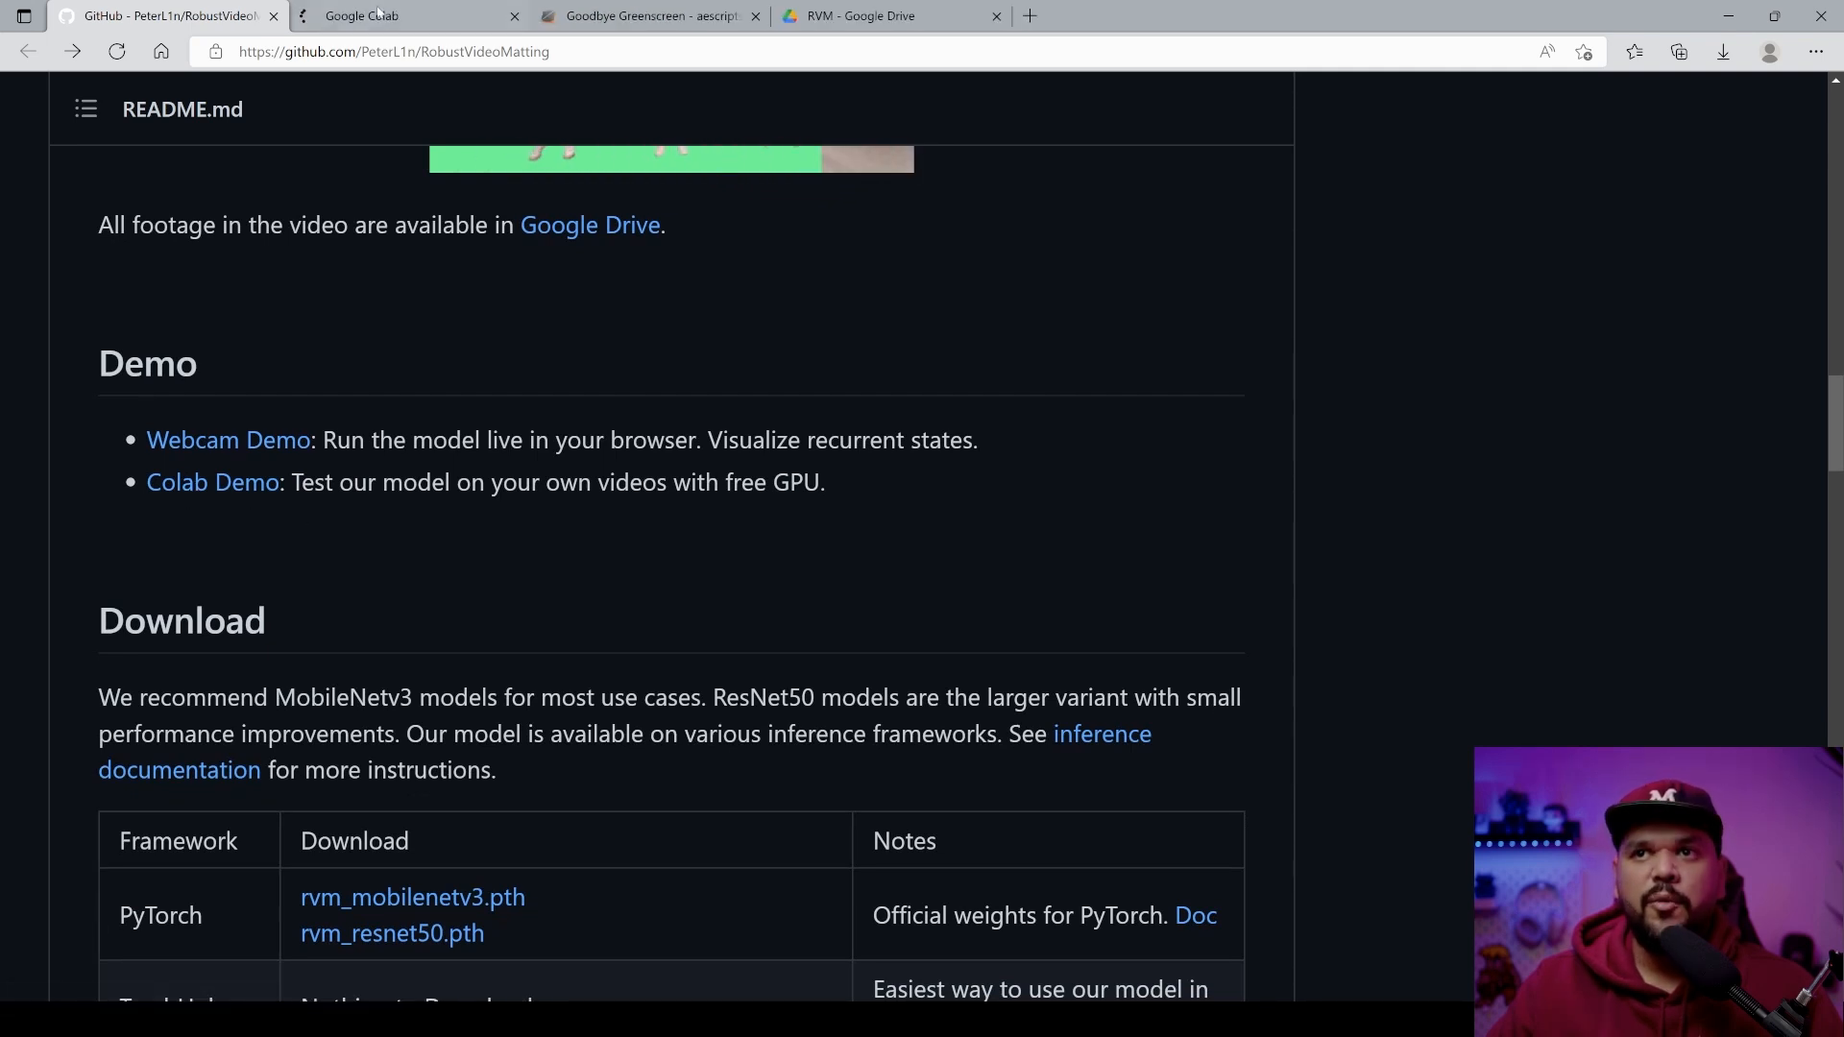
click(360, 16)
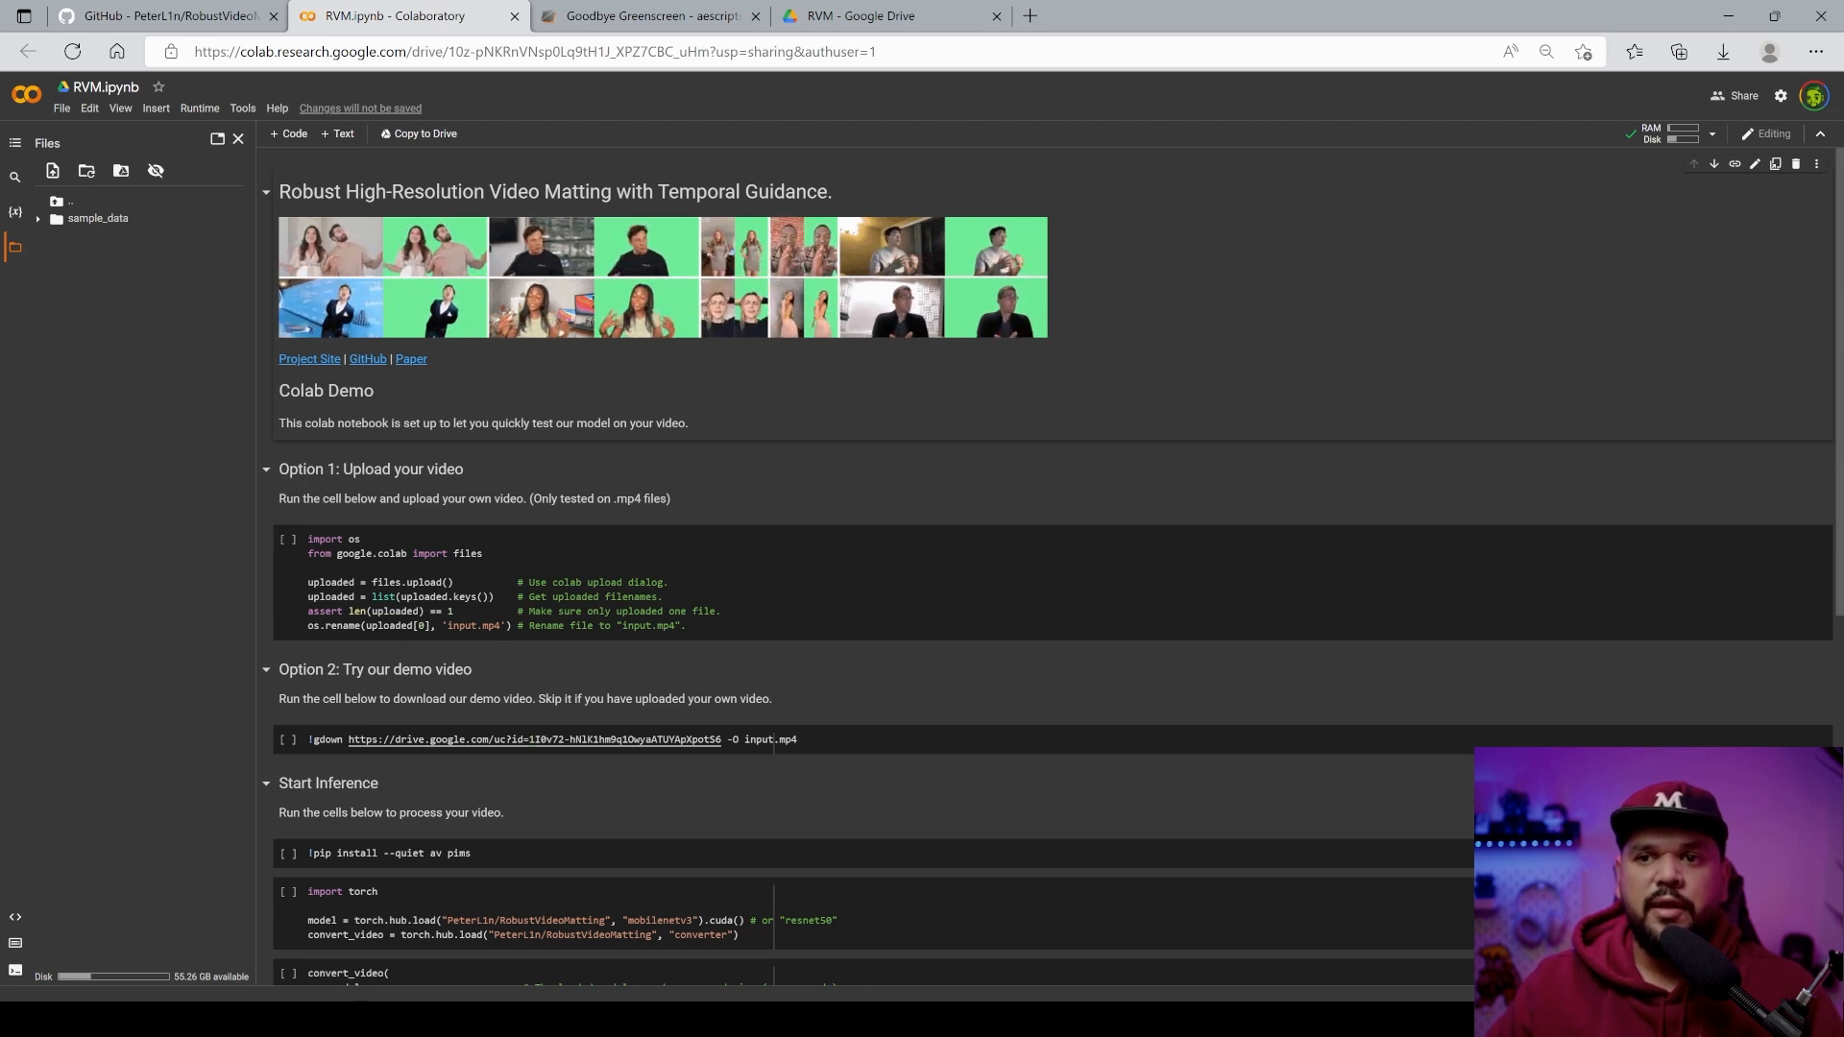
mouse_move(569, 772)
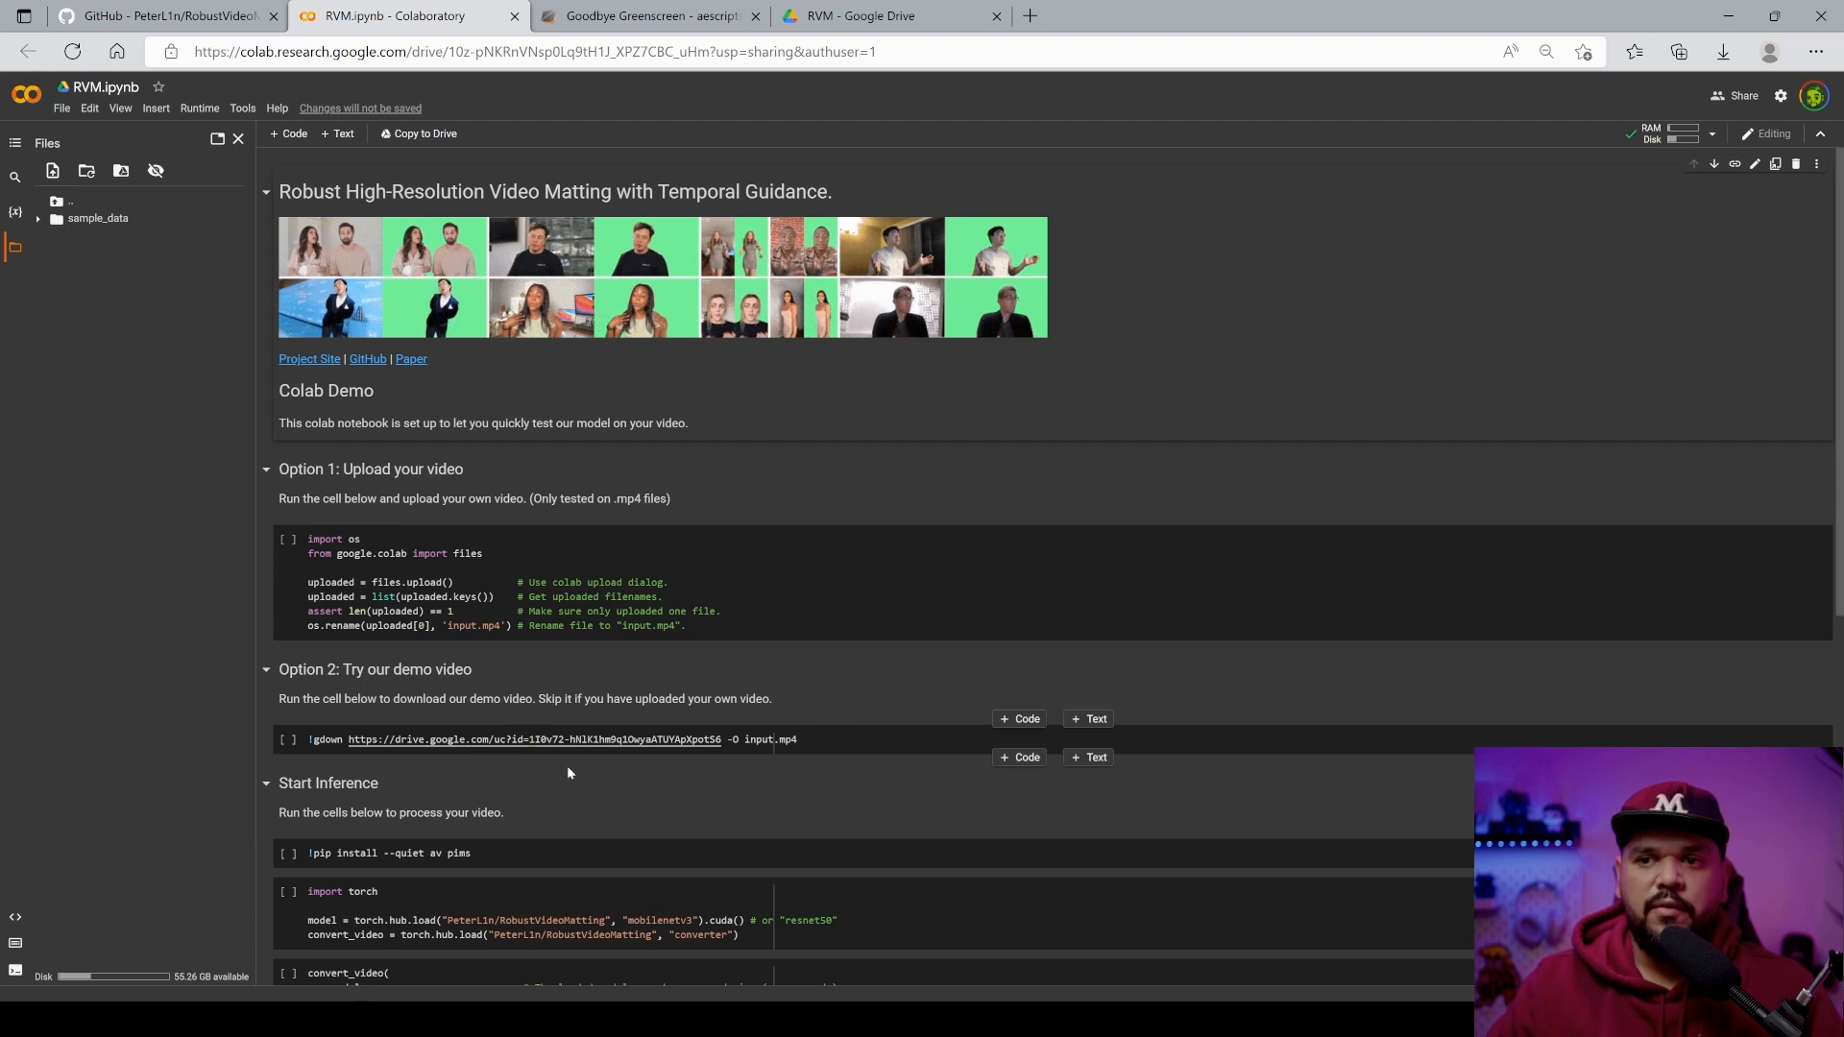
scroll(down, 3)
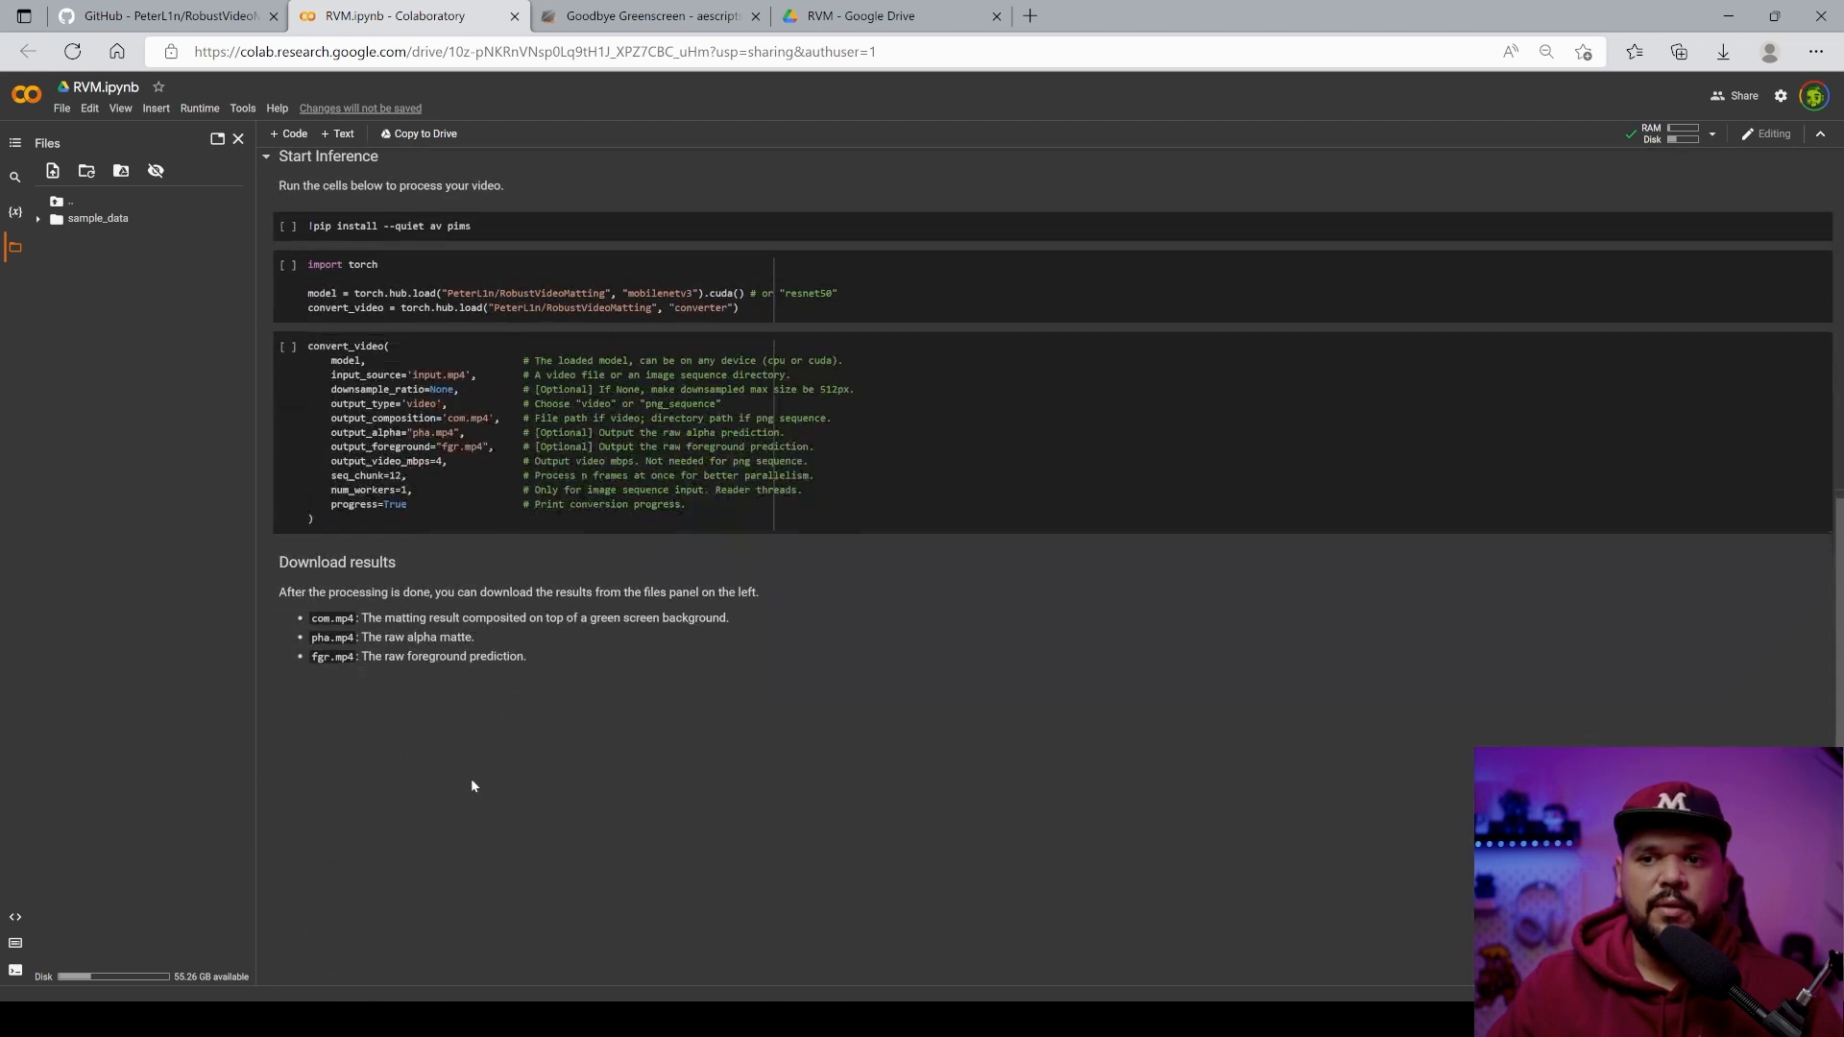
scroll(up, 3)
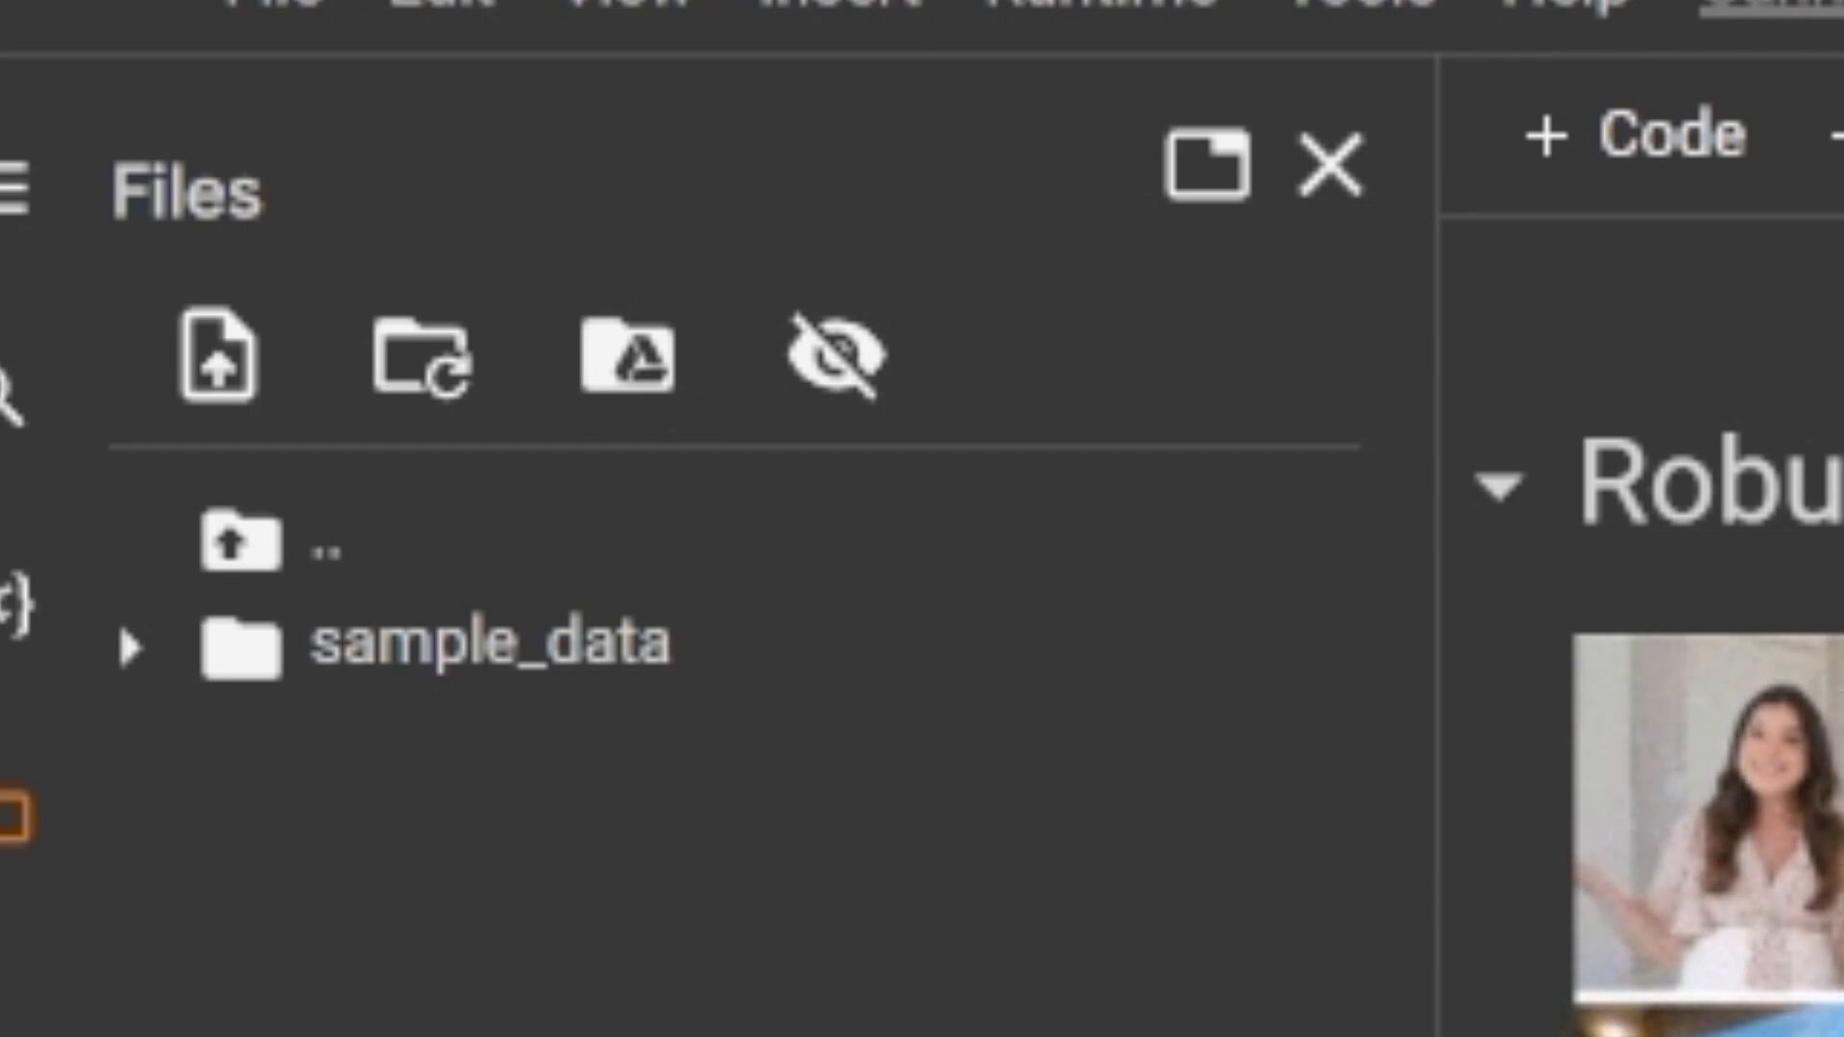
- Insert and run the Google Drive mount cell, granting Drive access for the signed-in account
click(1321, 160)
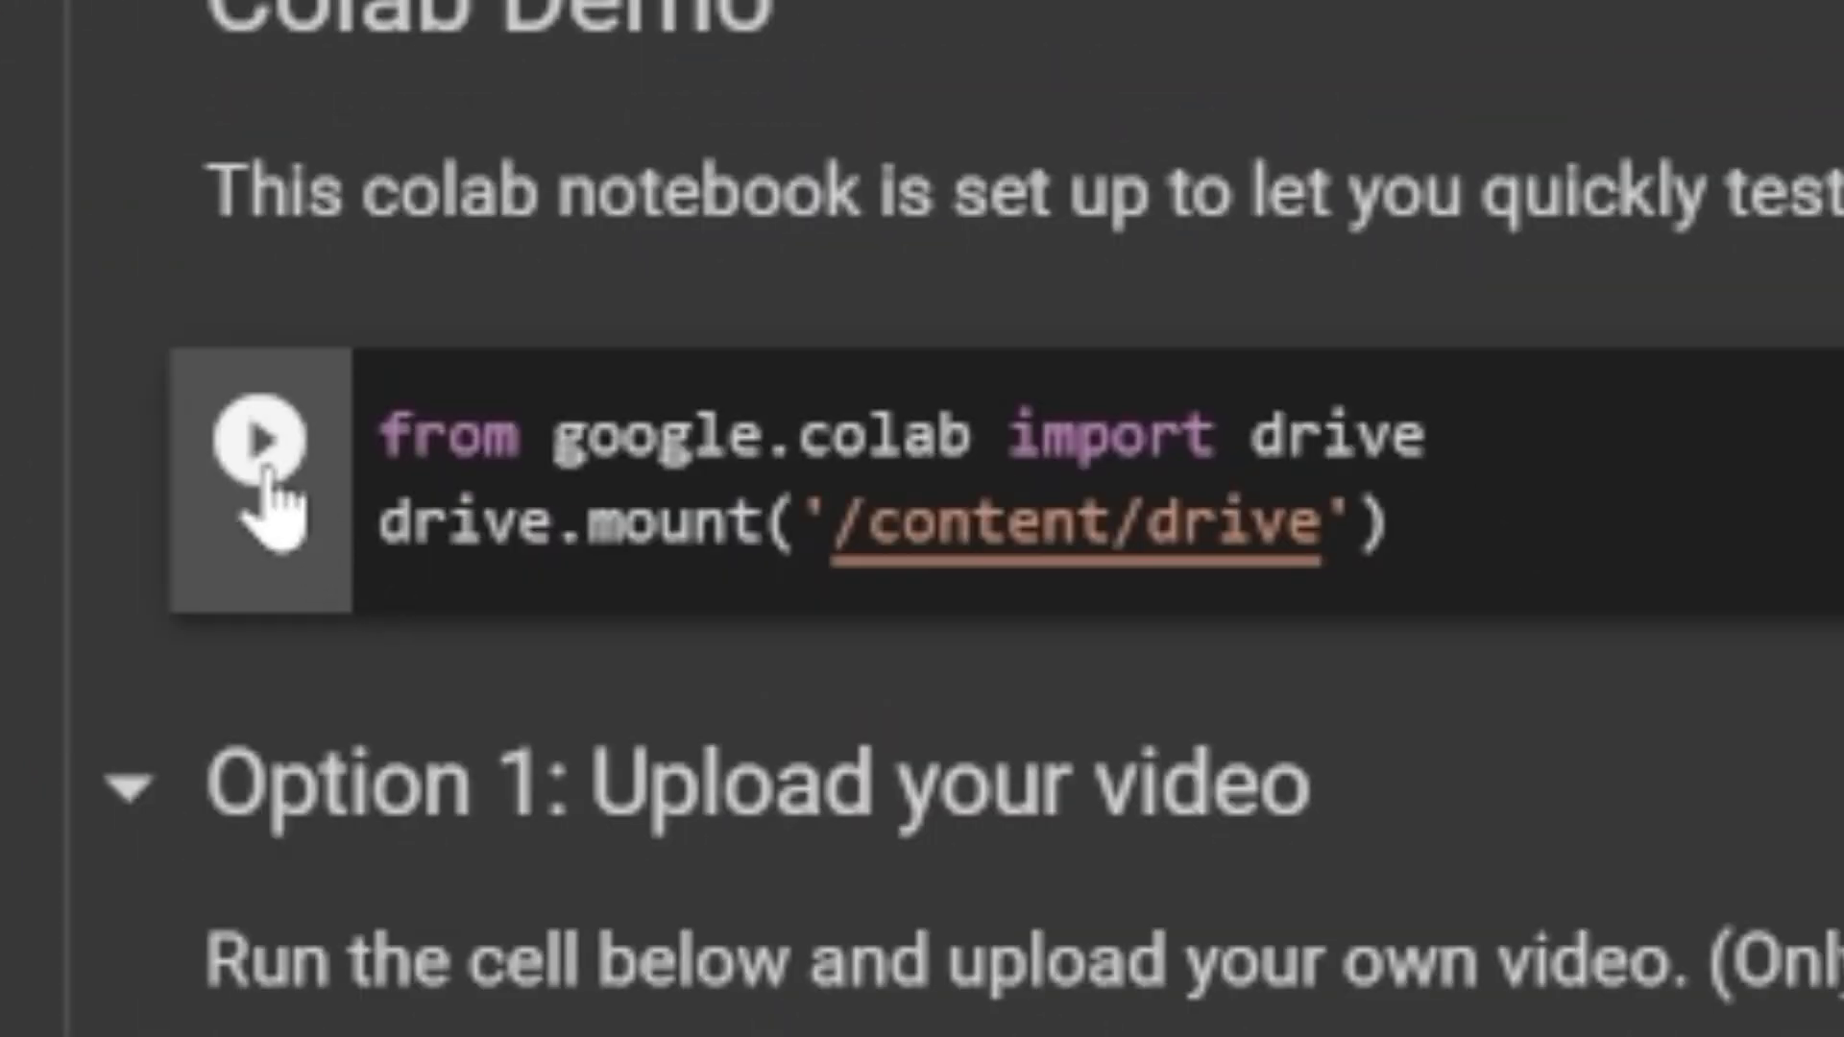
click(288, 465)
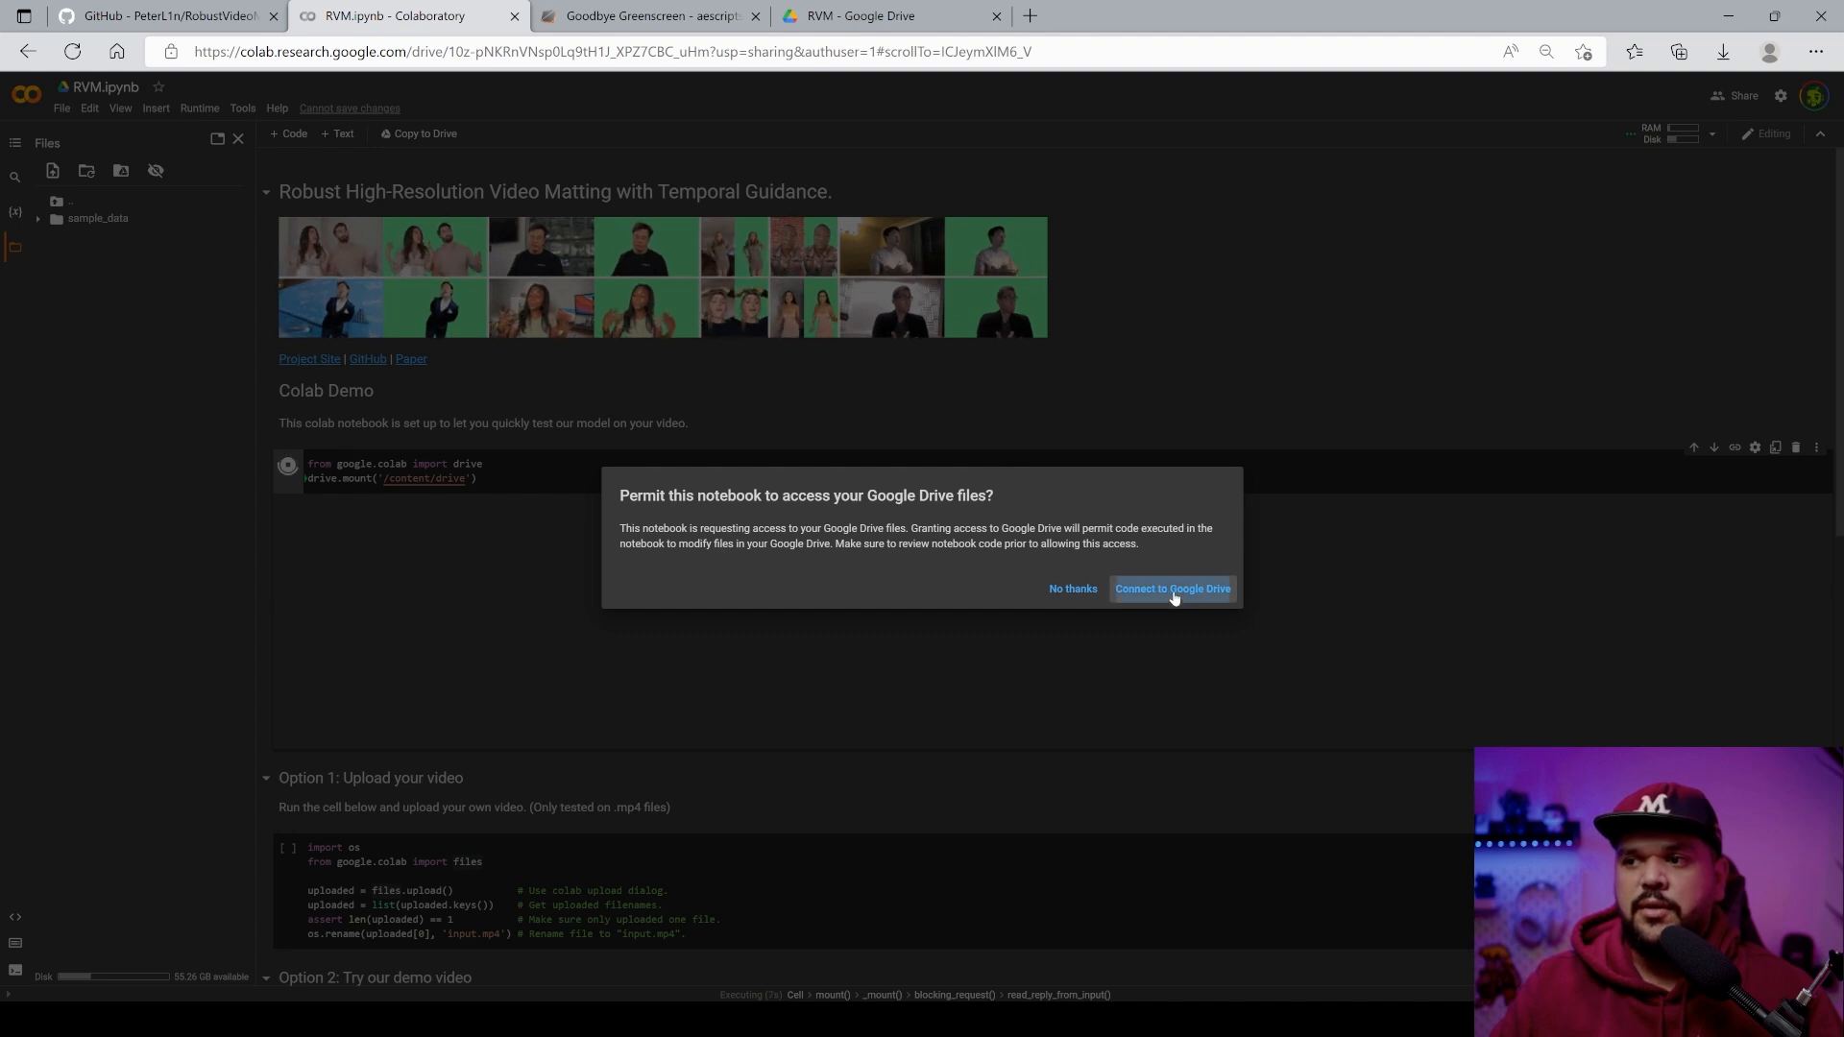
click(1169, 587)
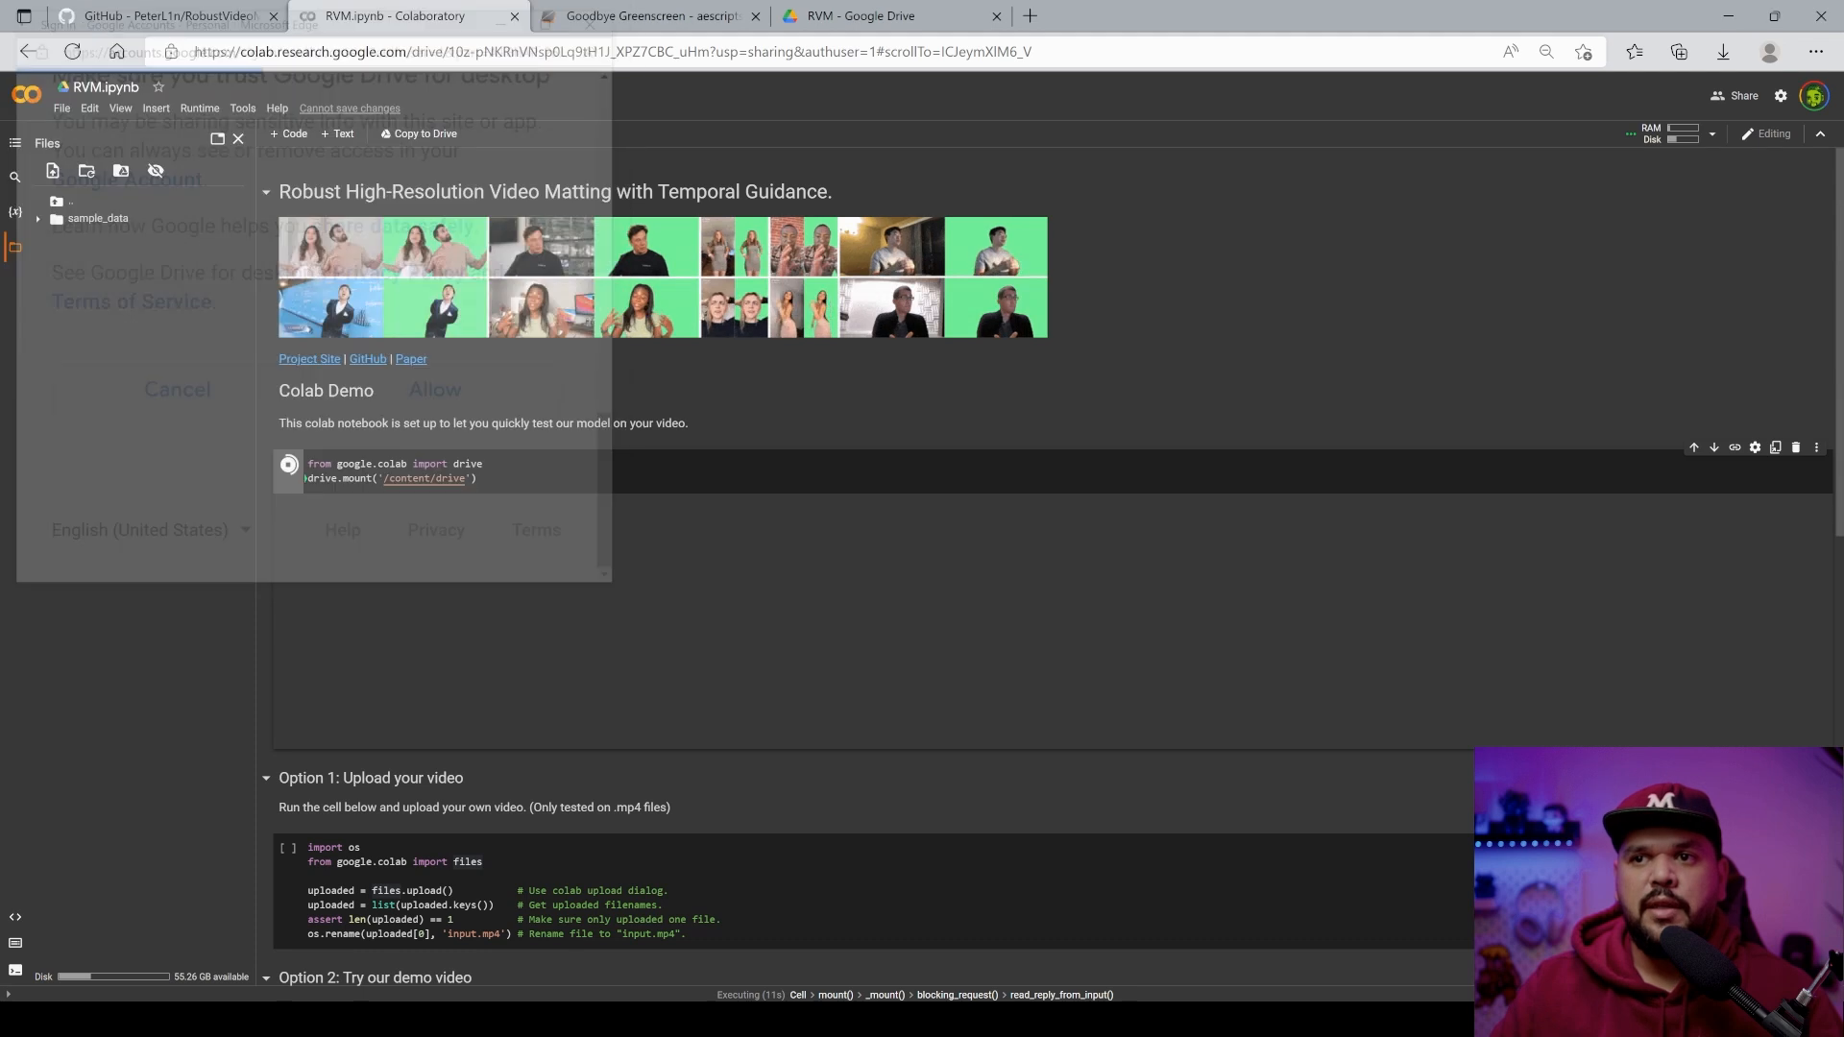
click(434, 390)
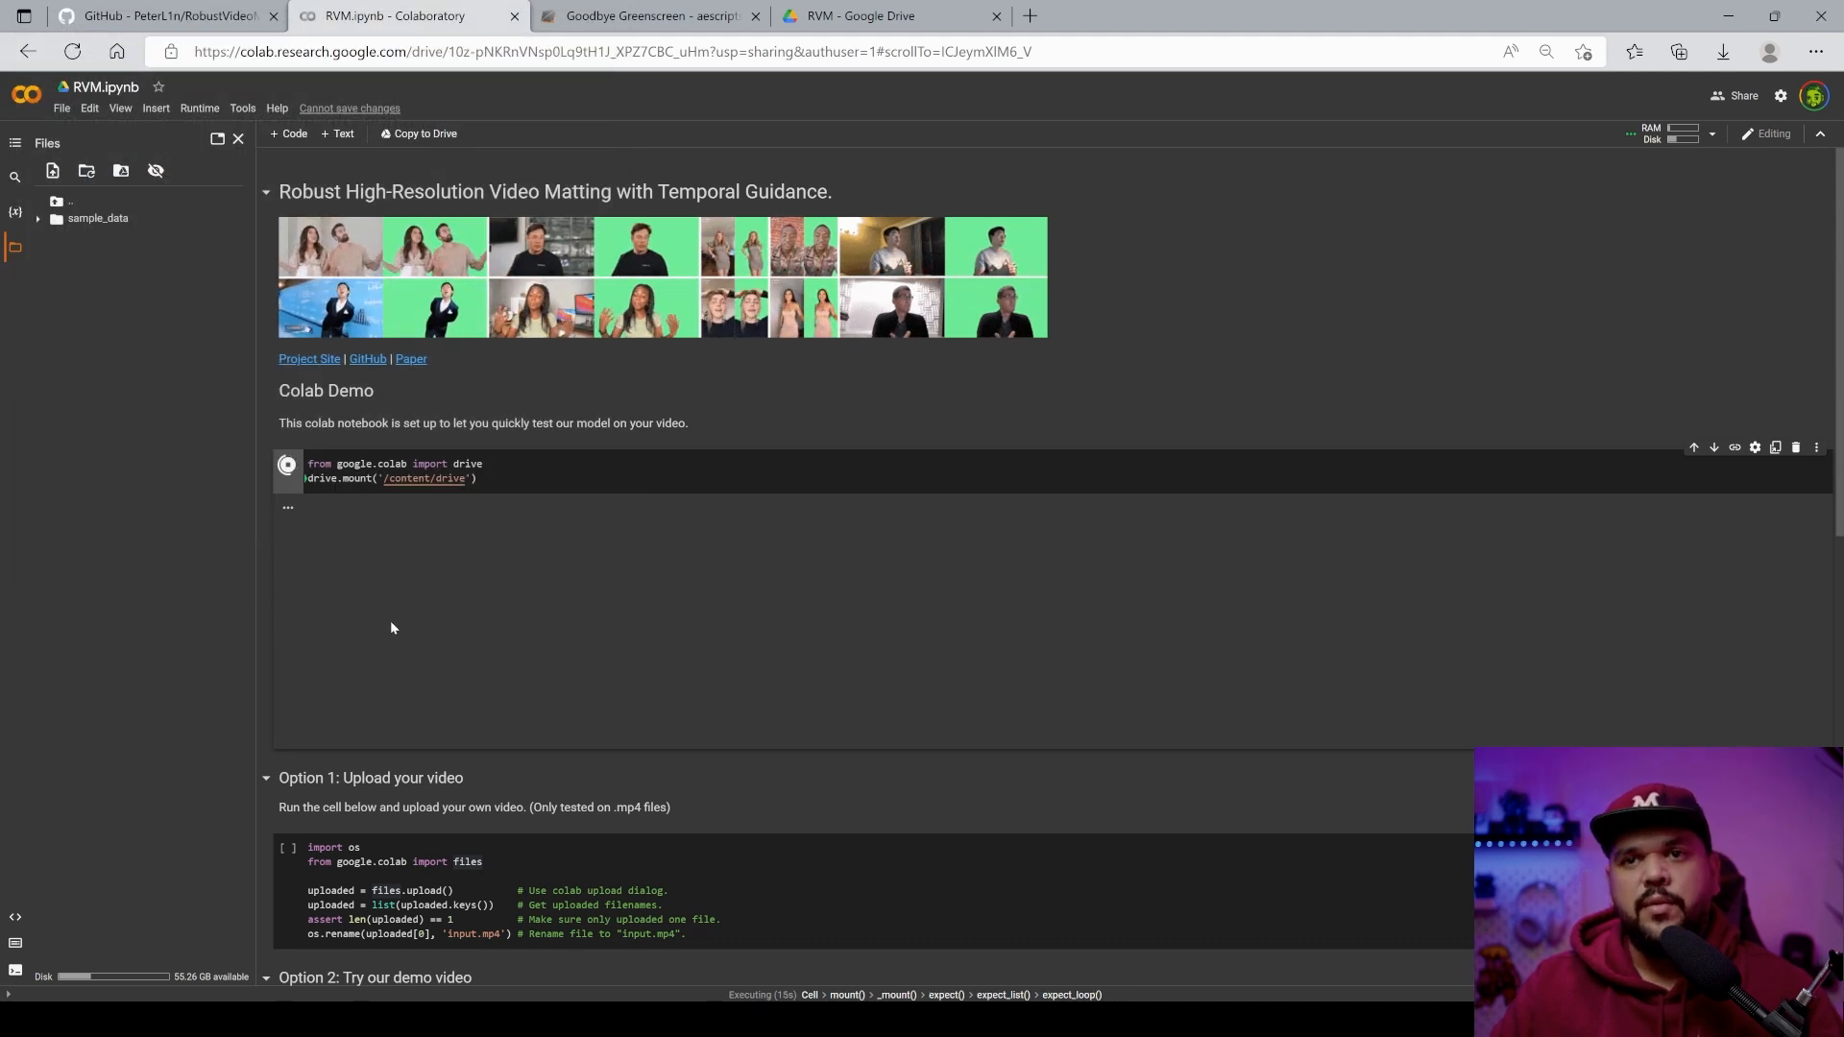
mouse_move(102, 334)
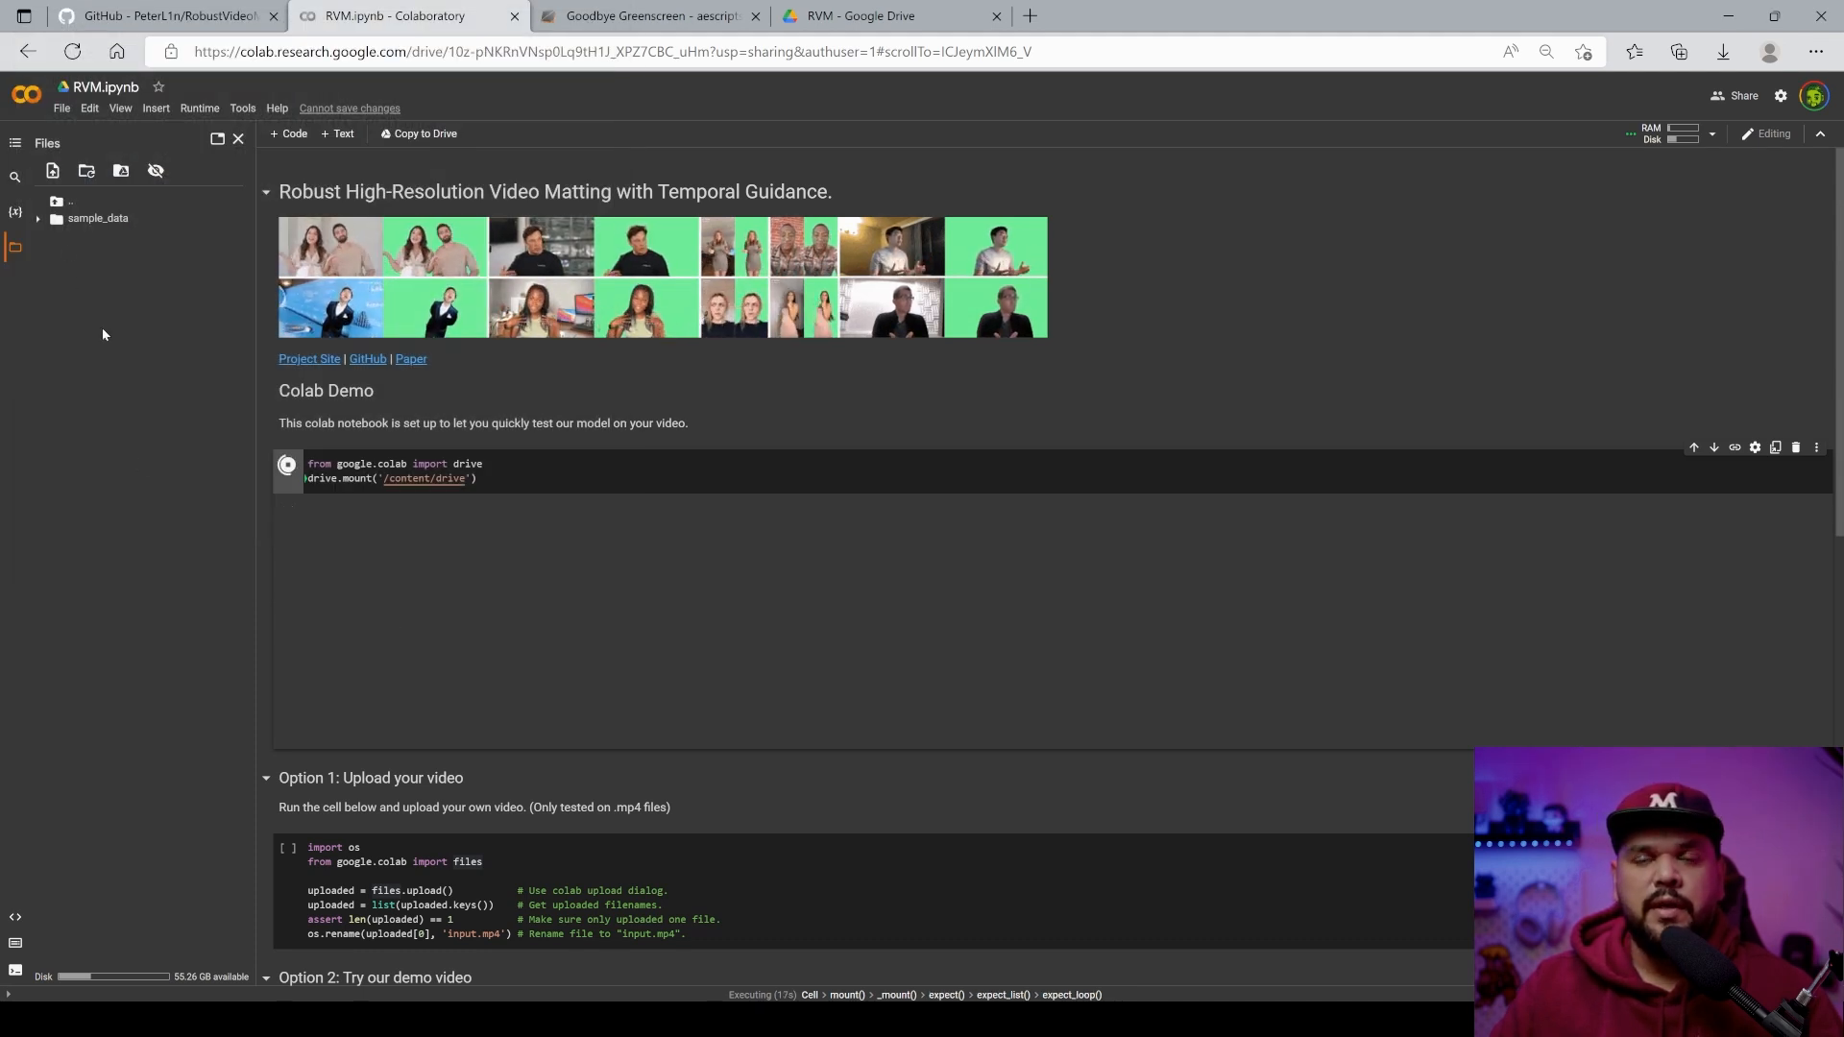
mouse_move(169, 417)
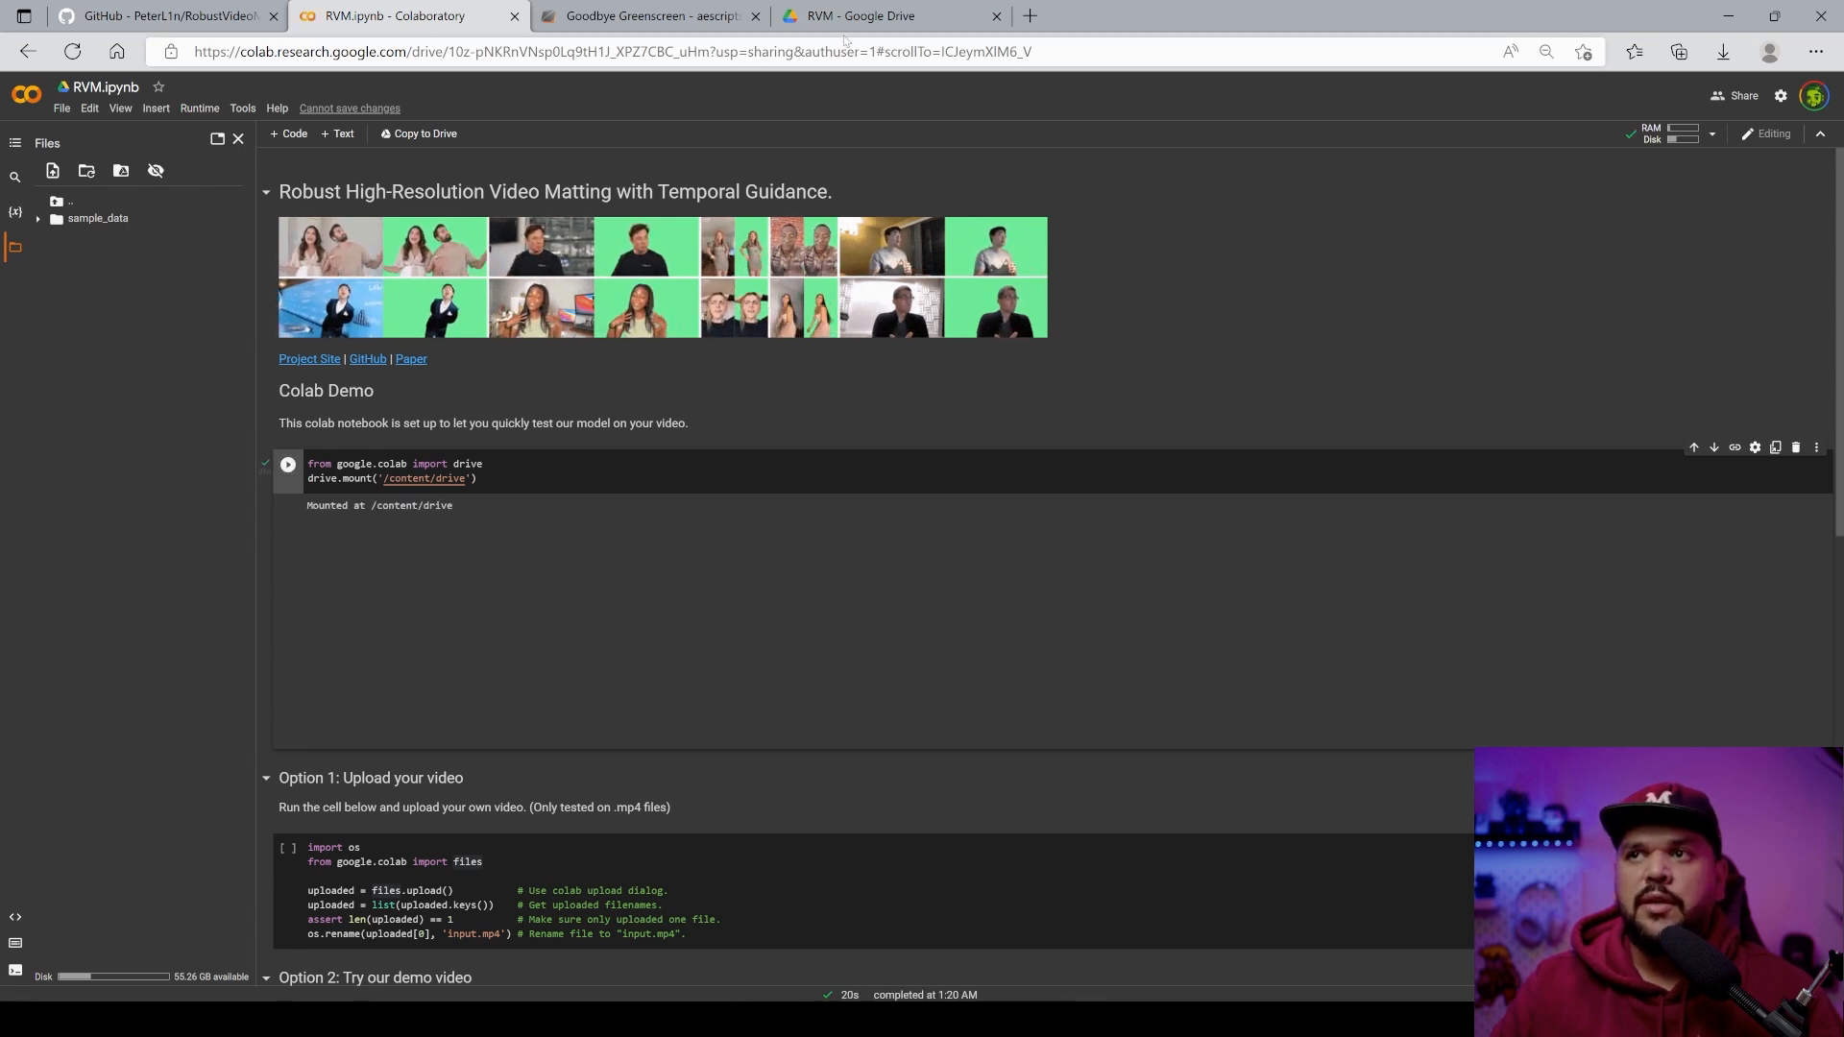
- Expand drive > MyDrive > RVM in the Files panel and copy the path of test.mp4
click(887, 15)
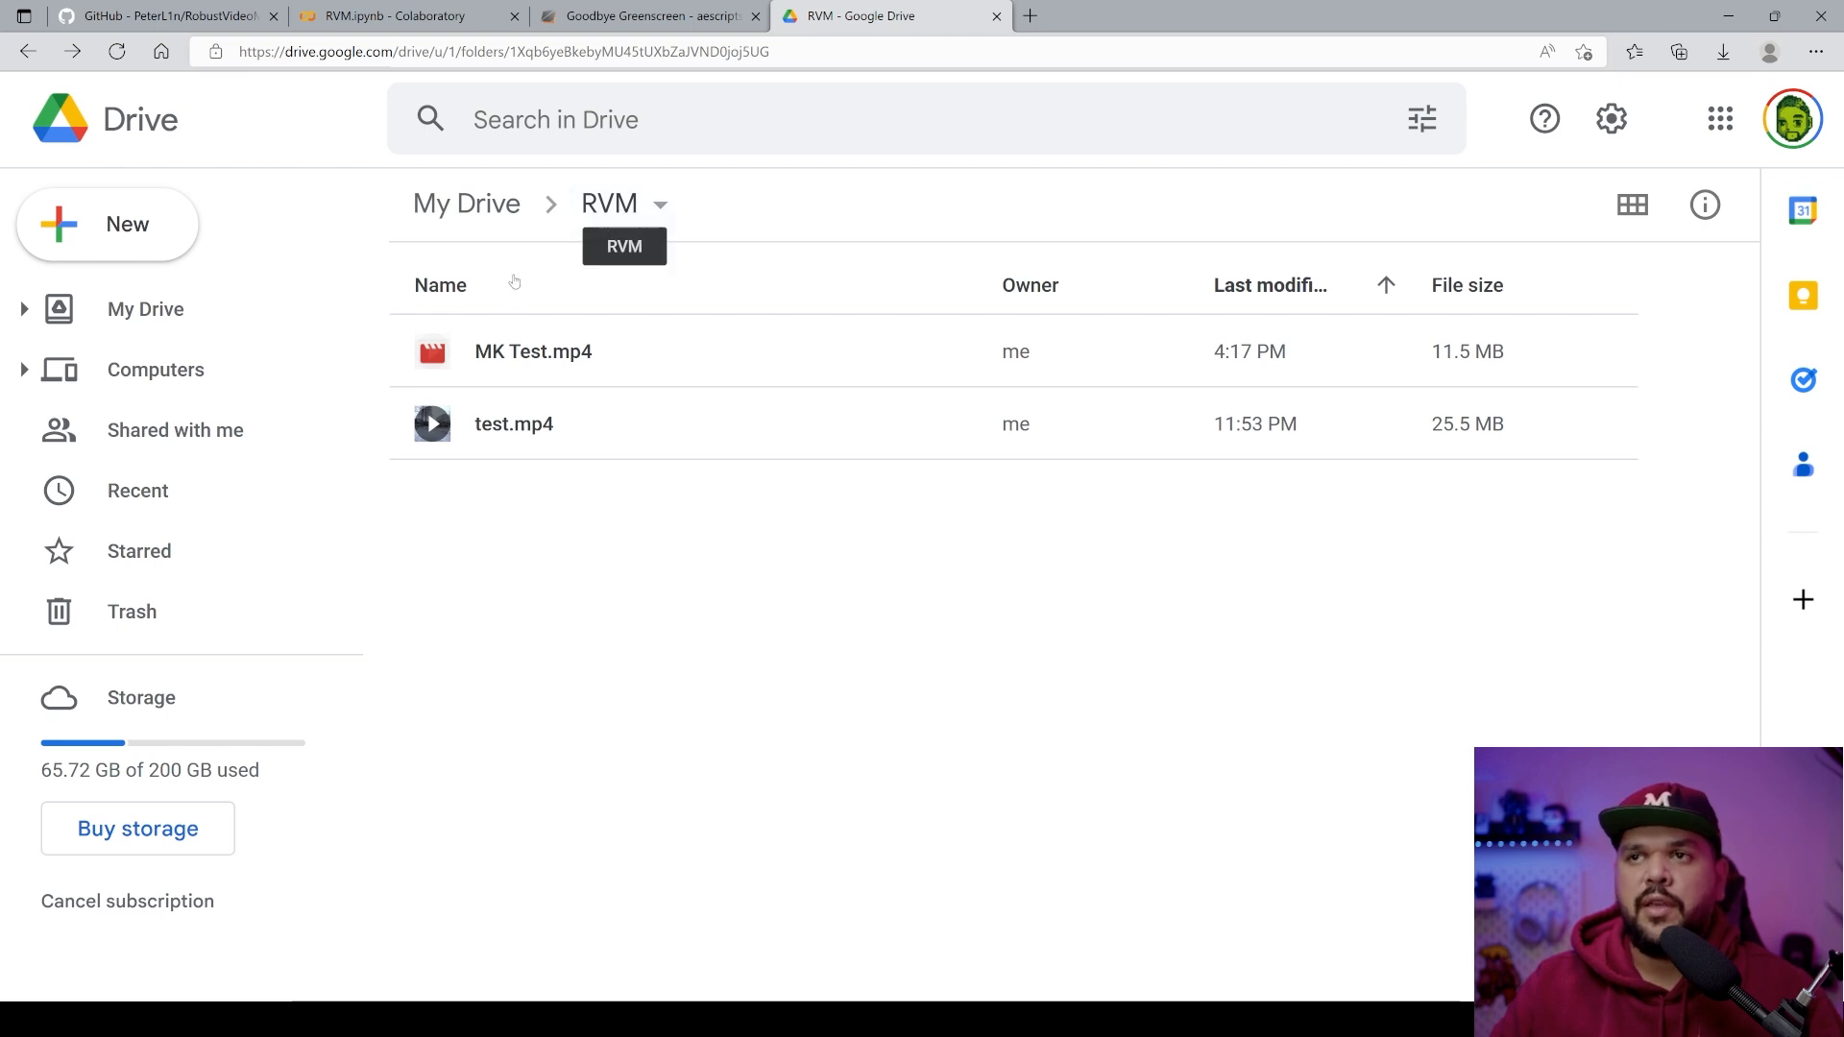
mouse_move(662, 131)
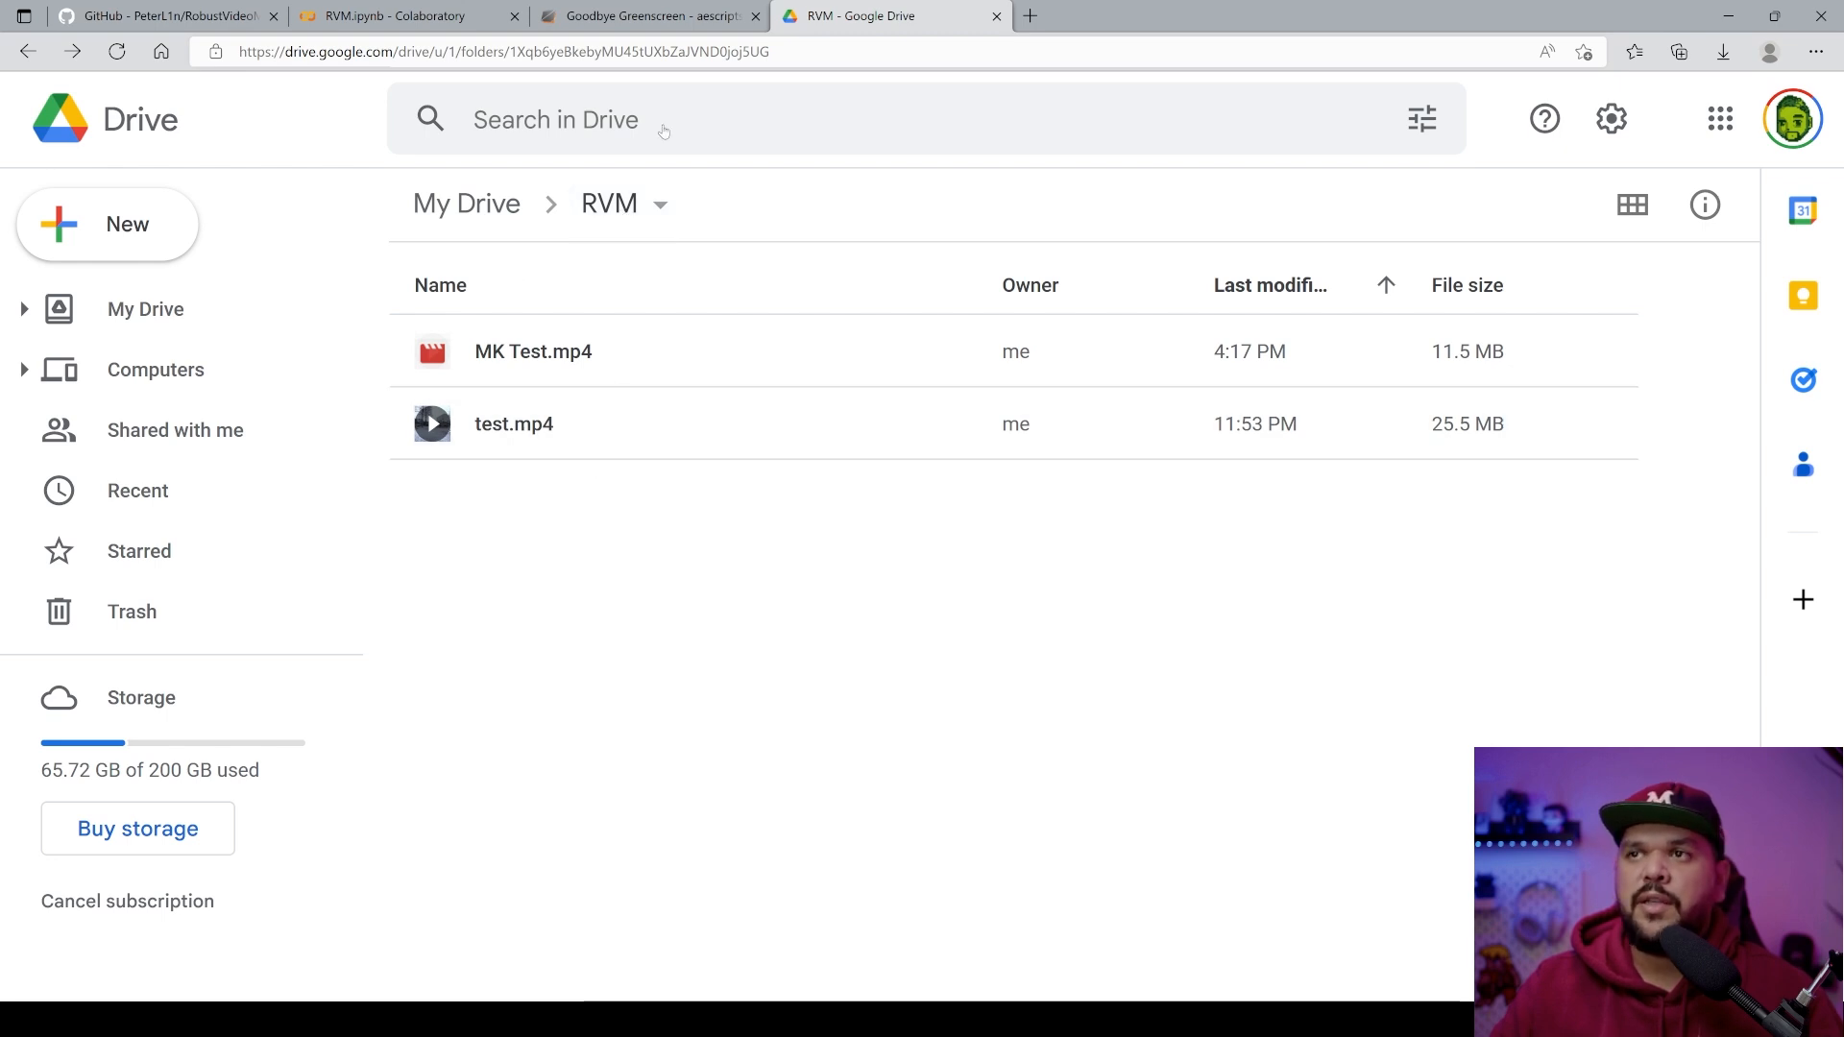
click(406, 15)
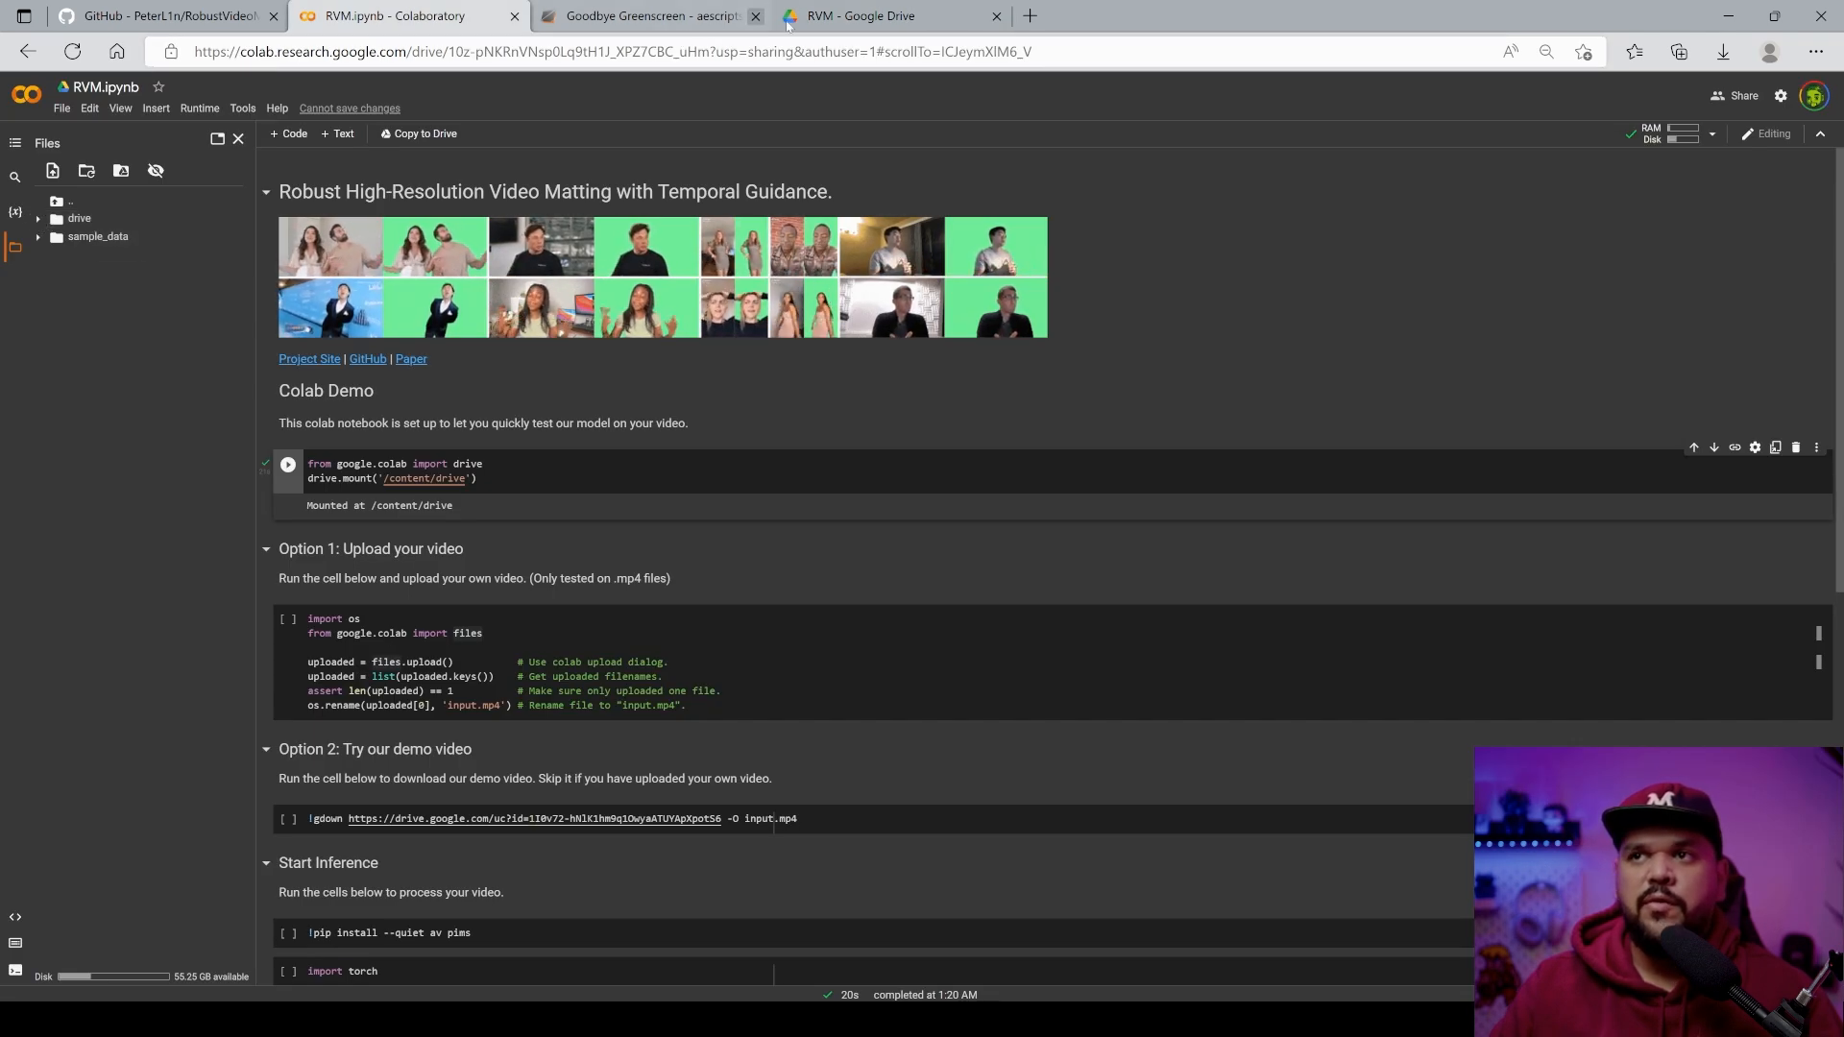
click(78, 217)
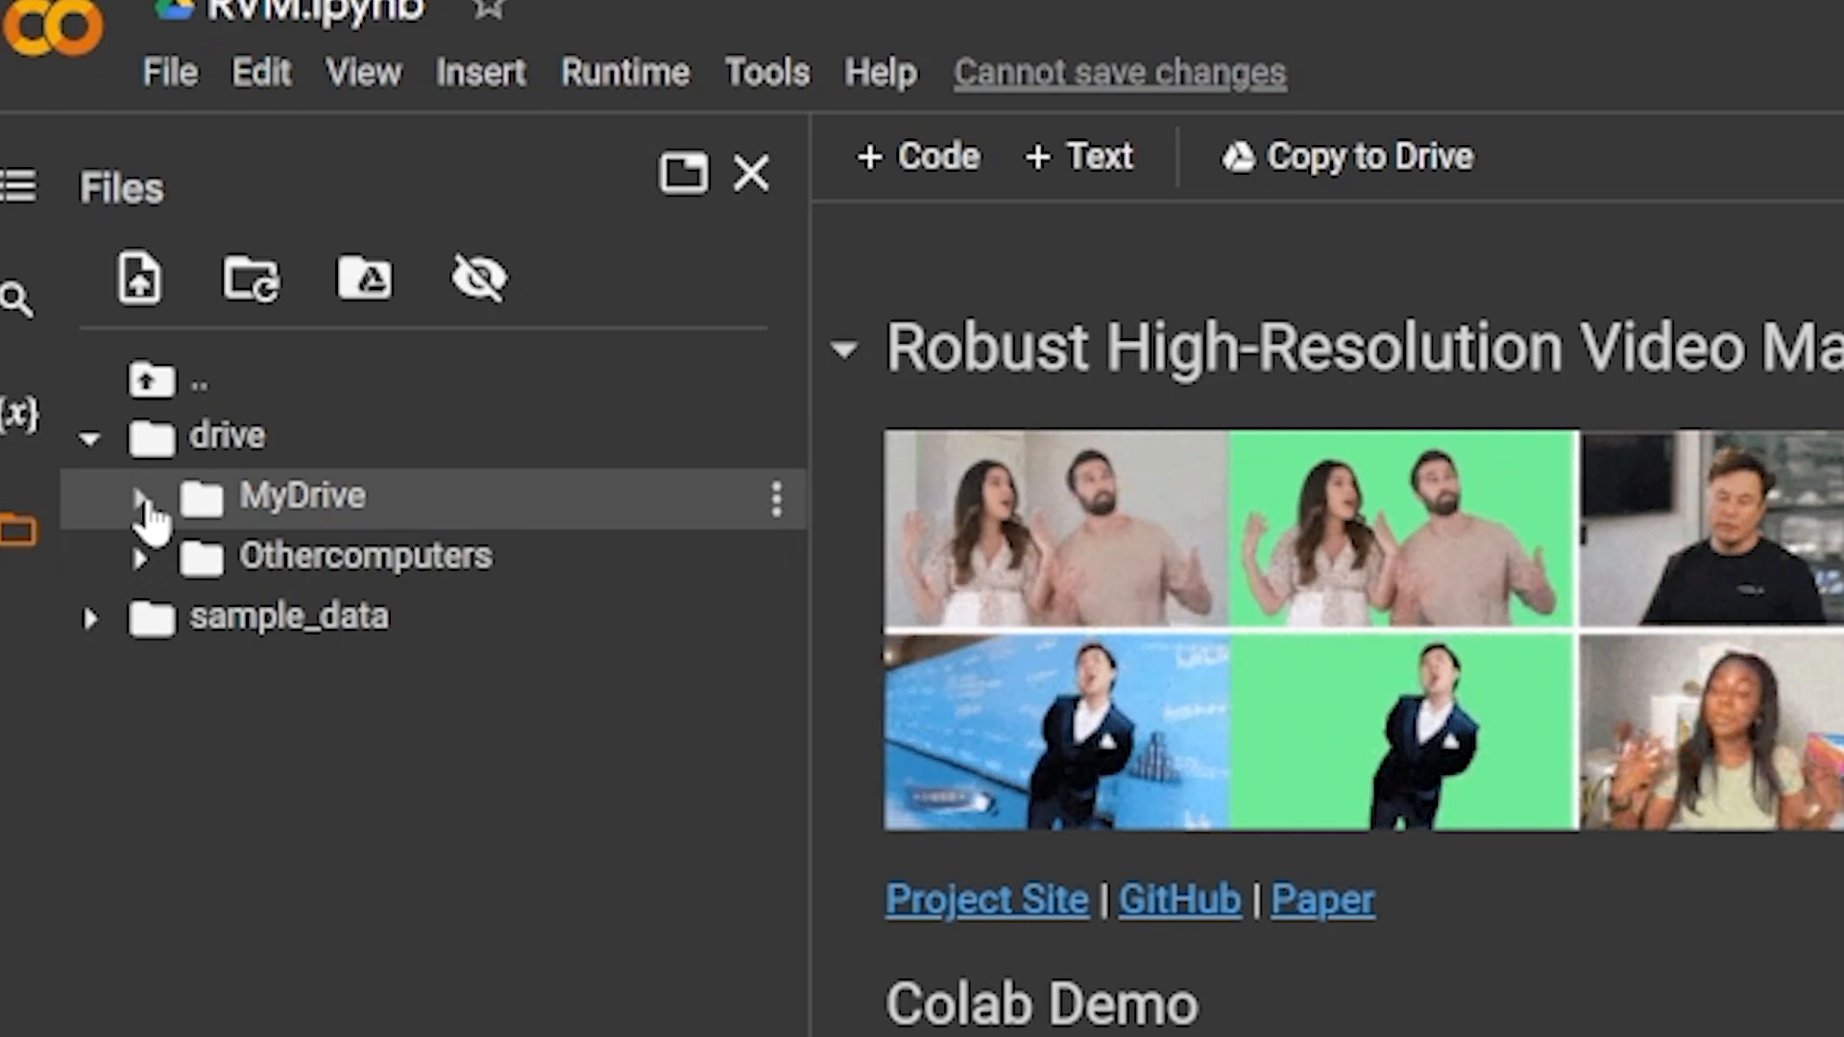
click(138, 495)
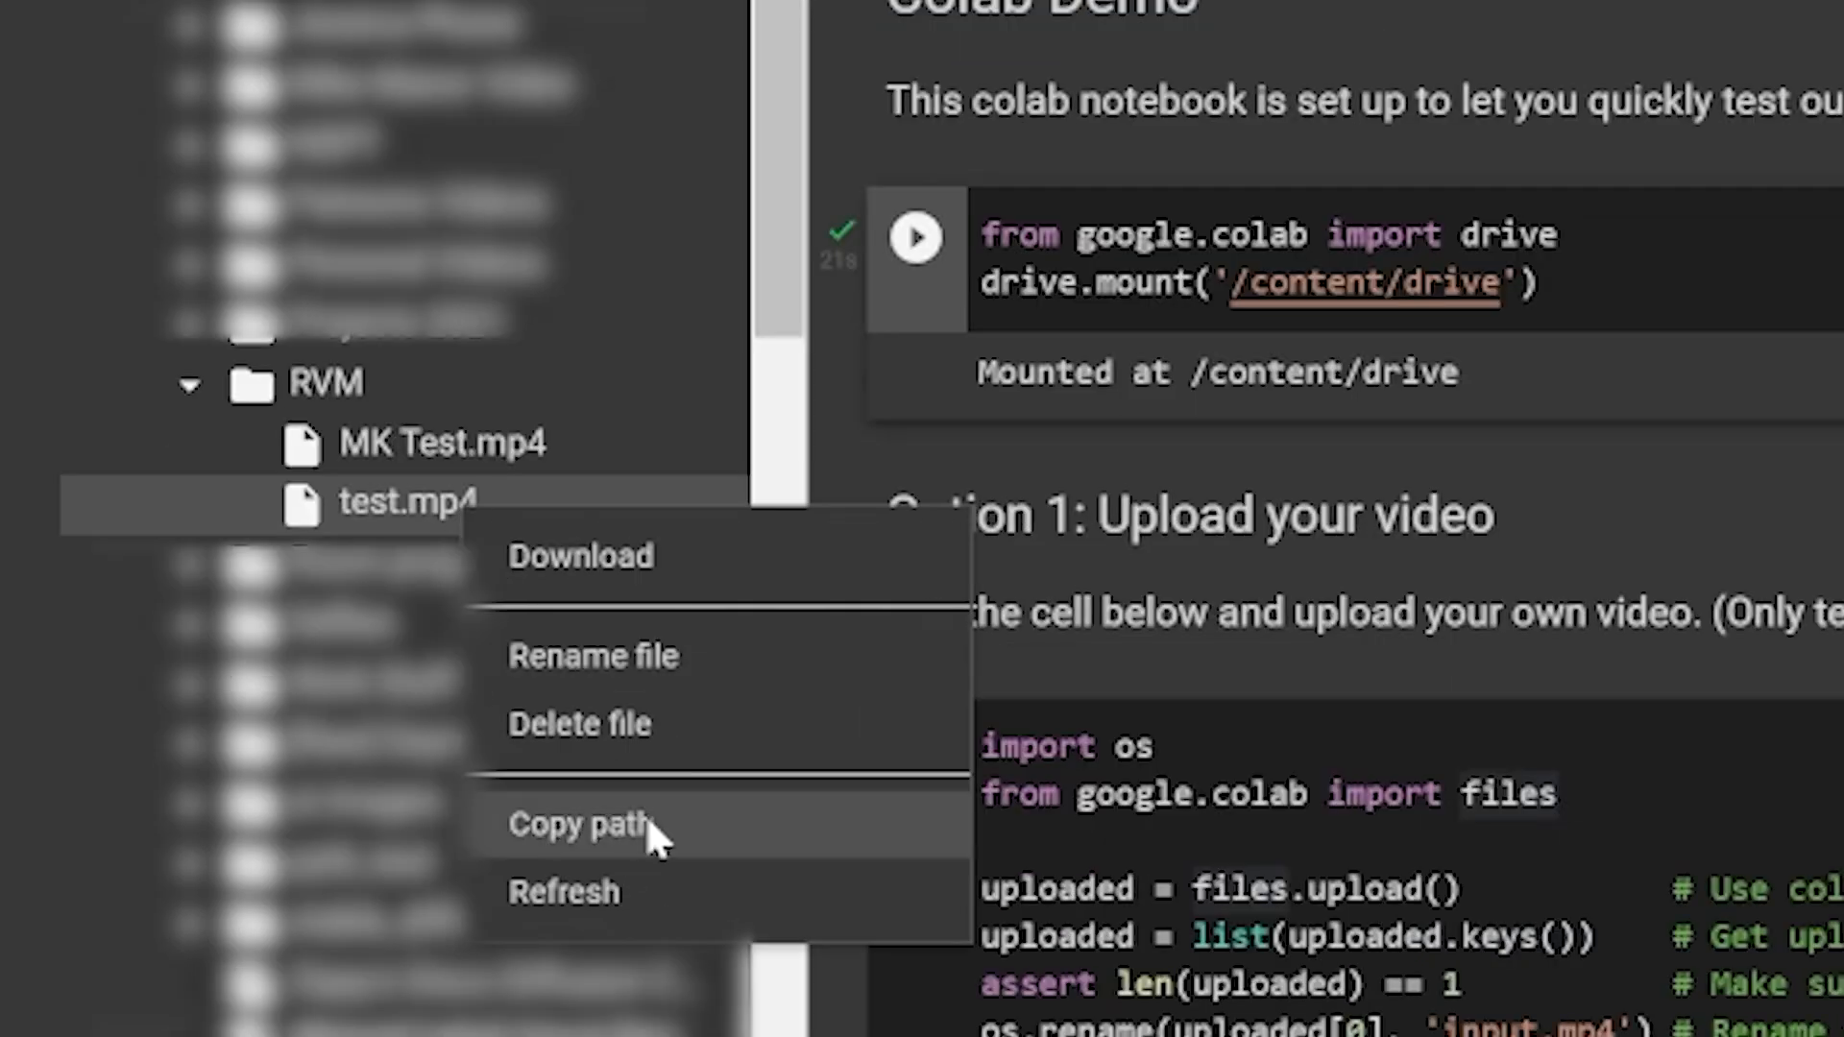
click(578, 822)
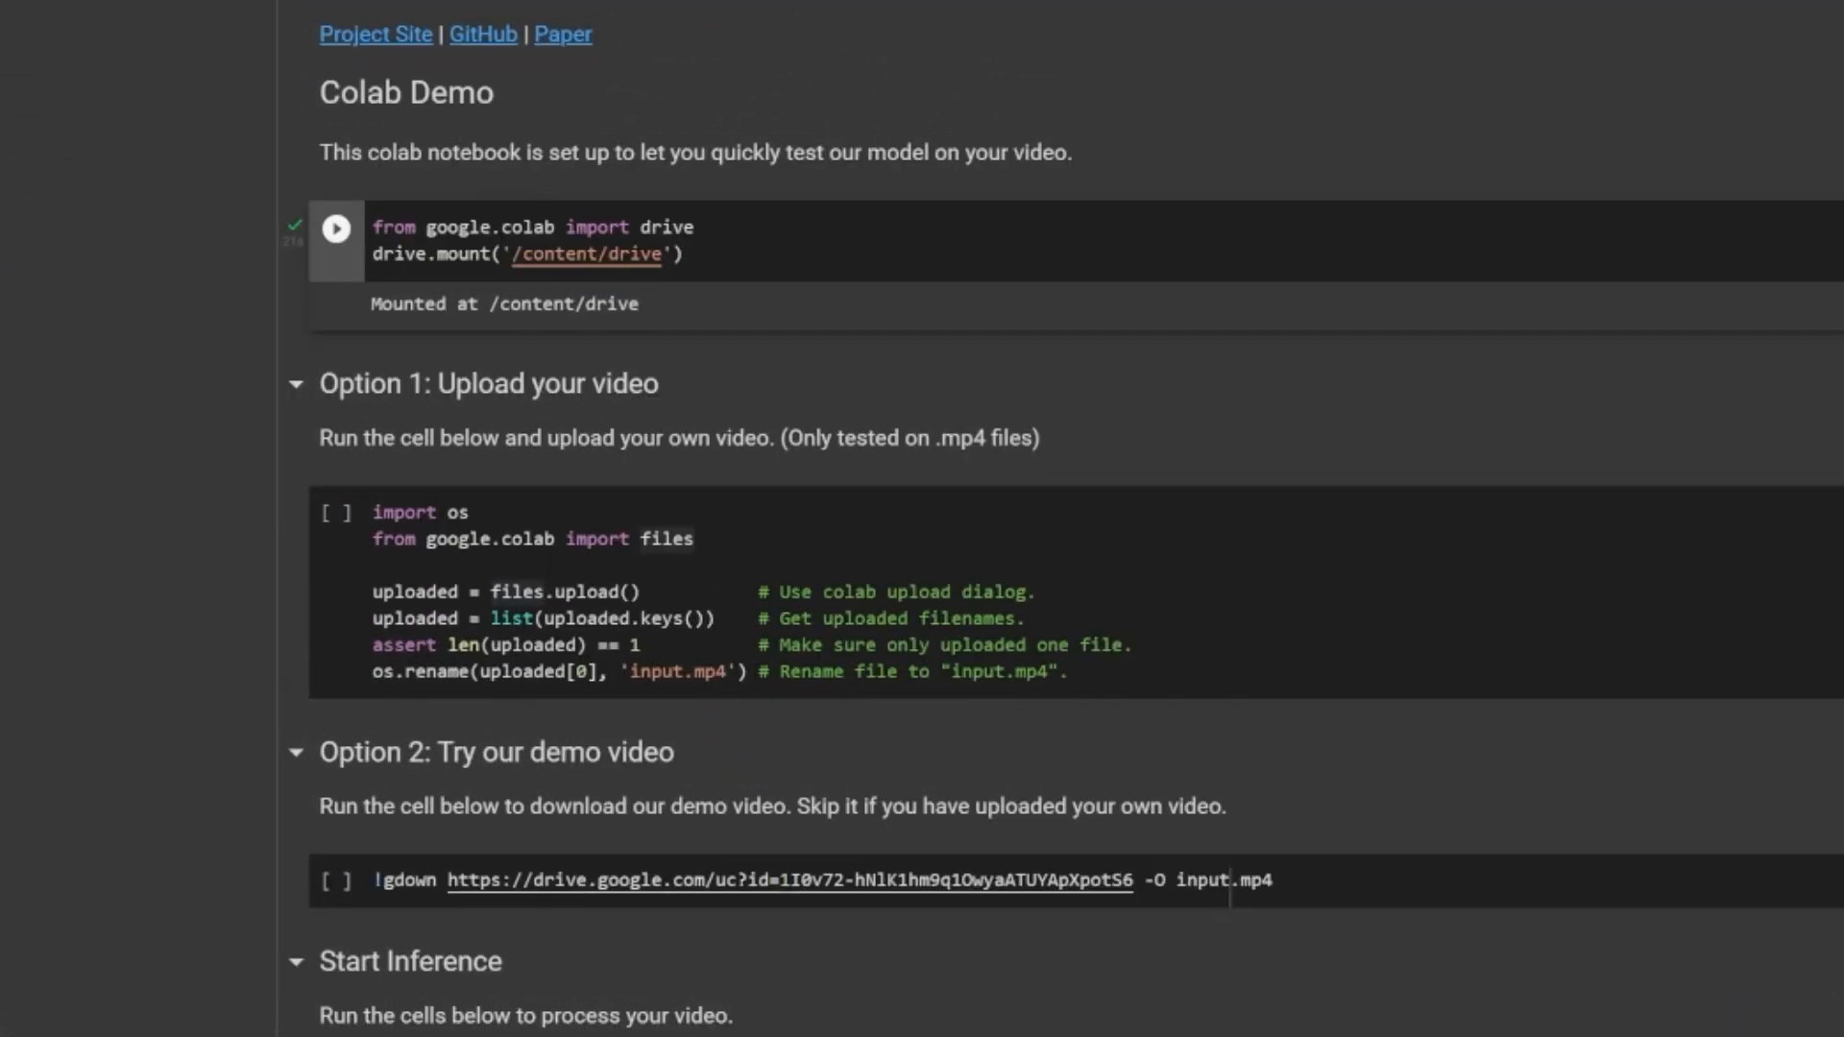
- Run the cell that loads the matting model after the dependency cells
scroll(down, 3)
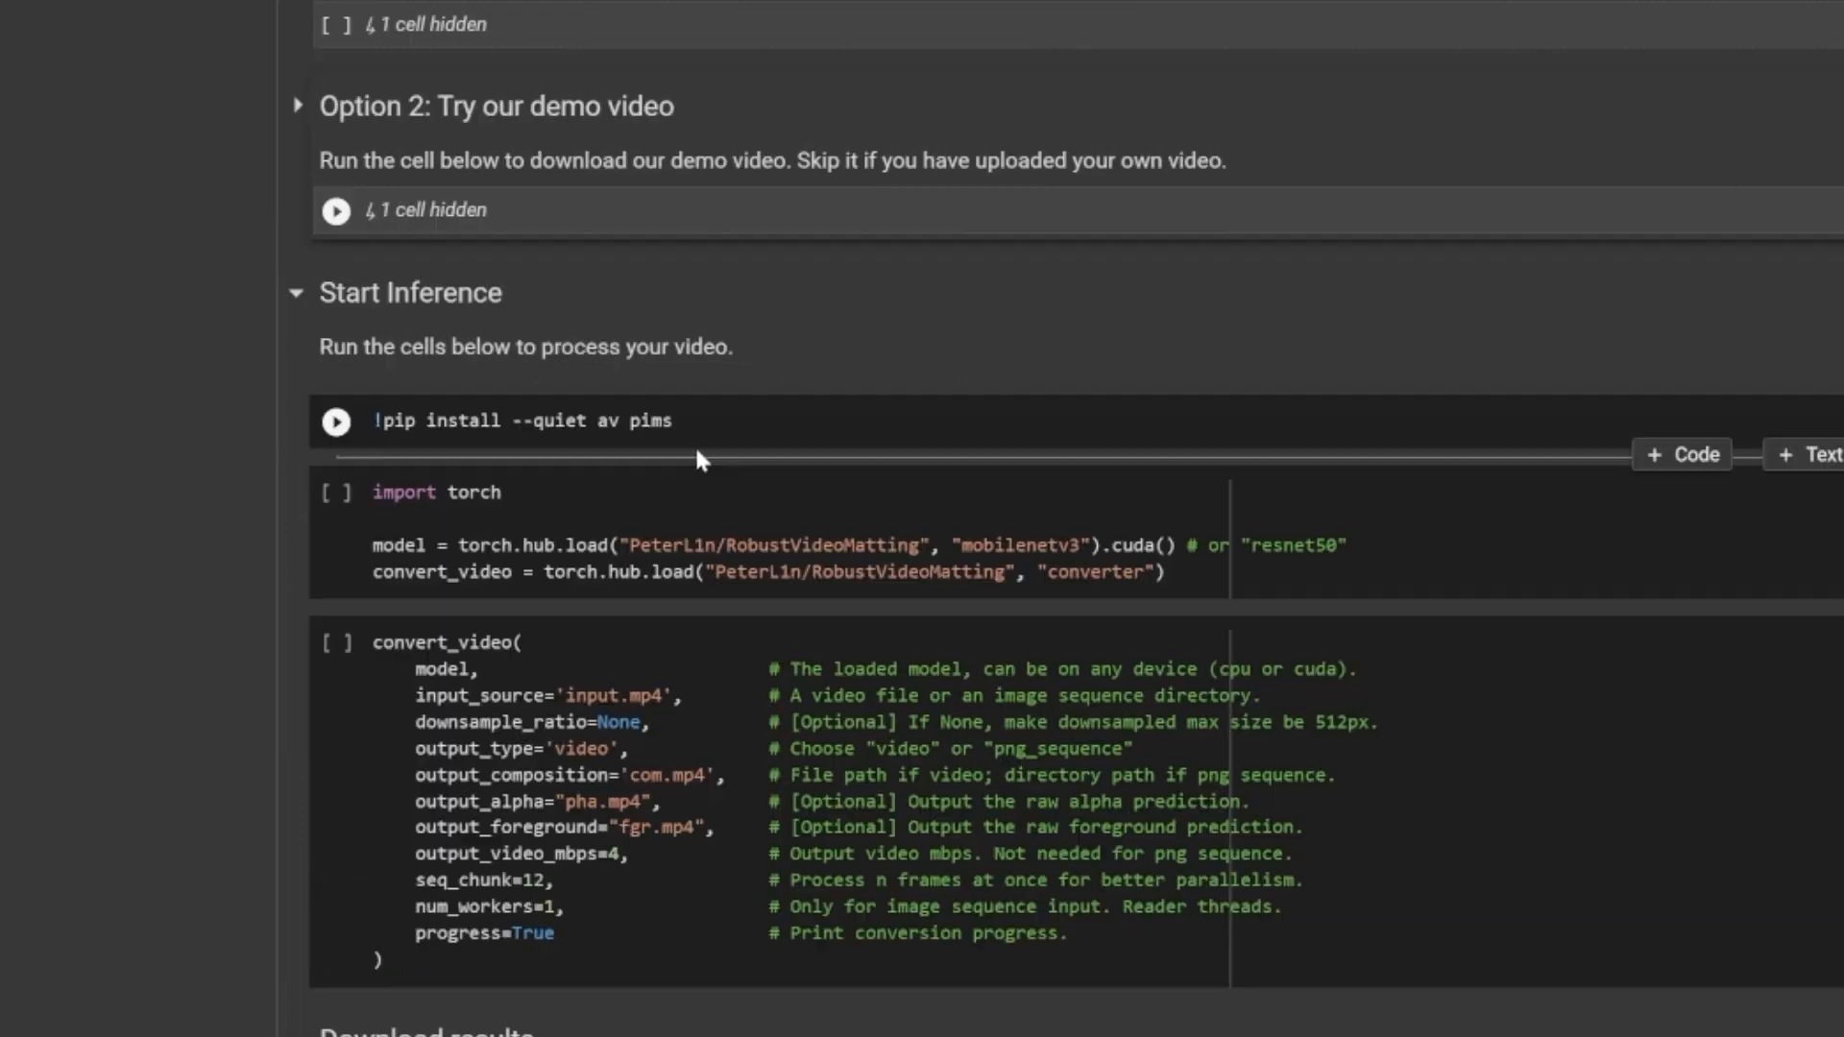
scroll(down, 3)
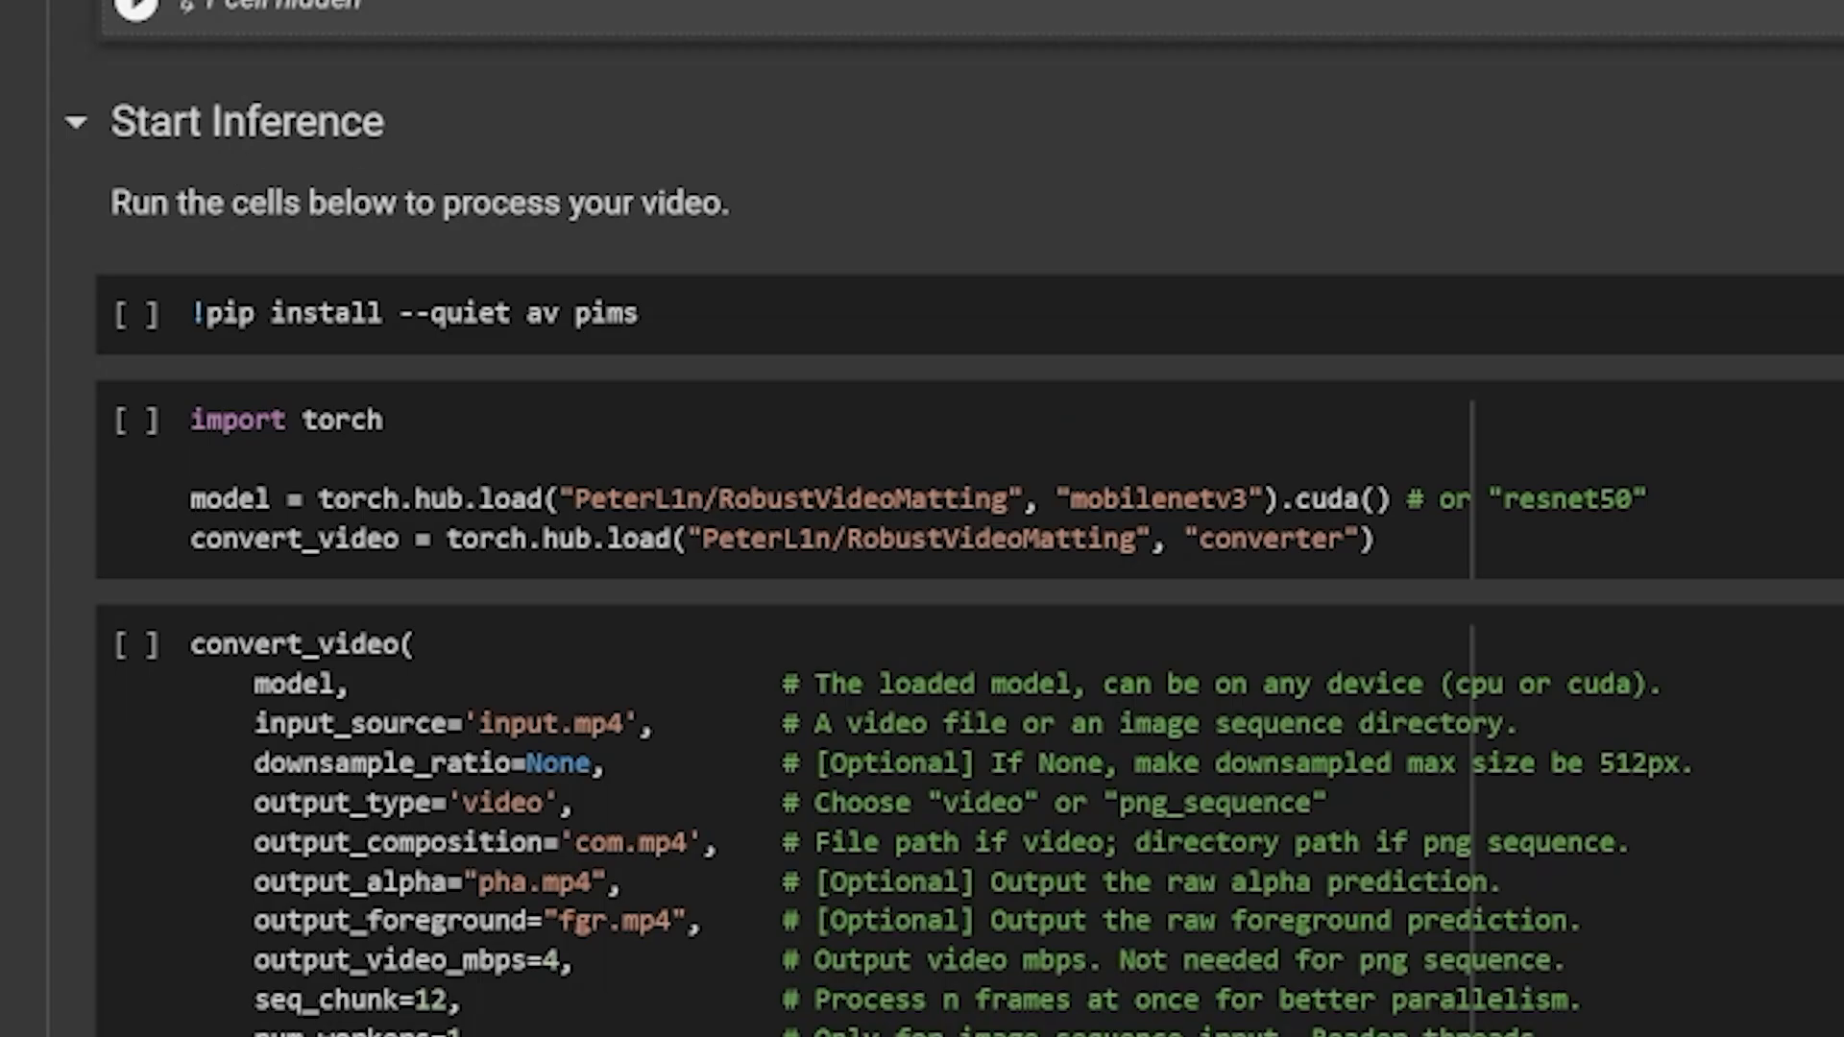
mouse_move(136, 311)
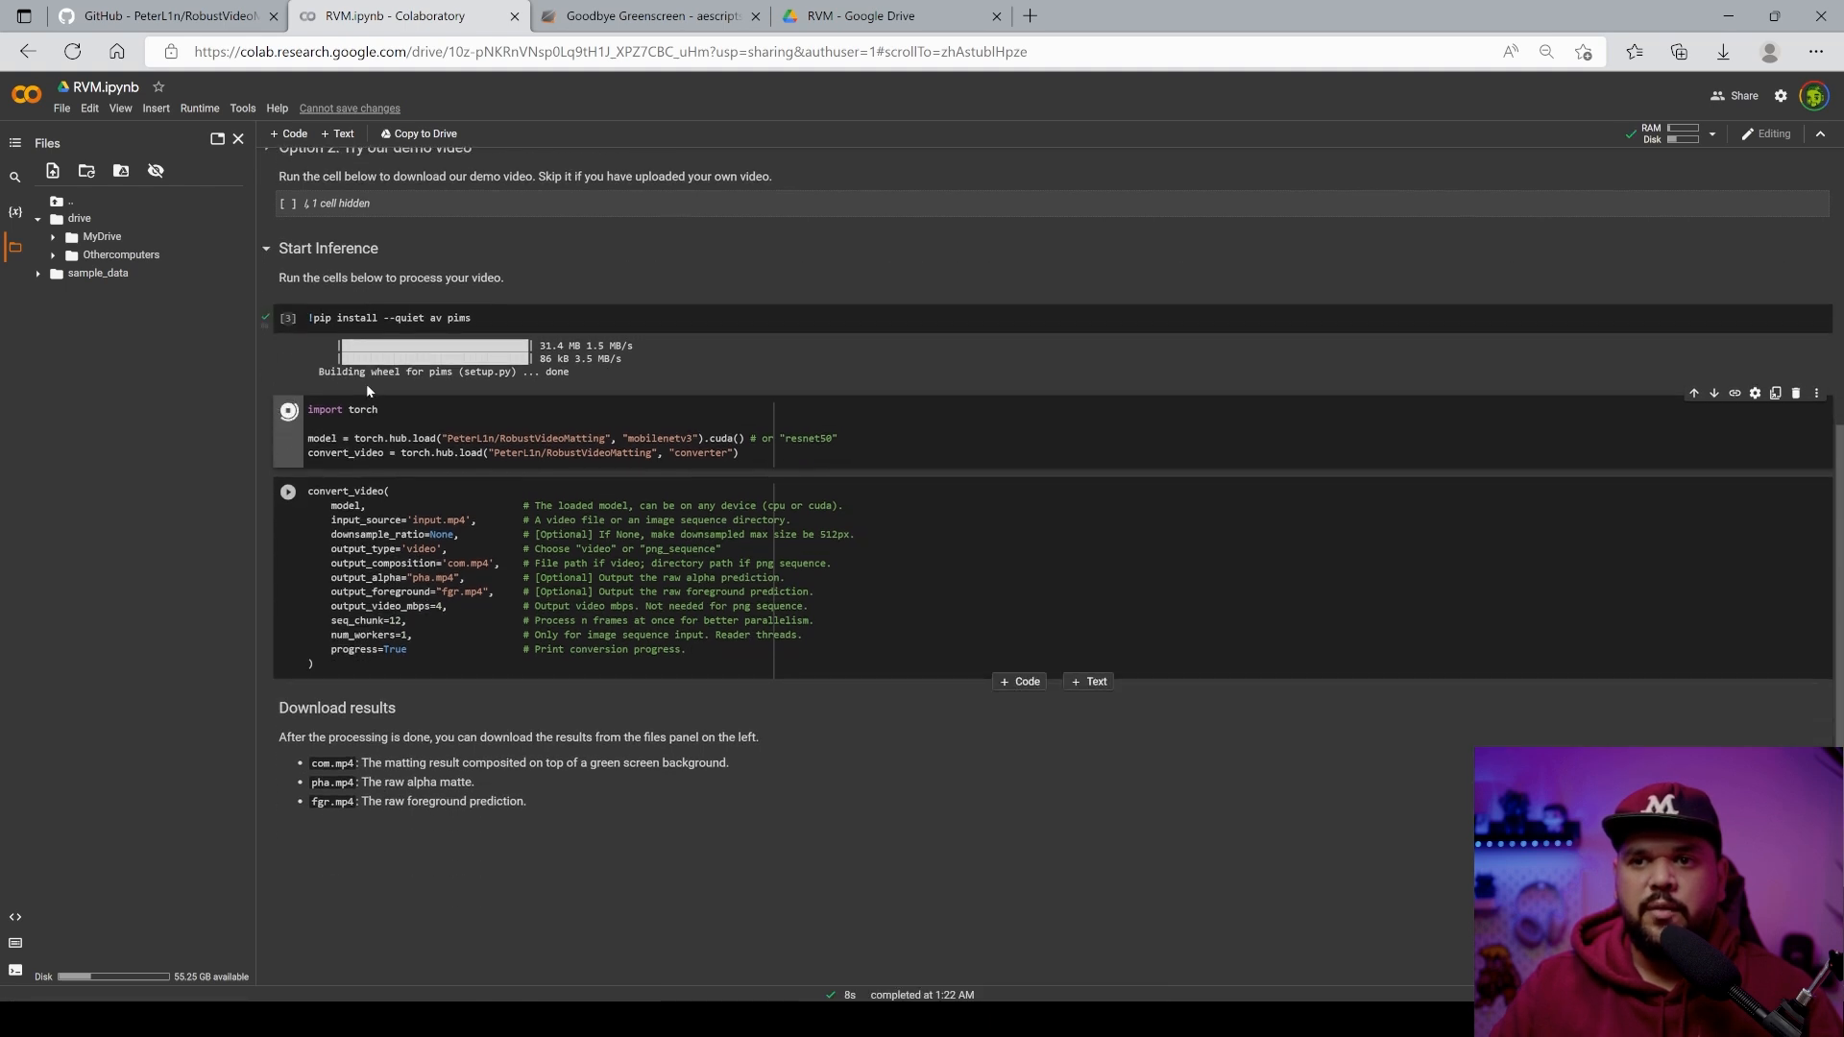
click(288, 410)
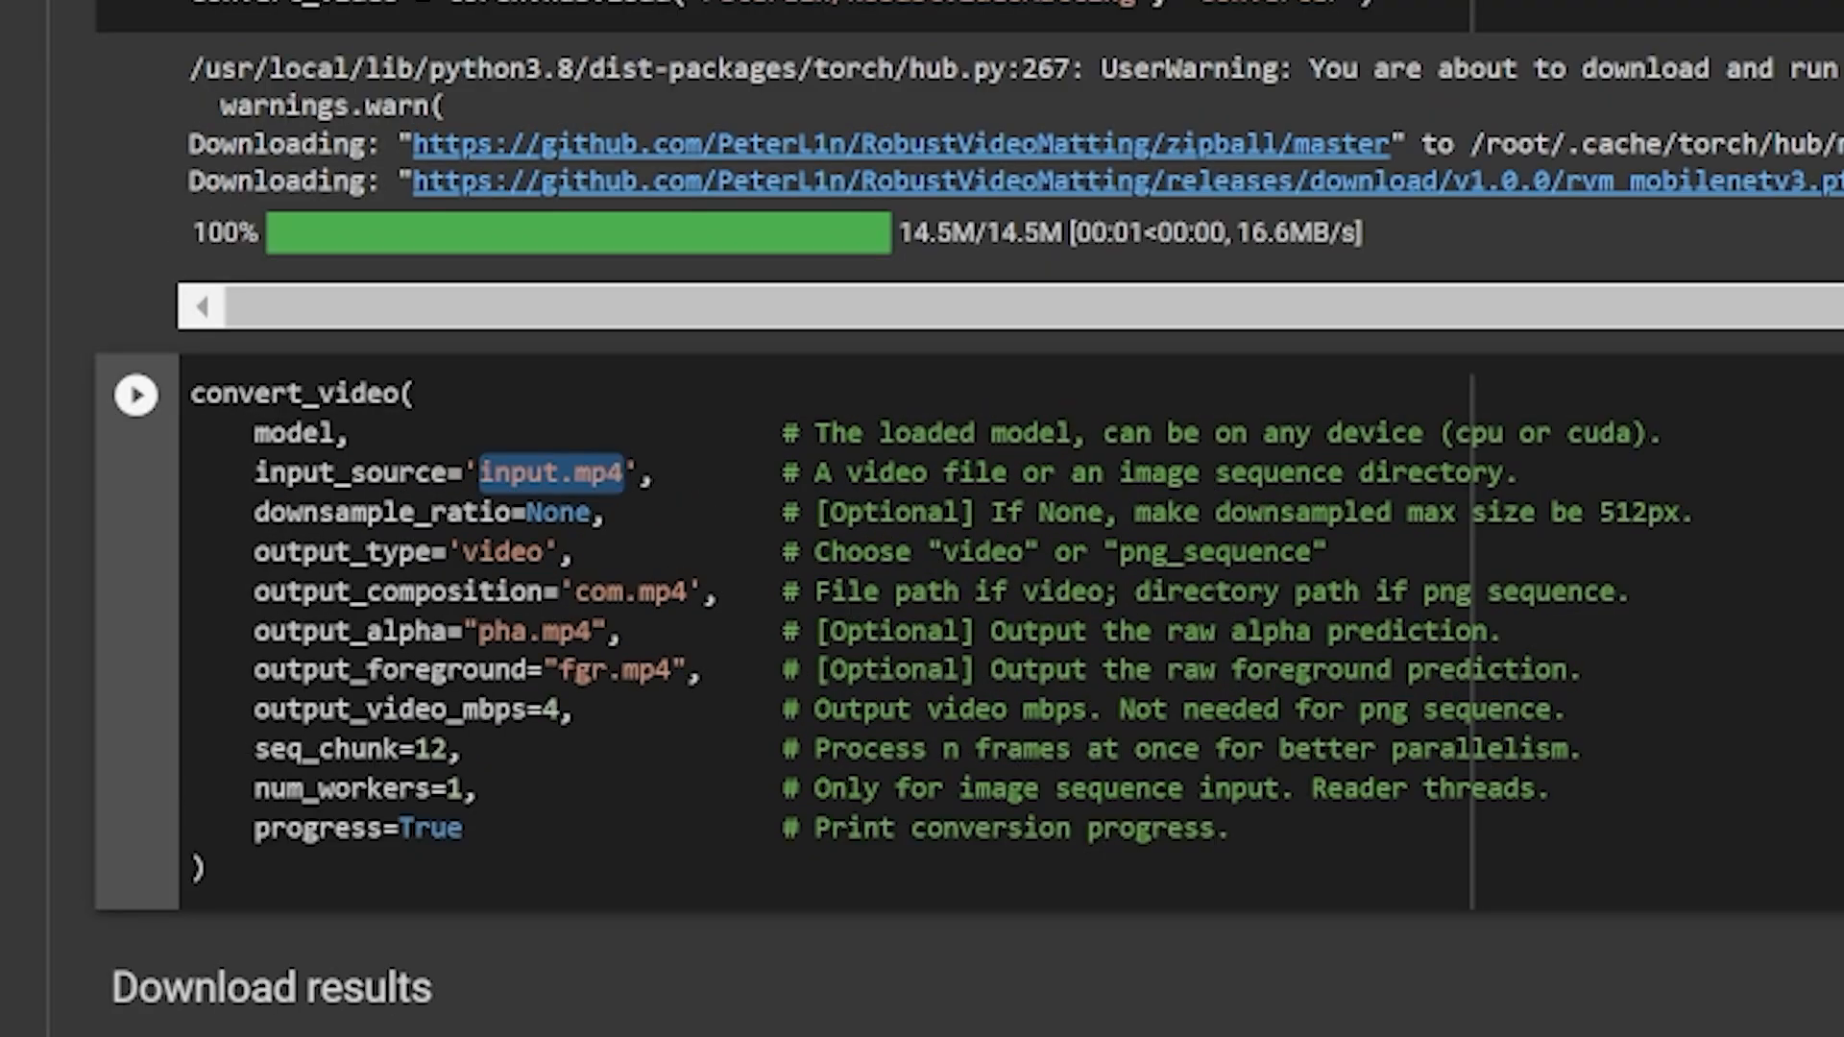
- Point convert_video at Drive's RVM/test.mp4 with the 'test Out' composition output and output_video_mbps 8
text(/content/drive/MyDrive/RVM/test.mp4)
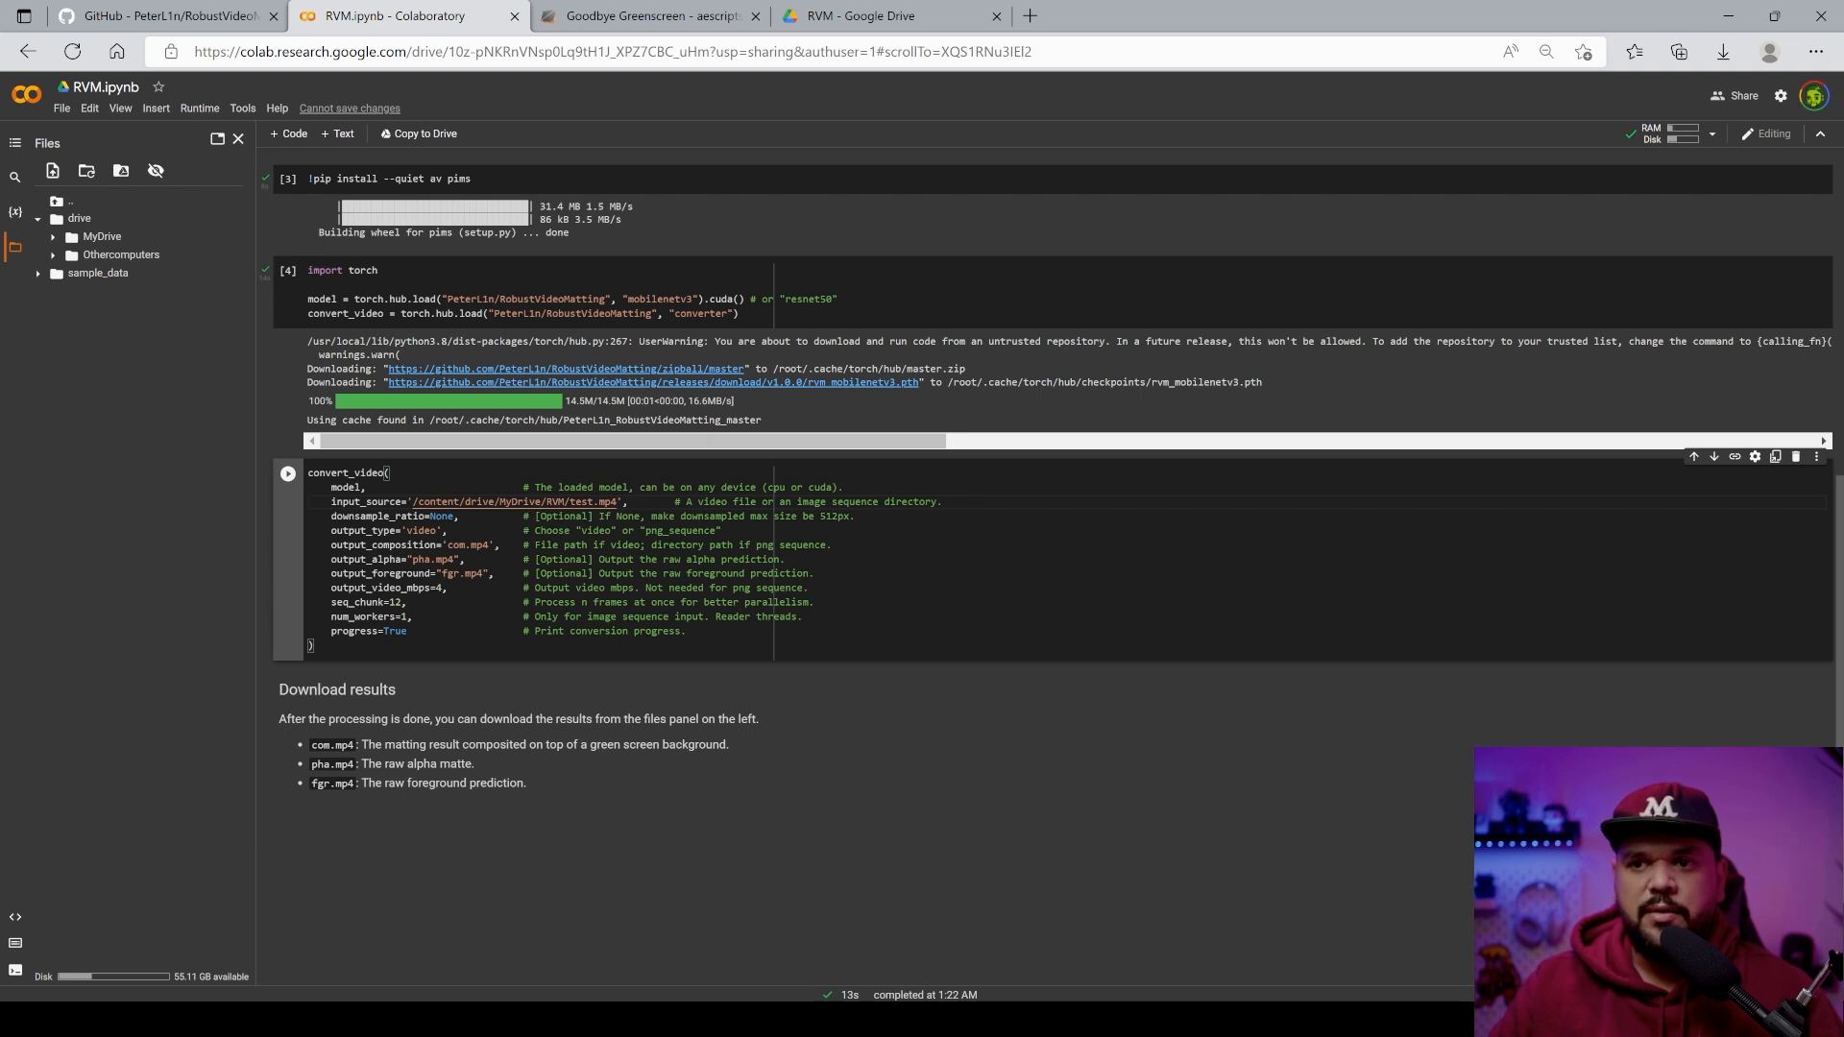
double_click(471, 543)
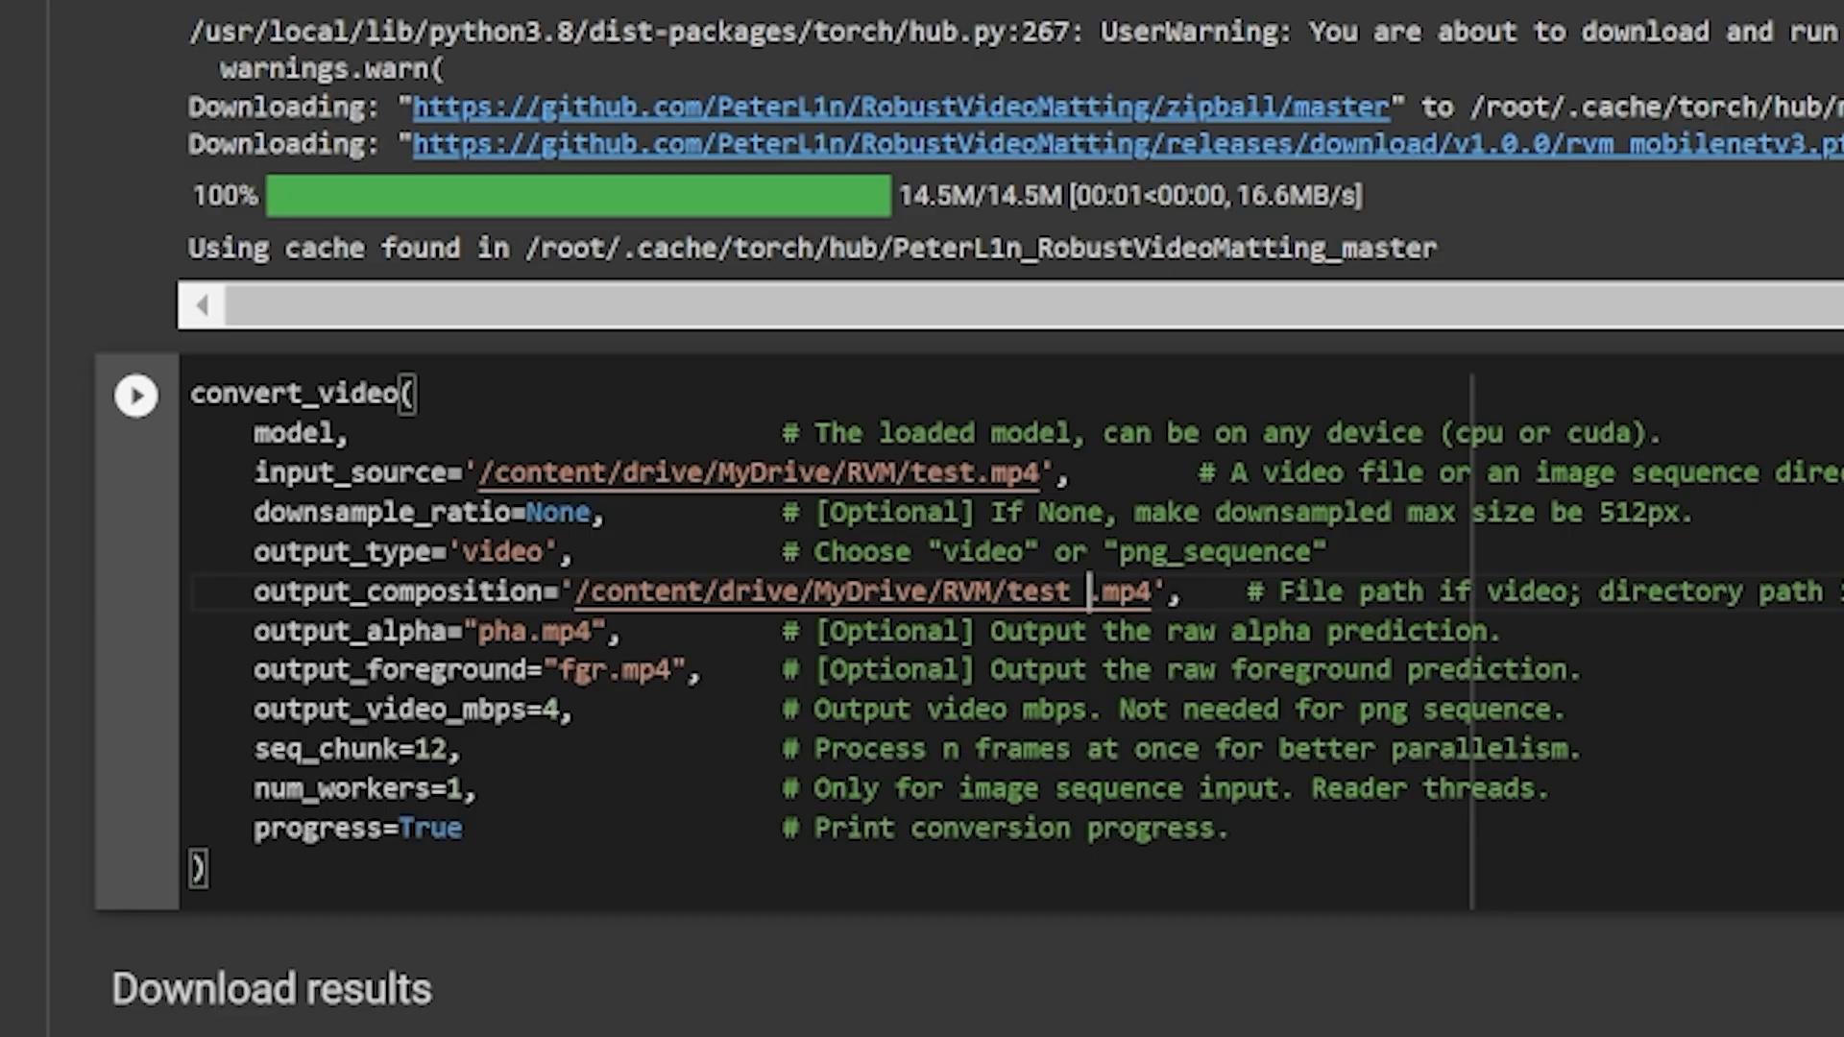
text(Out)
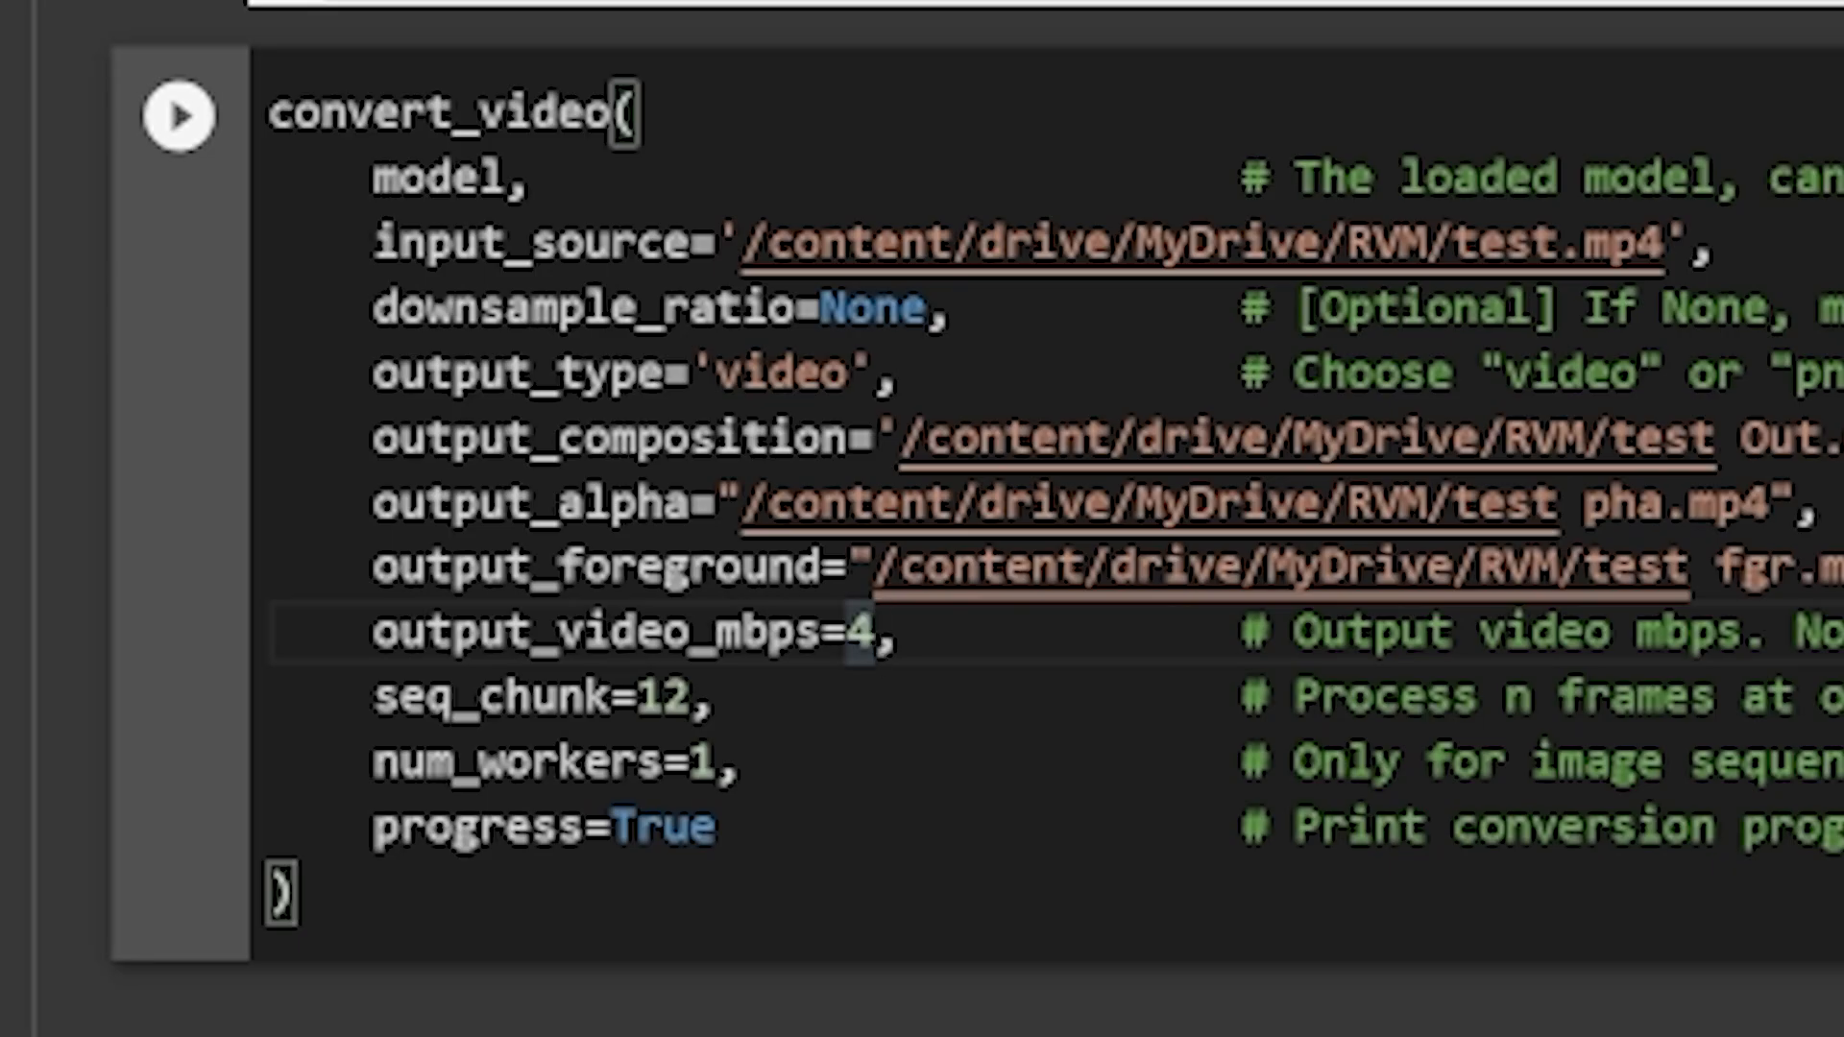
text(8)
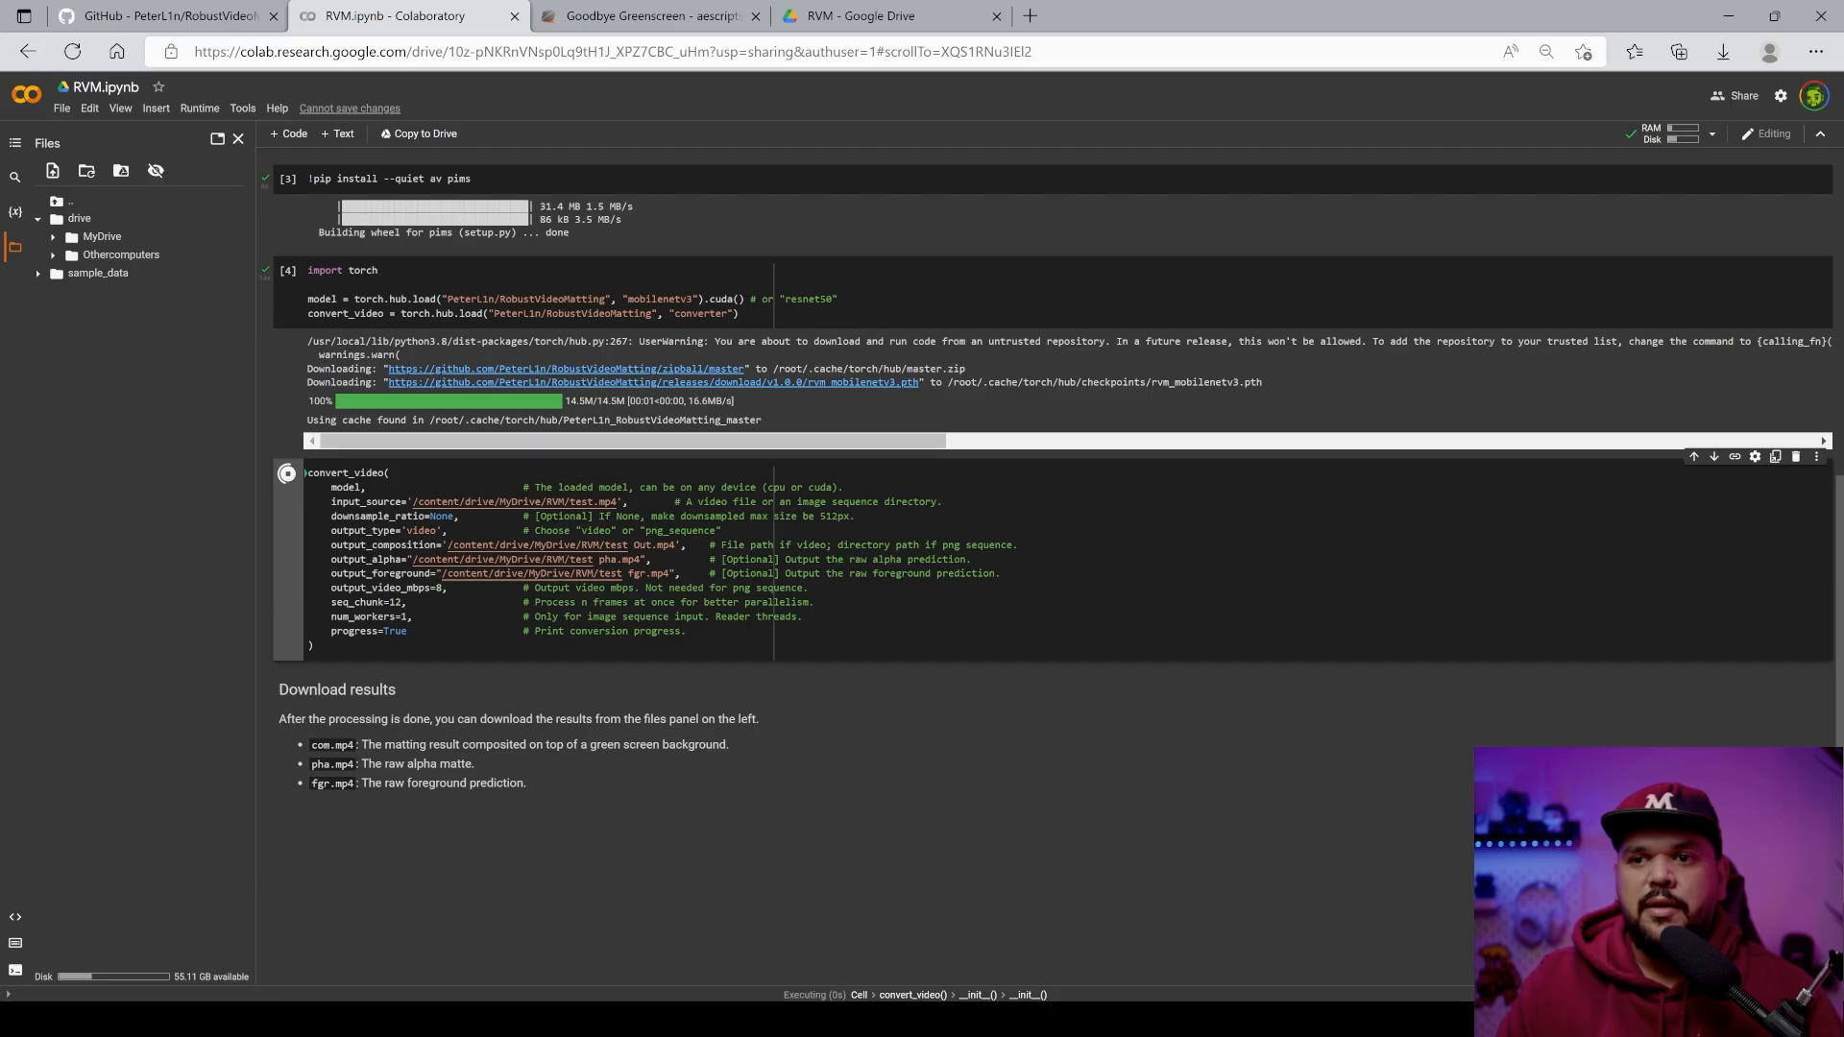
- Start the convert_video job and check the Drive RVM folder for the new test Out and test pha outputs
click(286, 472)
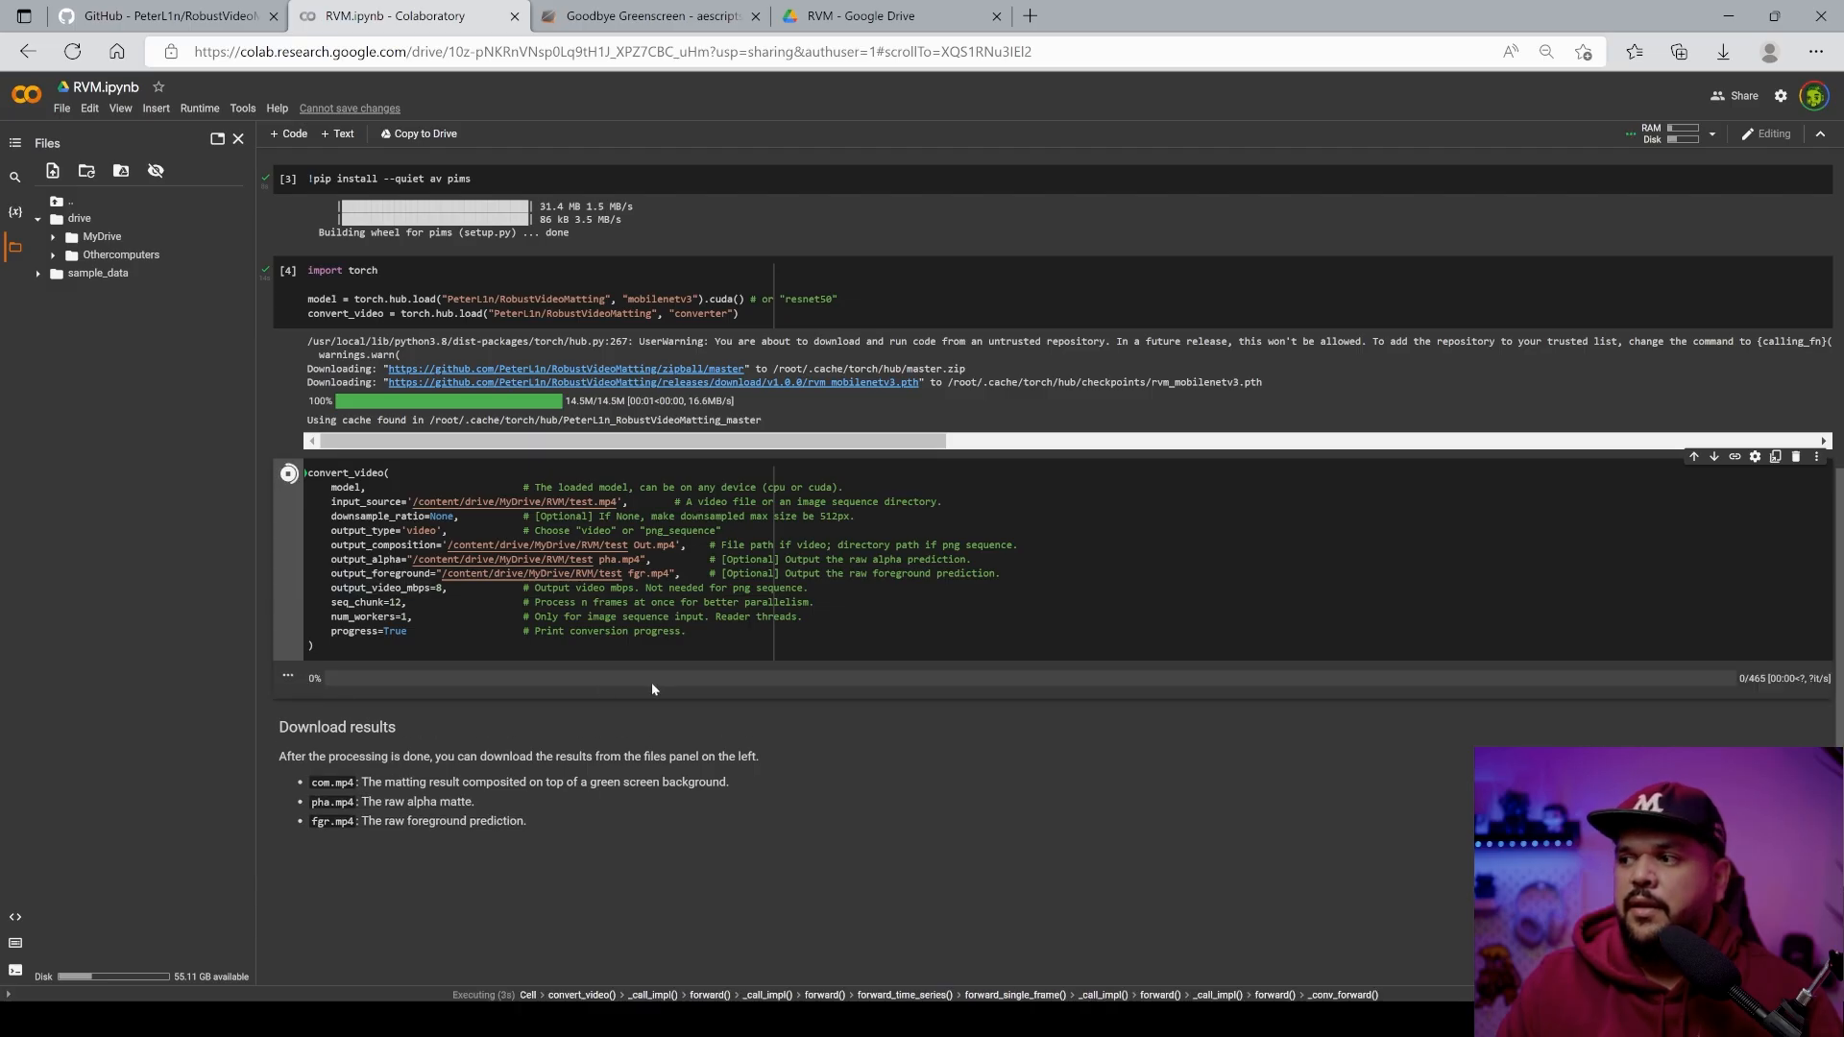
mouse_move(432, 680)
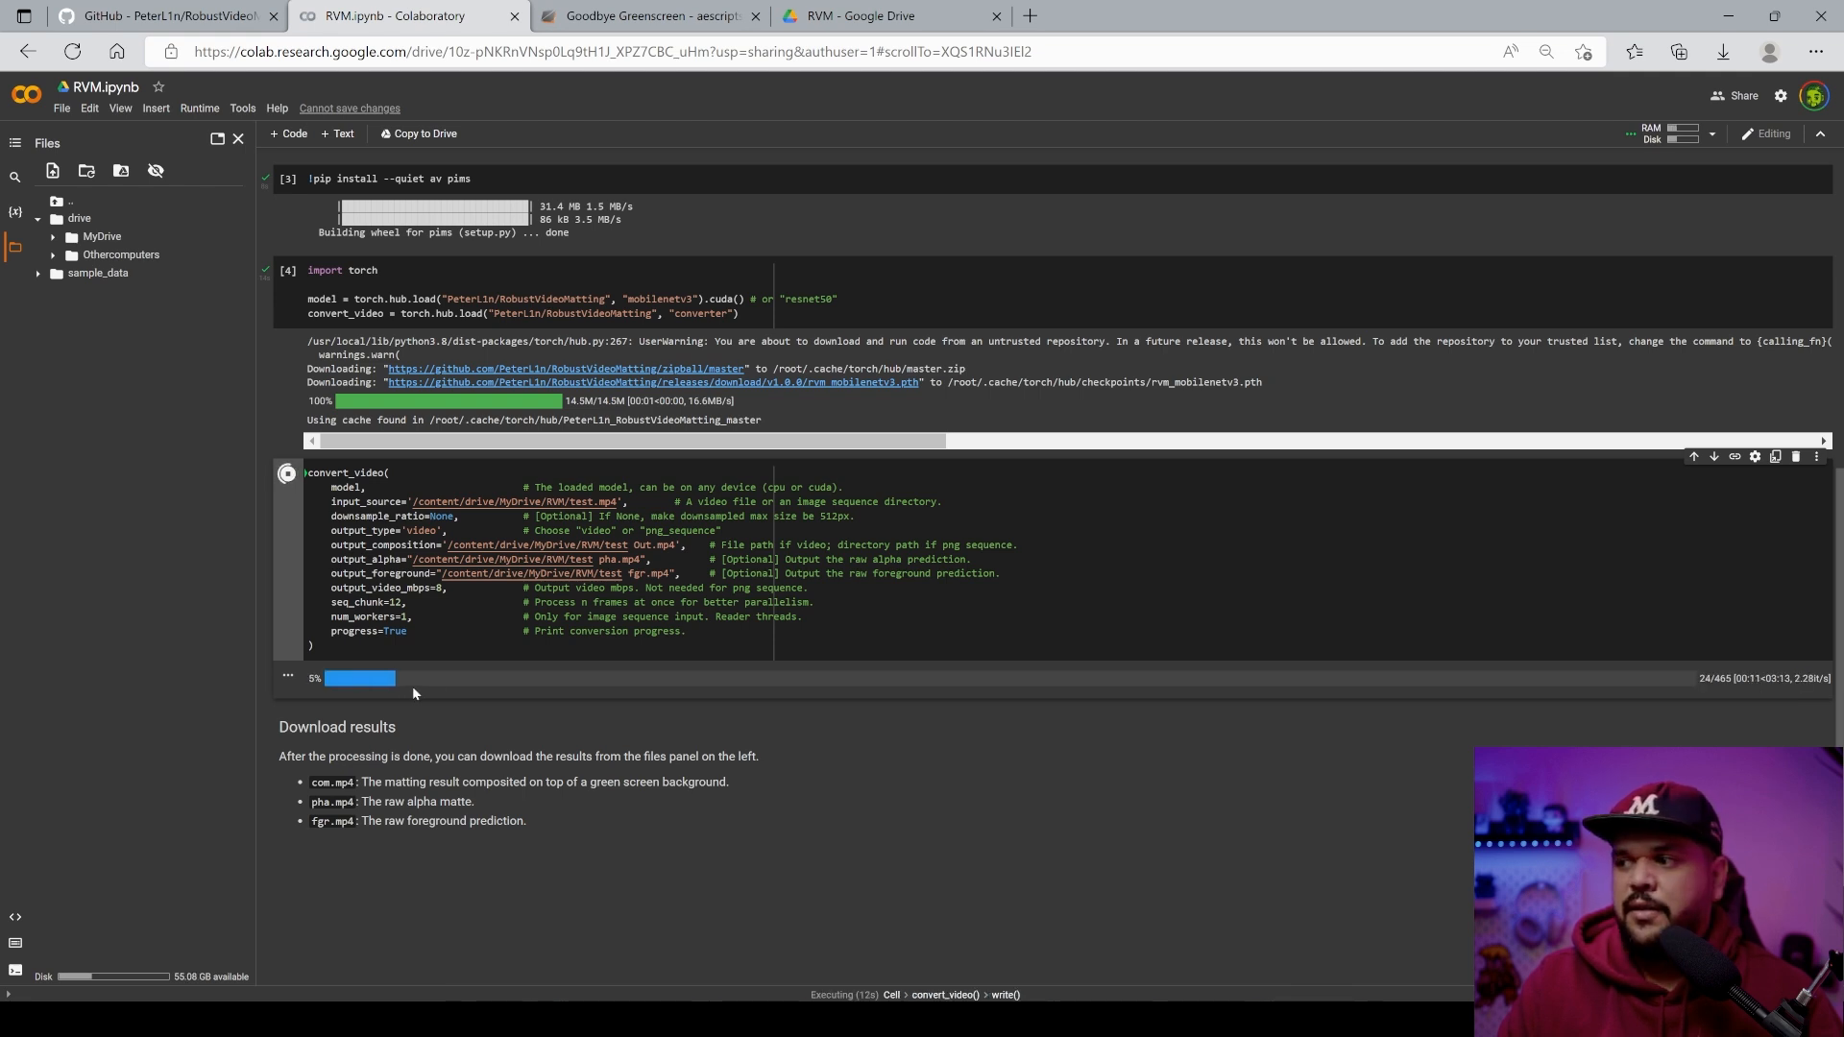
click(888, 15)
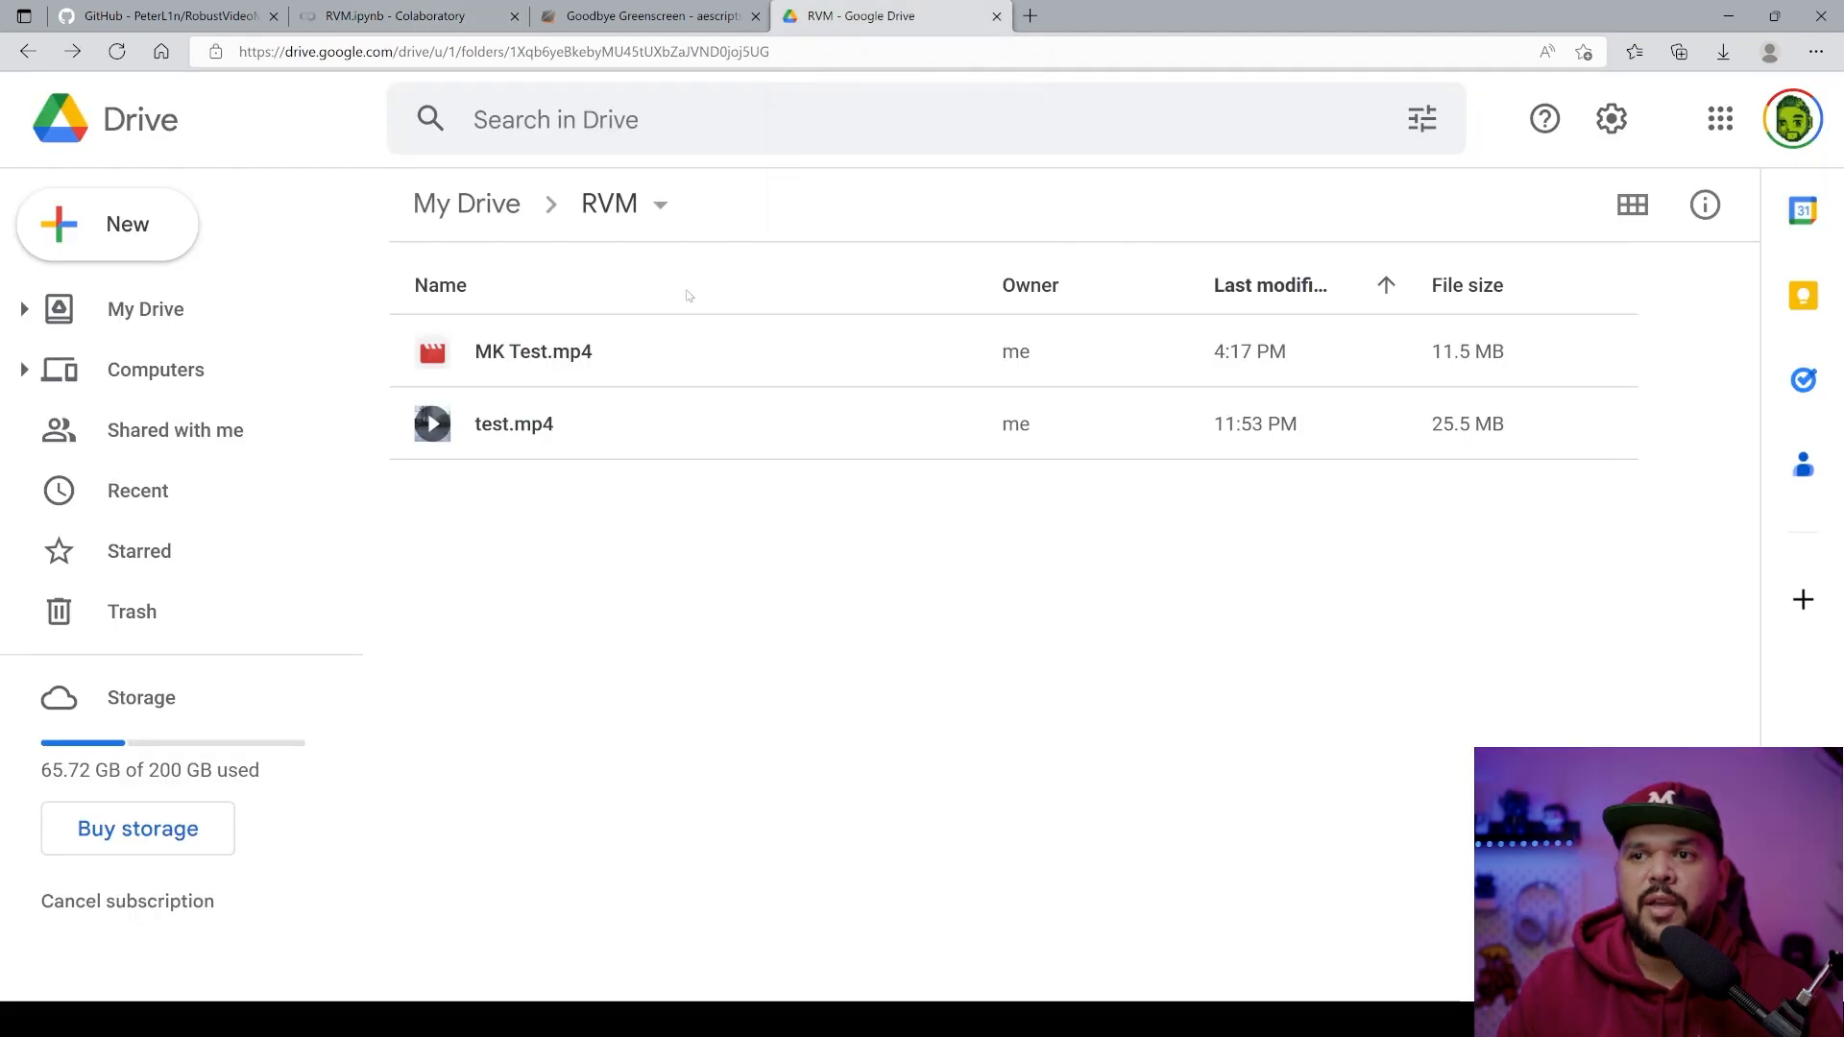
mouse_move(411, 538)
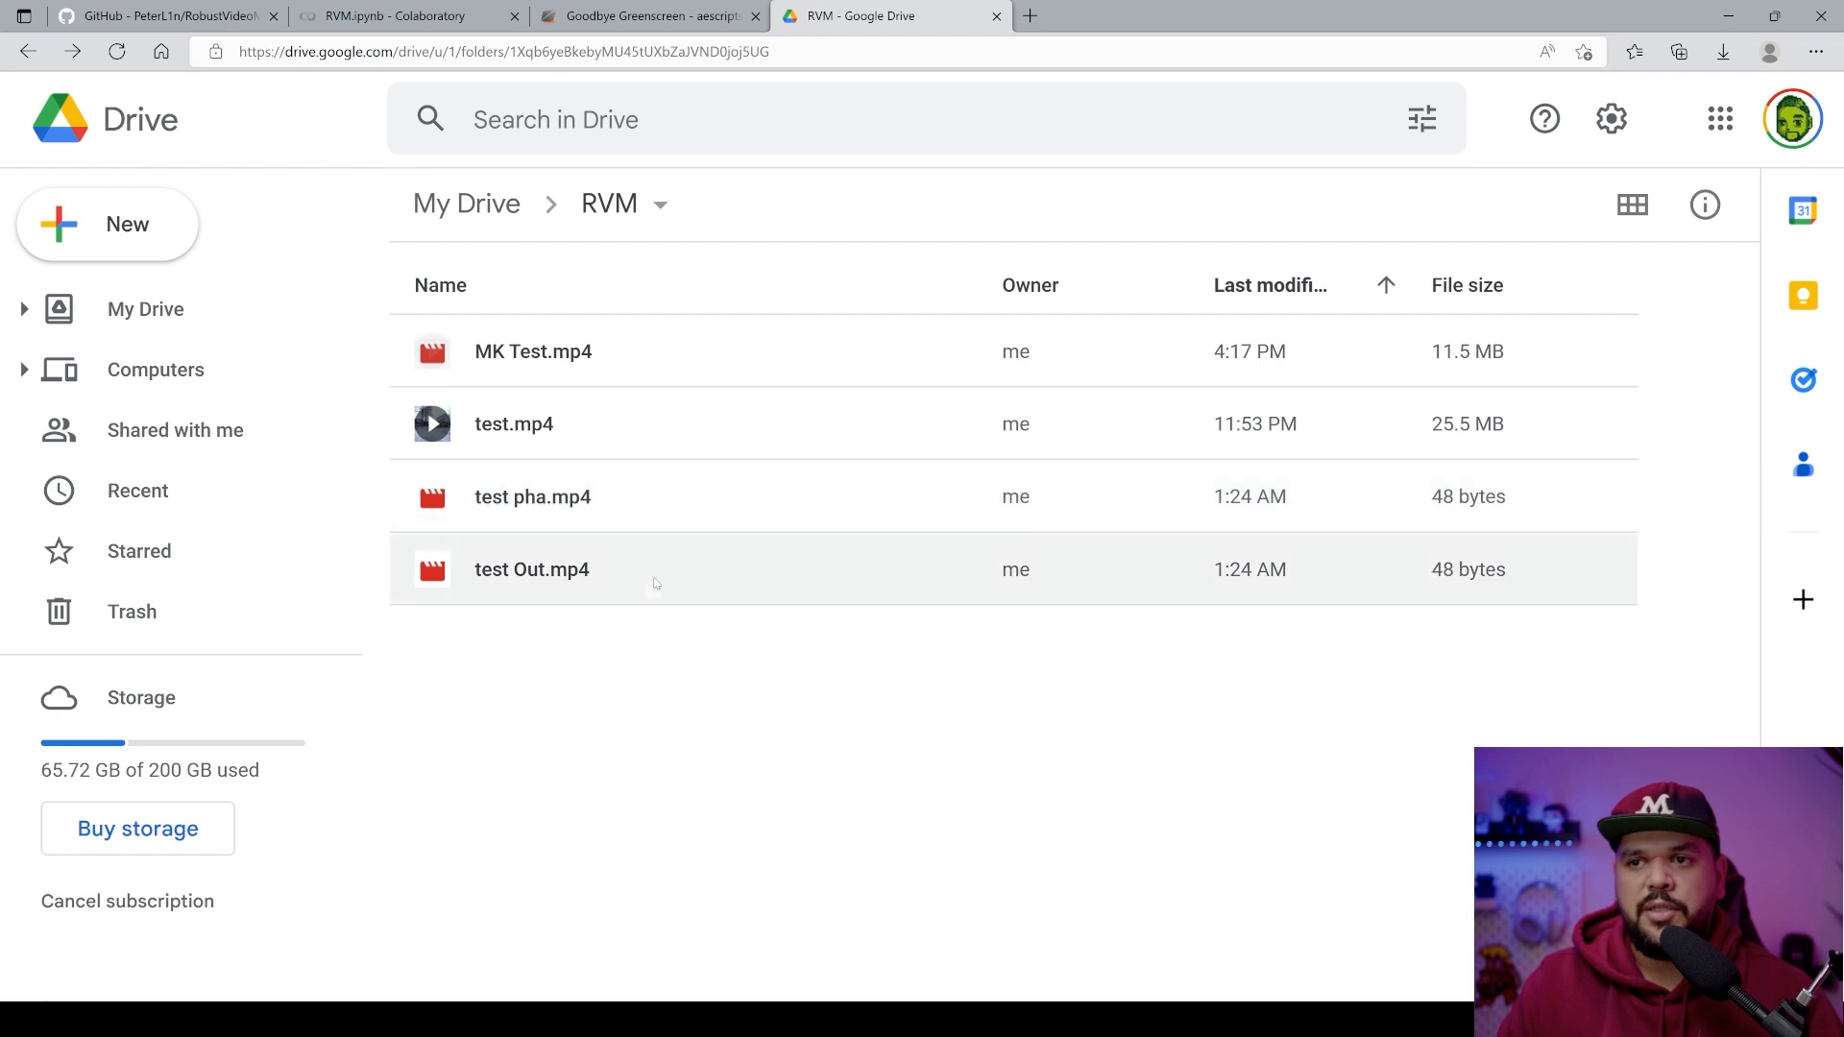
click(399, 15)
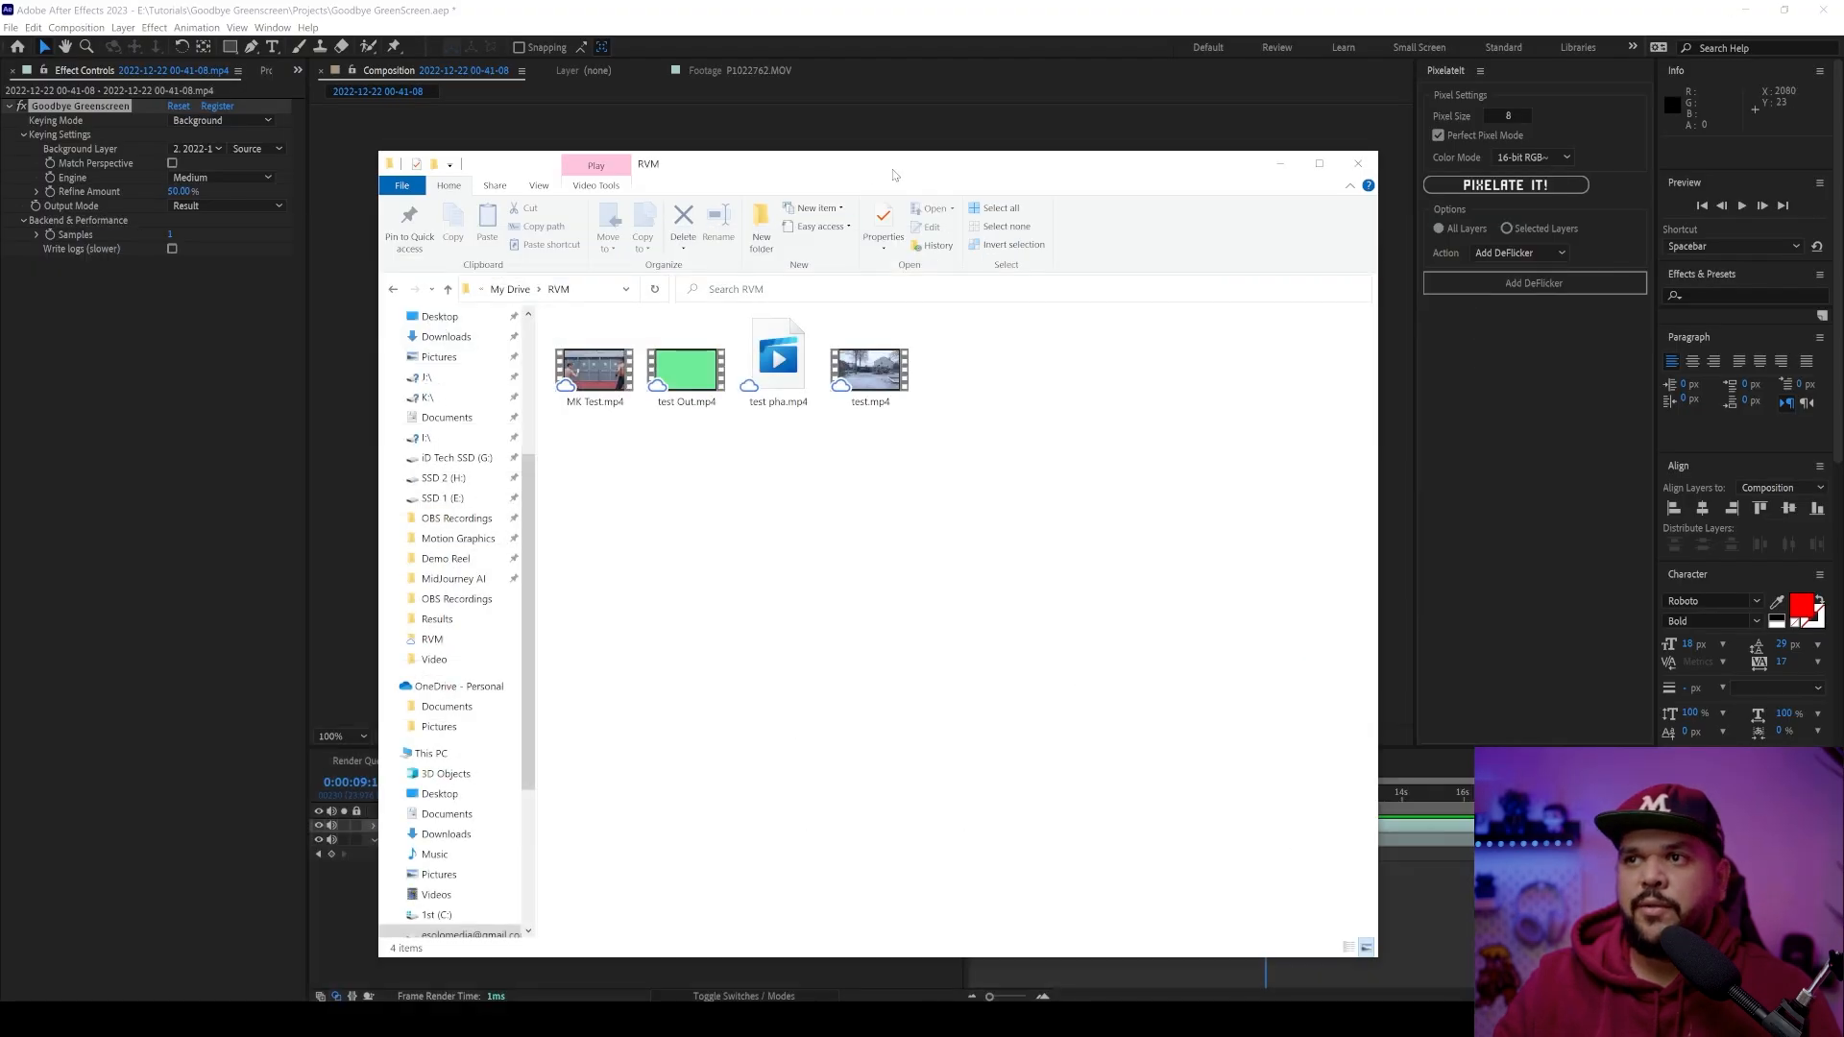
- Preview test Out.mp4 from the synced local RVM folder, then close the player
double_click(868, 369)
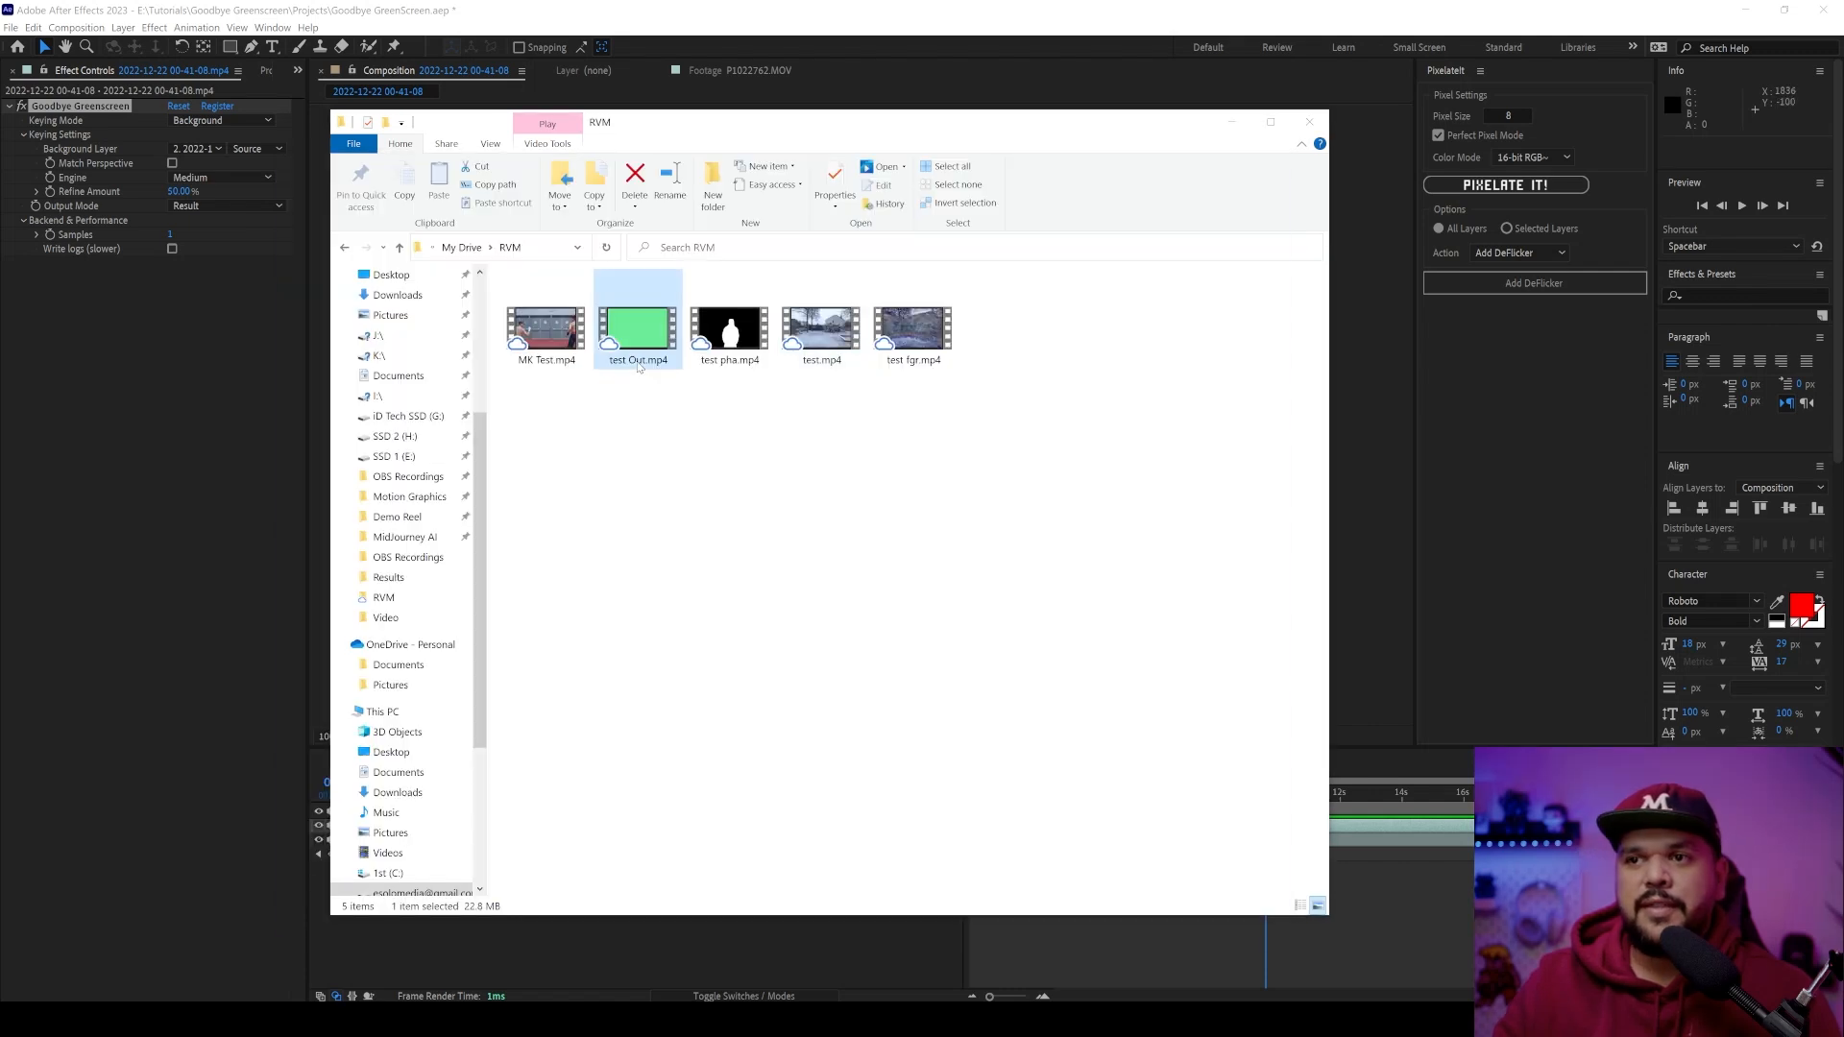
double_click(635, 327)
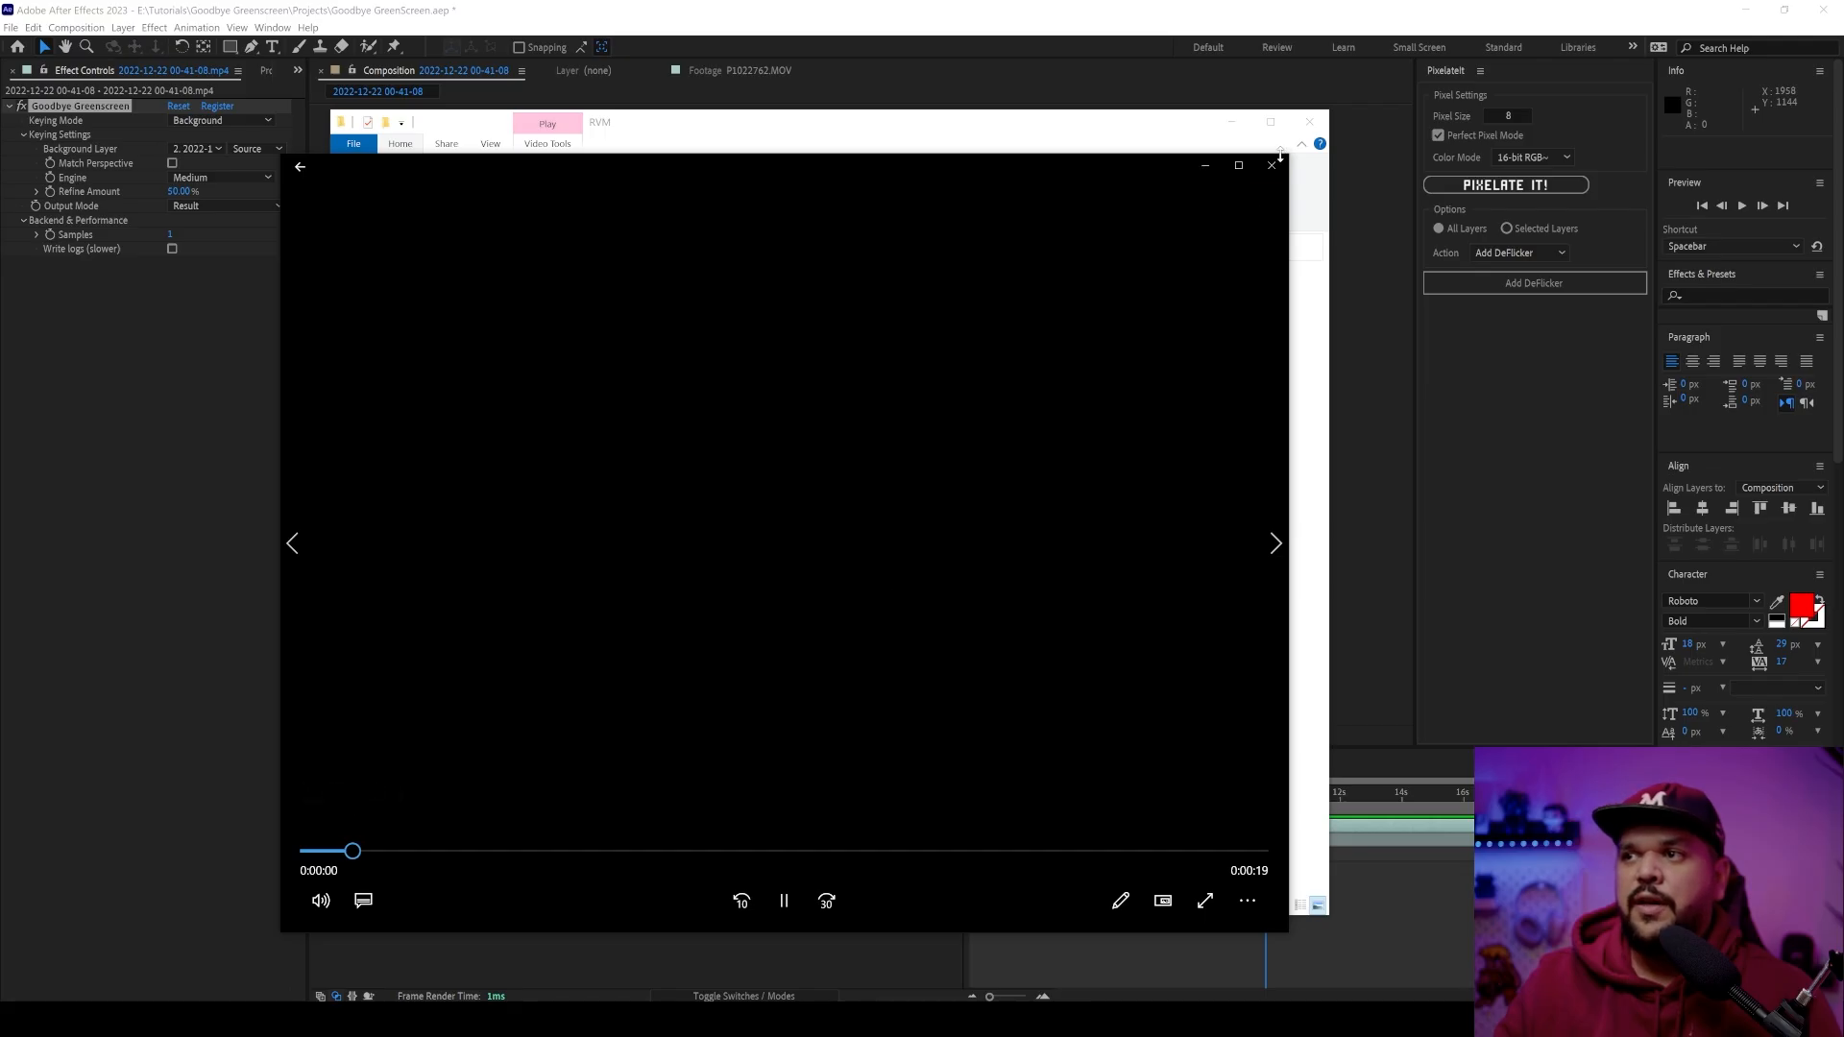
click(1269, 165)
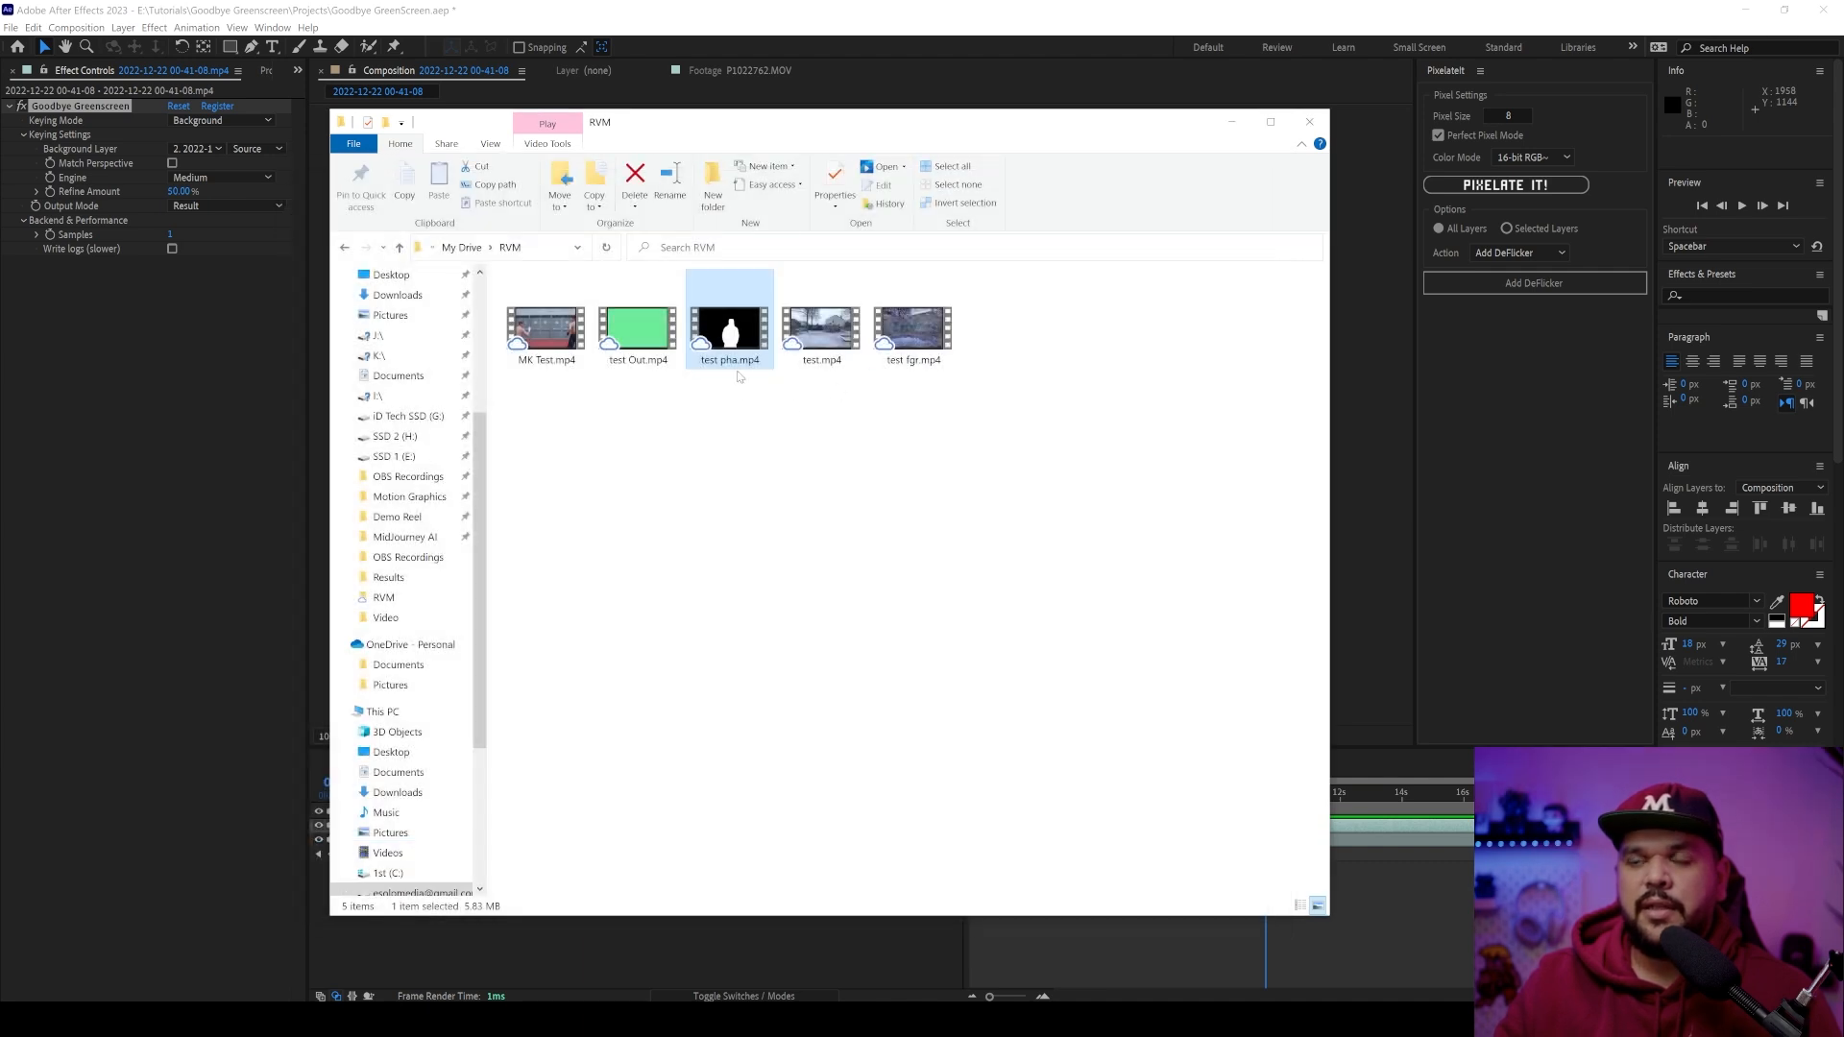
- Preview test pha.mp4 as a white-on-black matte, then test fgr.mp4 as the foreground clip
double_click(728, 326)
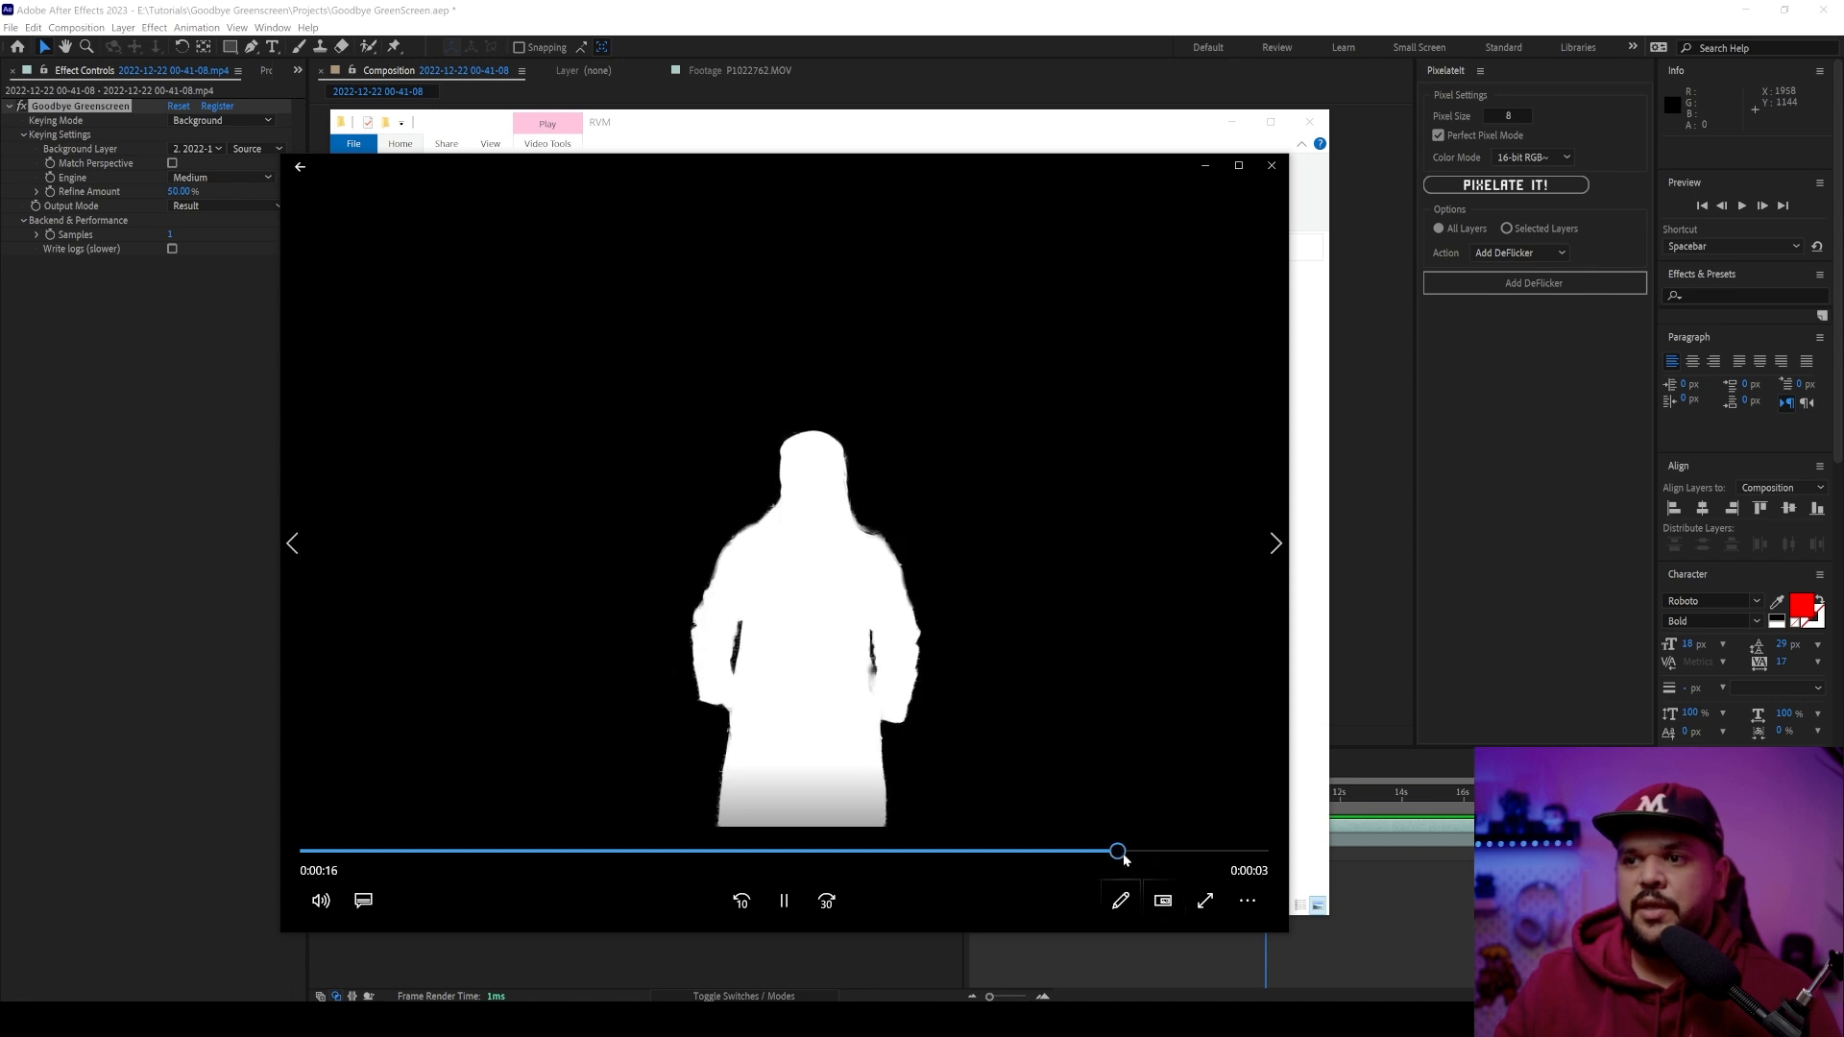
click(300, 165)
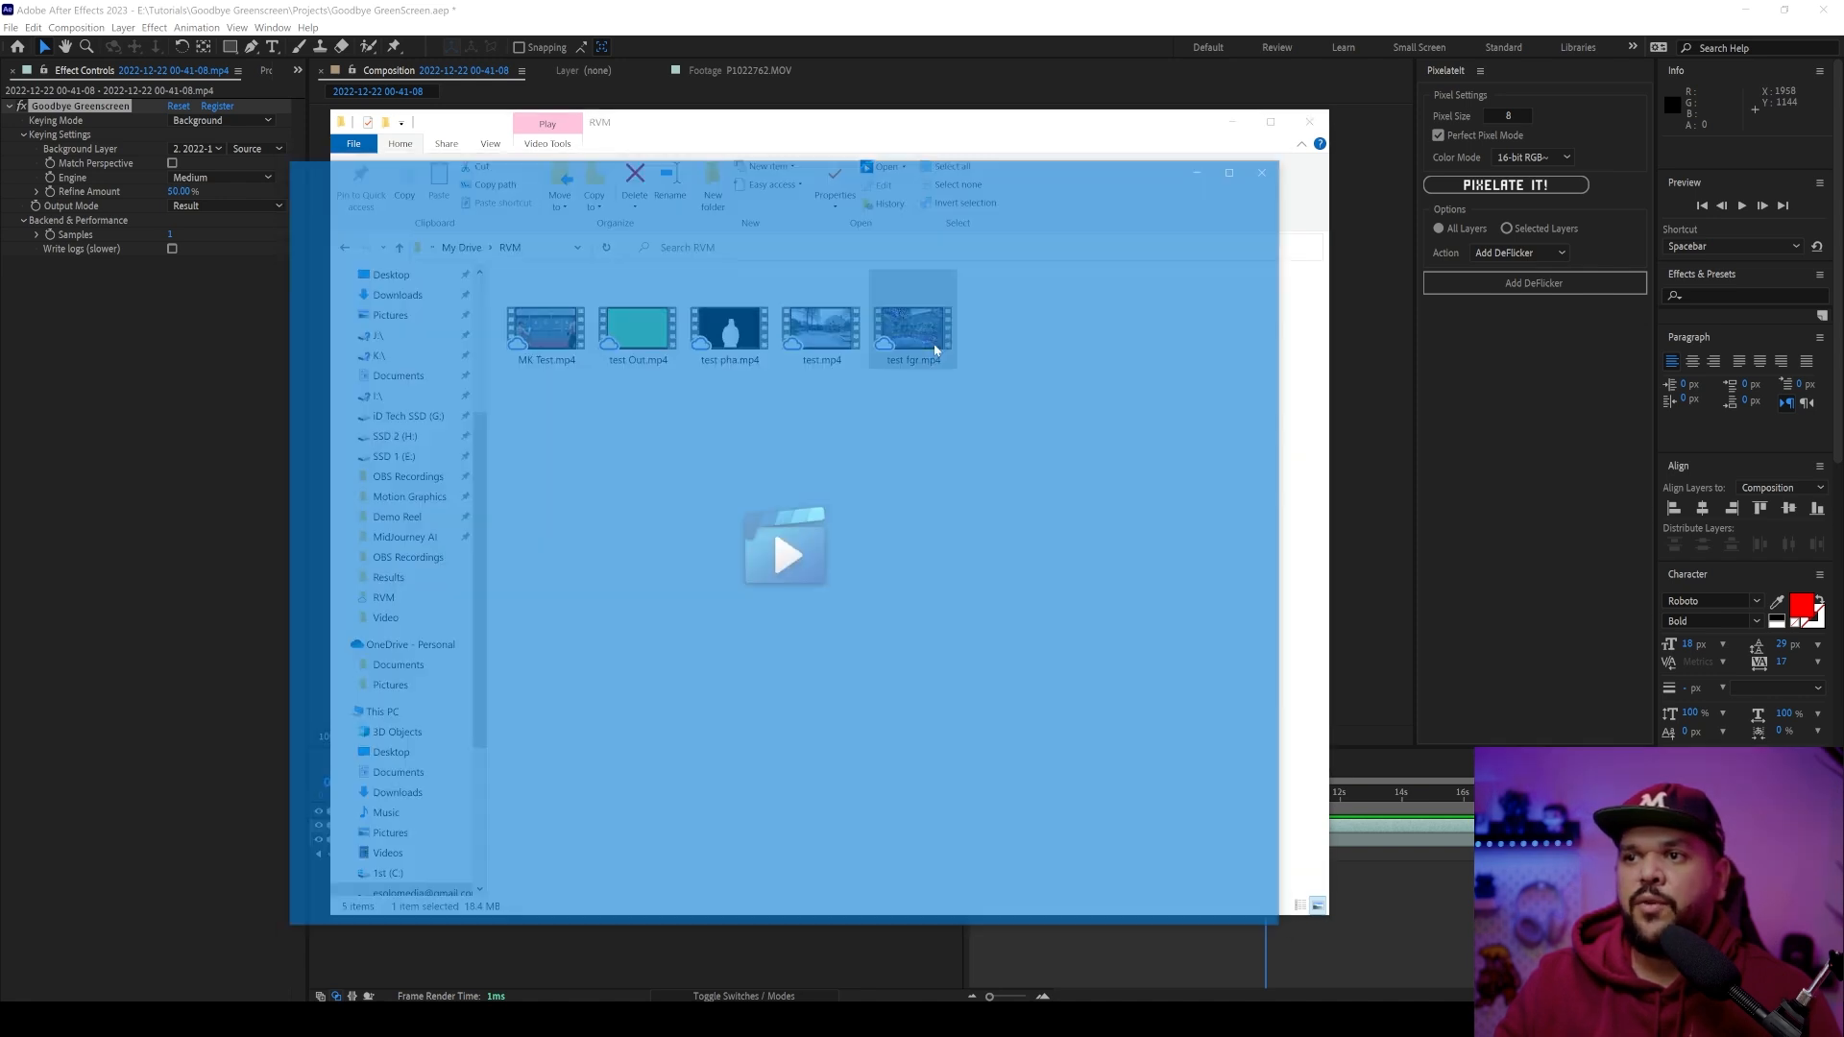
double_click(914, 328)
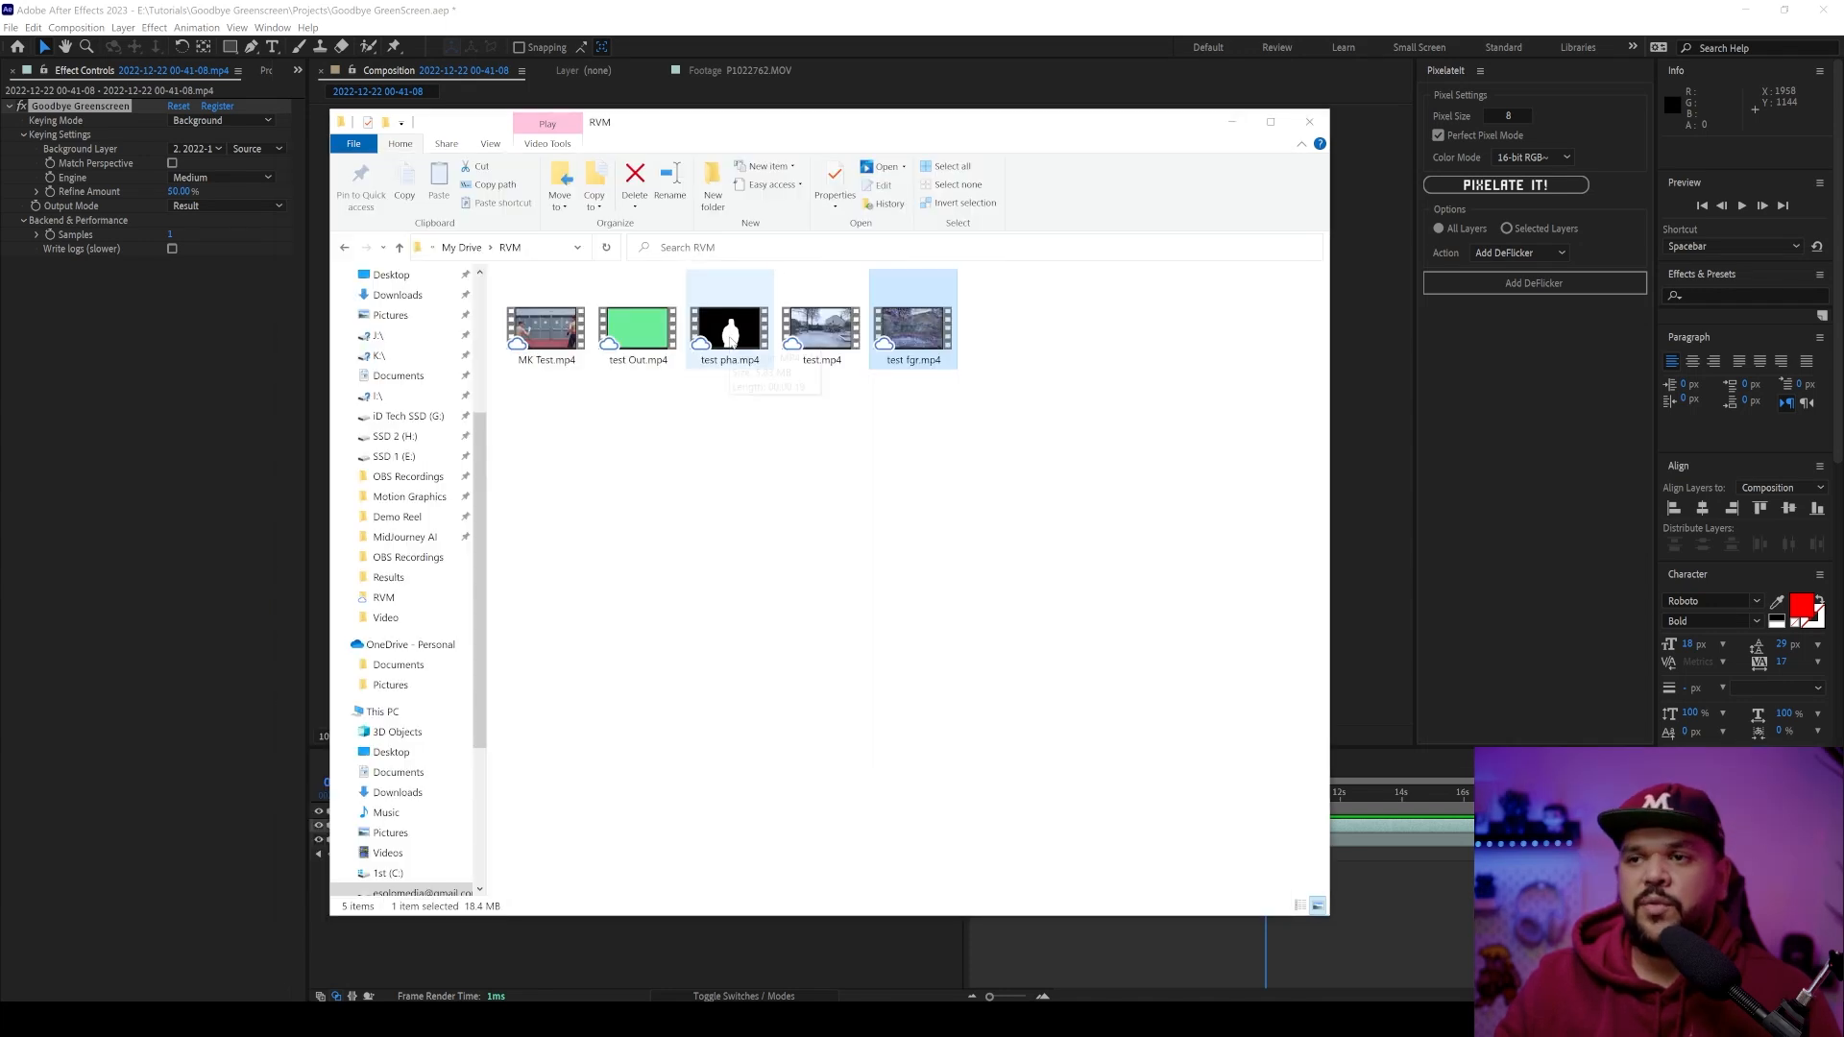
- Preview MK Test.mp4, then play com.mp4 full screen showing both fighters isolated on green
double_click(543, 327)
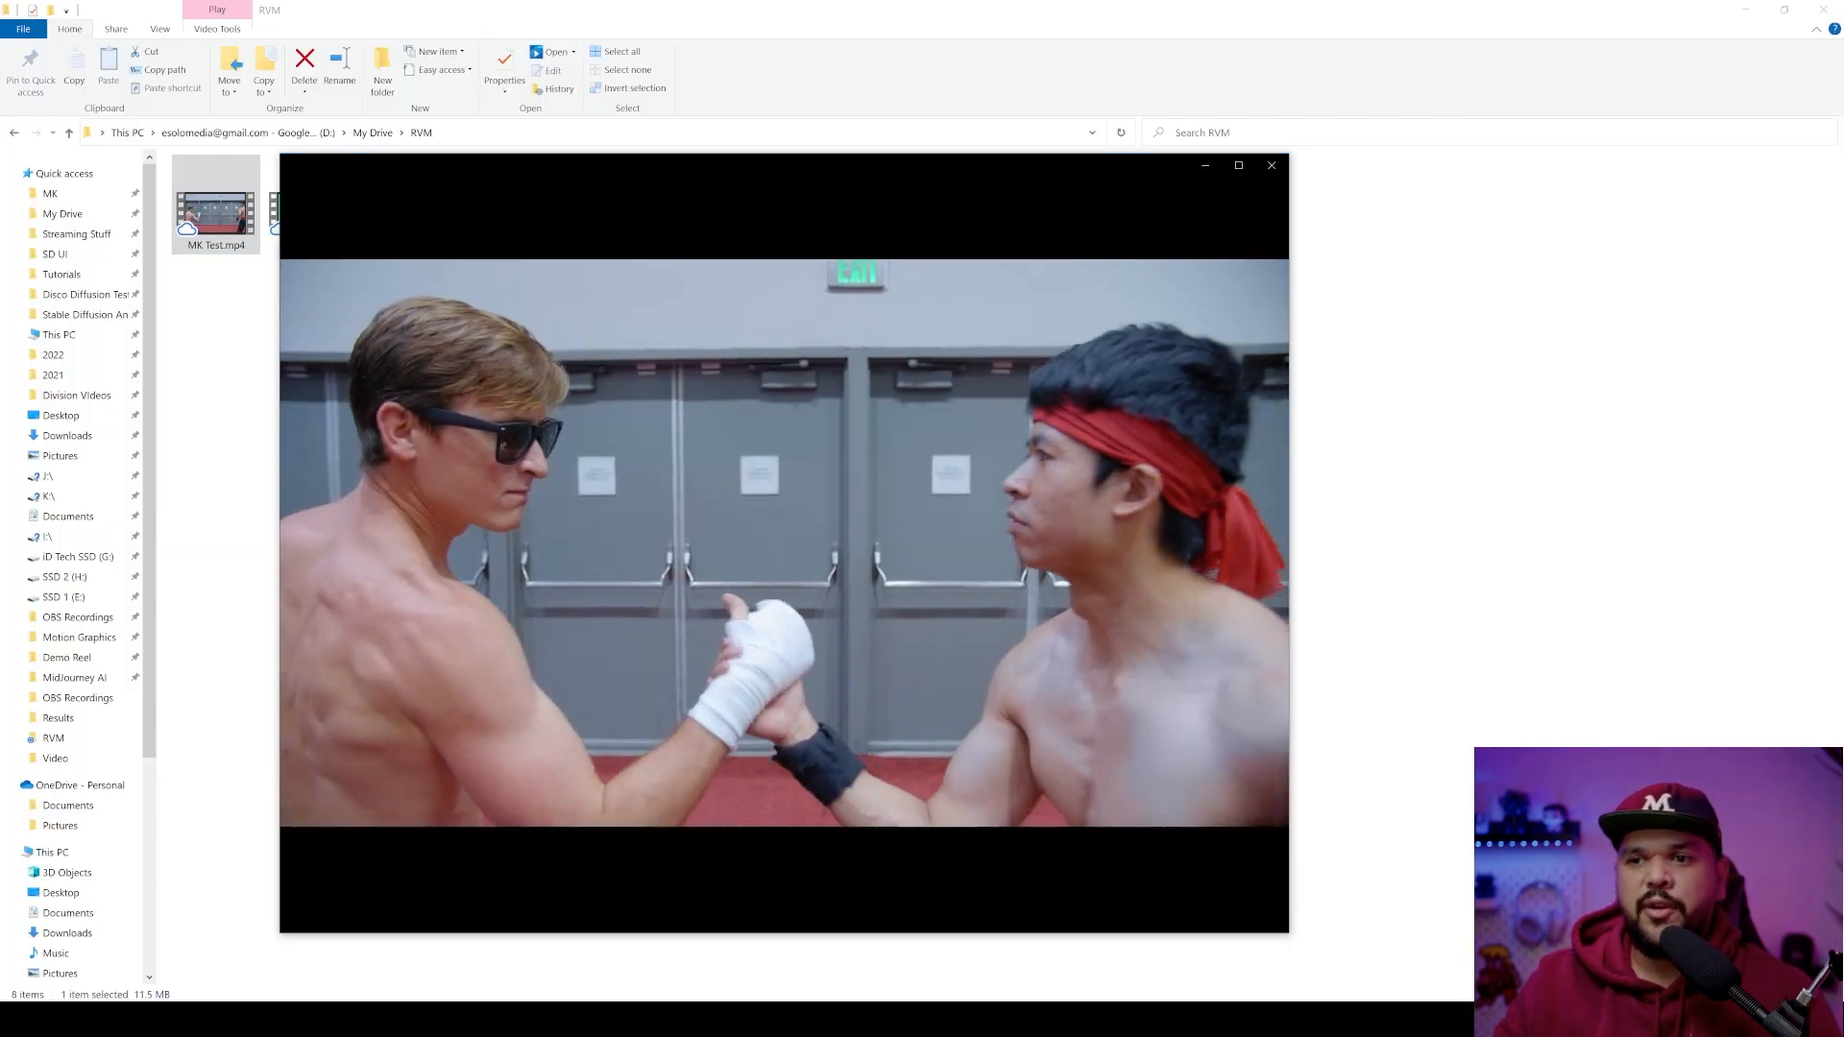
click(1269, 165)
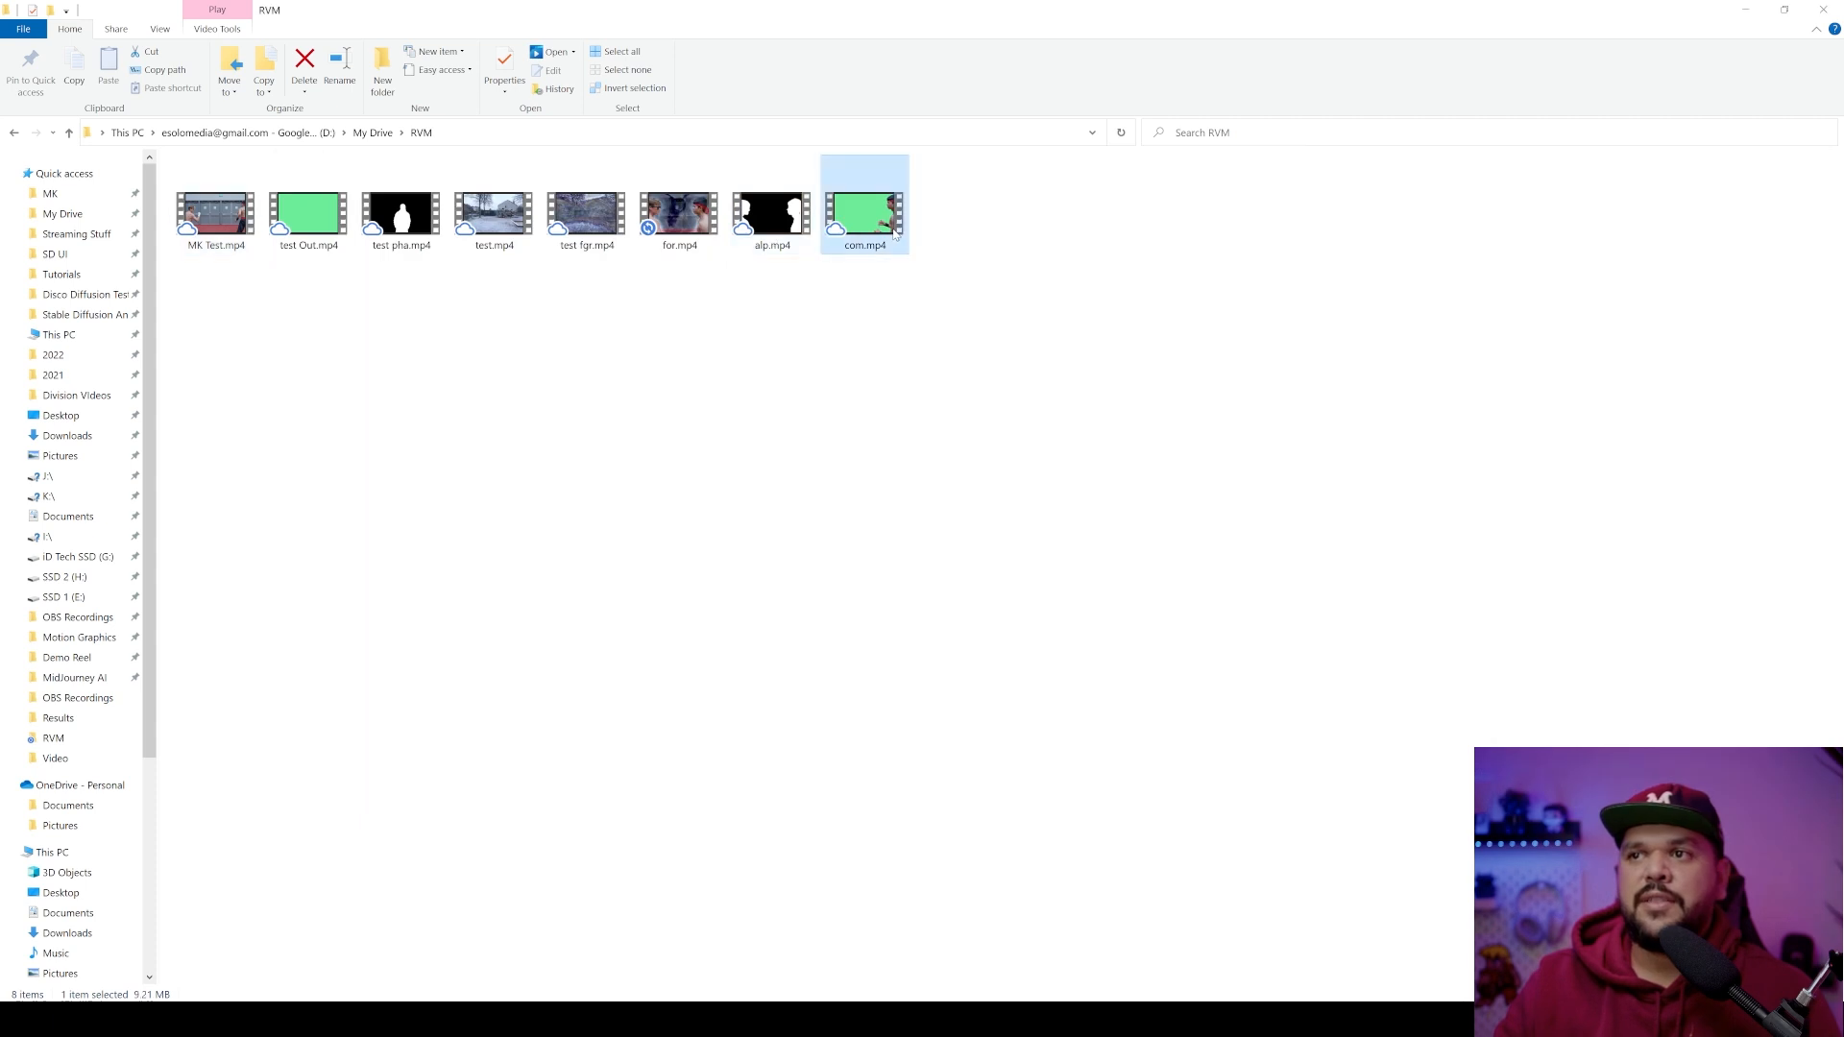
double_click(214, 213)
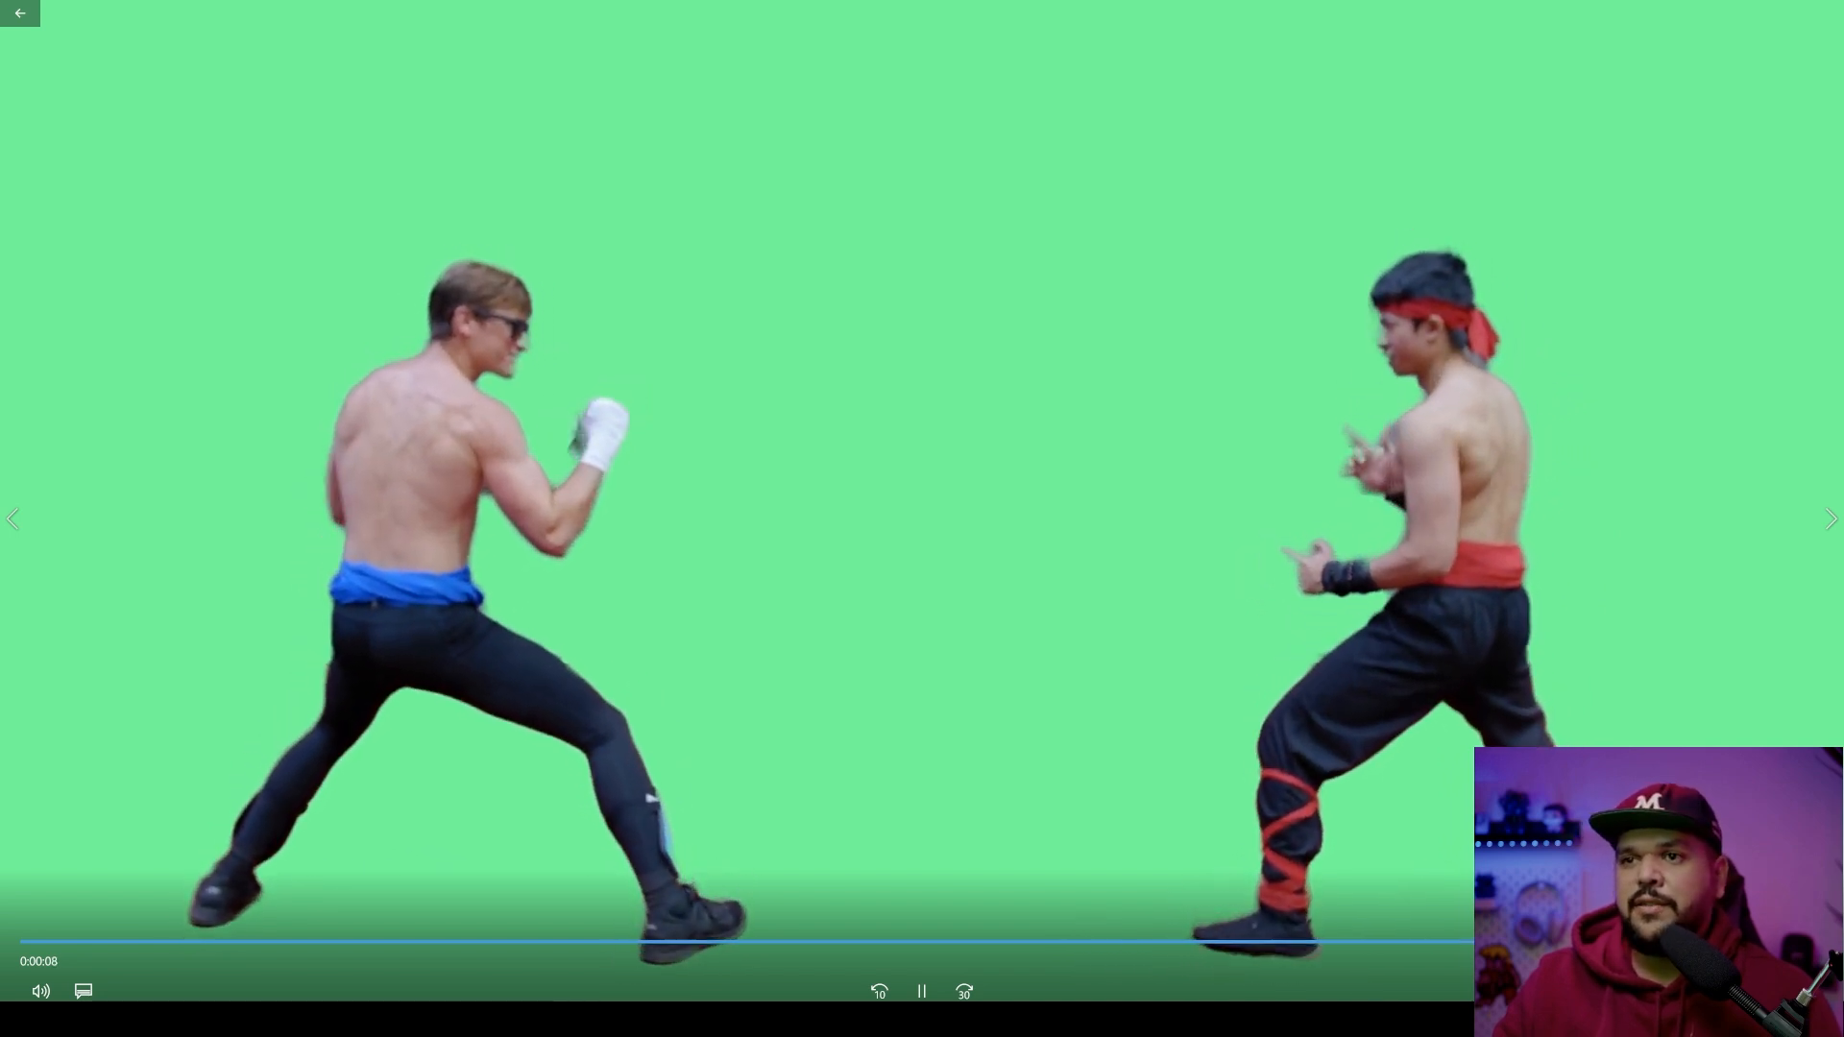
click(920, 991)
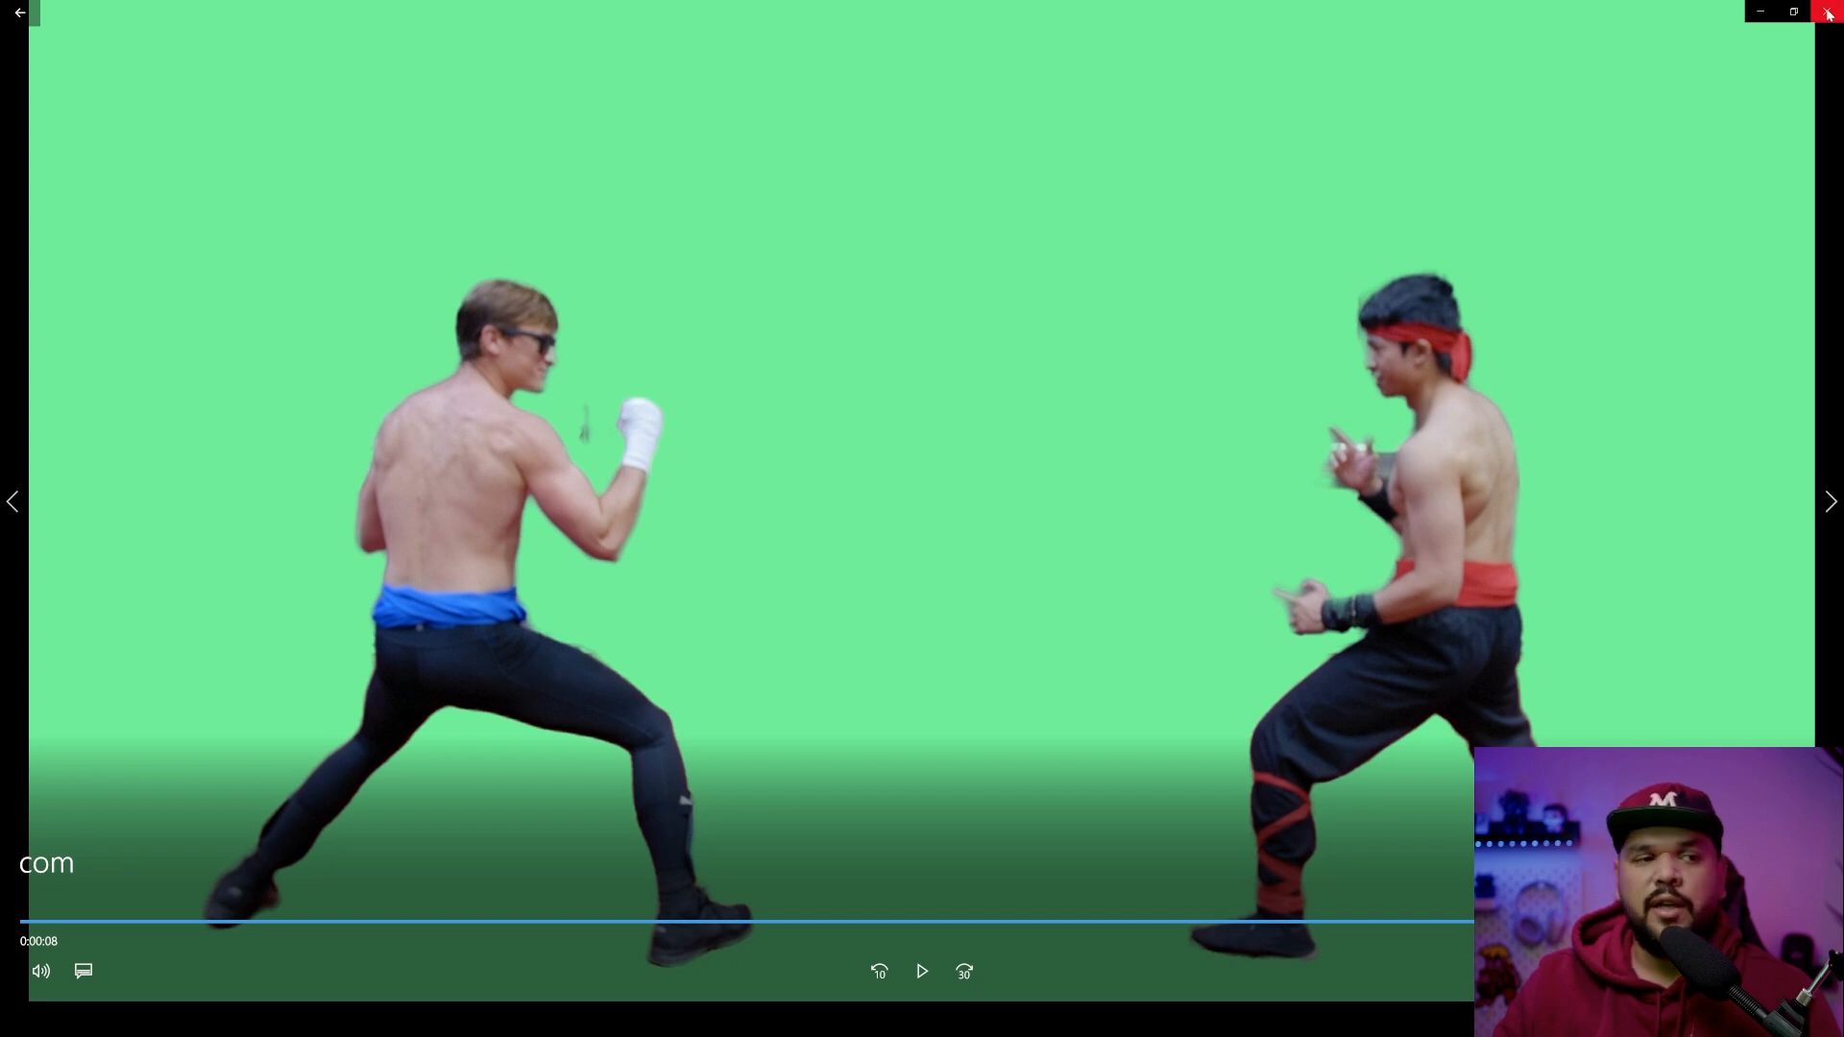